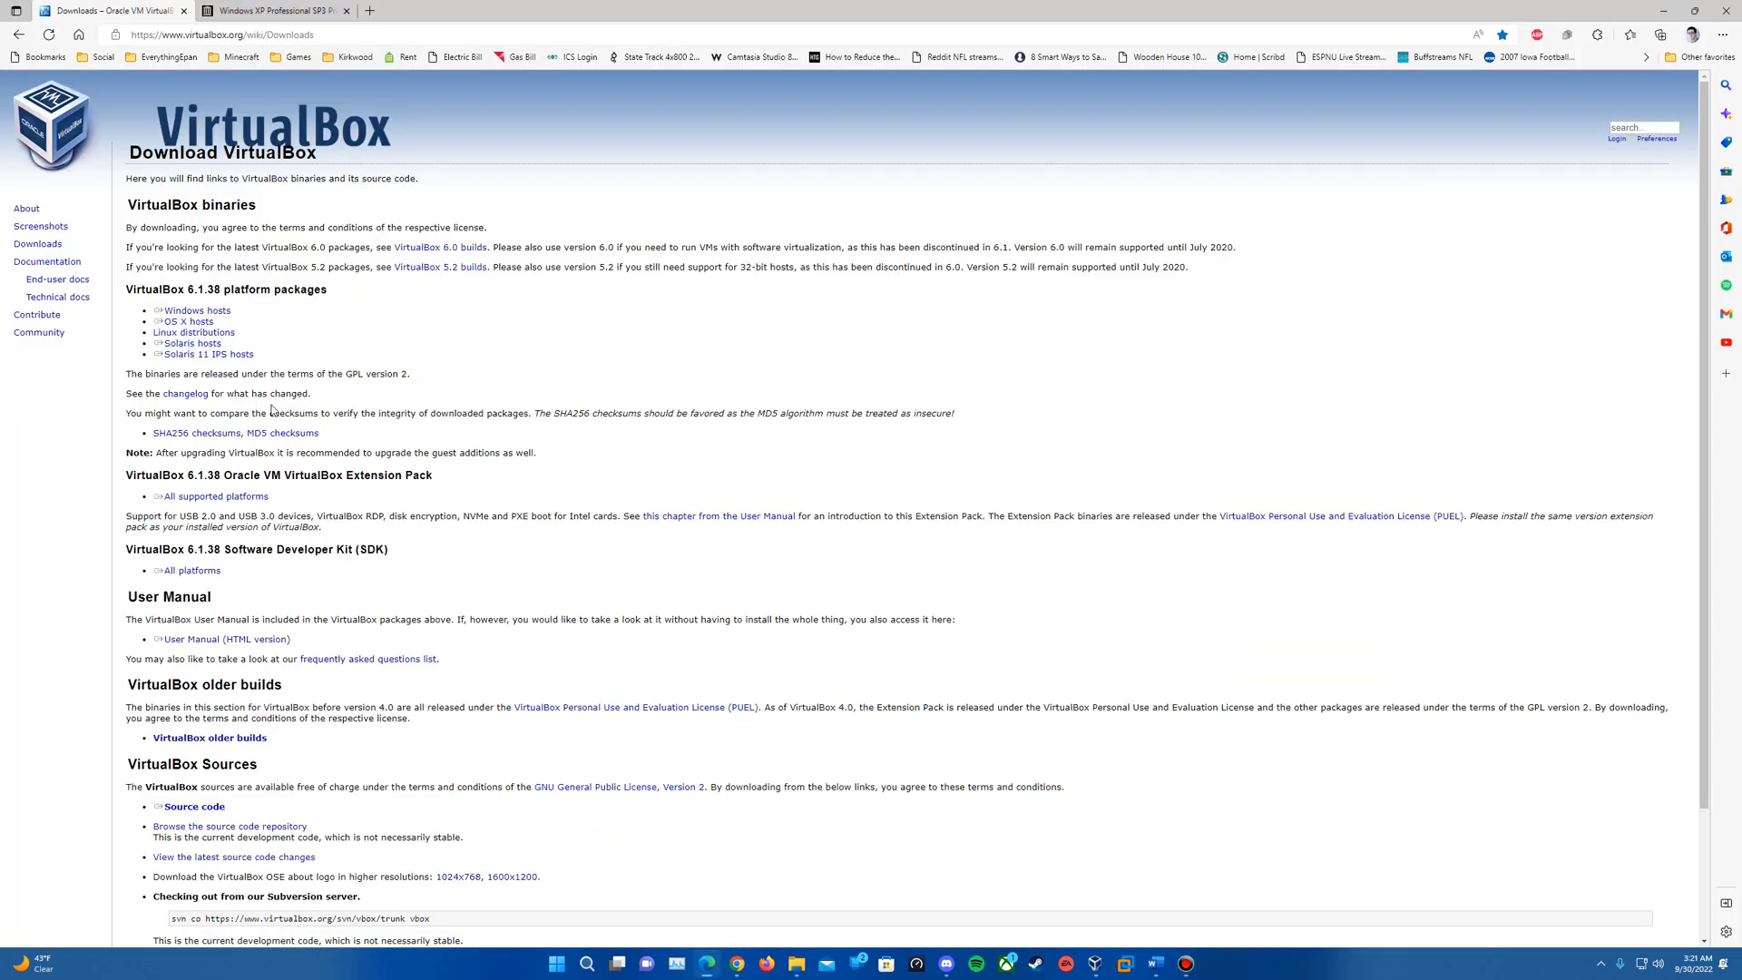
pyautogui.moveTo(196, 310)
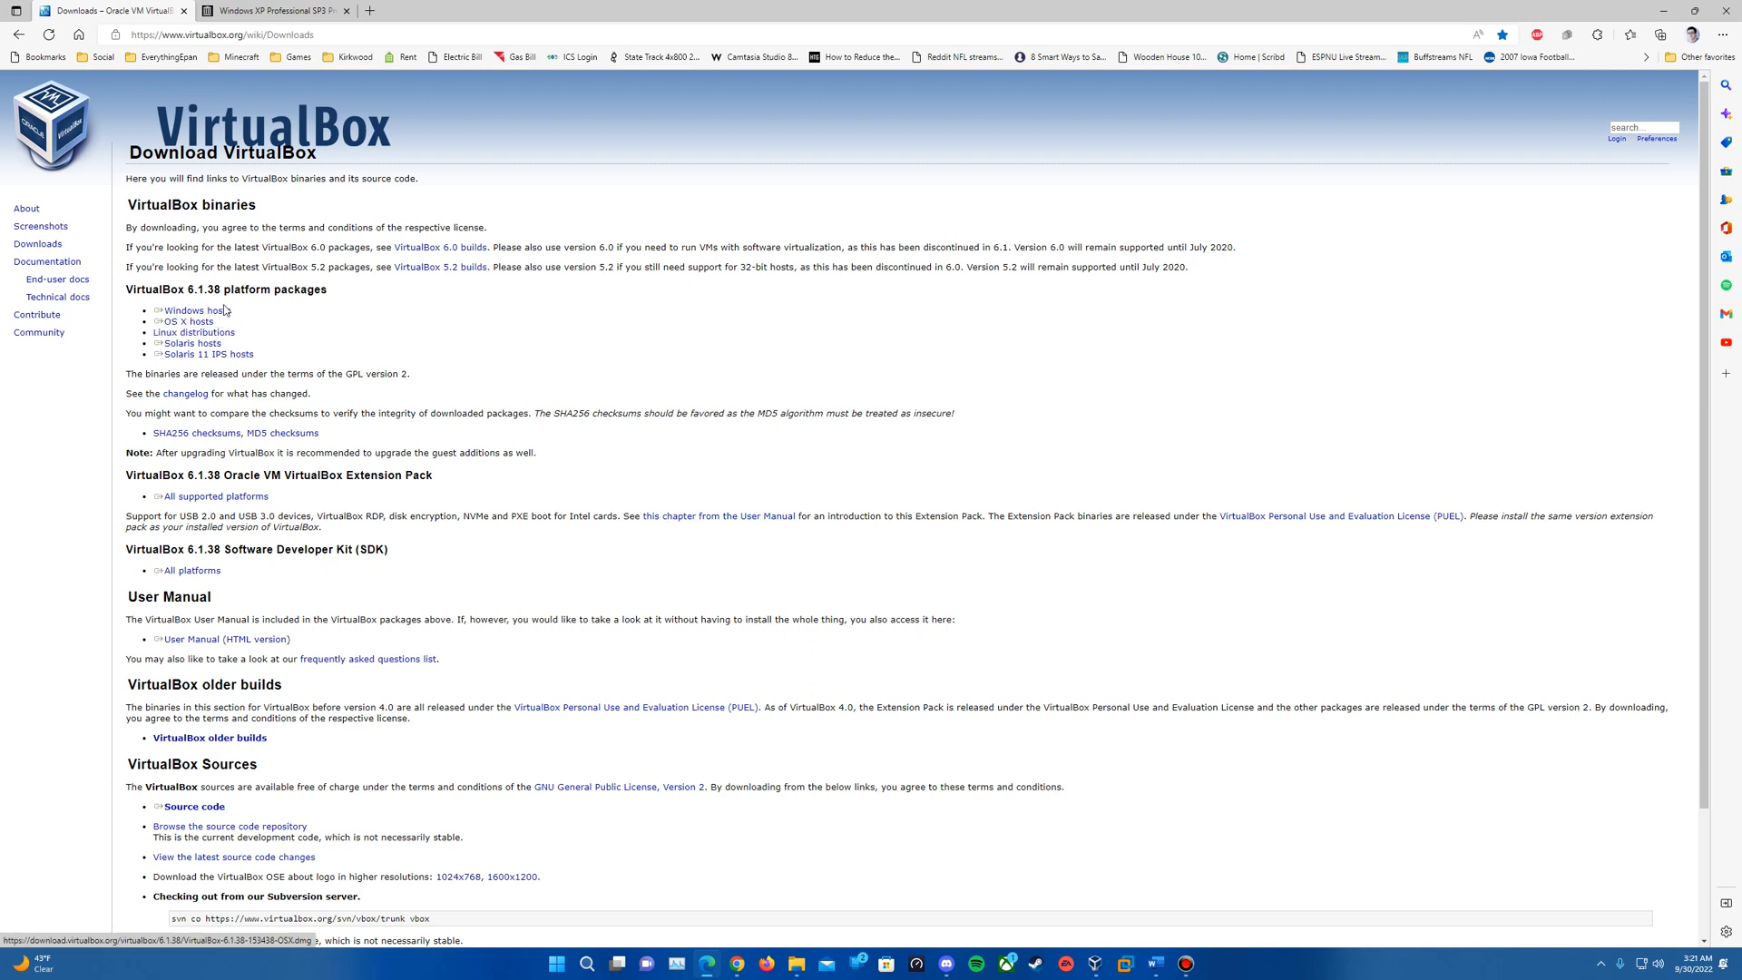
pyautogui.moveTo(188, 322)
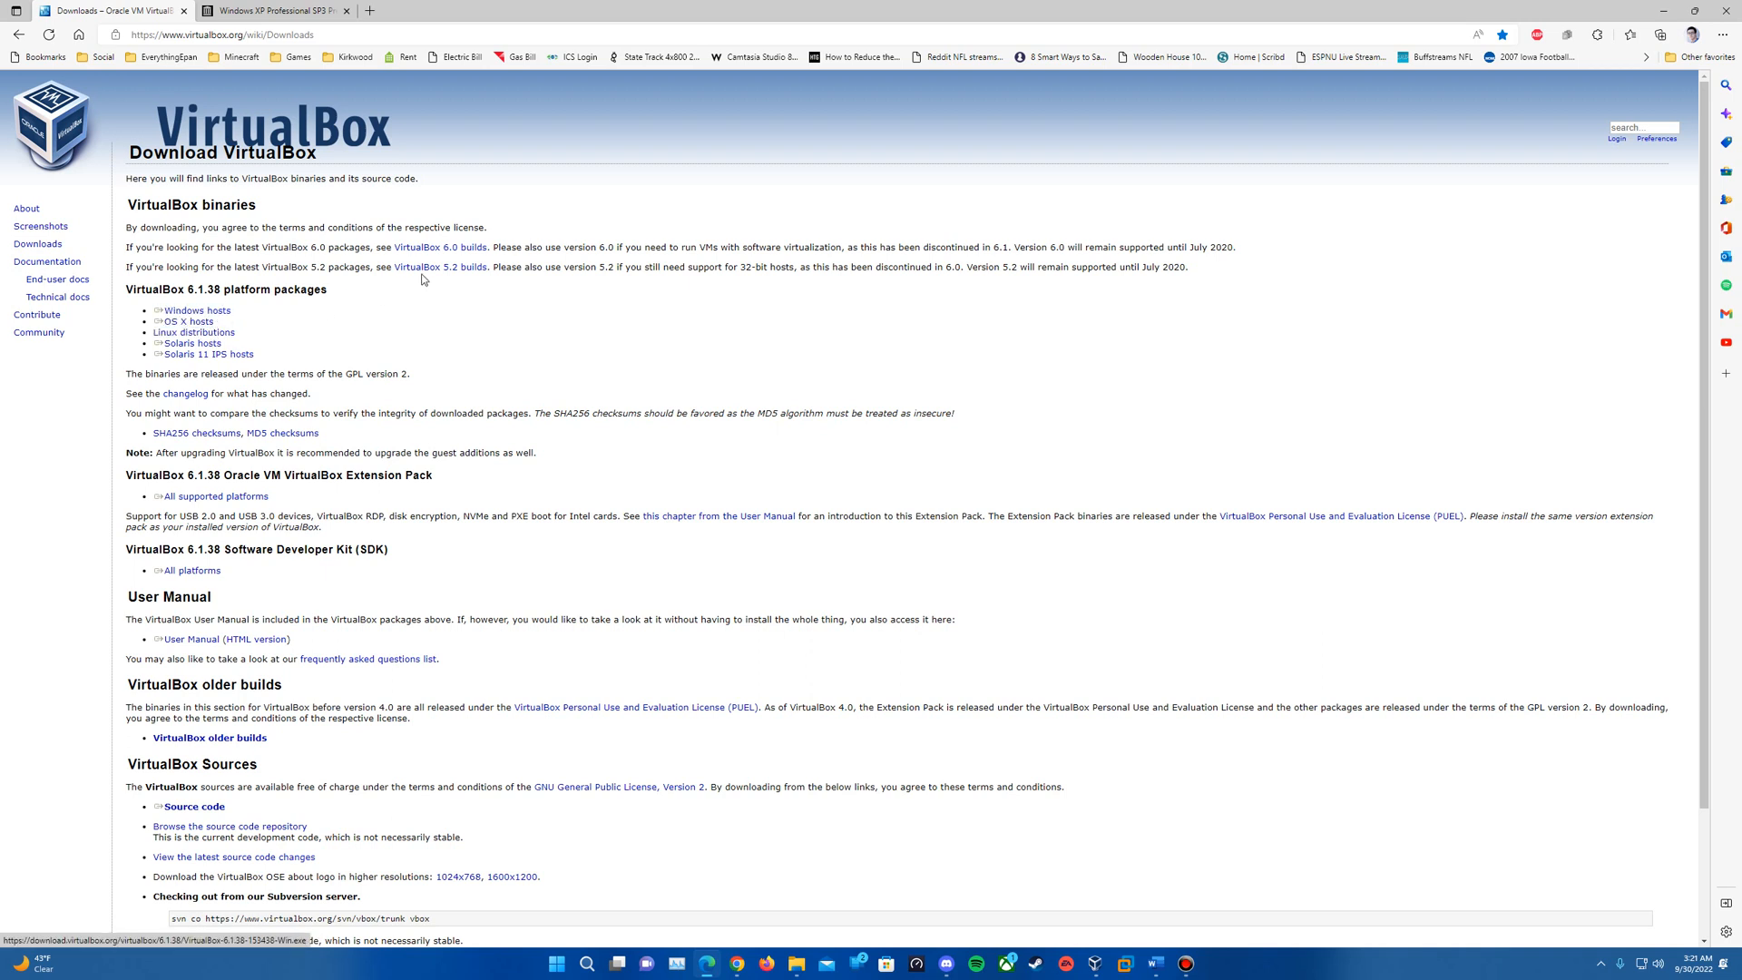
# - Switch to the Internet Archive Windows XP Professional SP3 page
pyautogui.click(266, 11)
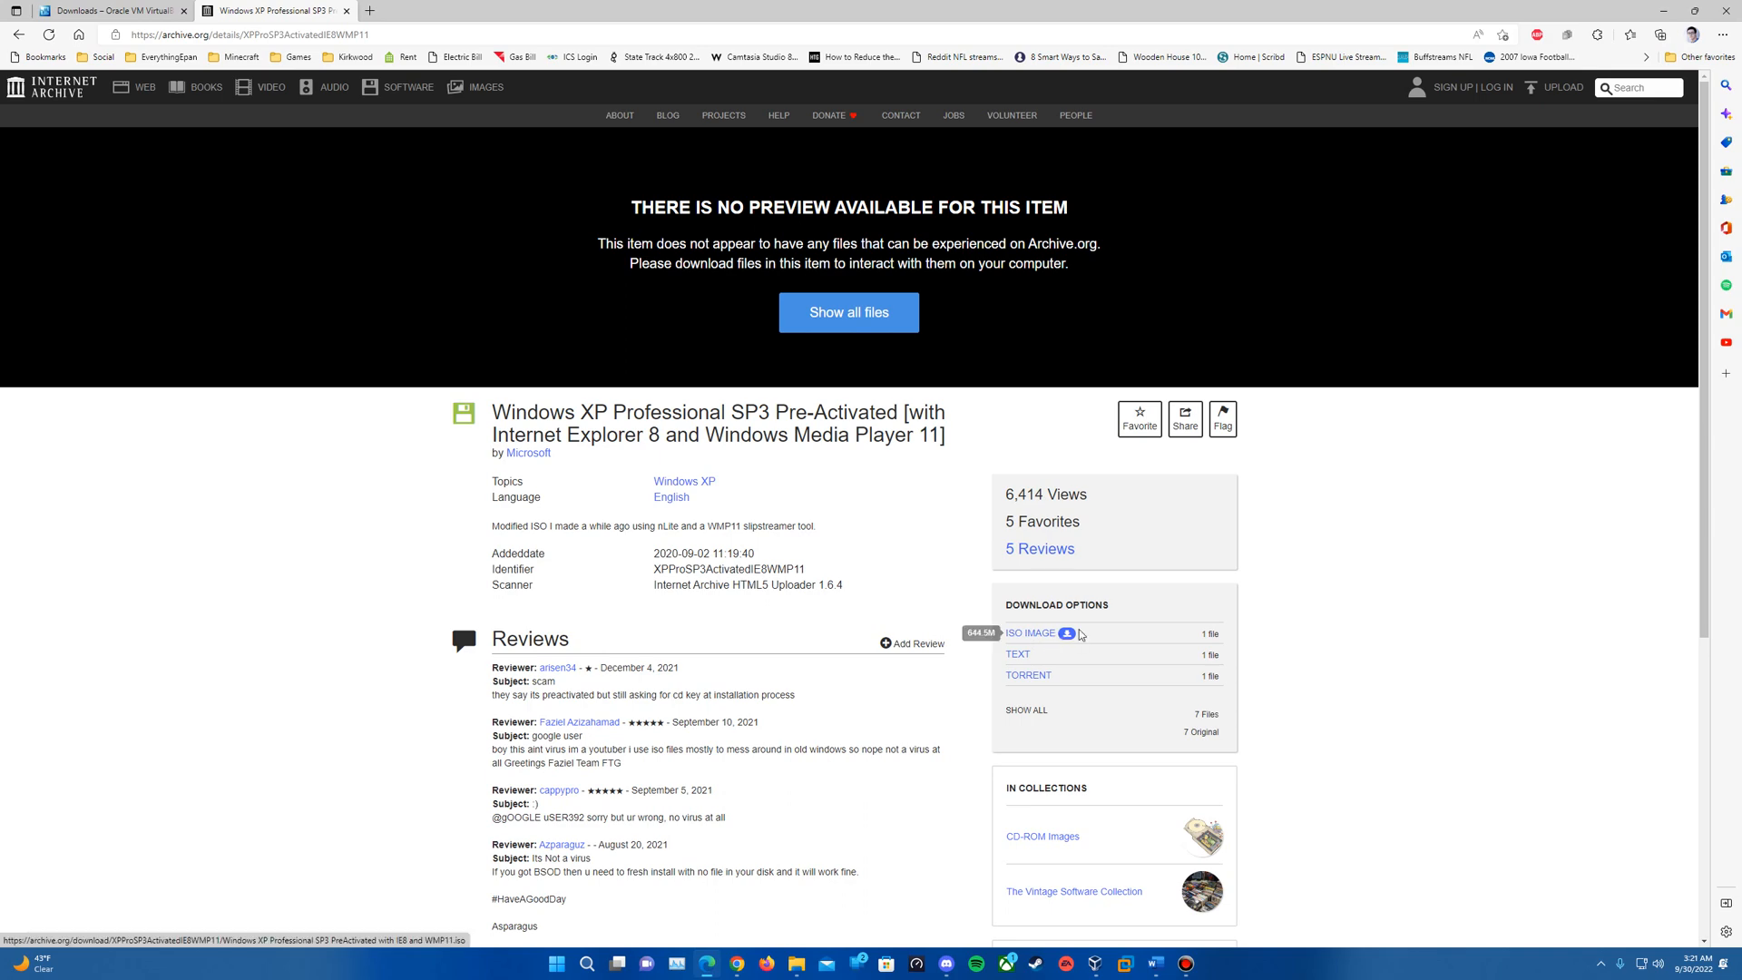
# - Review the ISO IMAGE download option, then bring up the VirtualBox Manager
pyautogui.scroll(-3)
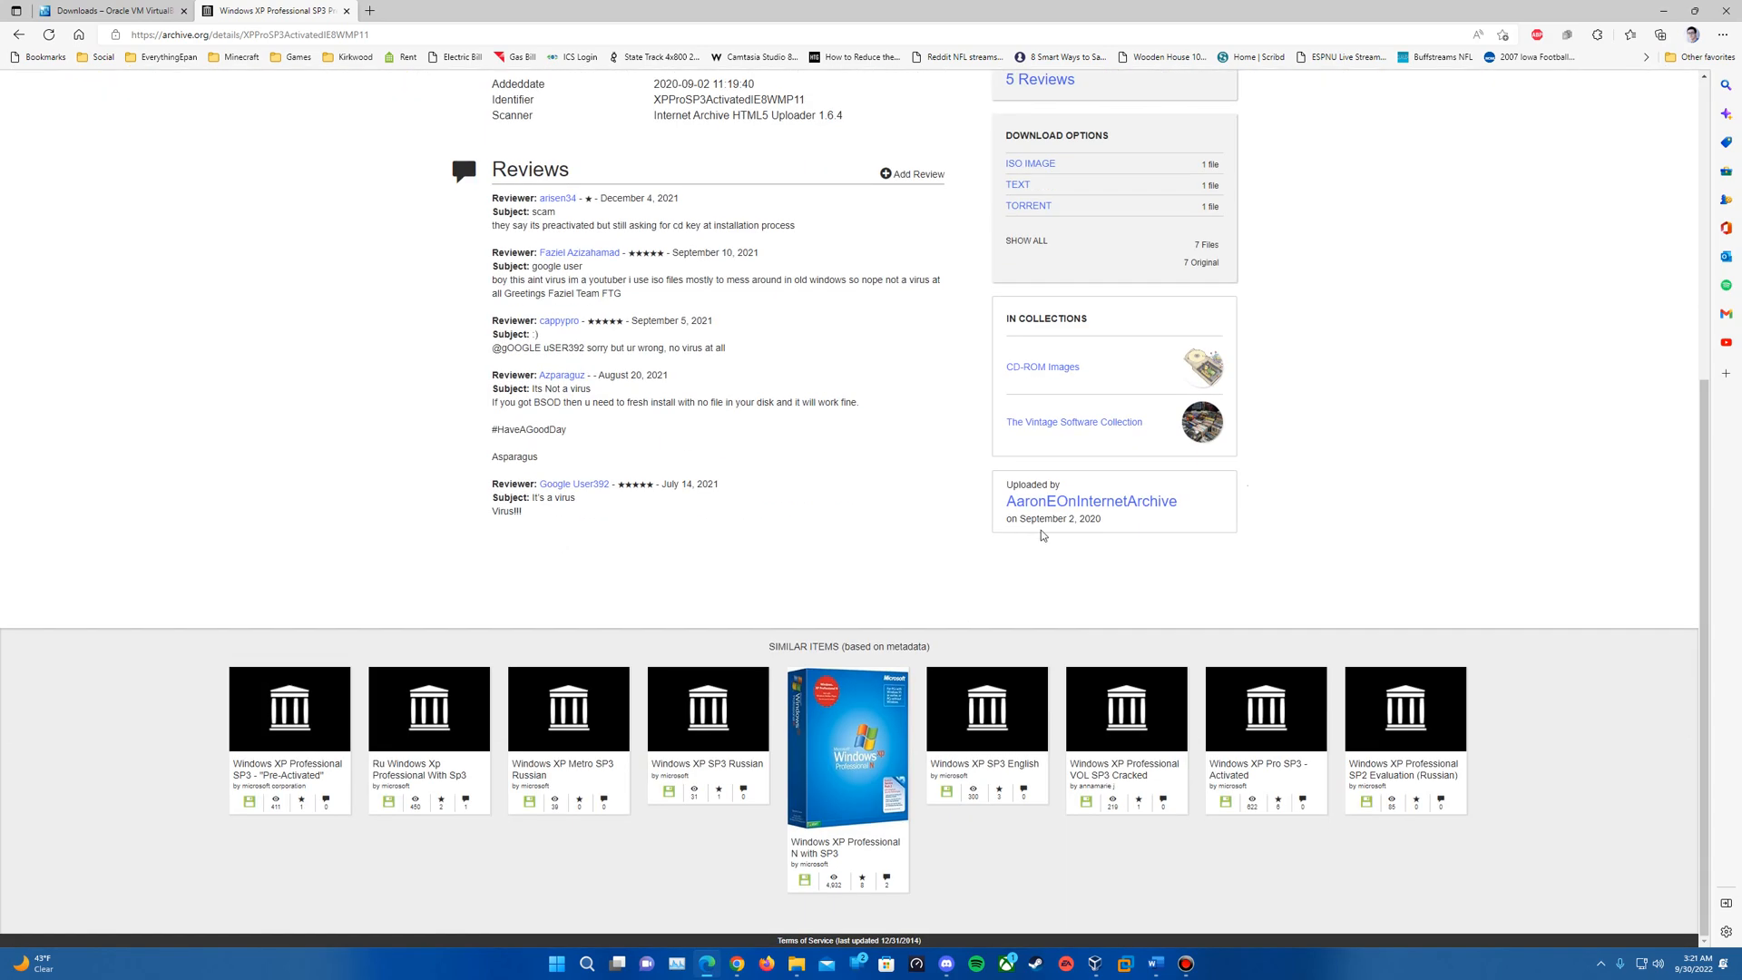
pyautogui.moveTo(898, 477)
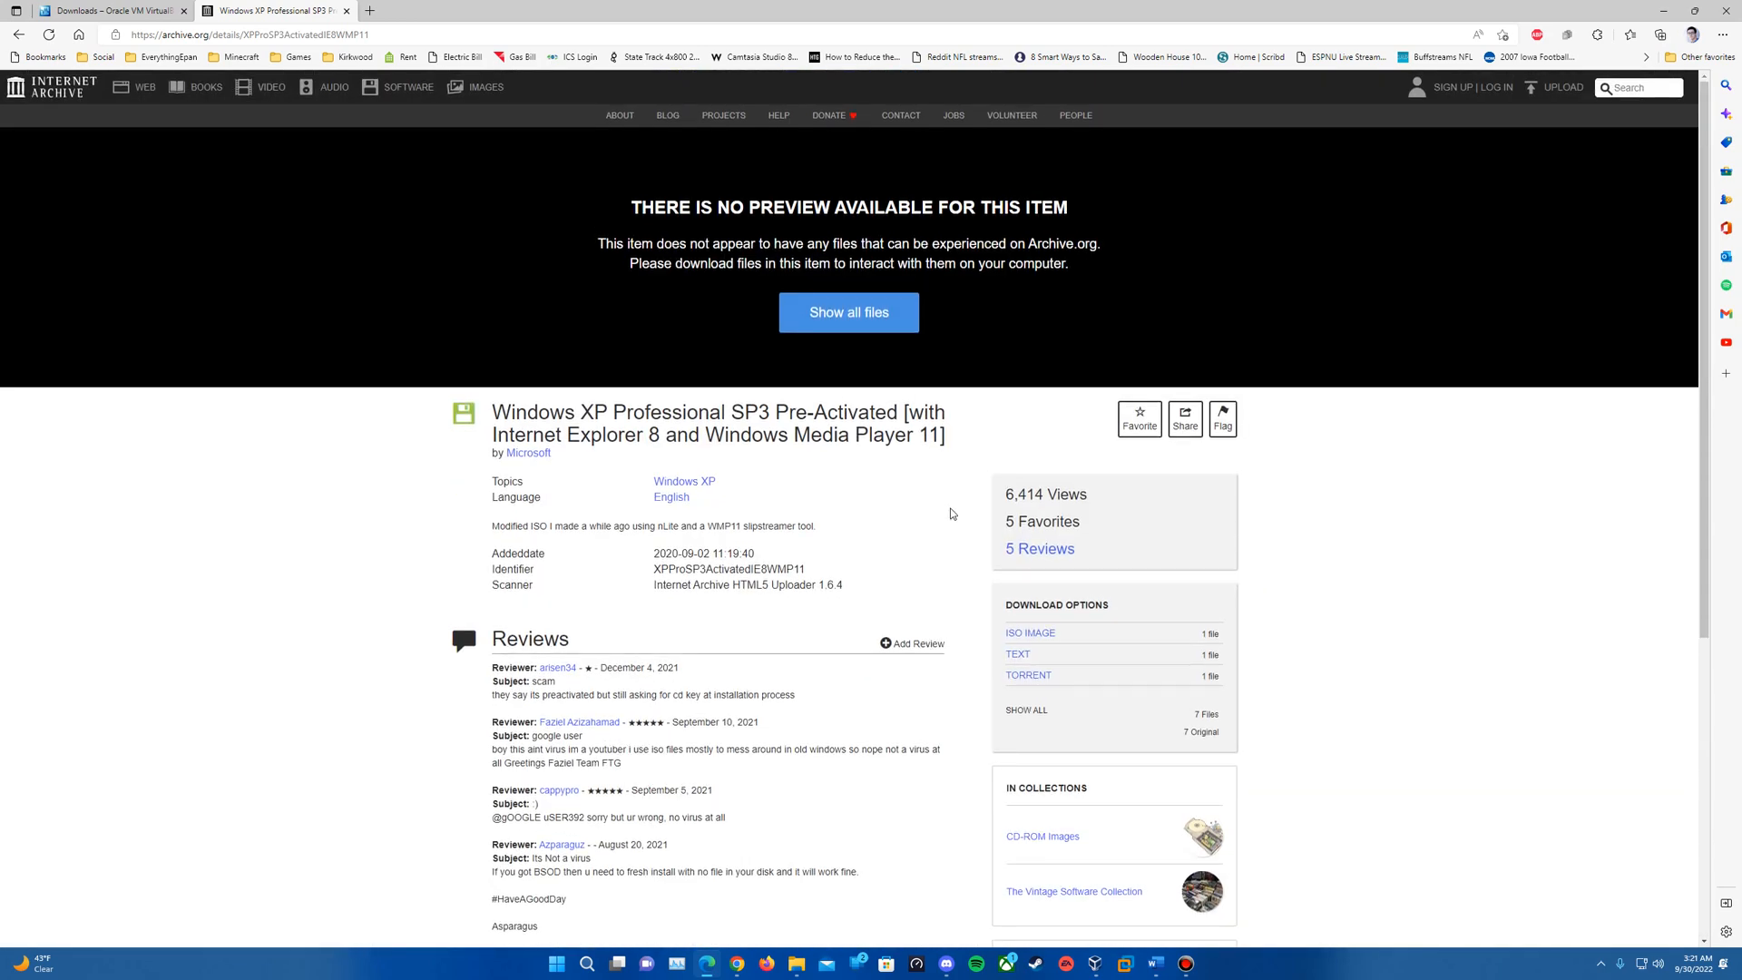
pyautogui.moveTo(922, 486)
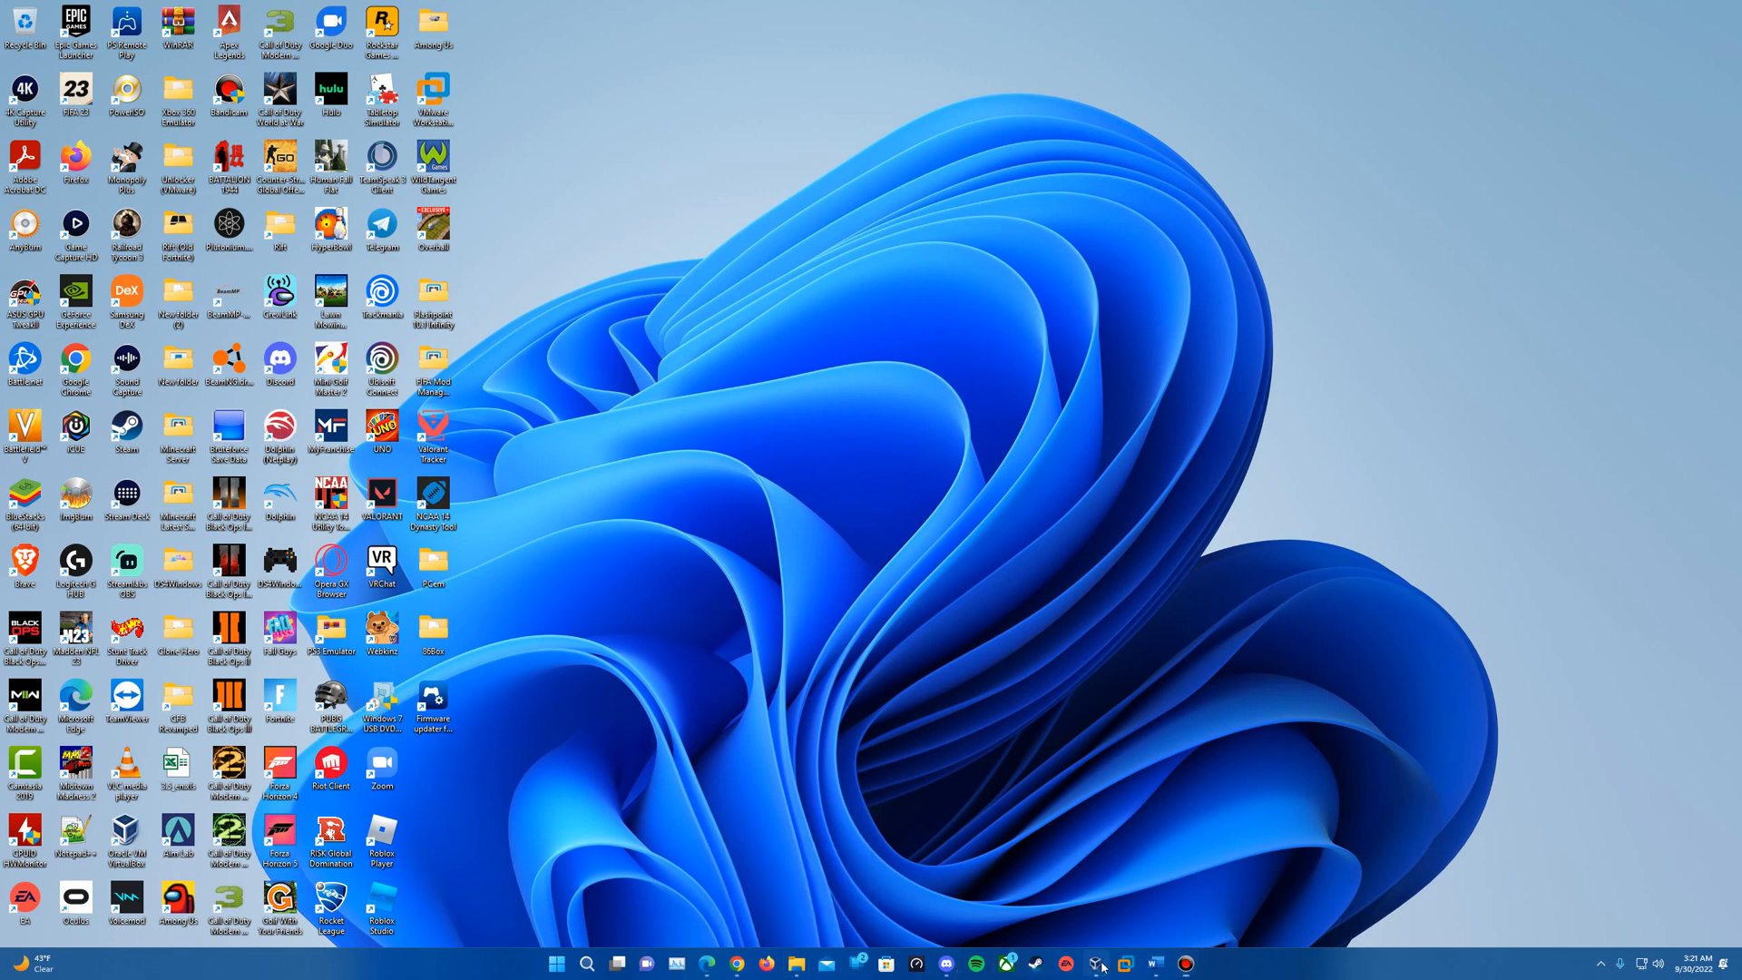
pyautogui.click(1096, 963)
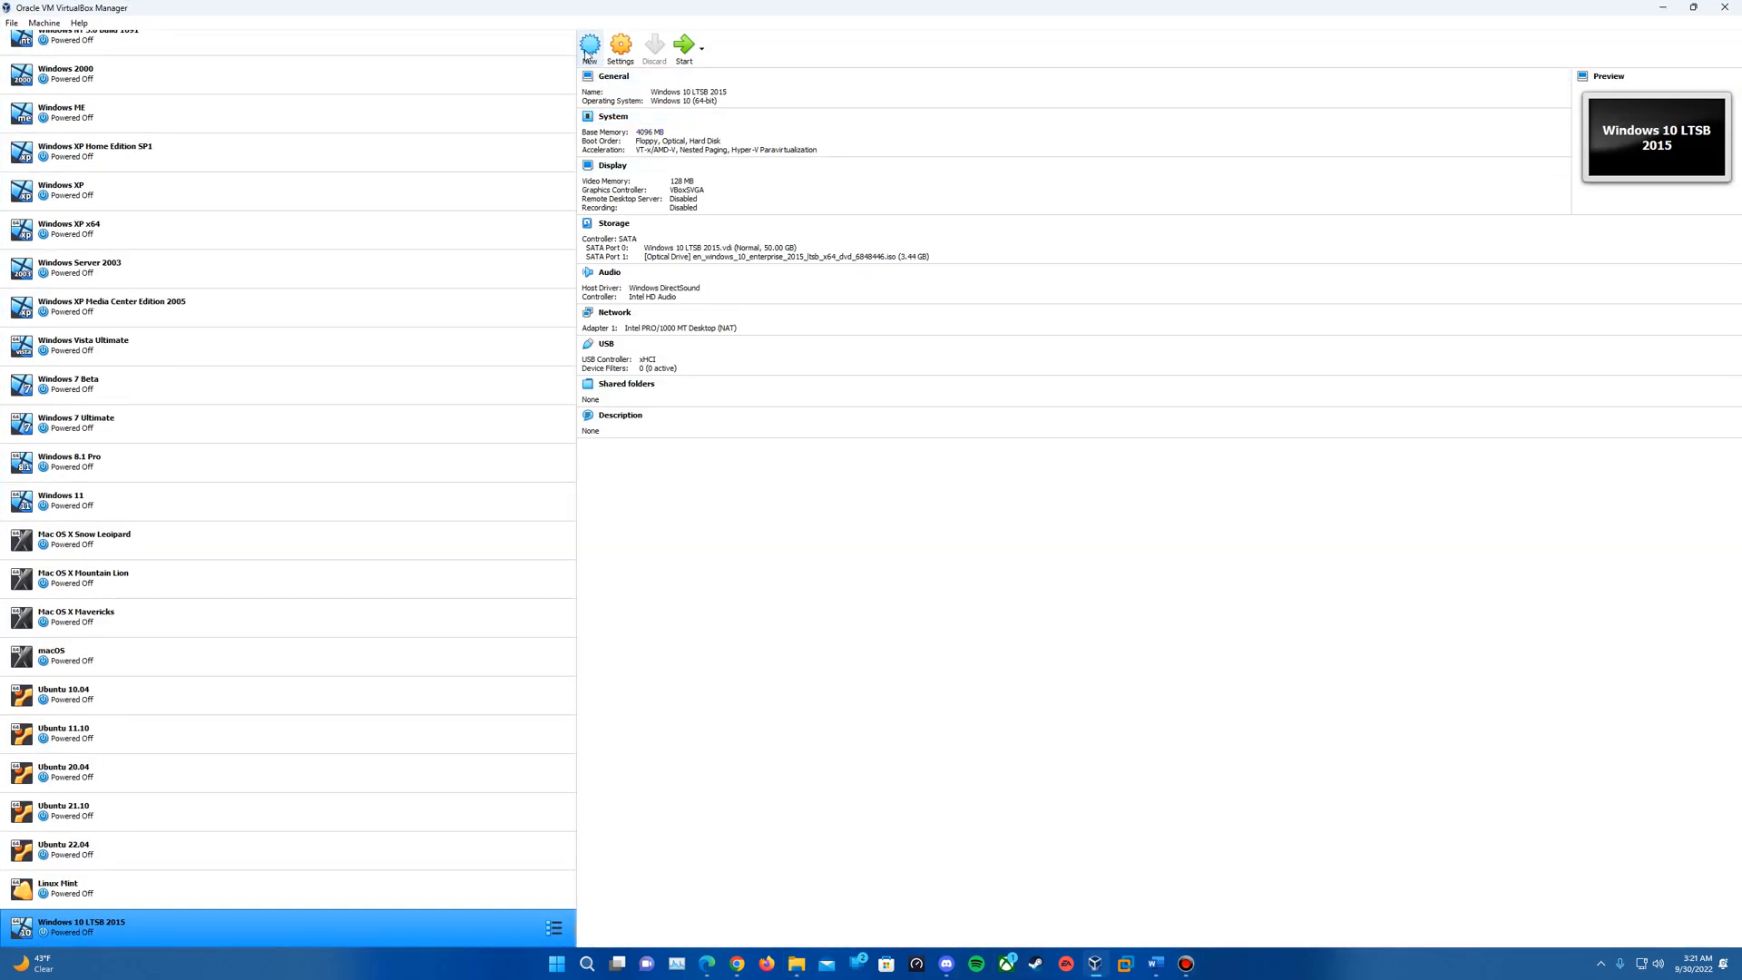
# - Start a new virtual machine named 'Windows XP SP3', version Windows XP (32-bit)
pyautogui.click(590, 43)
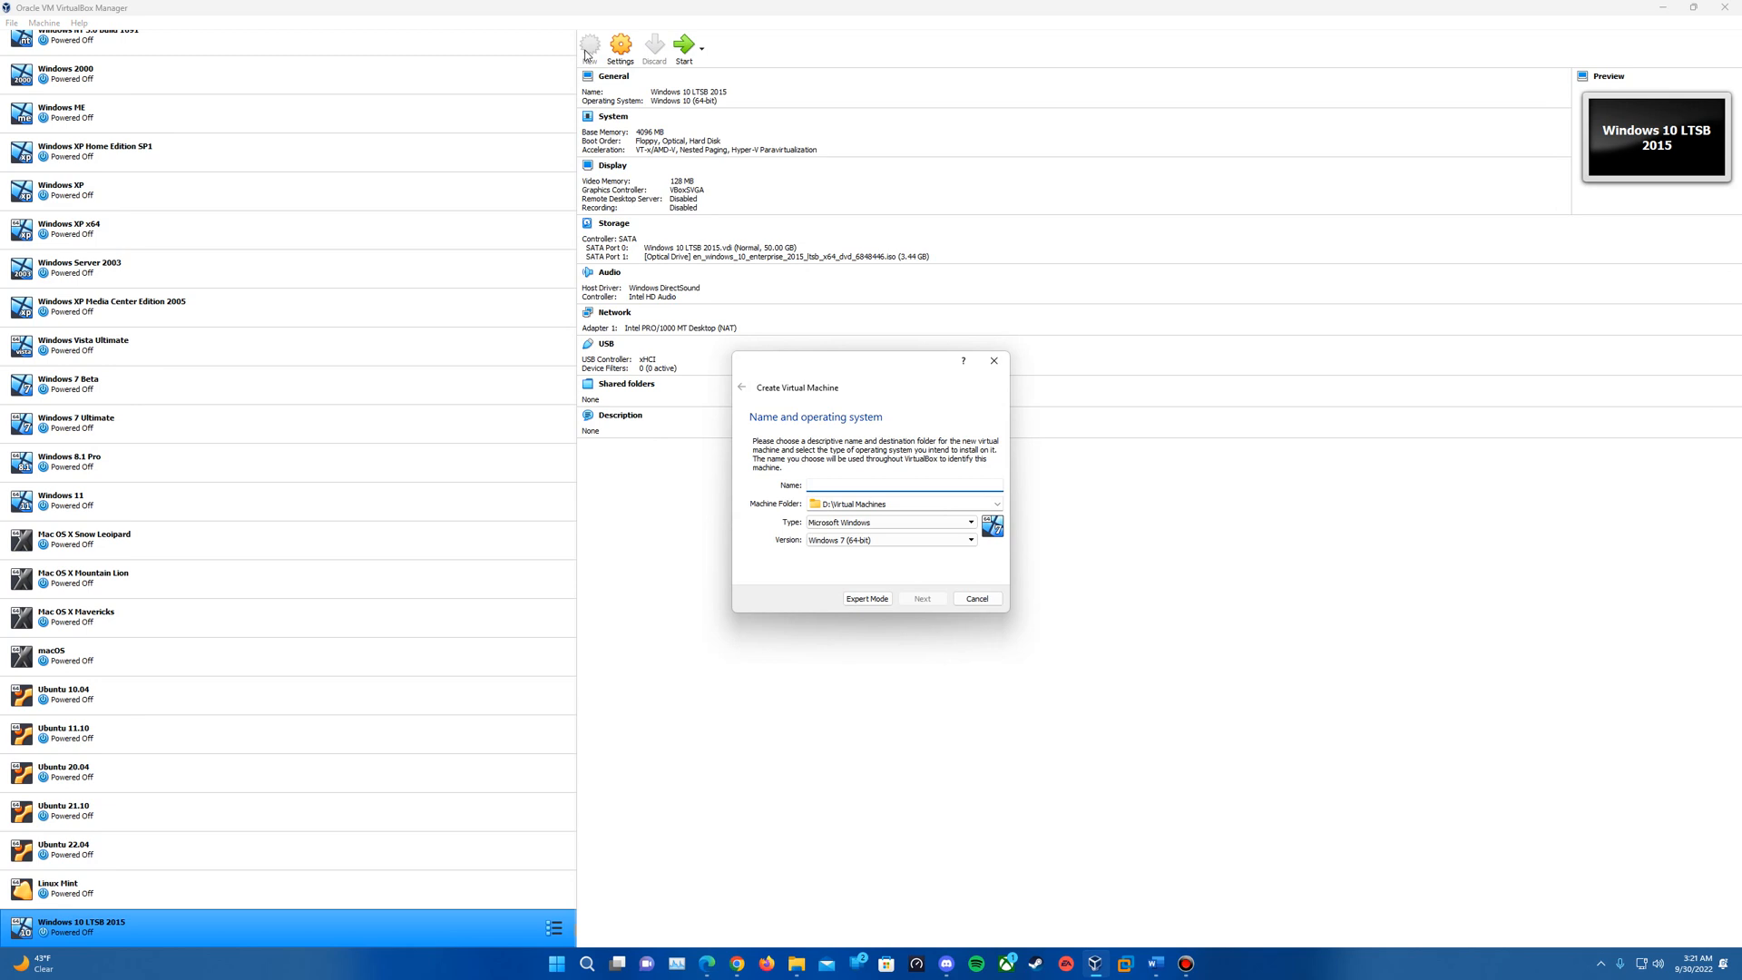
pyautogui.write('Windows XP SP3')
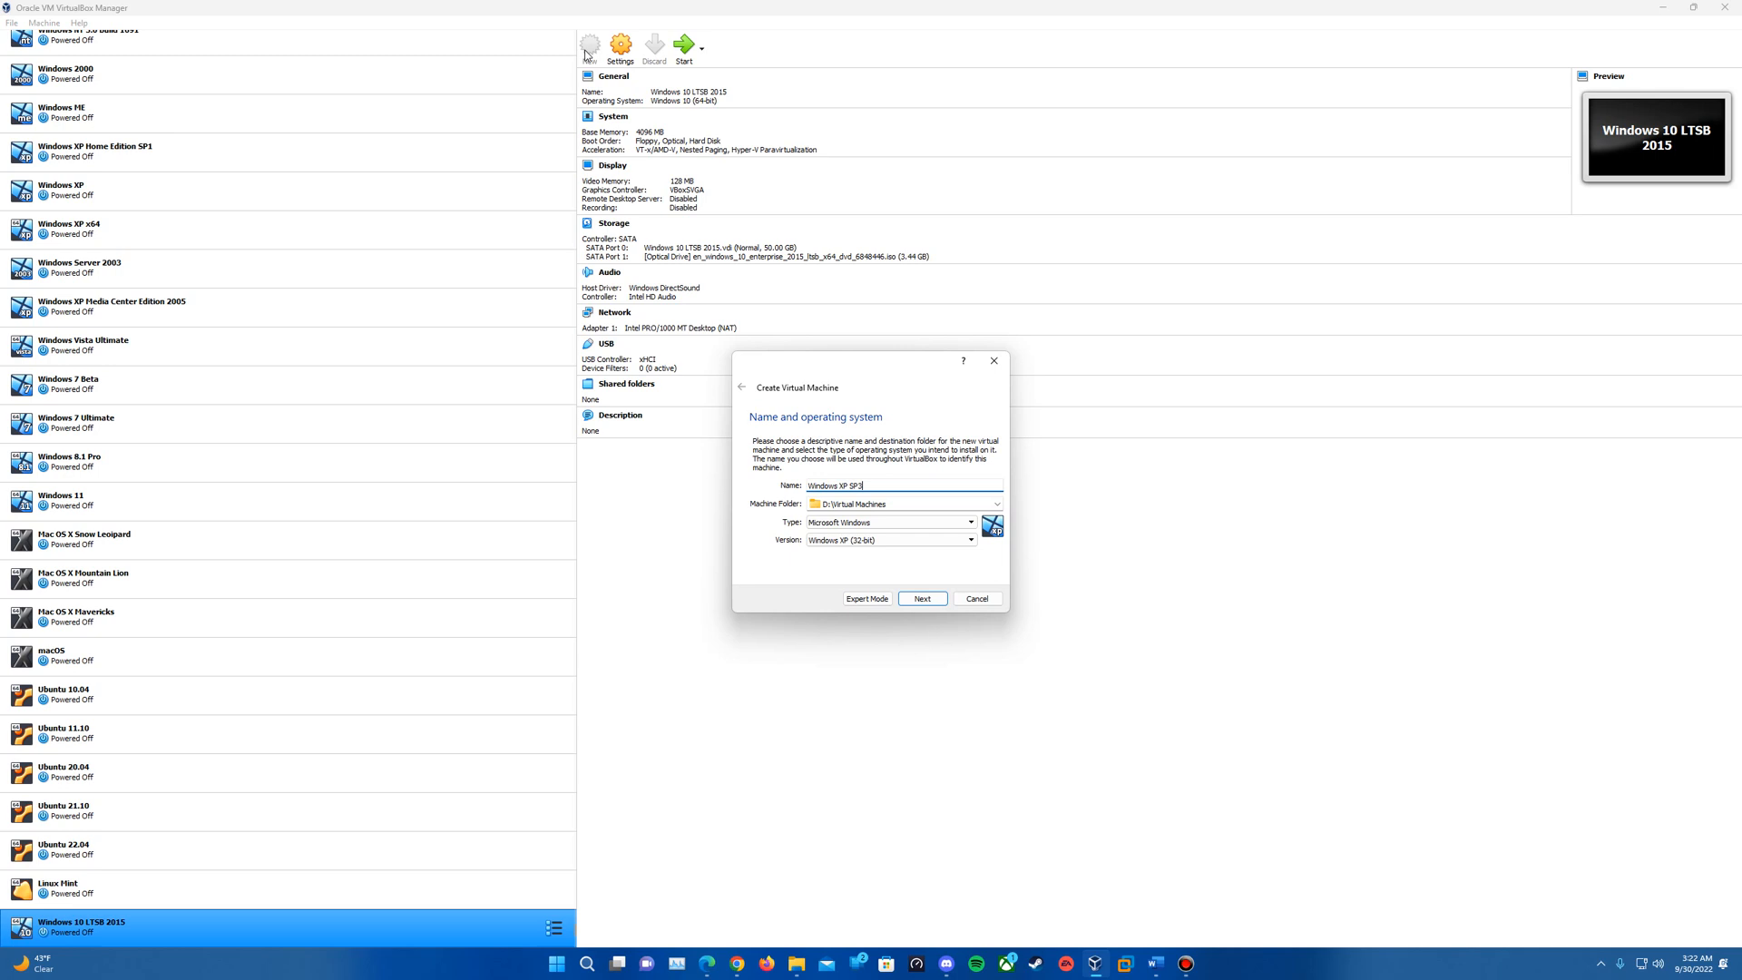
pyautogui.moveTo(1453, 492)
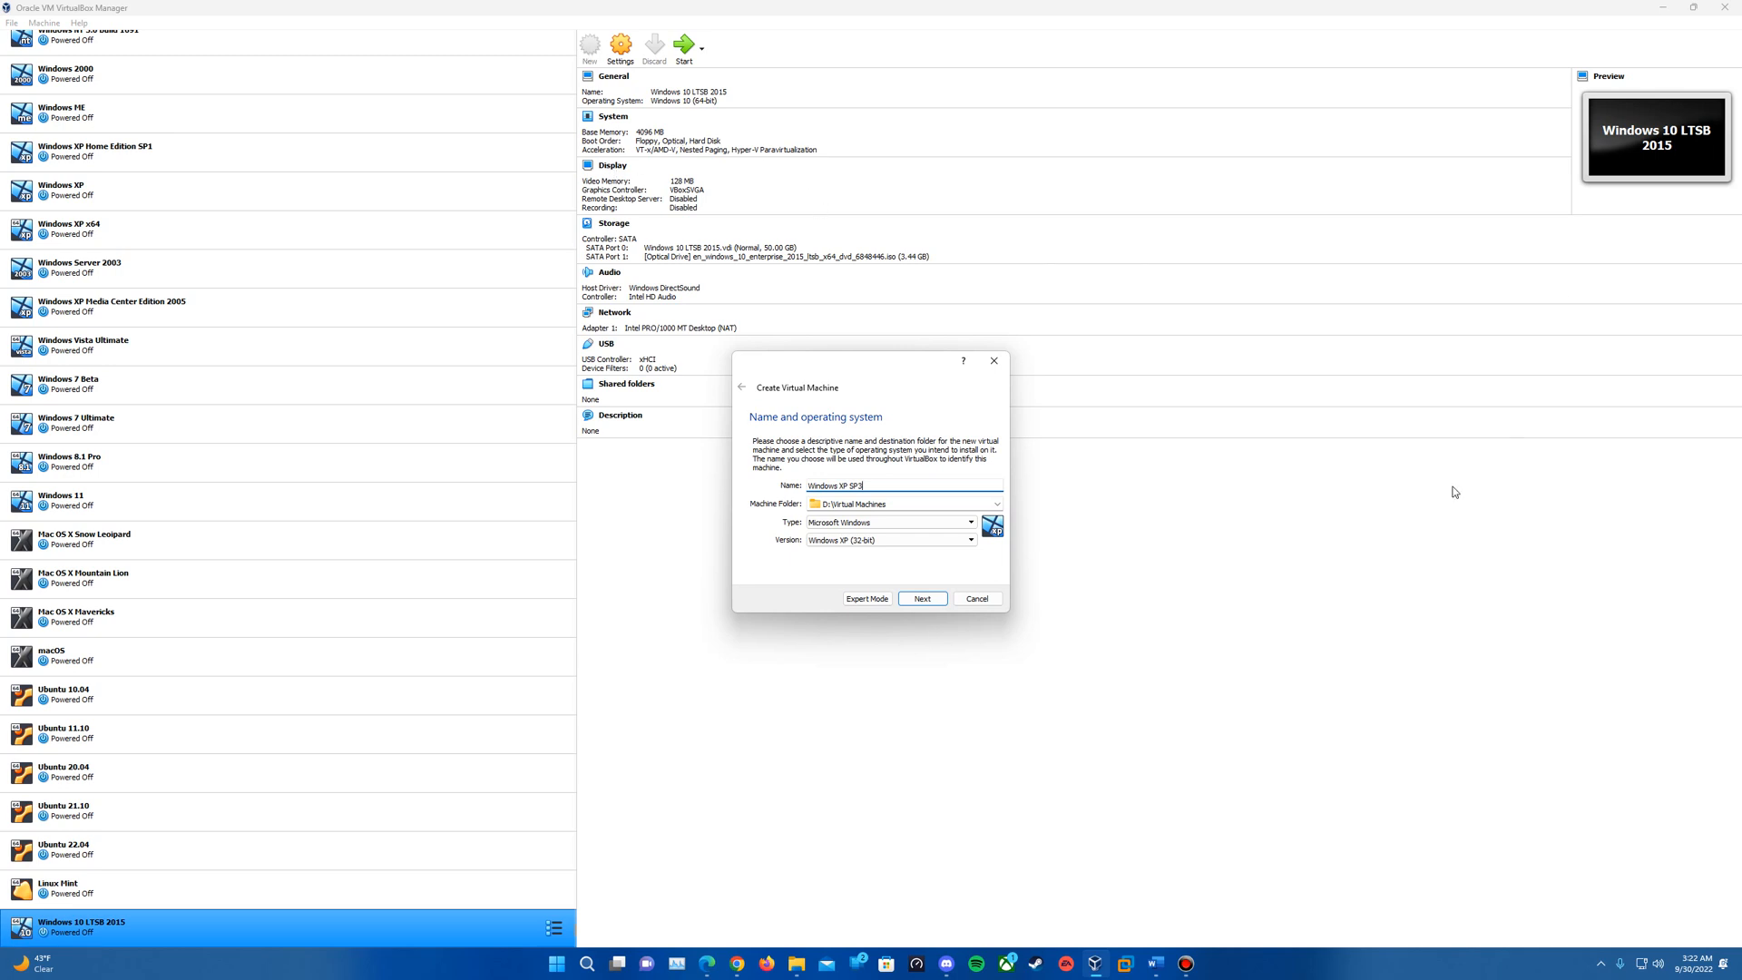
# - Set the machine's memory to 1024 MB instead of the recommended 192 MB
pyautogui.click(921, 599)
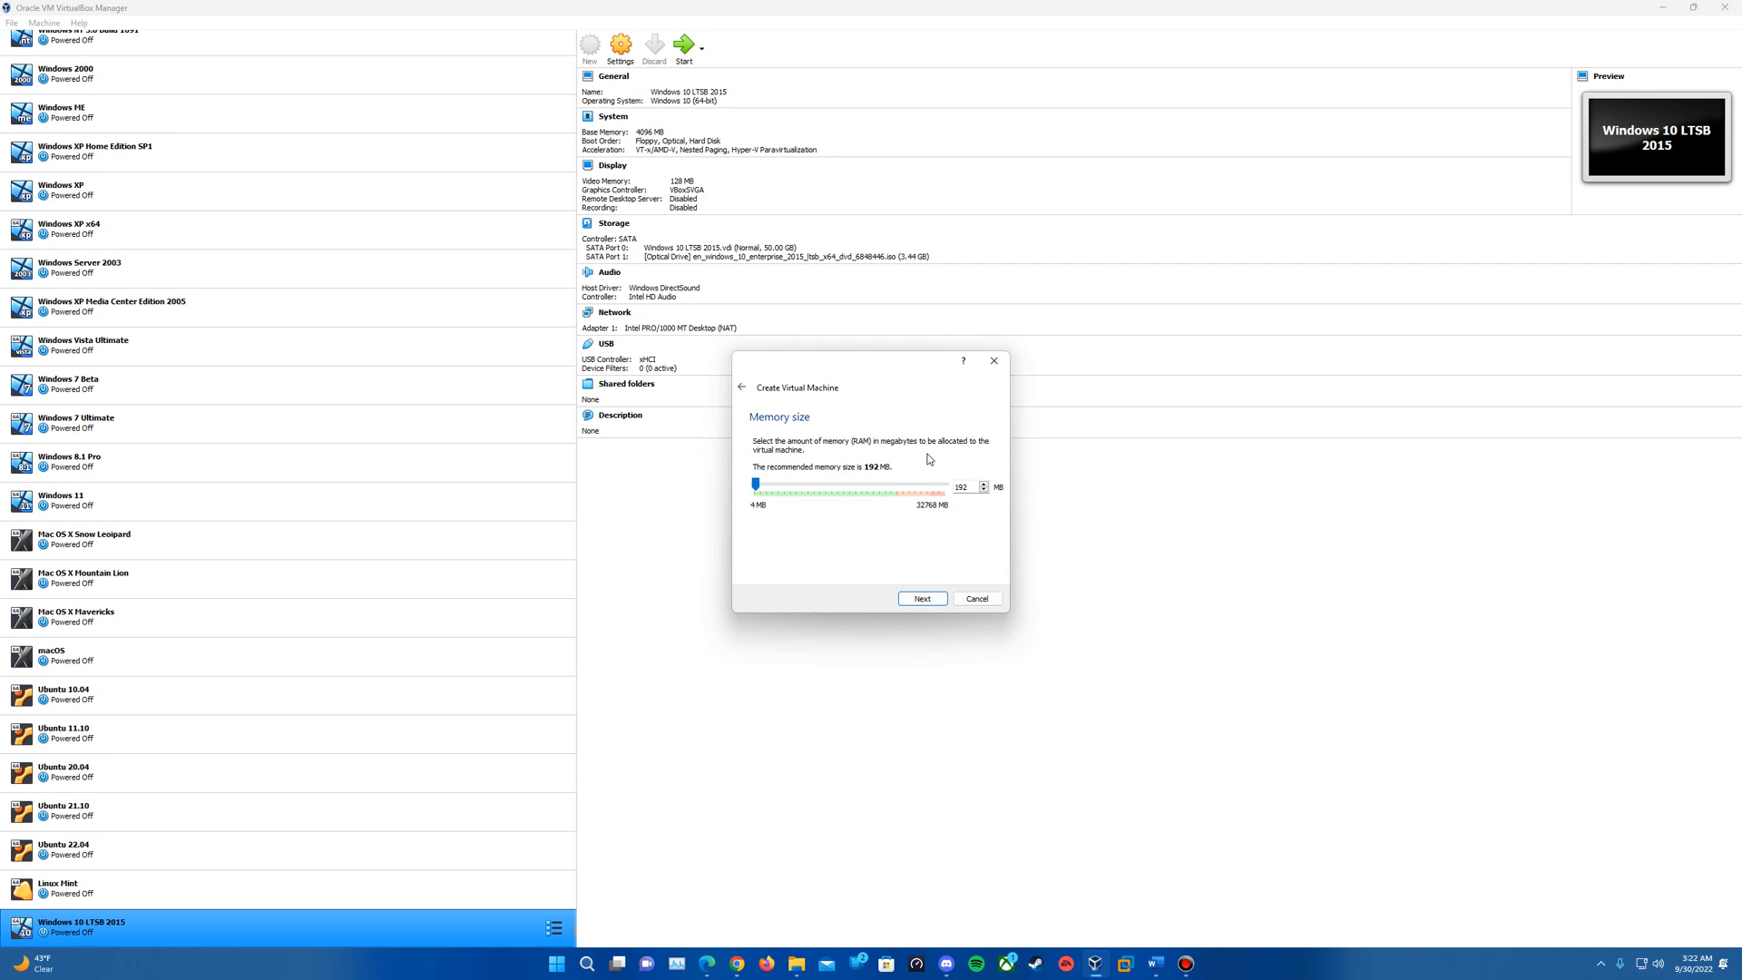
pyautogui.moveTo(973, 501)
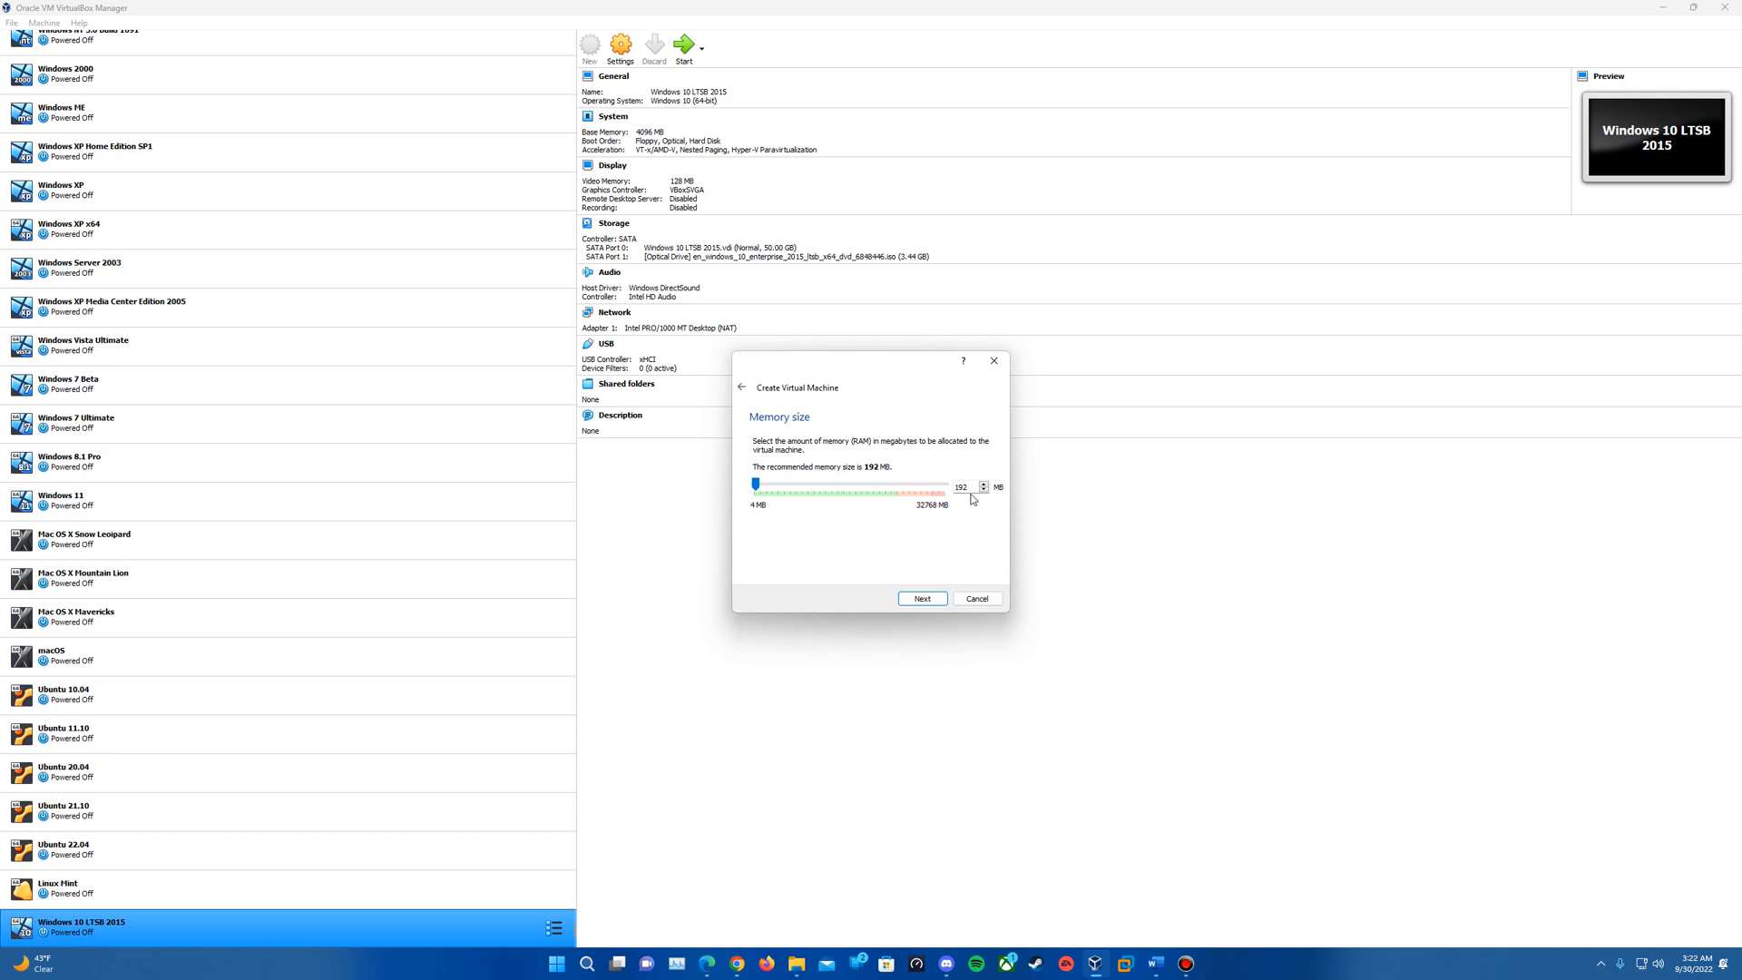
pyautogui.tripleClick(960, 486)
pyautogui.write('1024')
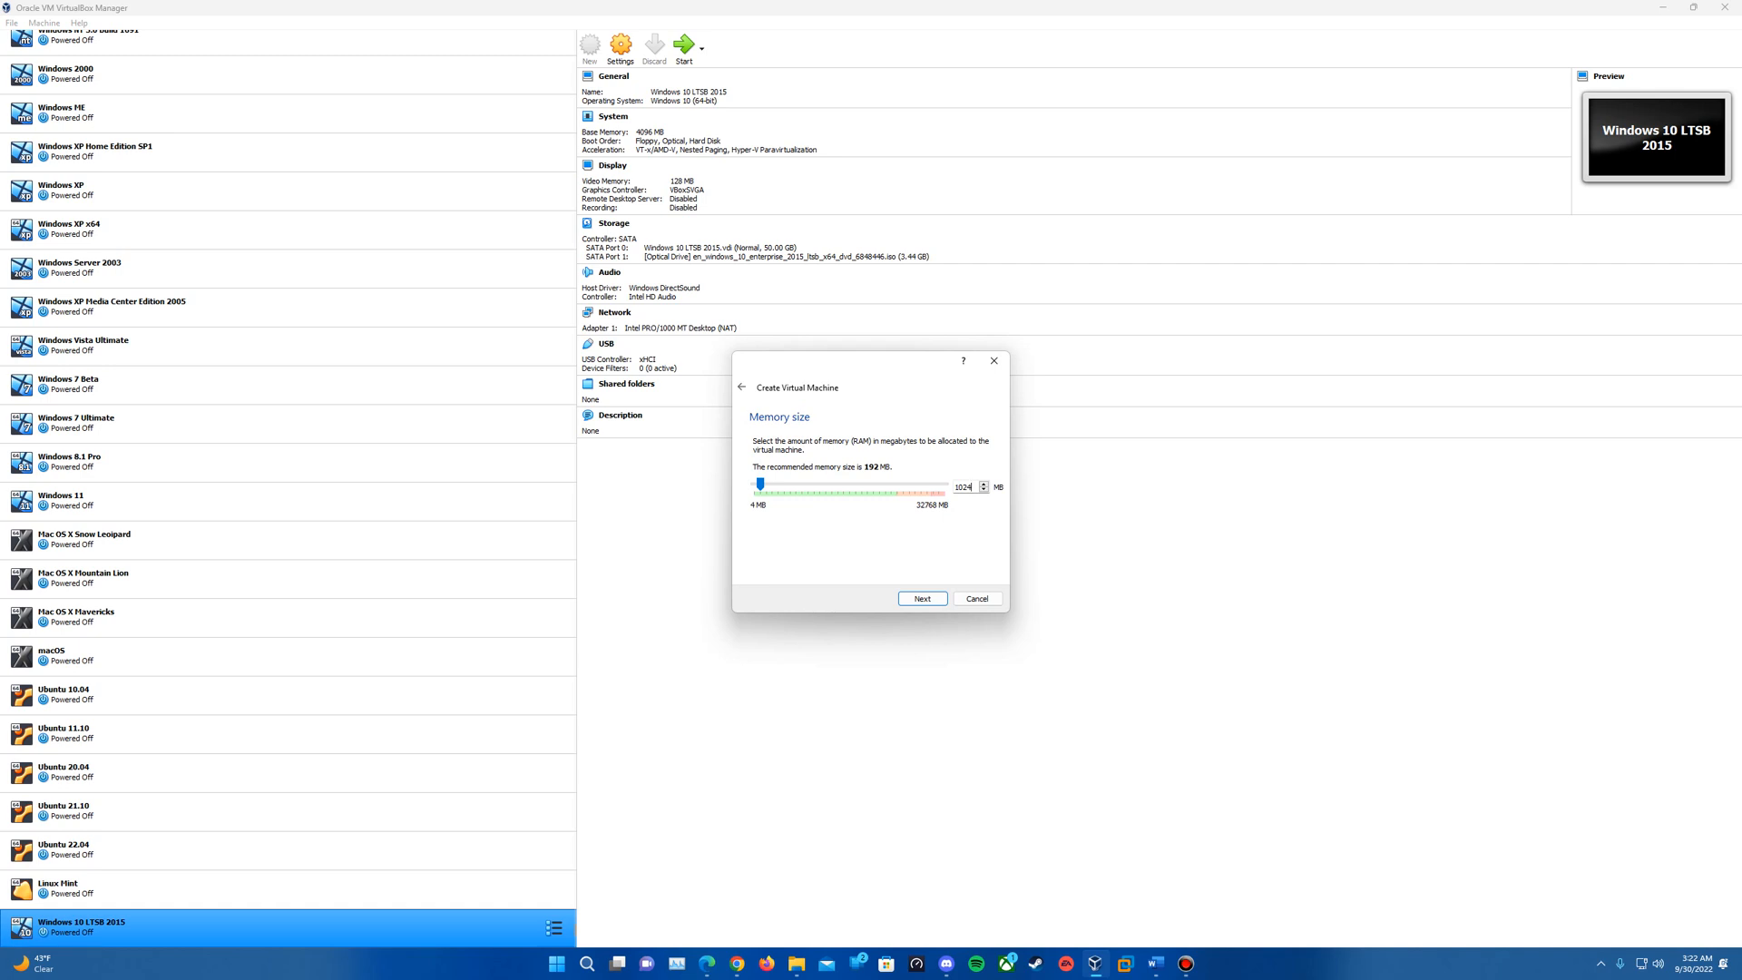
# - Create a new dynamically allocated VDI hard disk, reaching the 10 GB size step
pyautogui.click(922, 596)
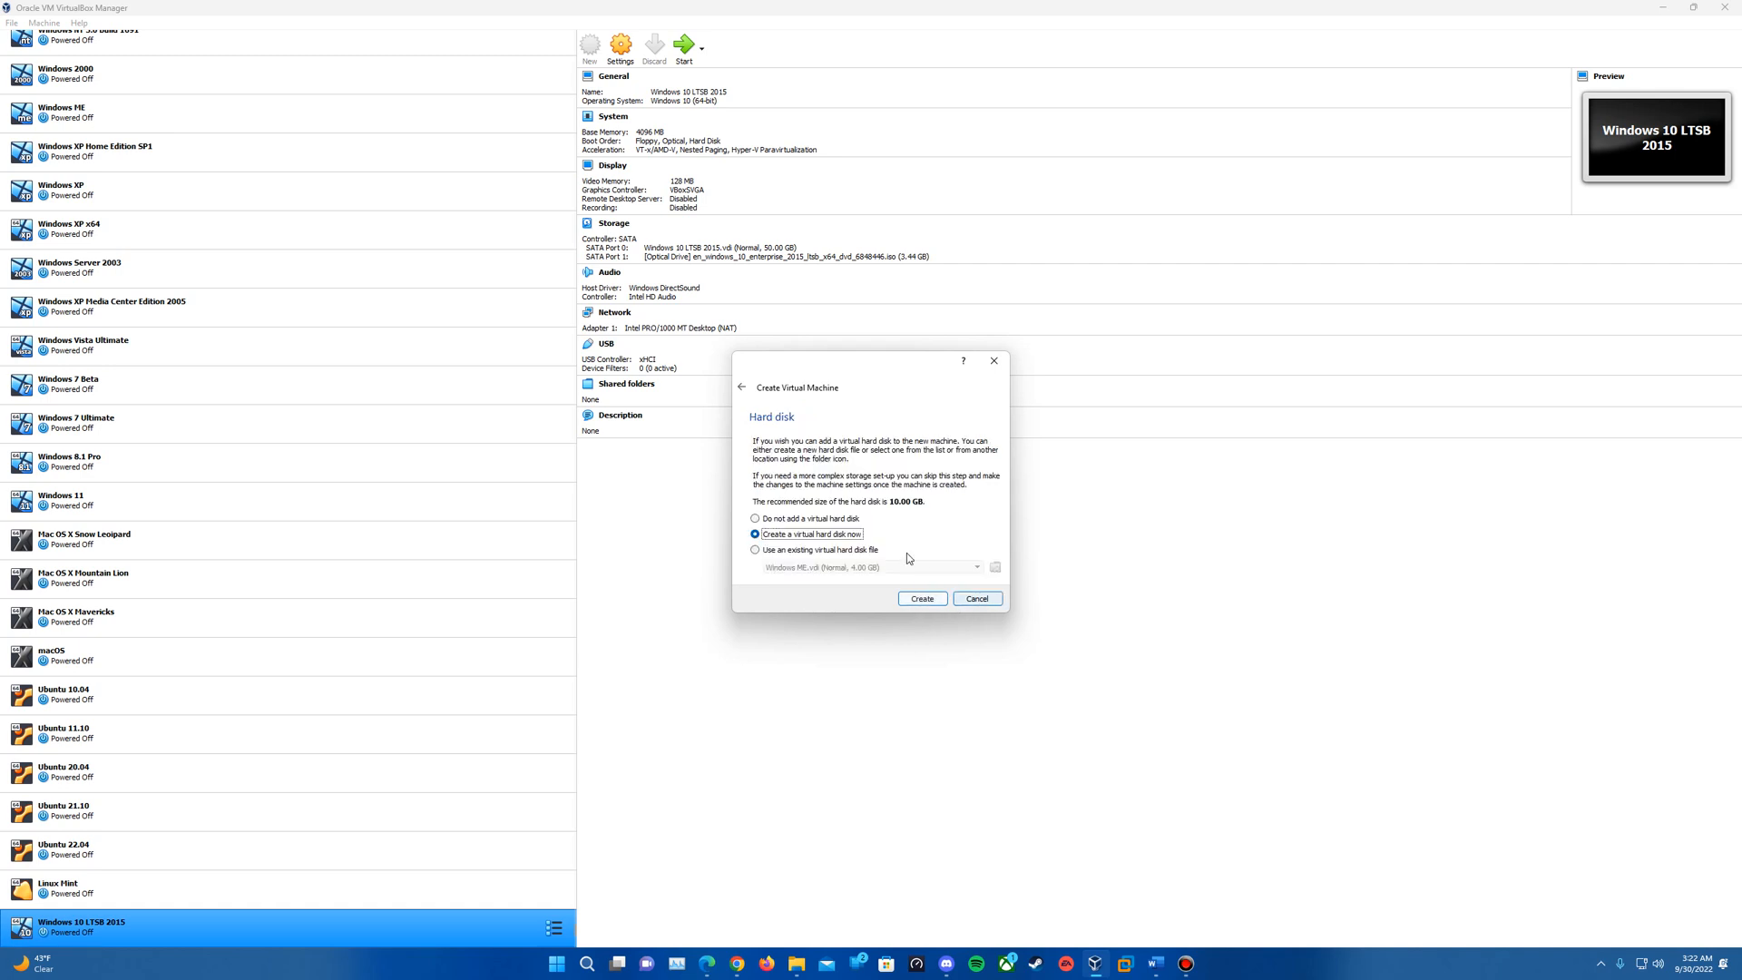
pyautogui.click(921, 597)
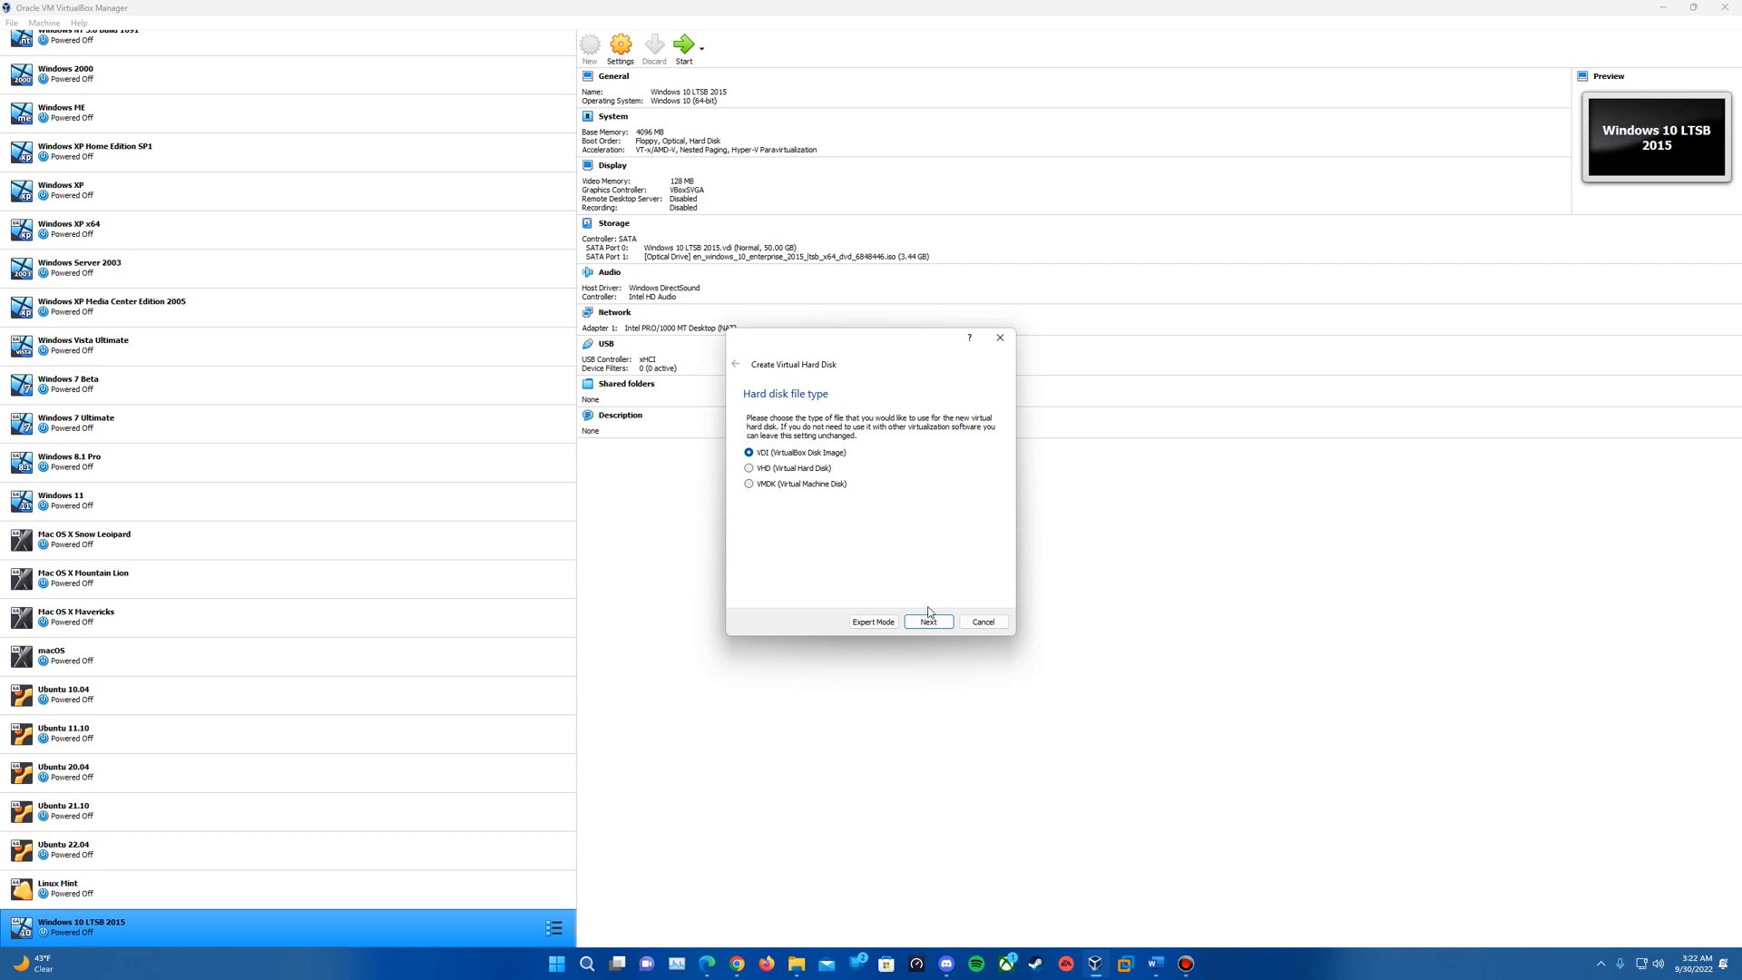
pyautogui.click(927, 620)
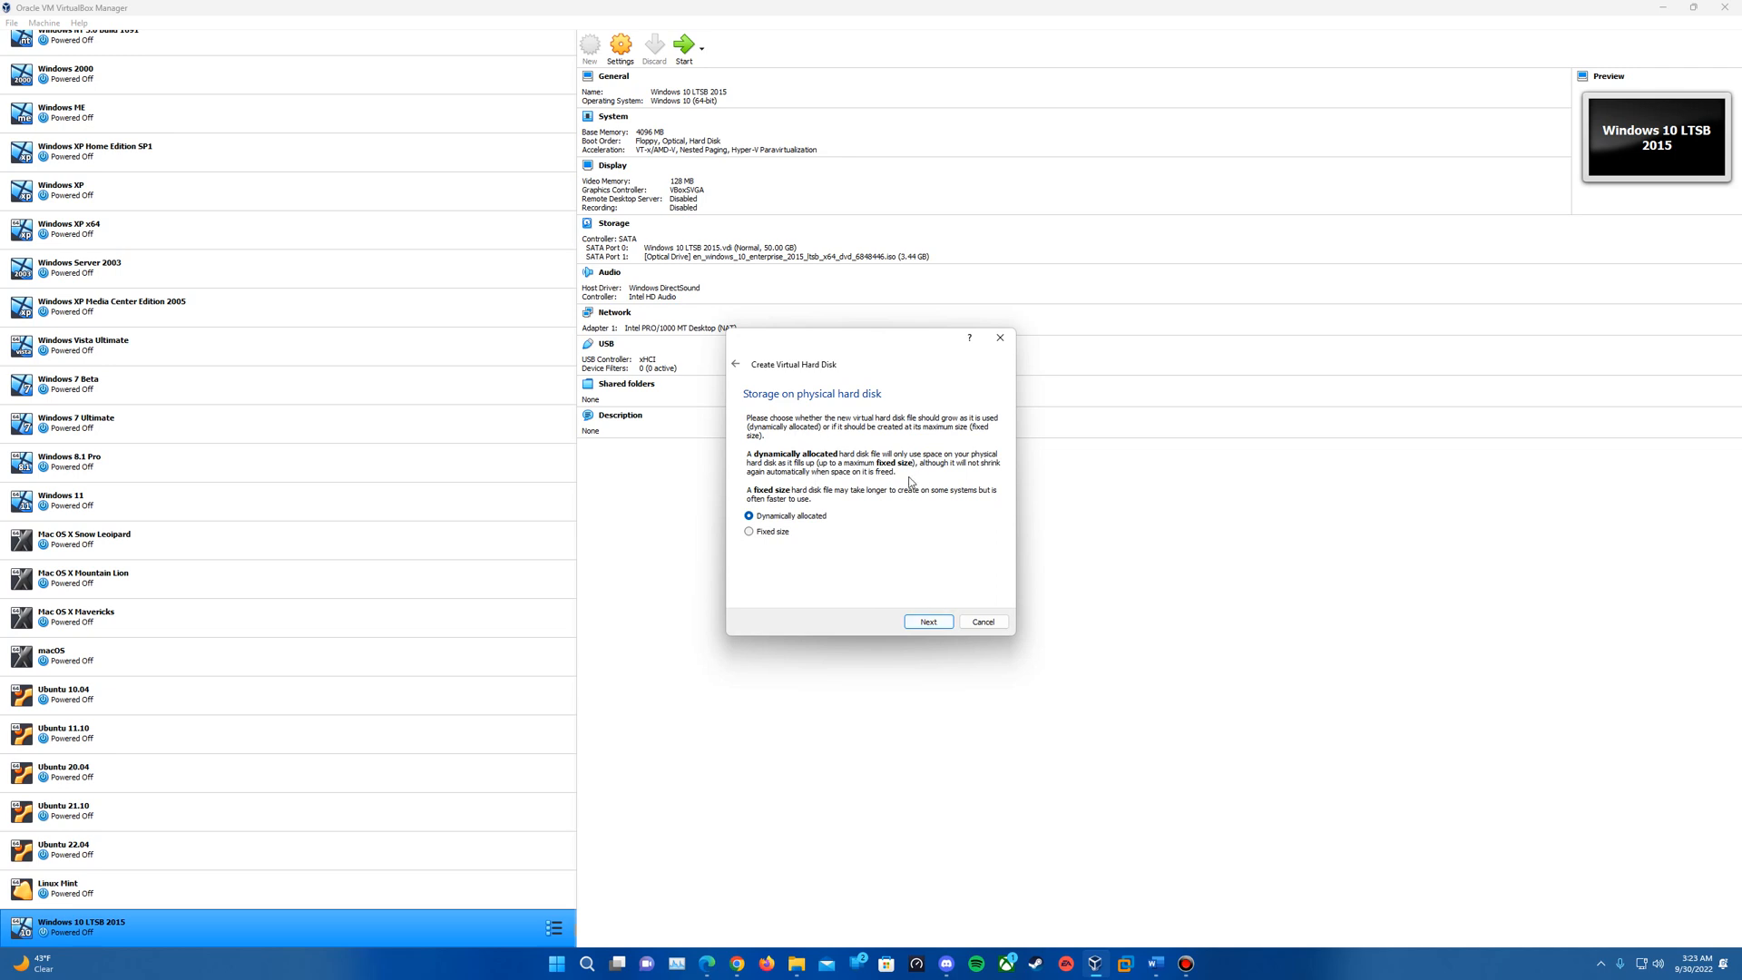
pyautogui.click(927, 620)
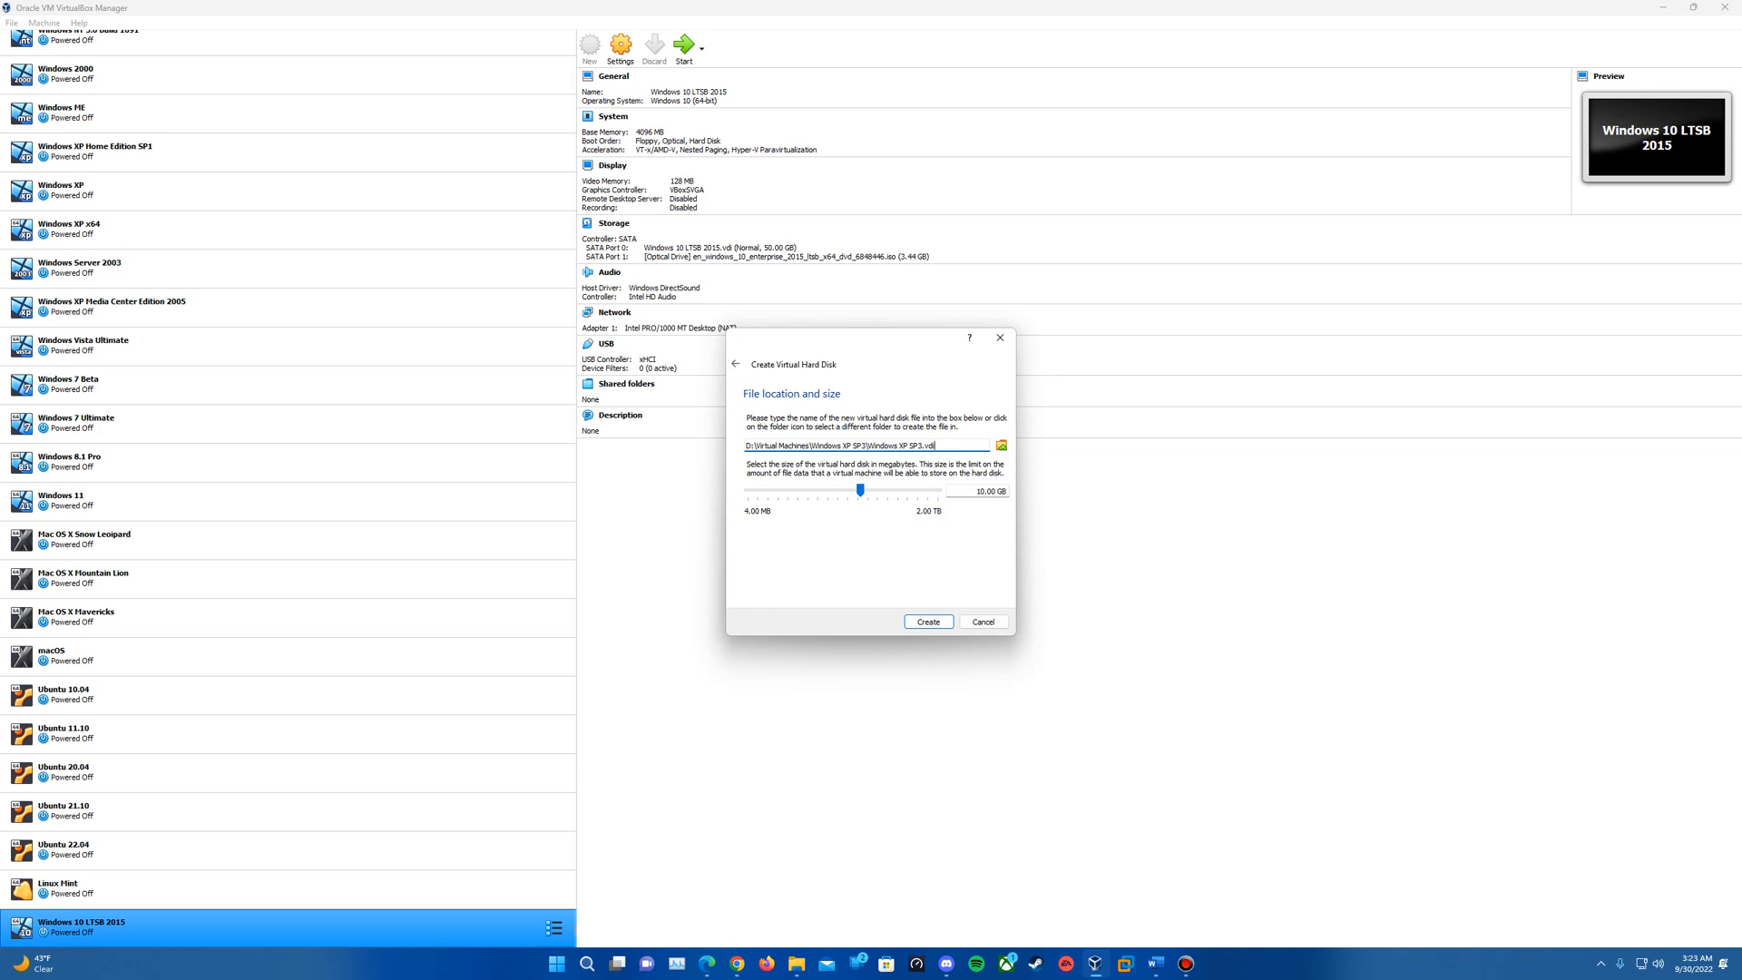
# - Finish creating the Windows XP SP3 machine with its 10 GB disk
pyautogui.click(928, 620)
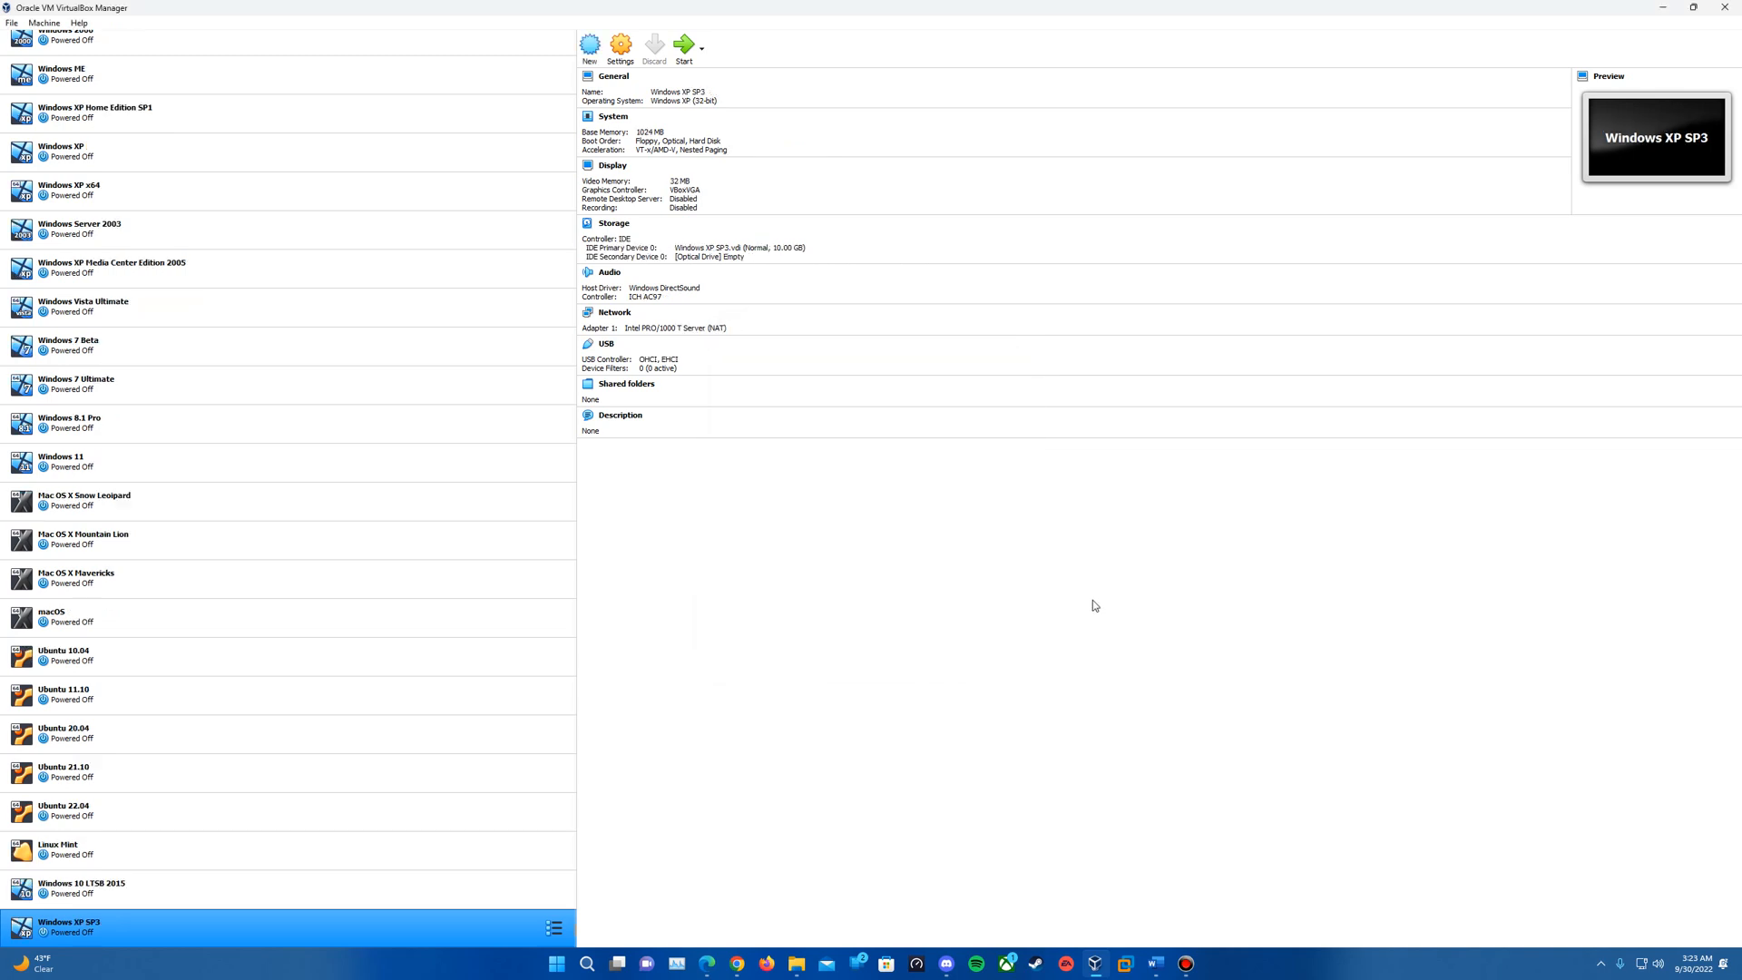
pyautogui.moveTo(323, 952)
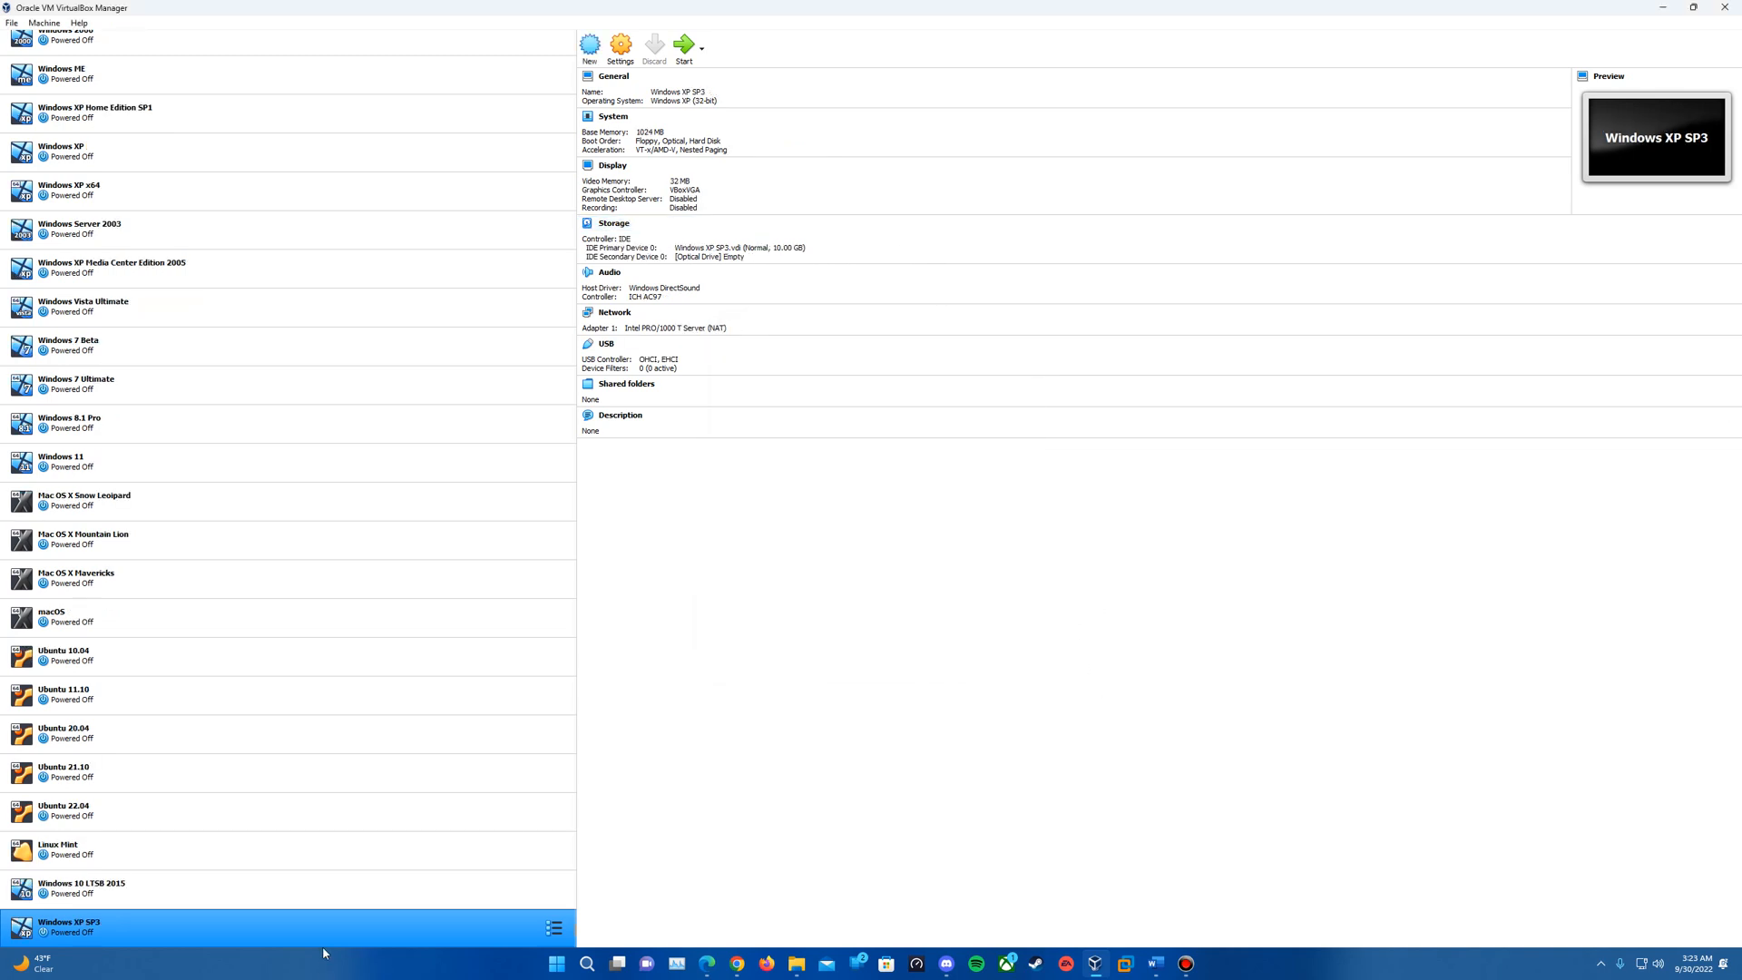
pyautogui.moveTo(200, 927)
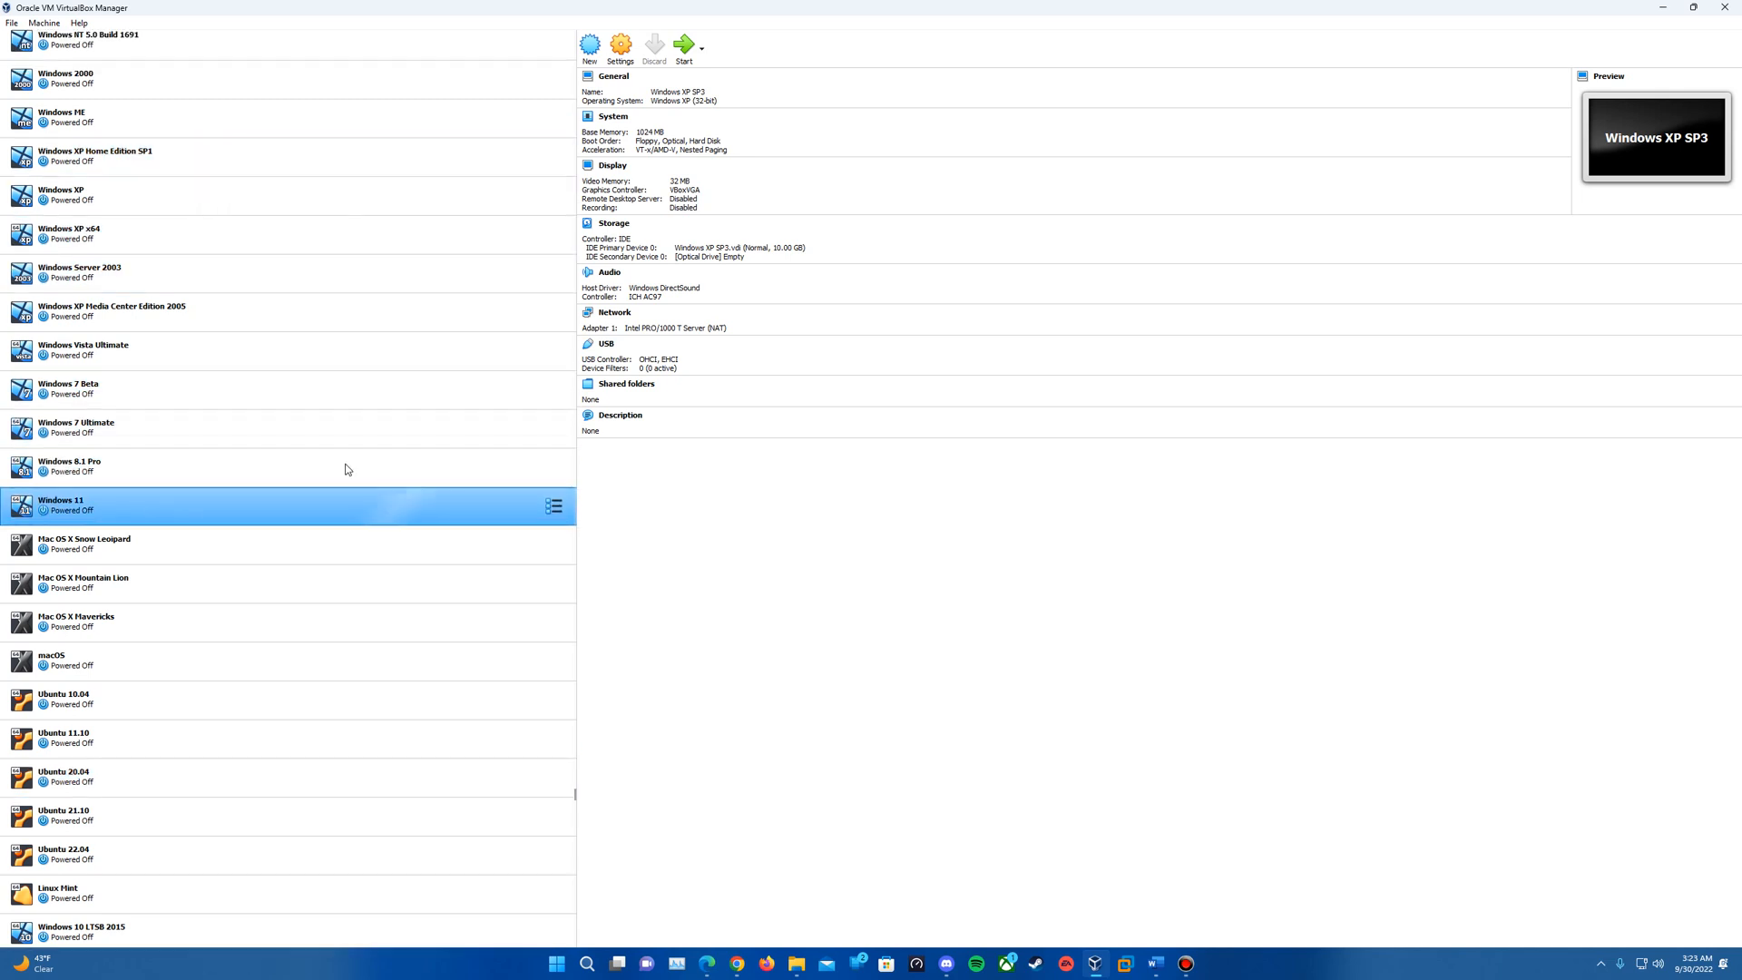
pyautogui.scroll(3)
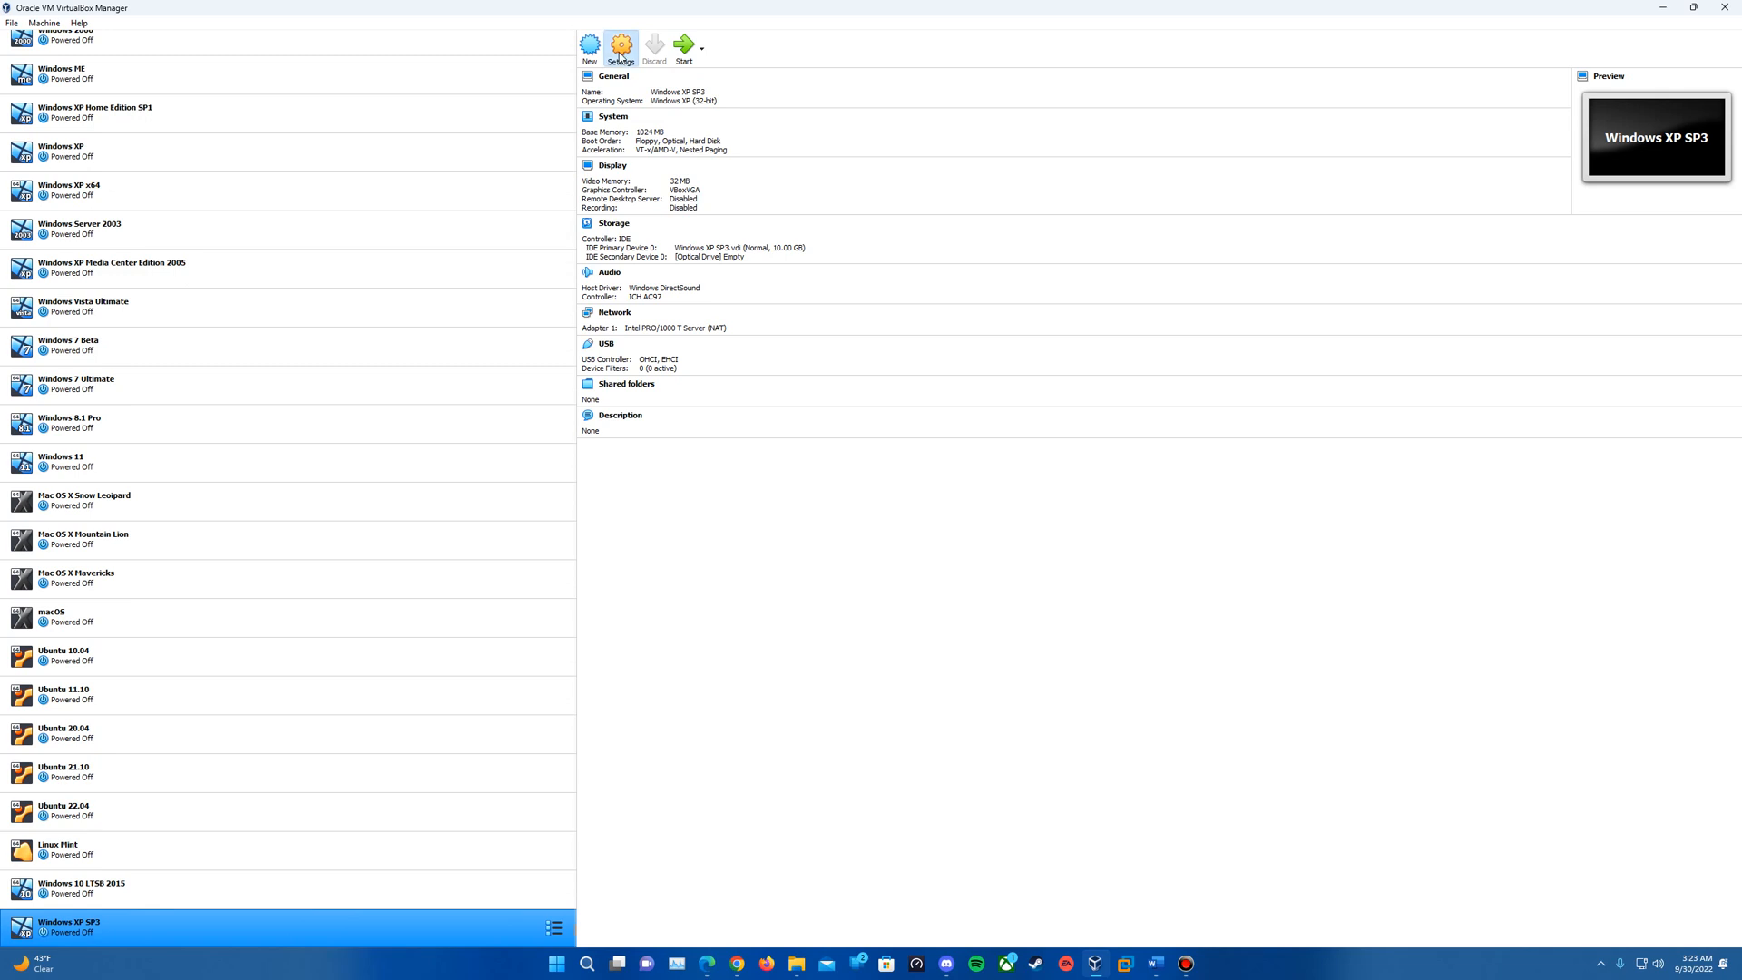
# - Bring up disk choices for the empty optical drive in the machine's storage settings
pyautogui.click(621, 43)
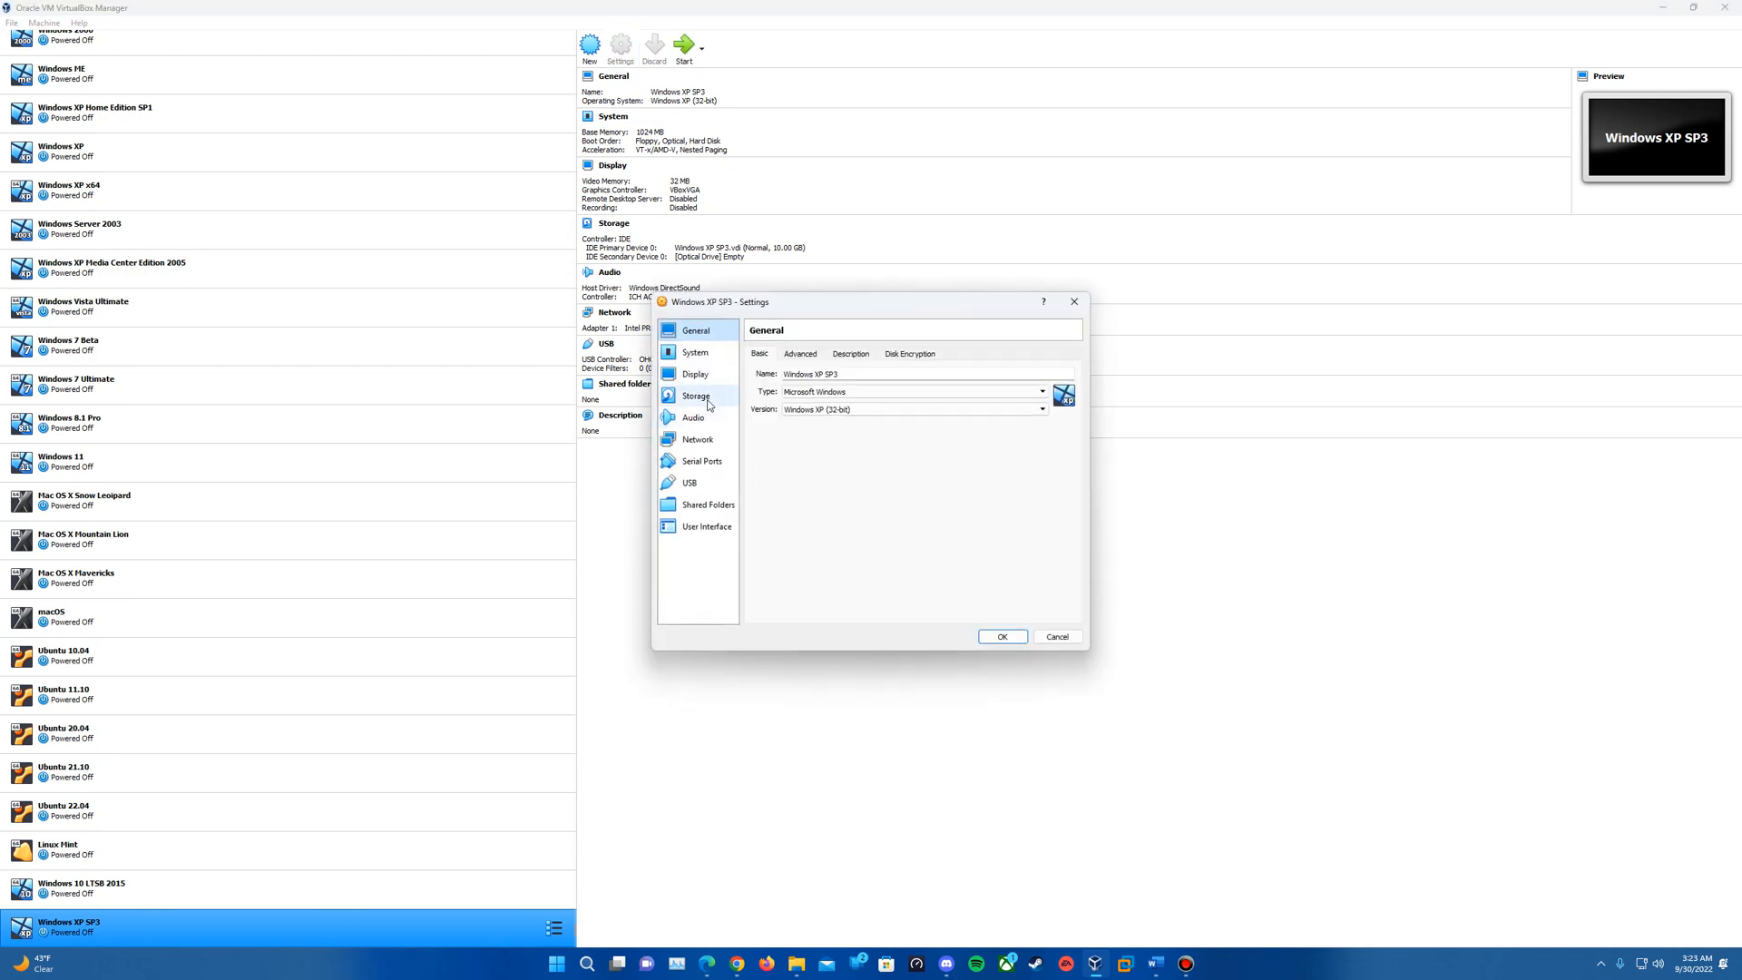
pyautogui.click(697, 396)
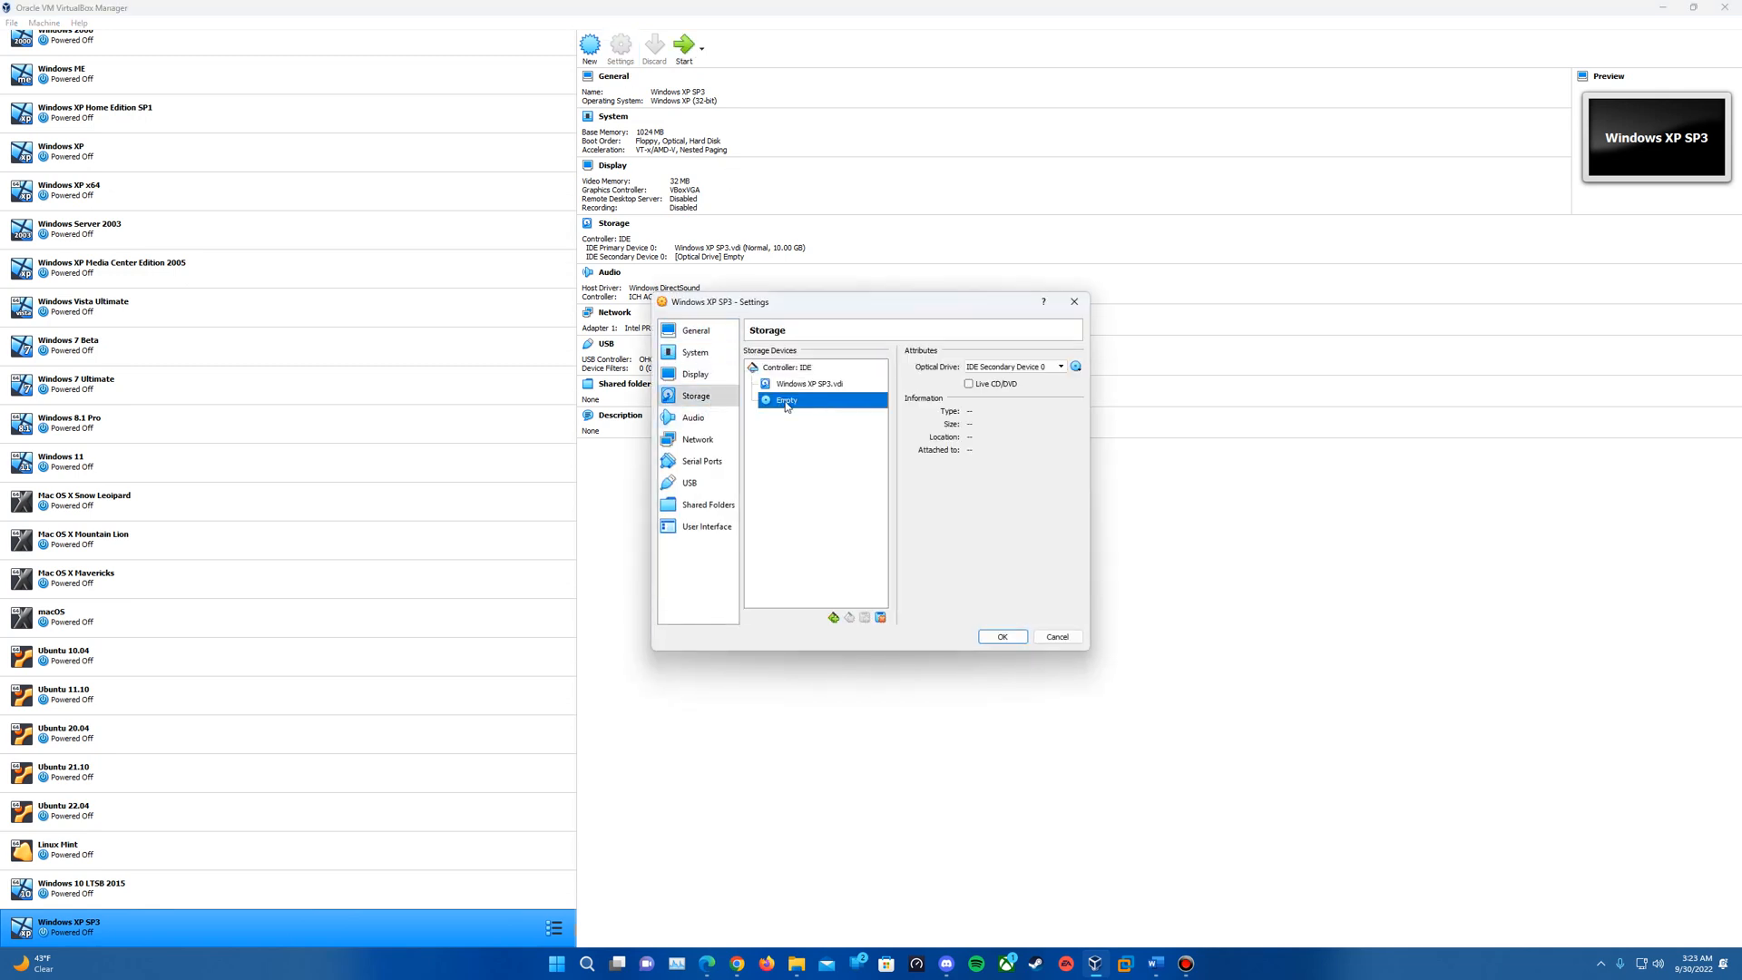
pyautogui.click(1074, 367)
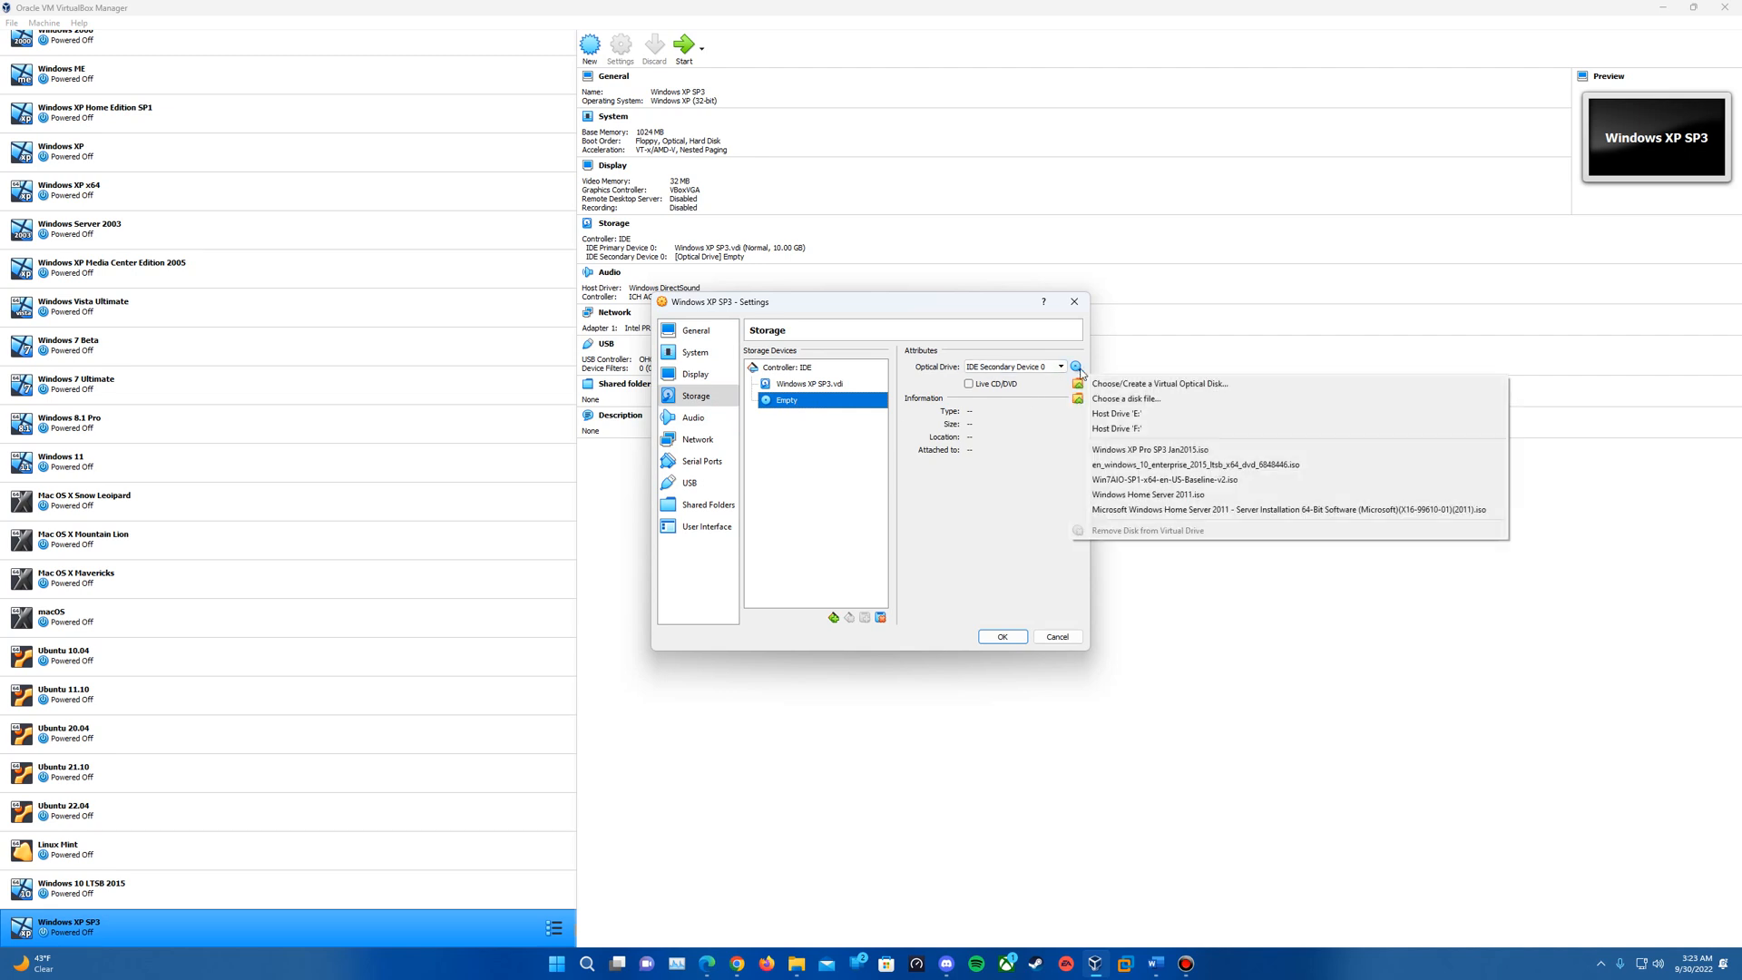
# - Attach the Windows XP Professional SP3 PreActivated ISO (644.90 MB) to the optical drive
pyautogui.click(1125, 398)
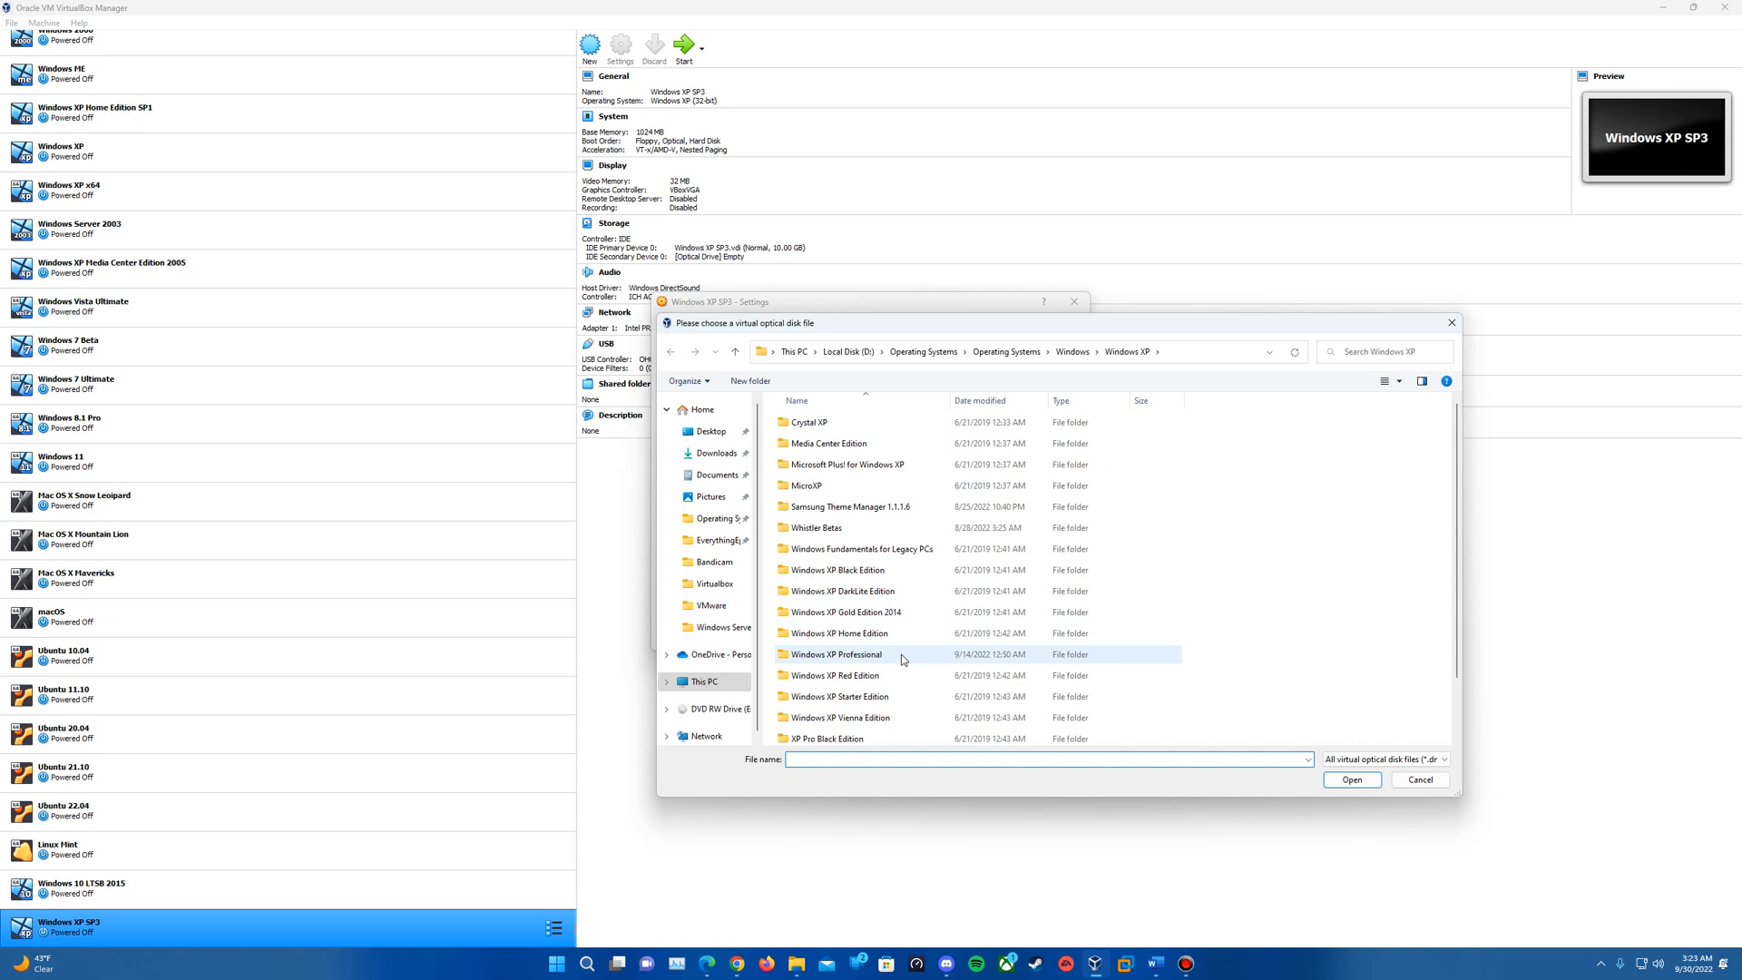
pyautogui.doubleClick(835, 654)
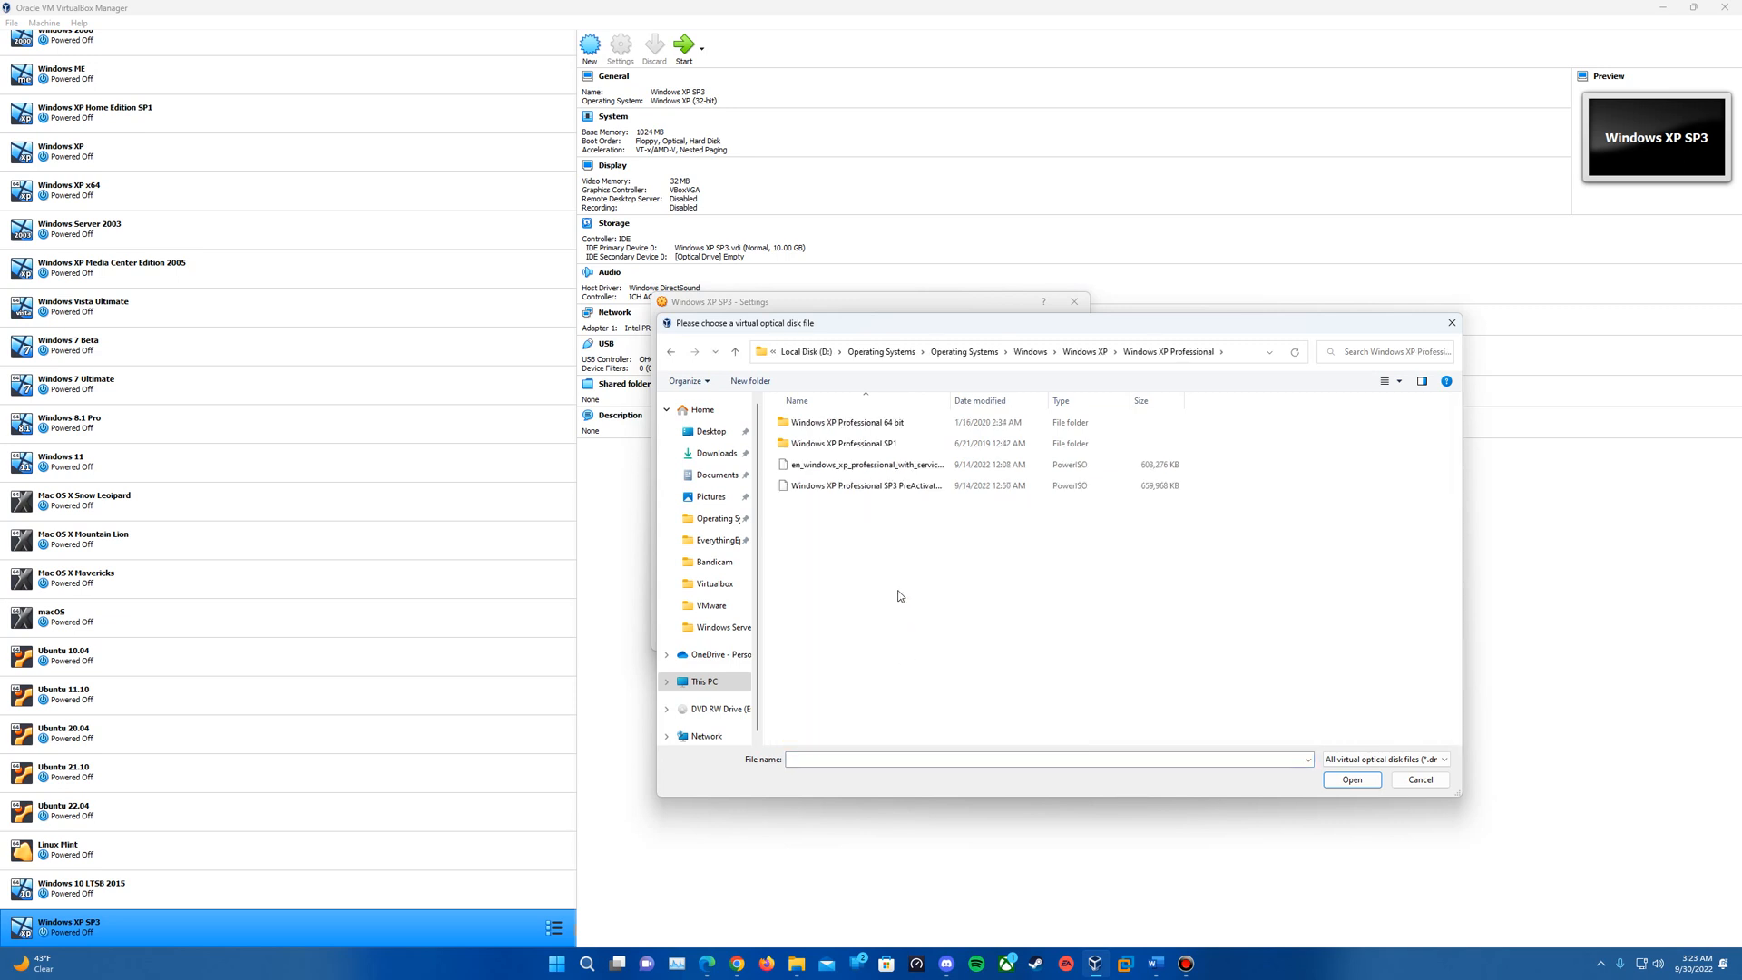
pyautogui.click(864, 486)
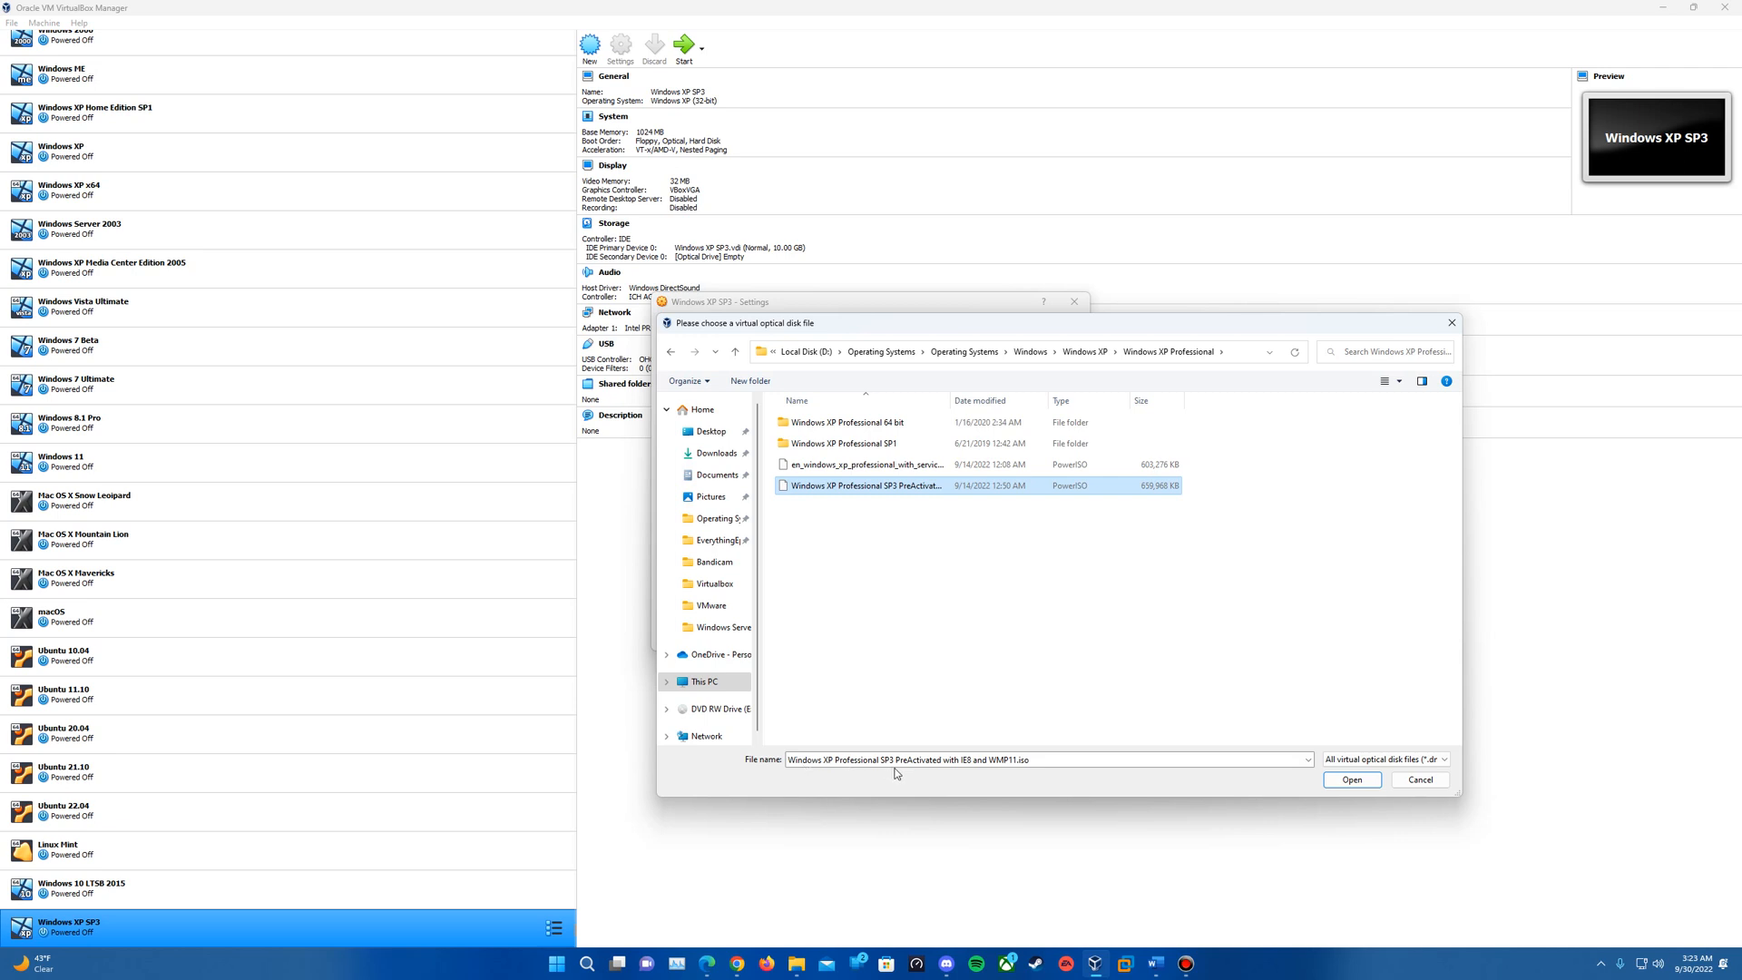
pyautogui.moveTo(976, 781)
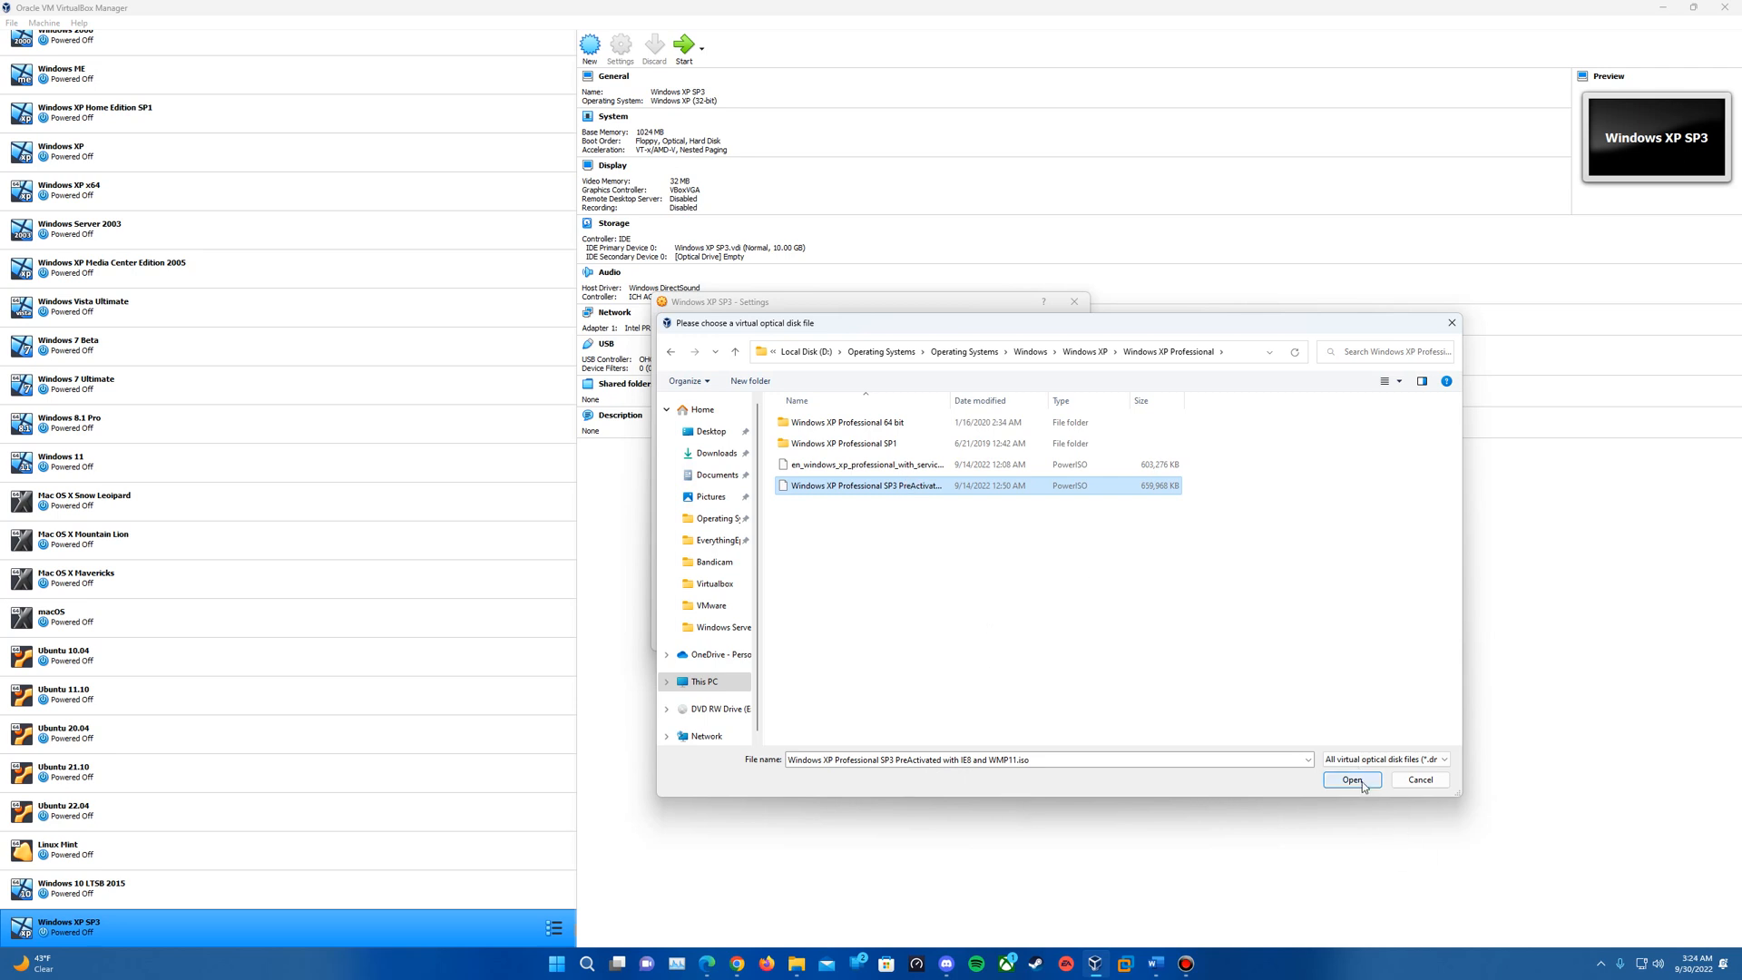
pyautogui.click(1349, 779)
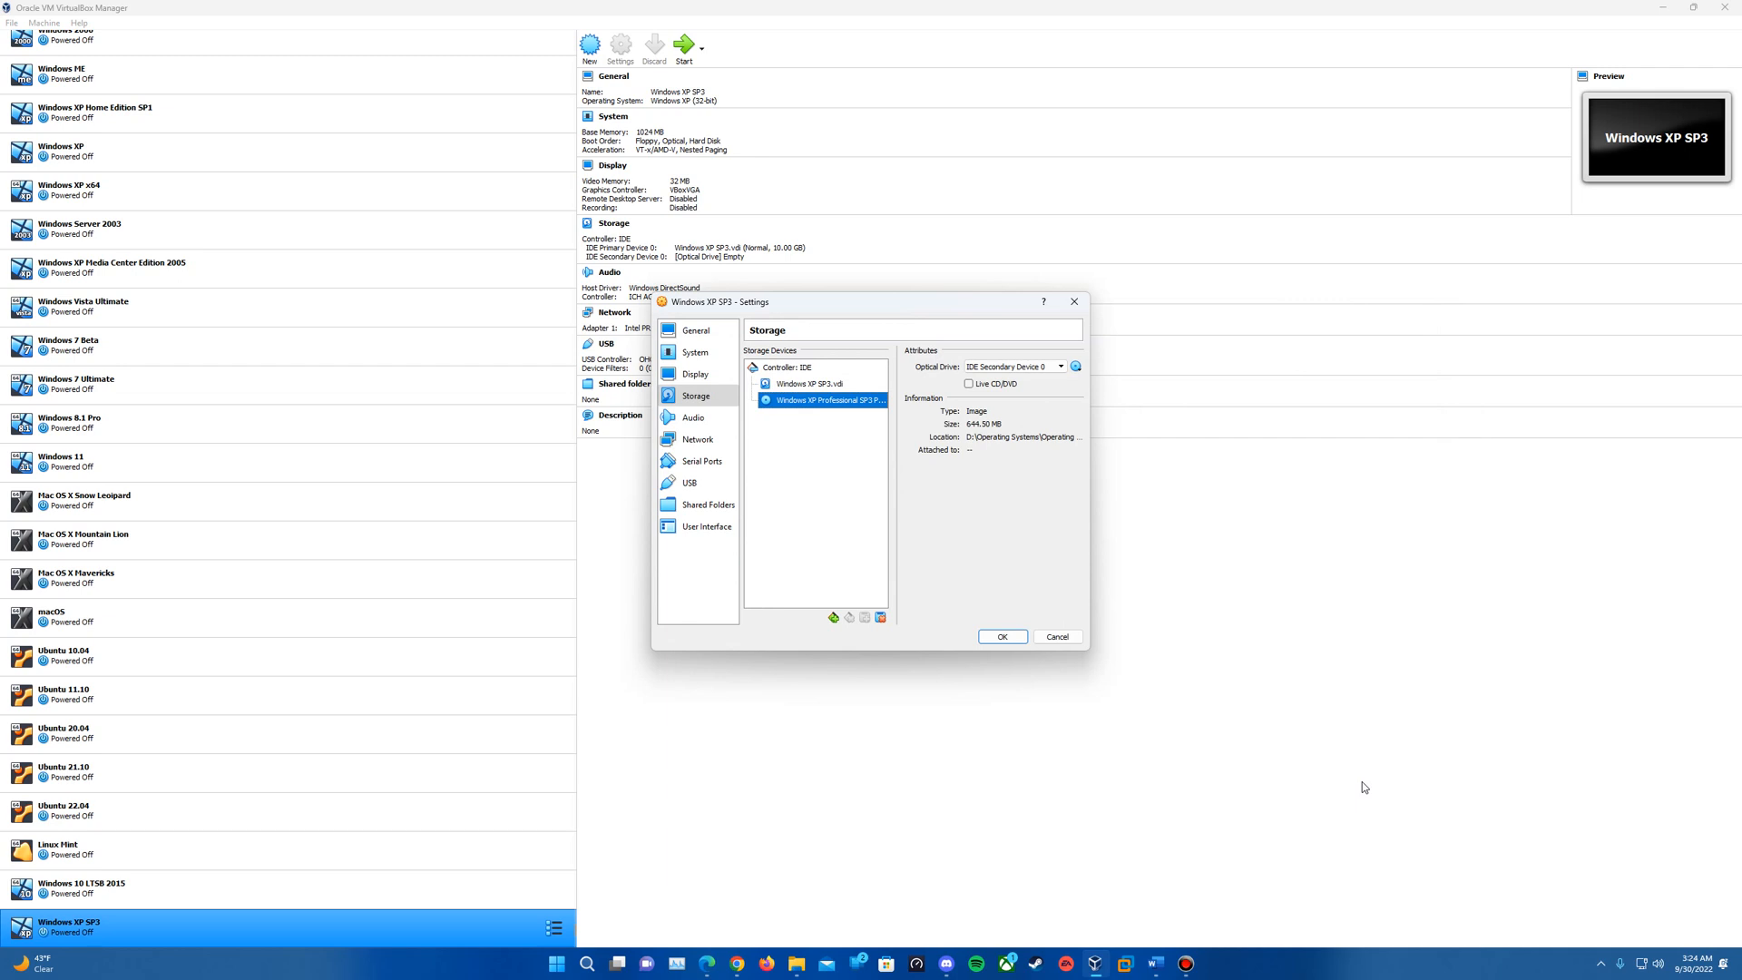
# - Save the storage settings and boot the machine into Windows XP Setup
pyautogui.click(1002, 637)
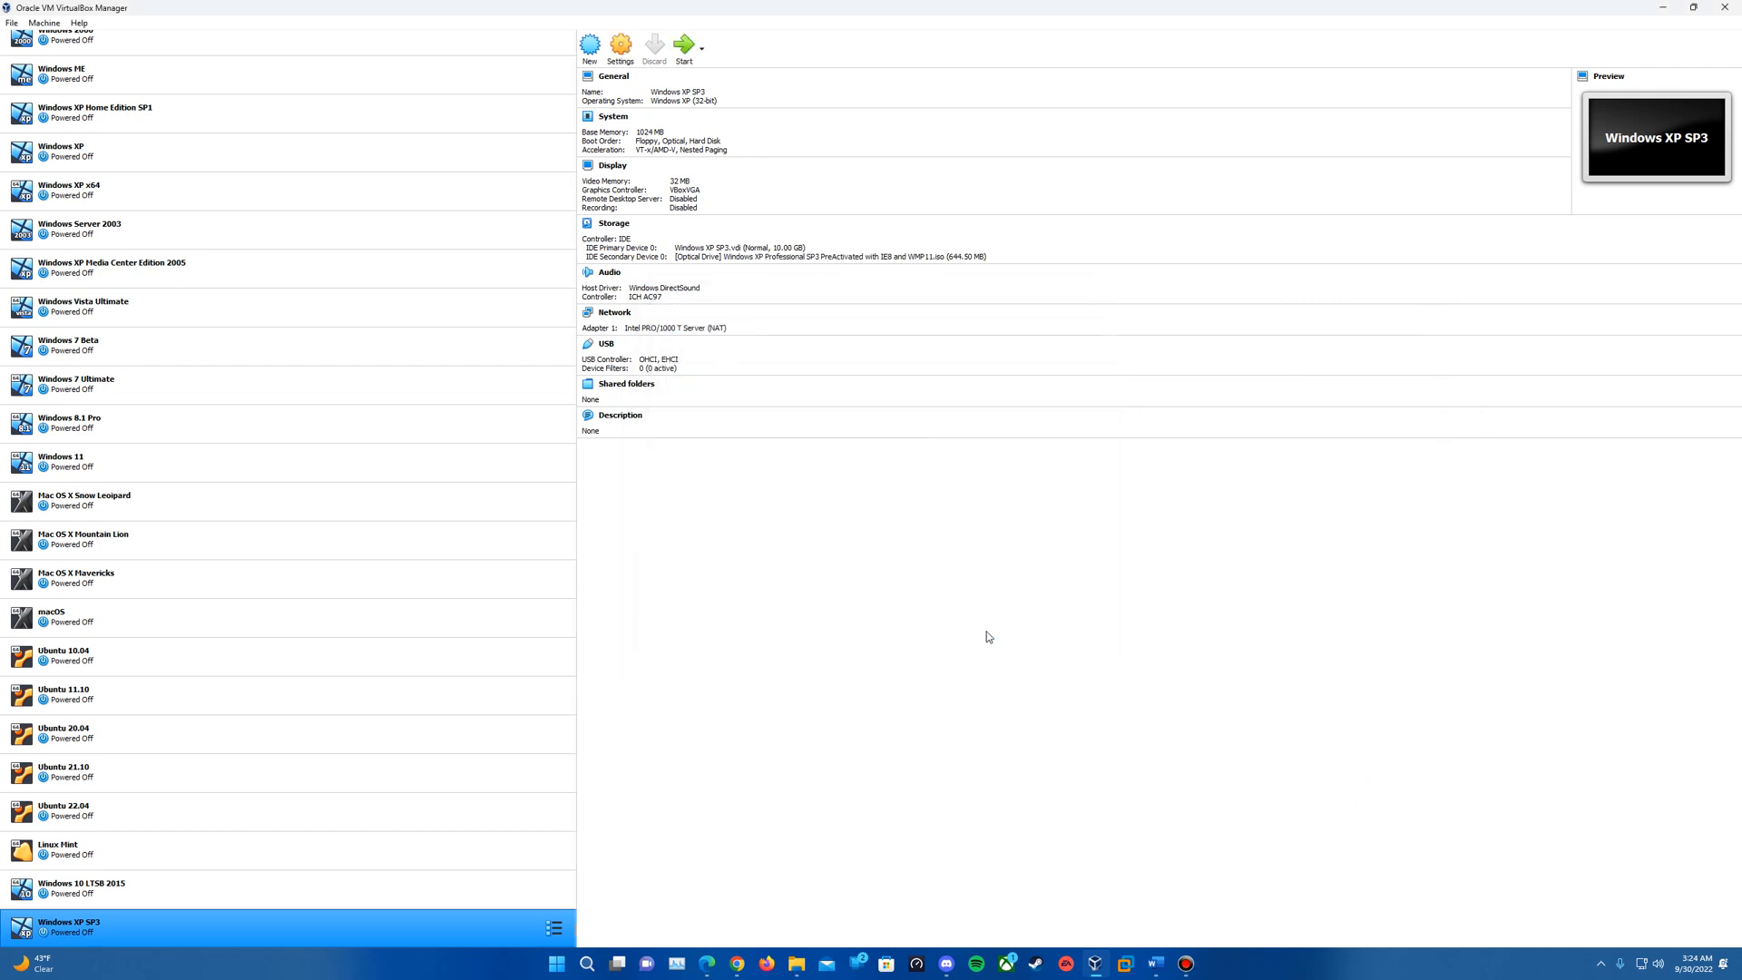
pyautogui.moveTo(684, 45)
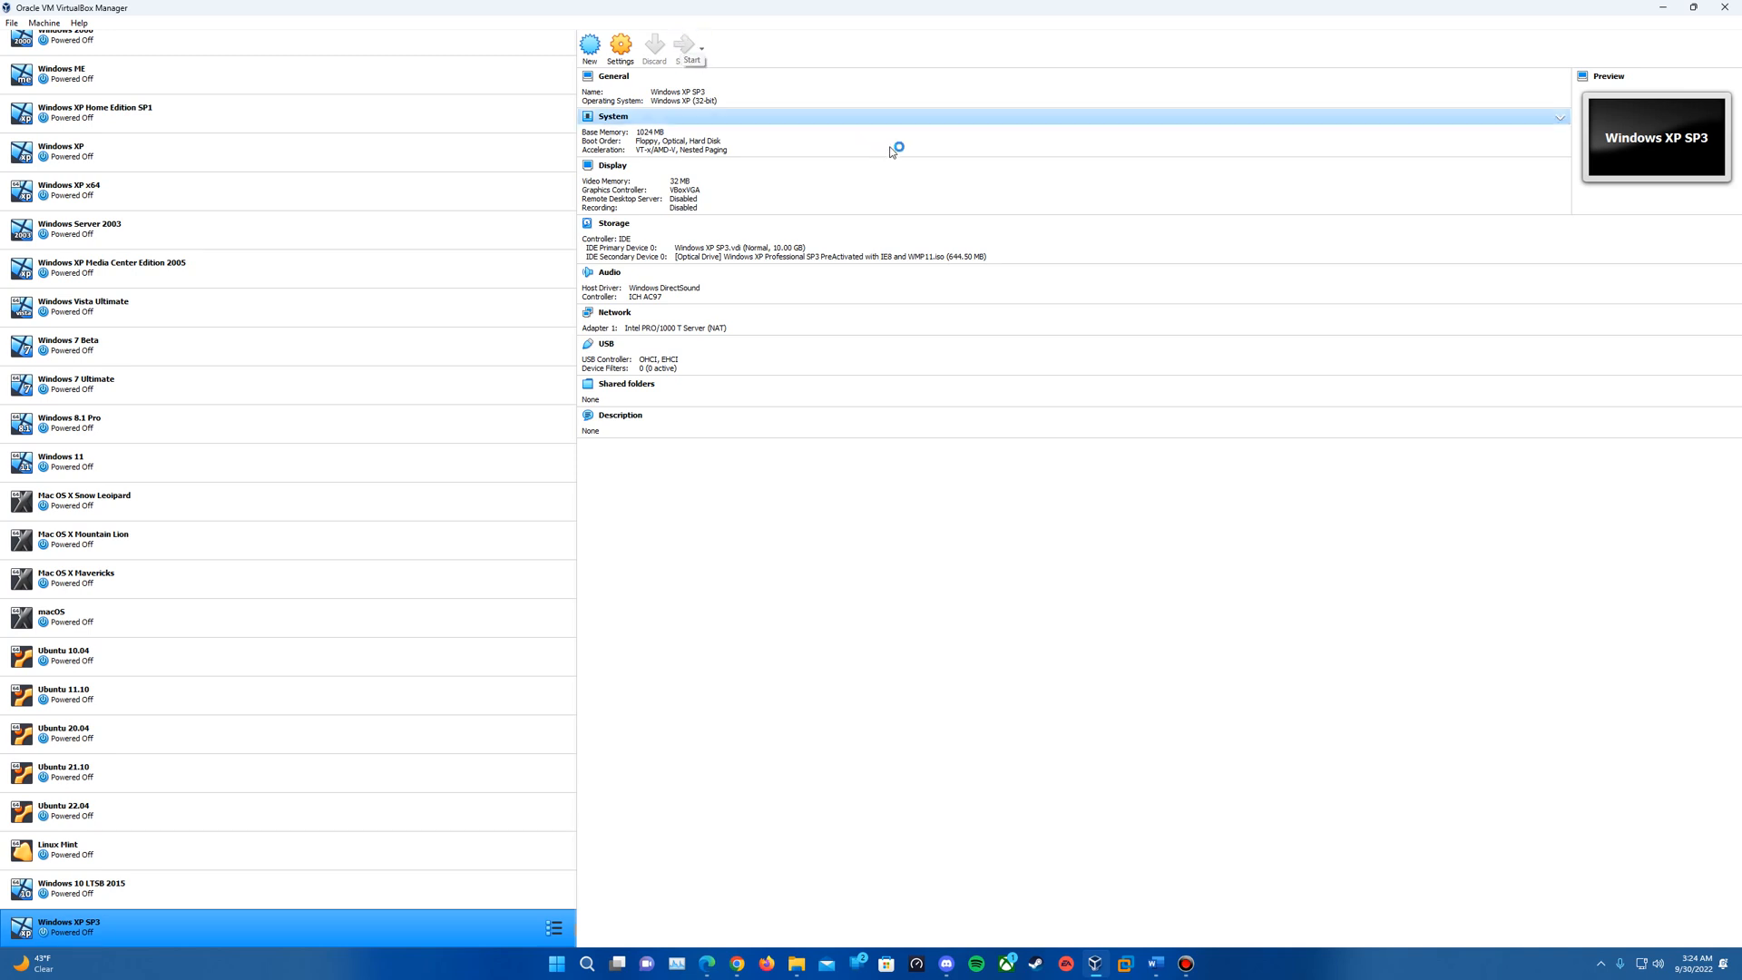
pyautogui.click(689, 43)
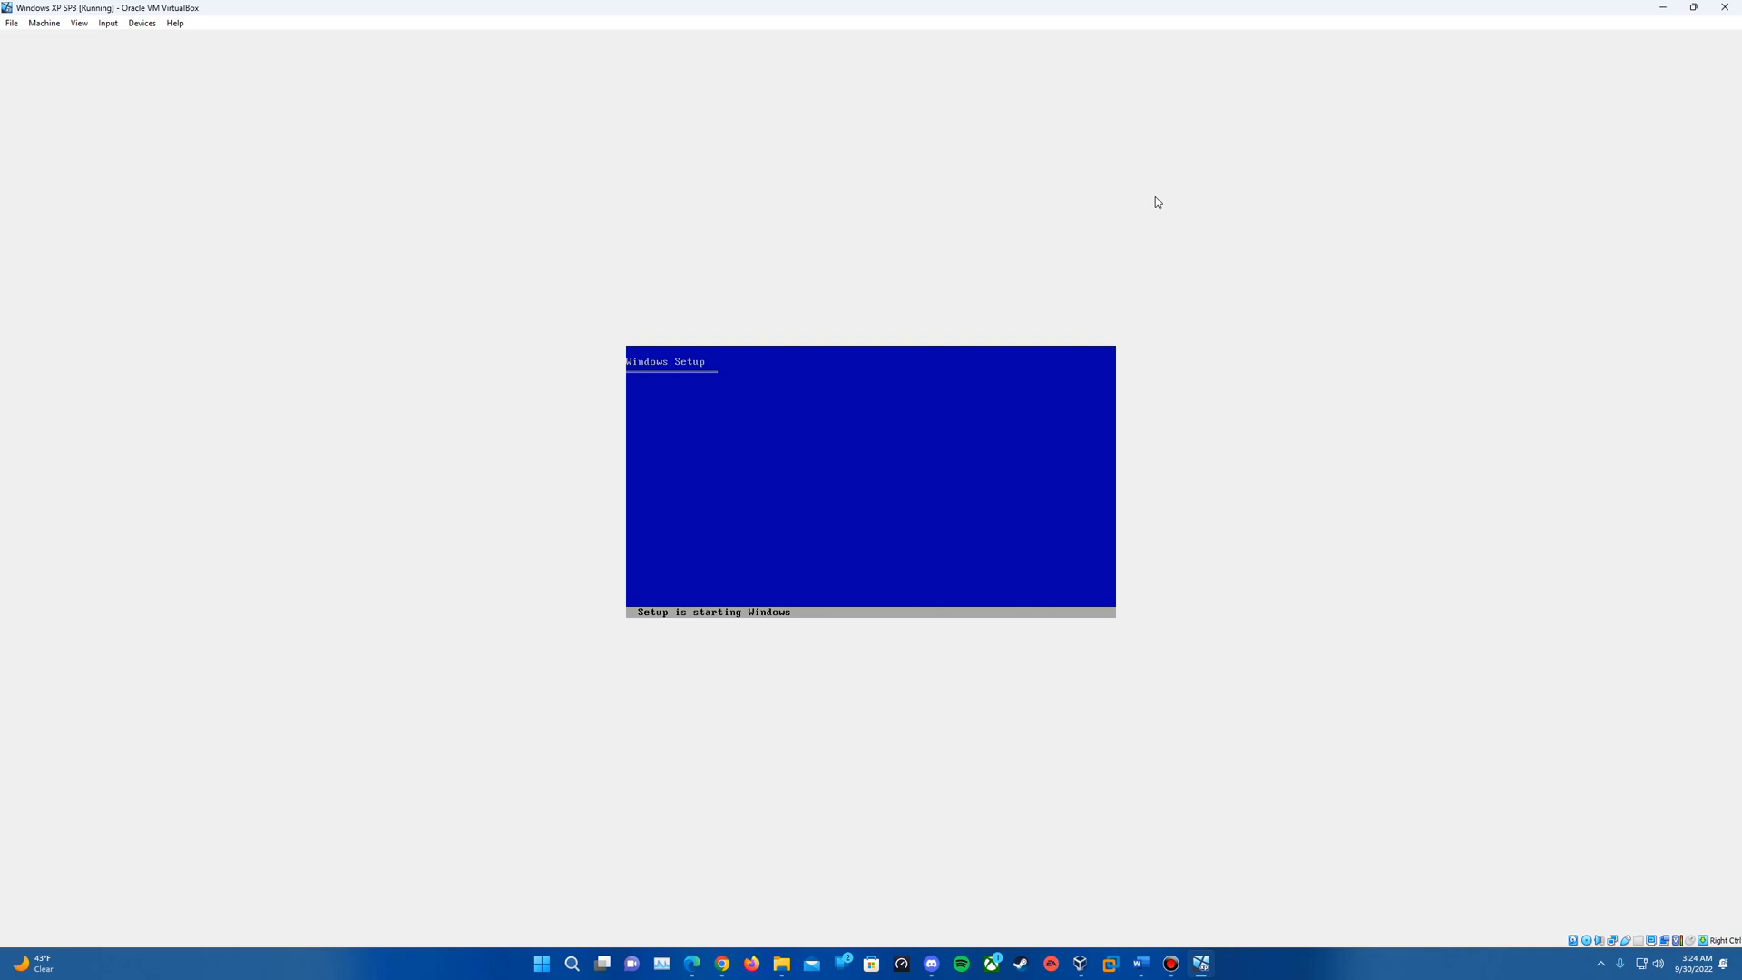
pyautogui.moveTo(1141, 187)
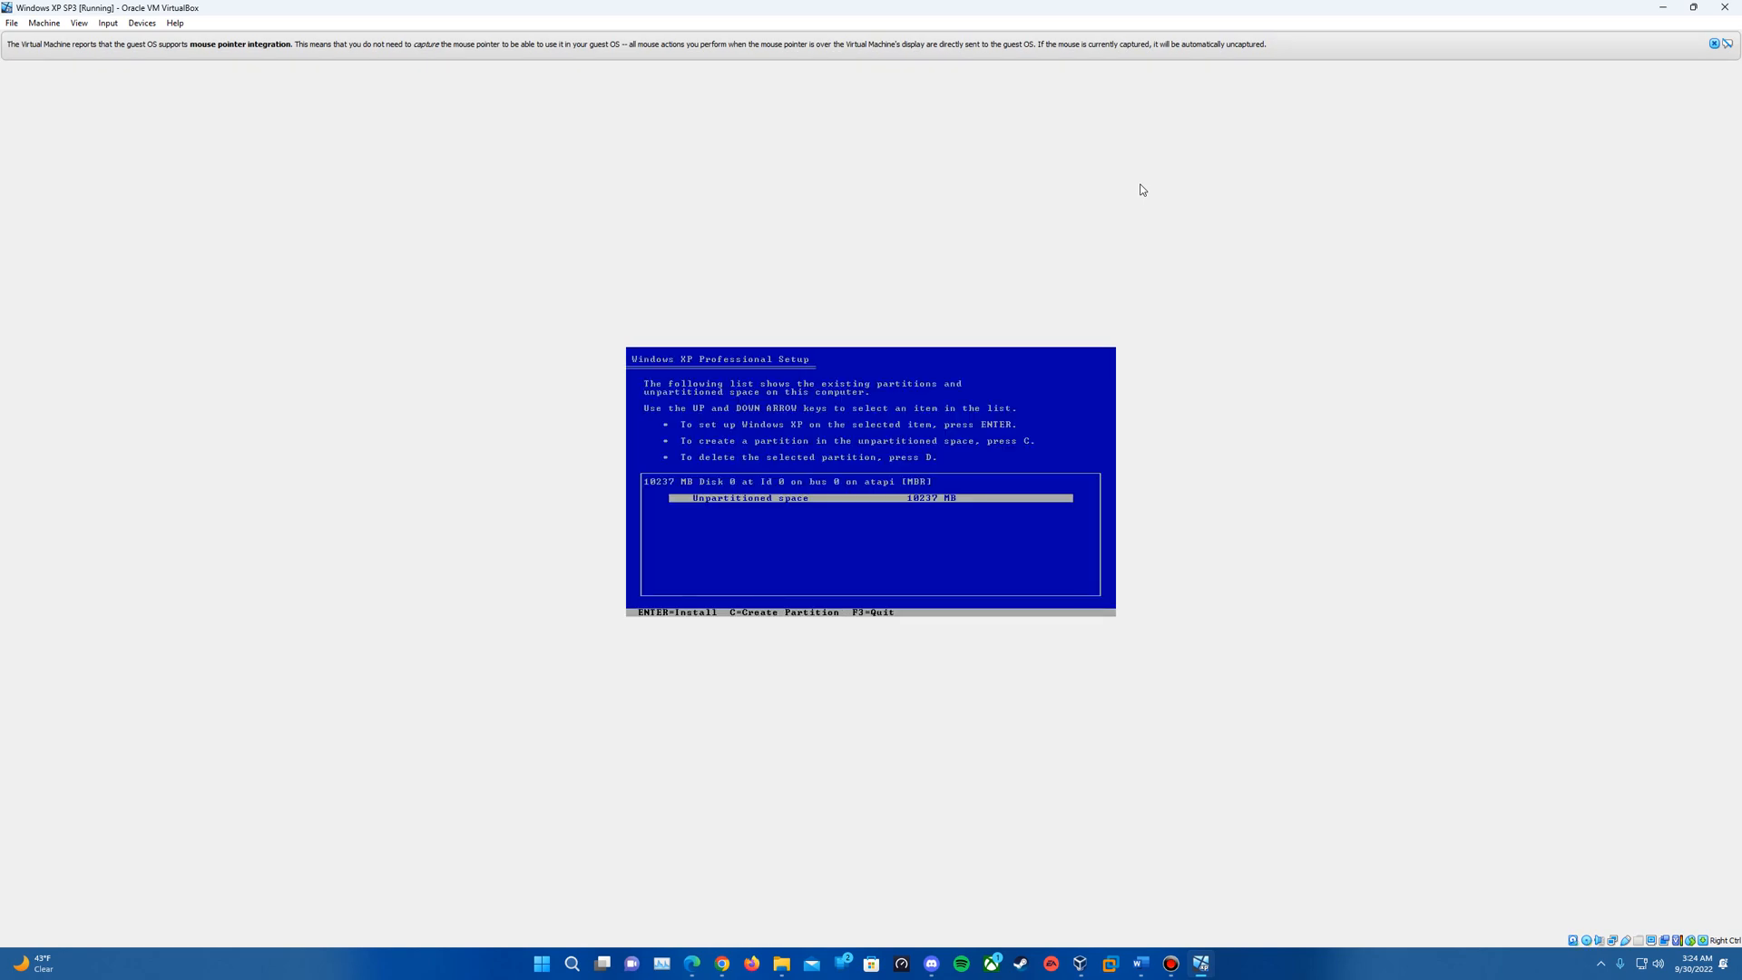
pyautogui.moveTo(1107, 209)
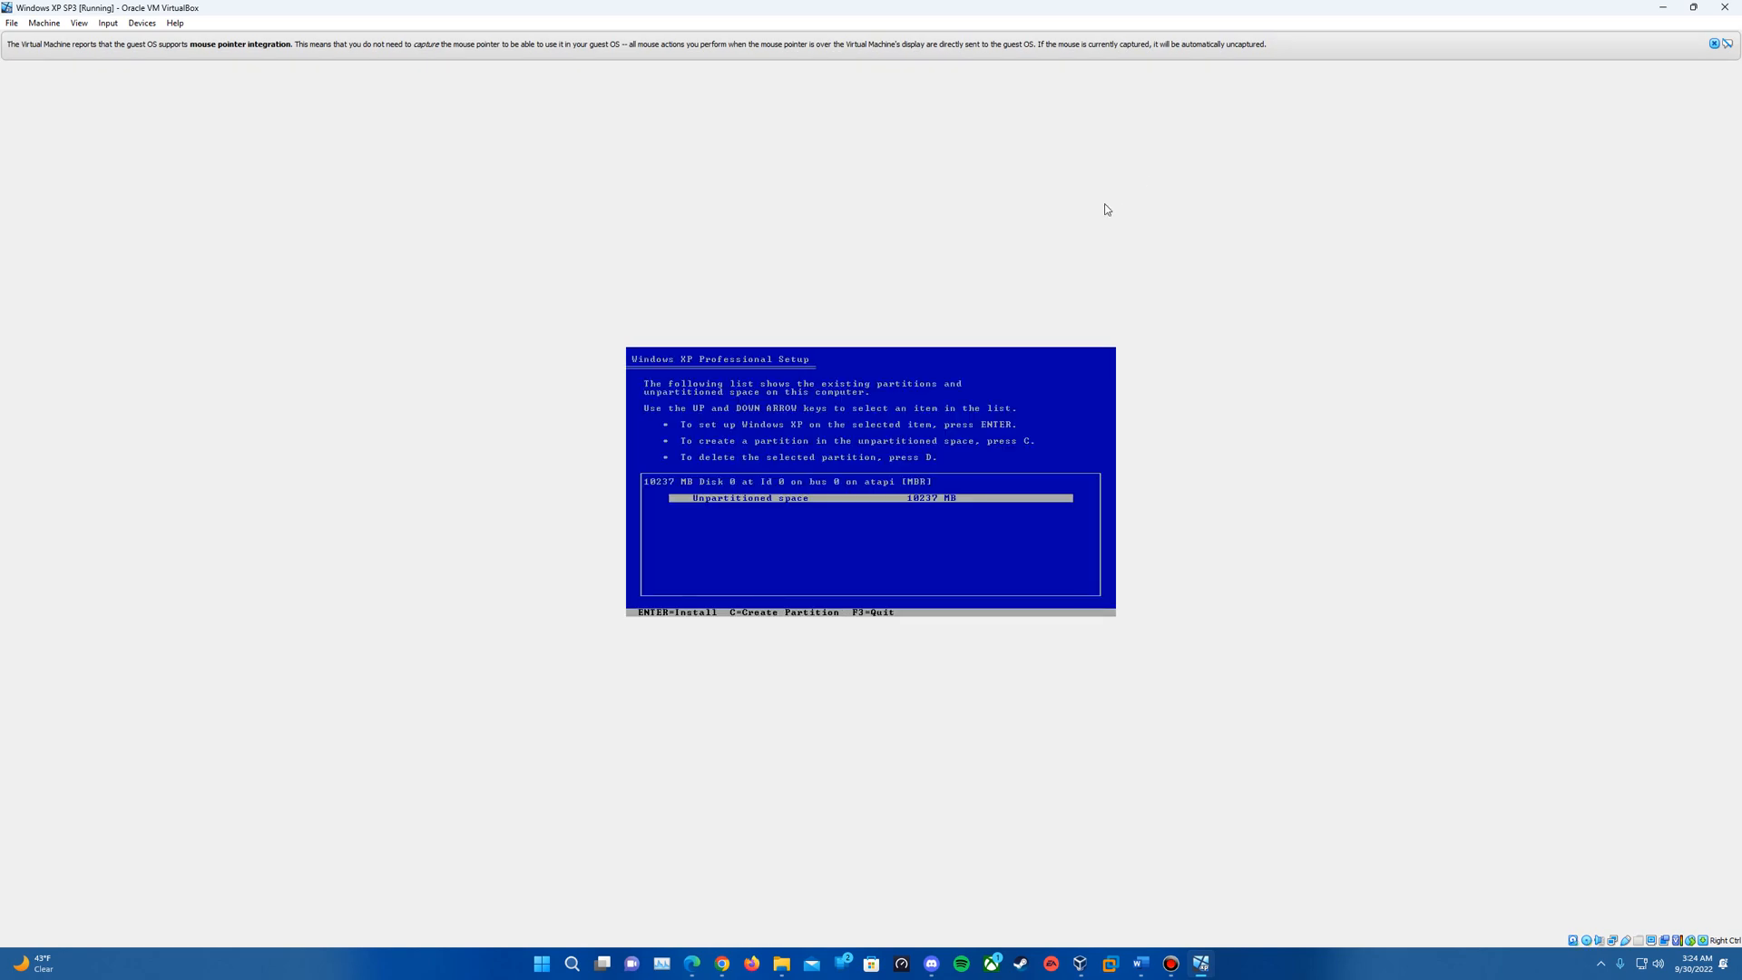
pyautogui.moveTo(1200, 448)
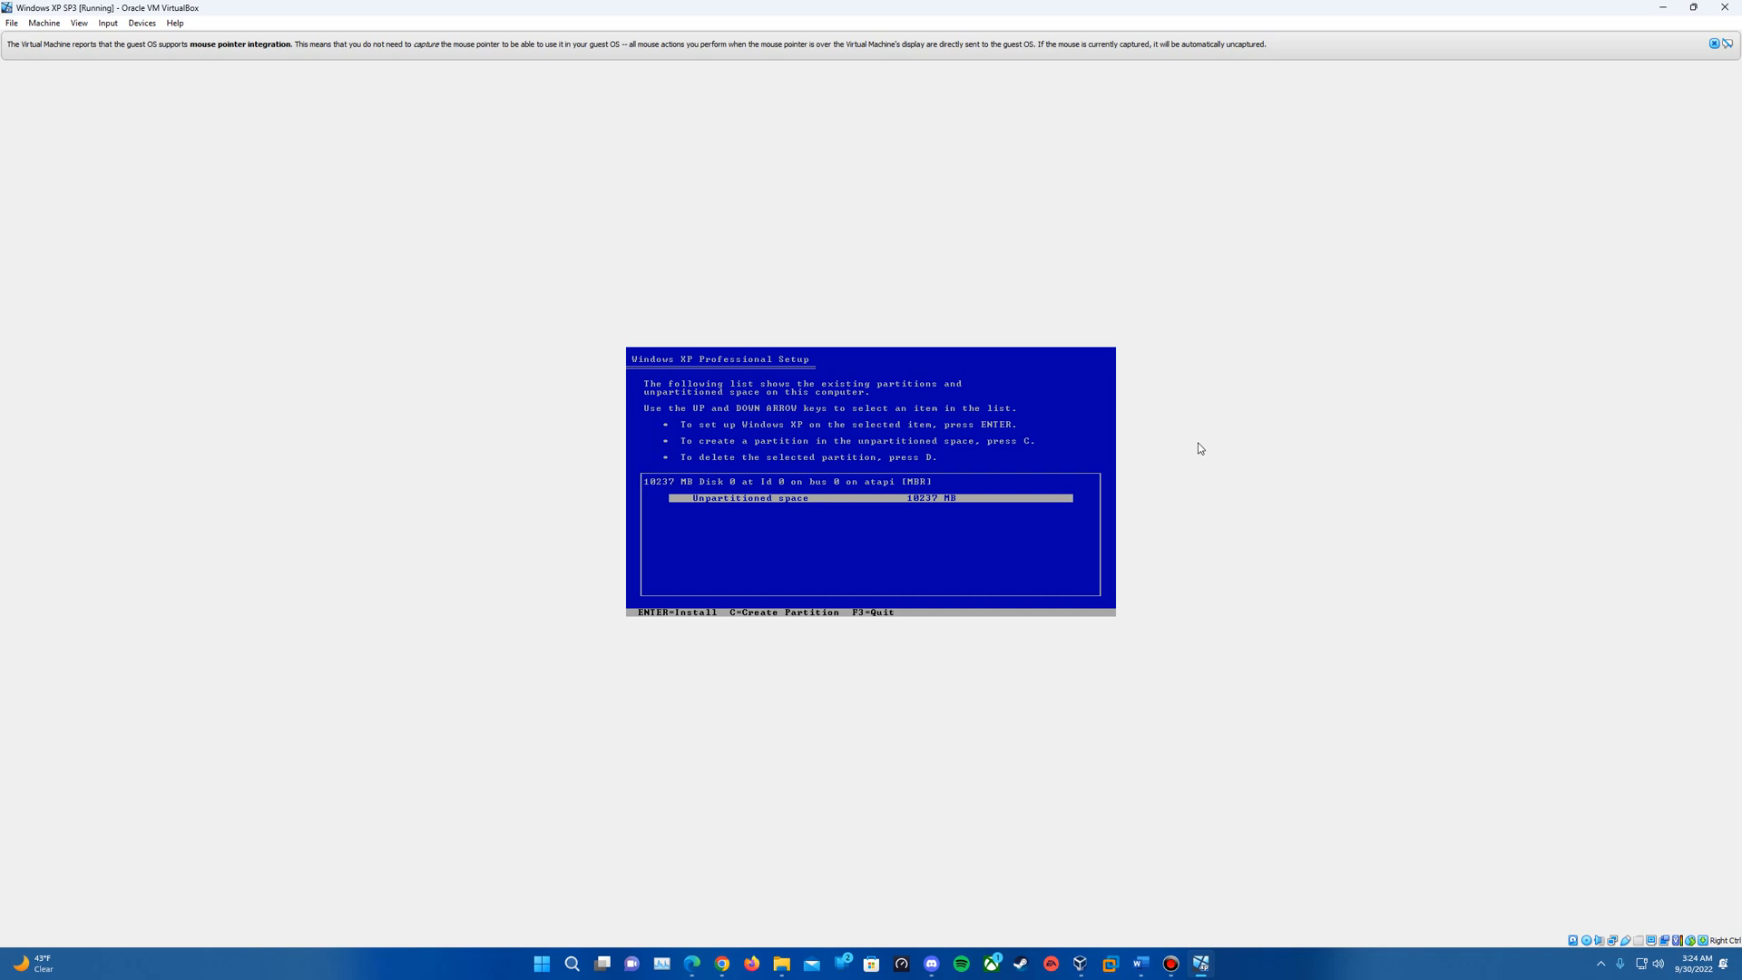
pyautogui.moveTo(1201, 457)
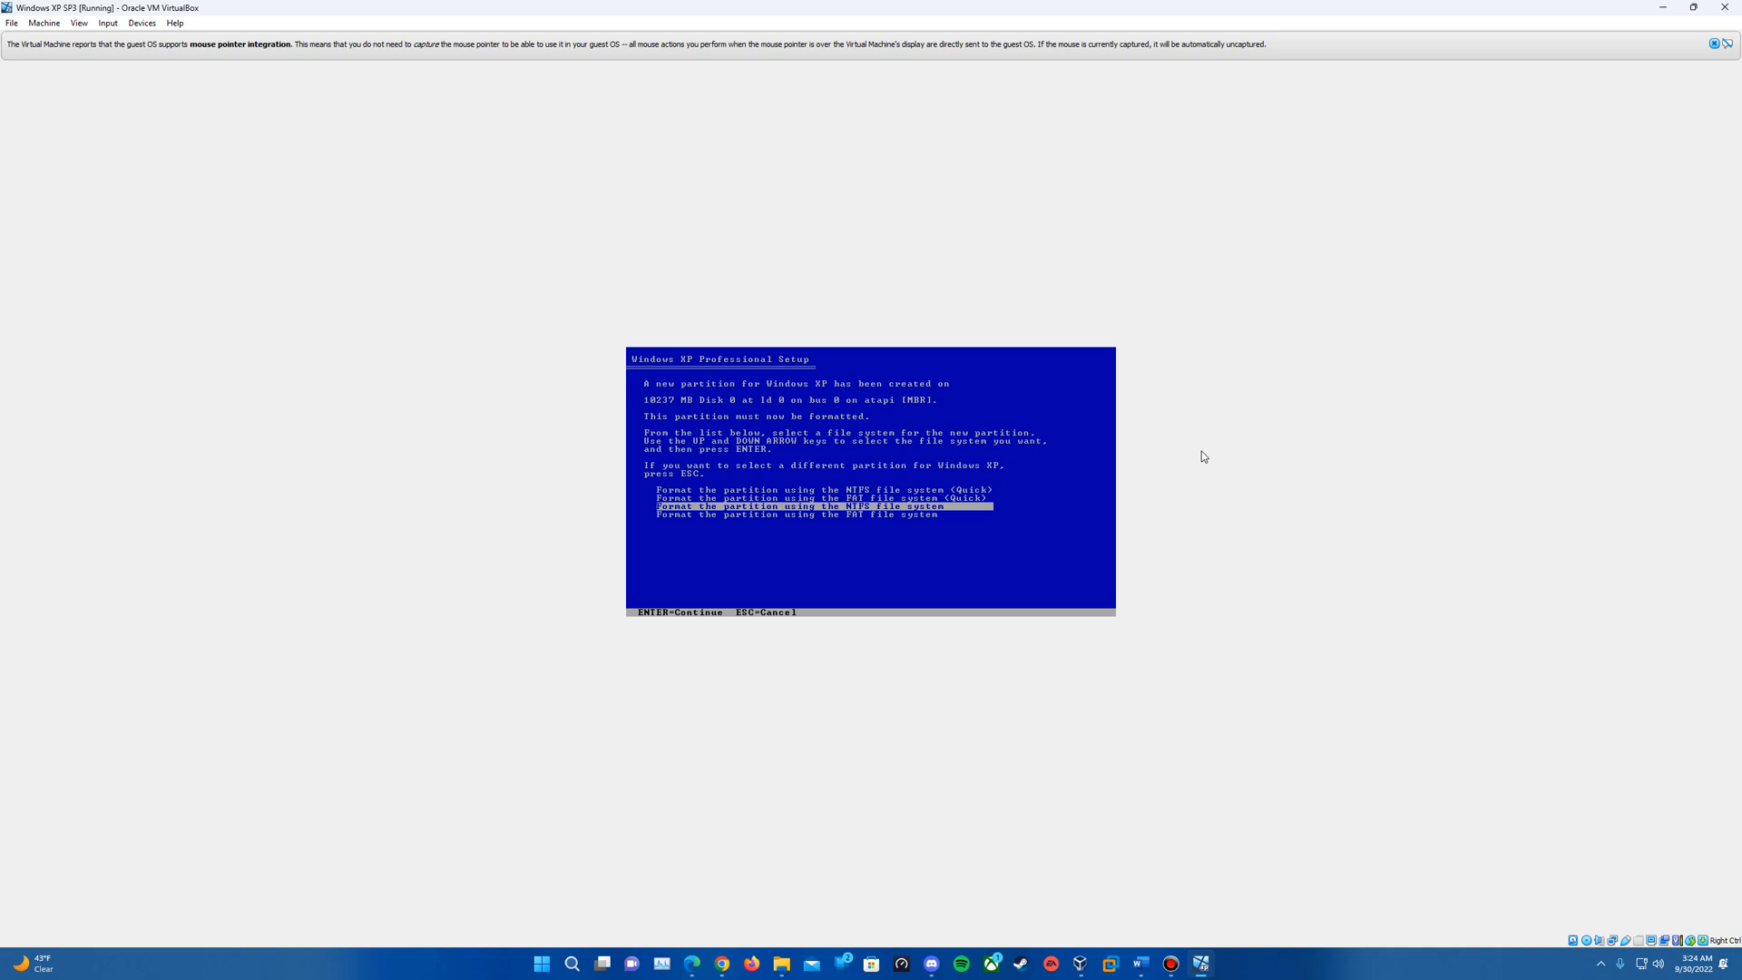
# - Quick-format the new partition as NTFS so Windows copying begins
pyautogui.press('up')
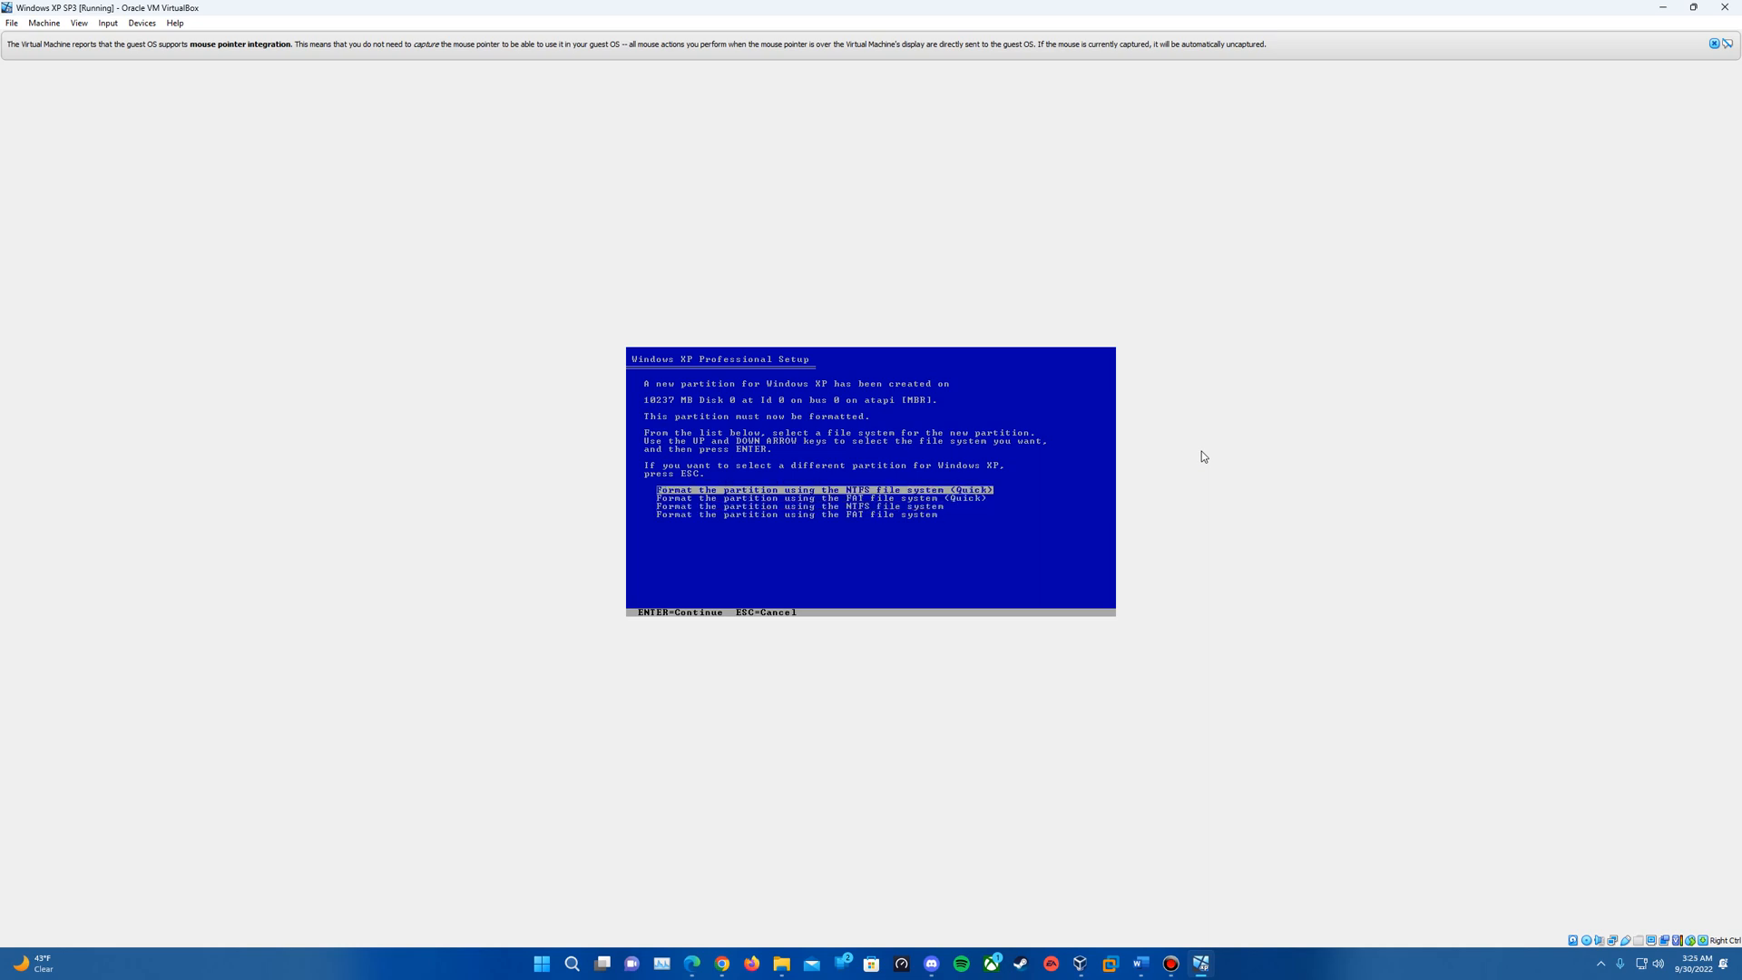
pyautogui.press('enter')
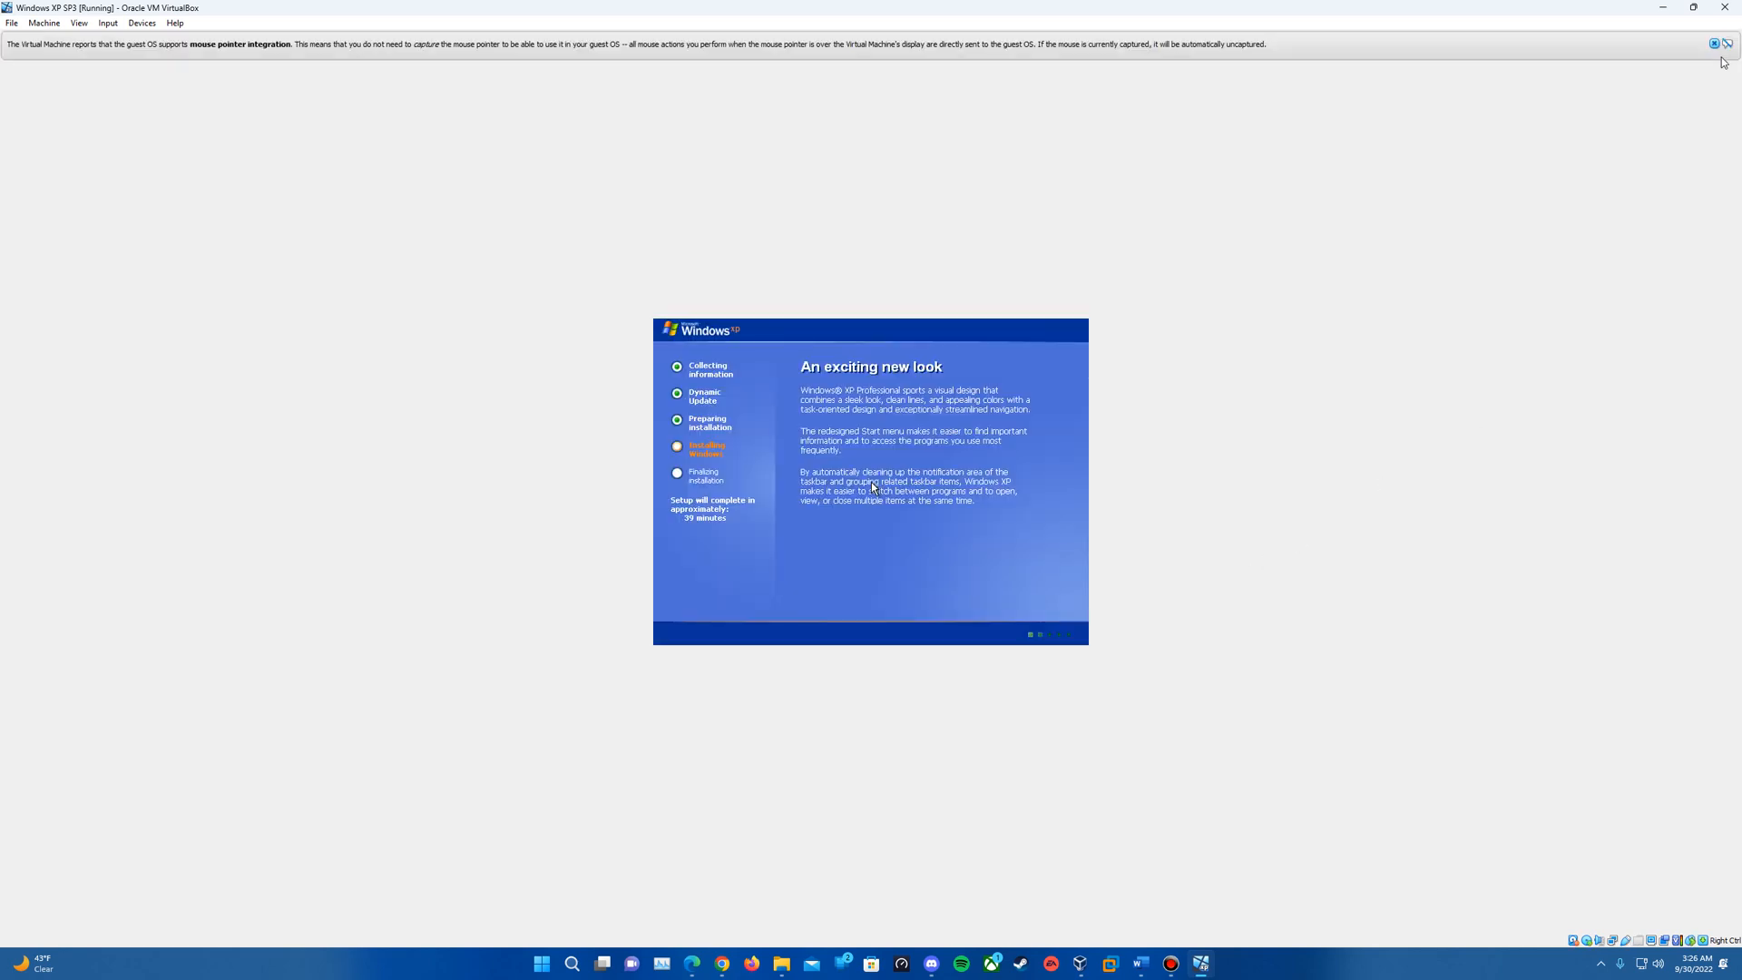
# - Dismiss the mouse integration notice while Windows XP keeps installing
pyautogui.click(1729, 44)
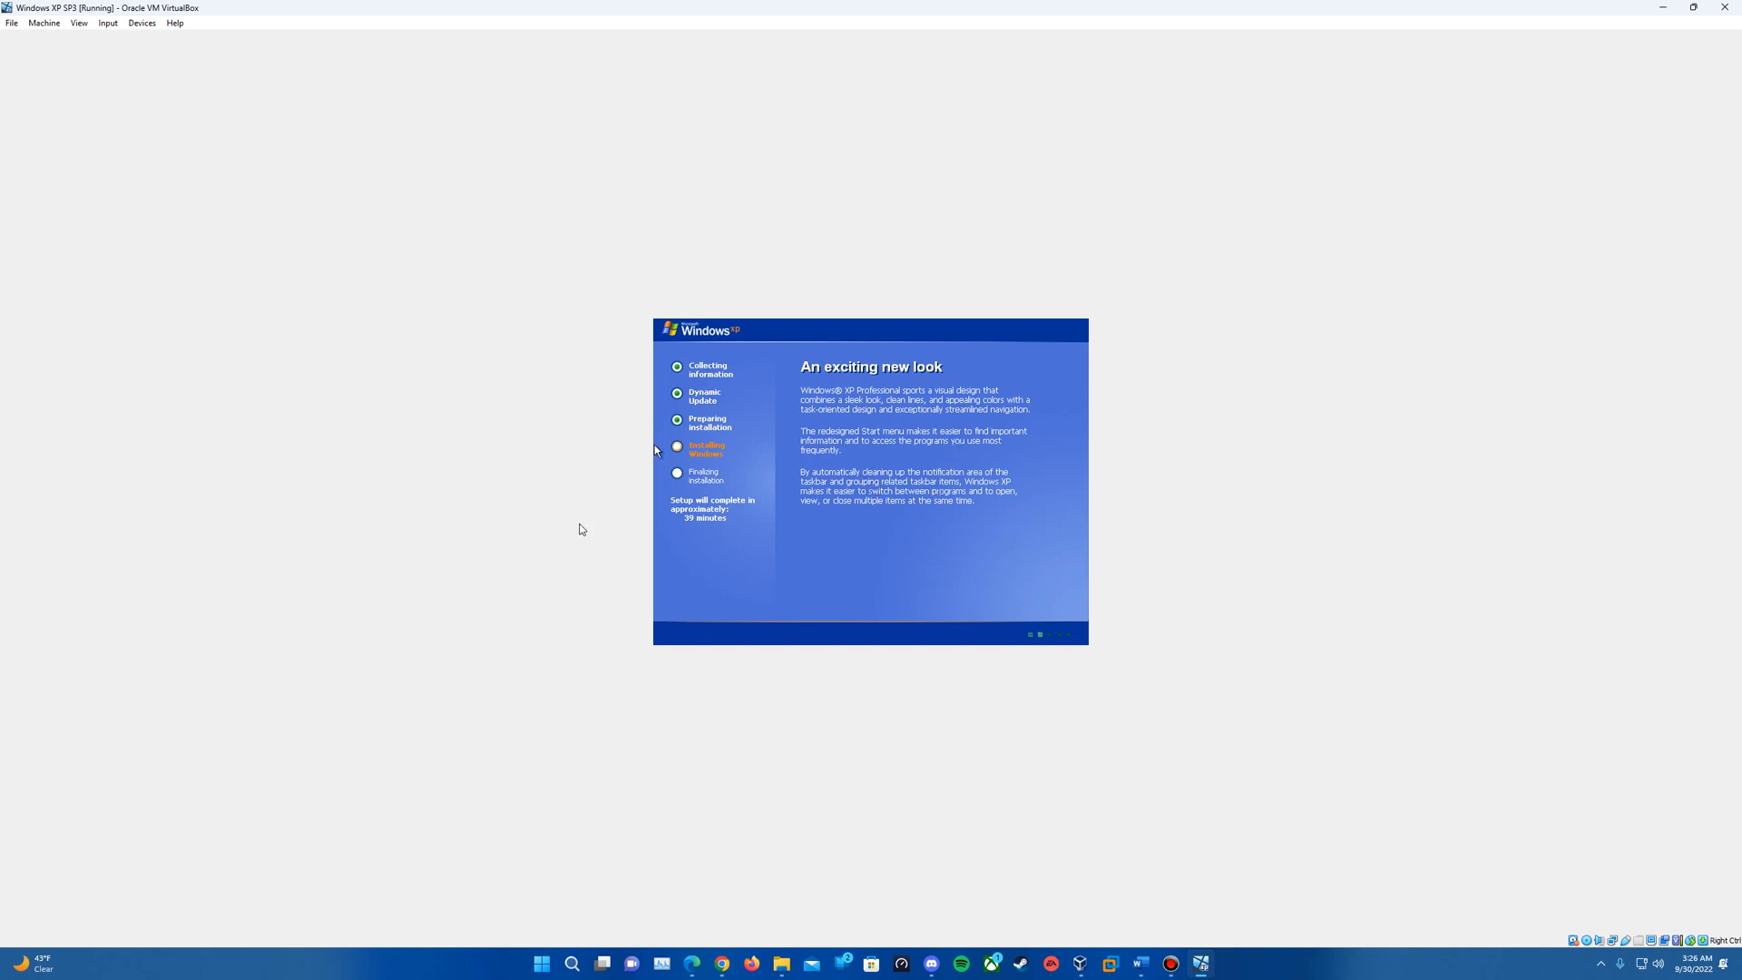
pyautogui.moveTo(905, 491)
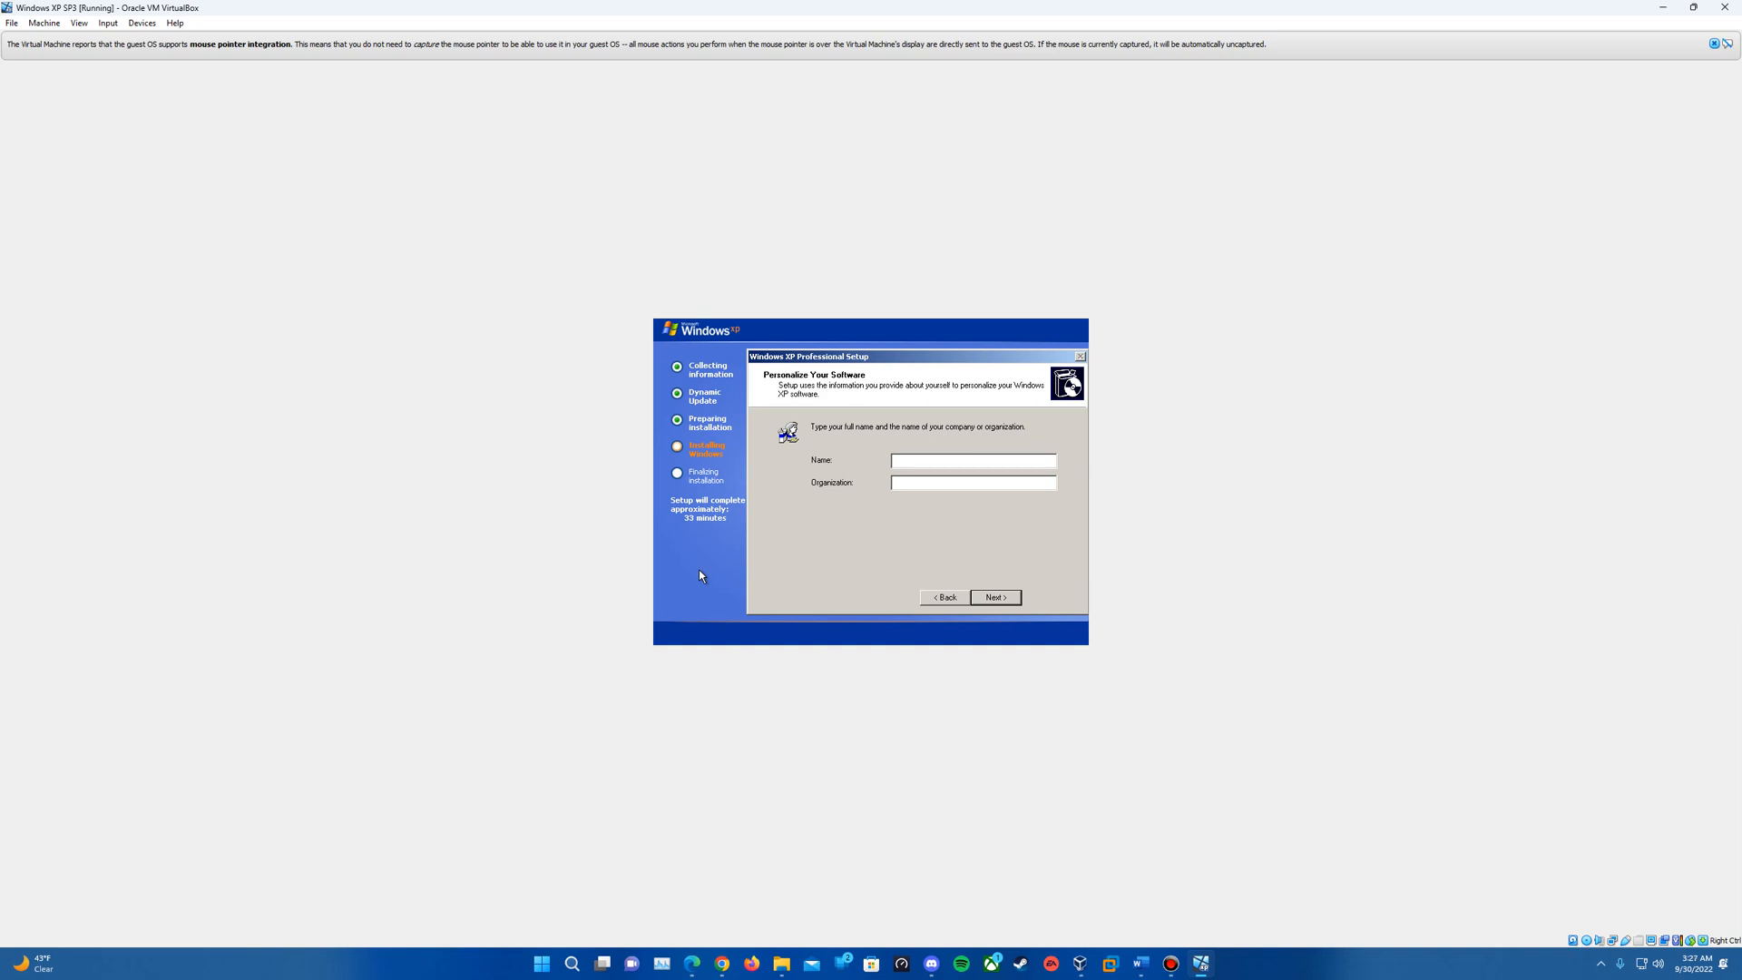
# - Enter the owner's name 'Epin' and continue past the personalization page
pyautogui.write('Epi')
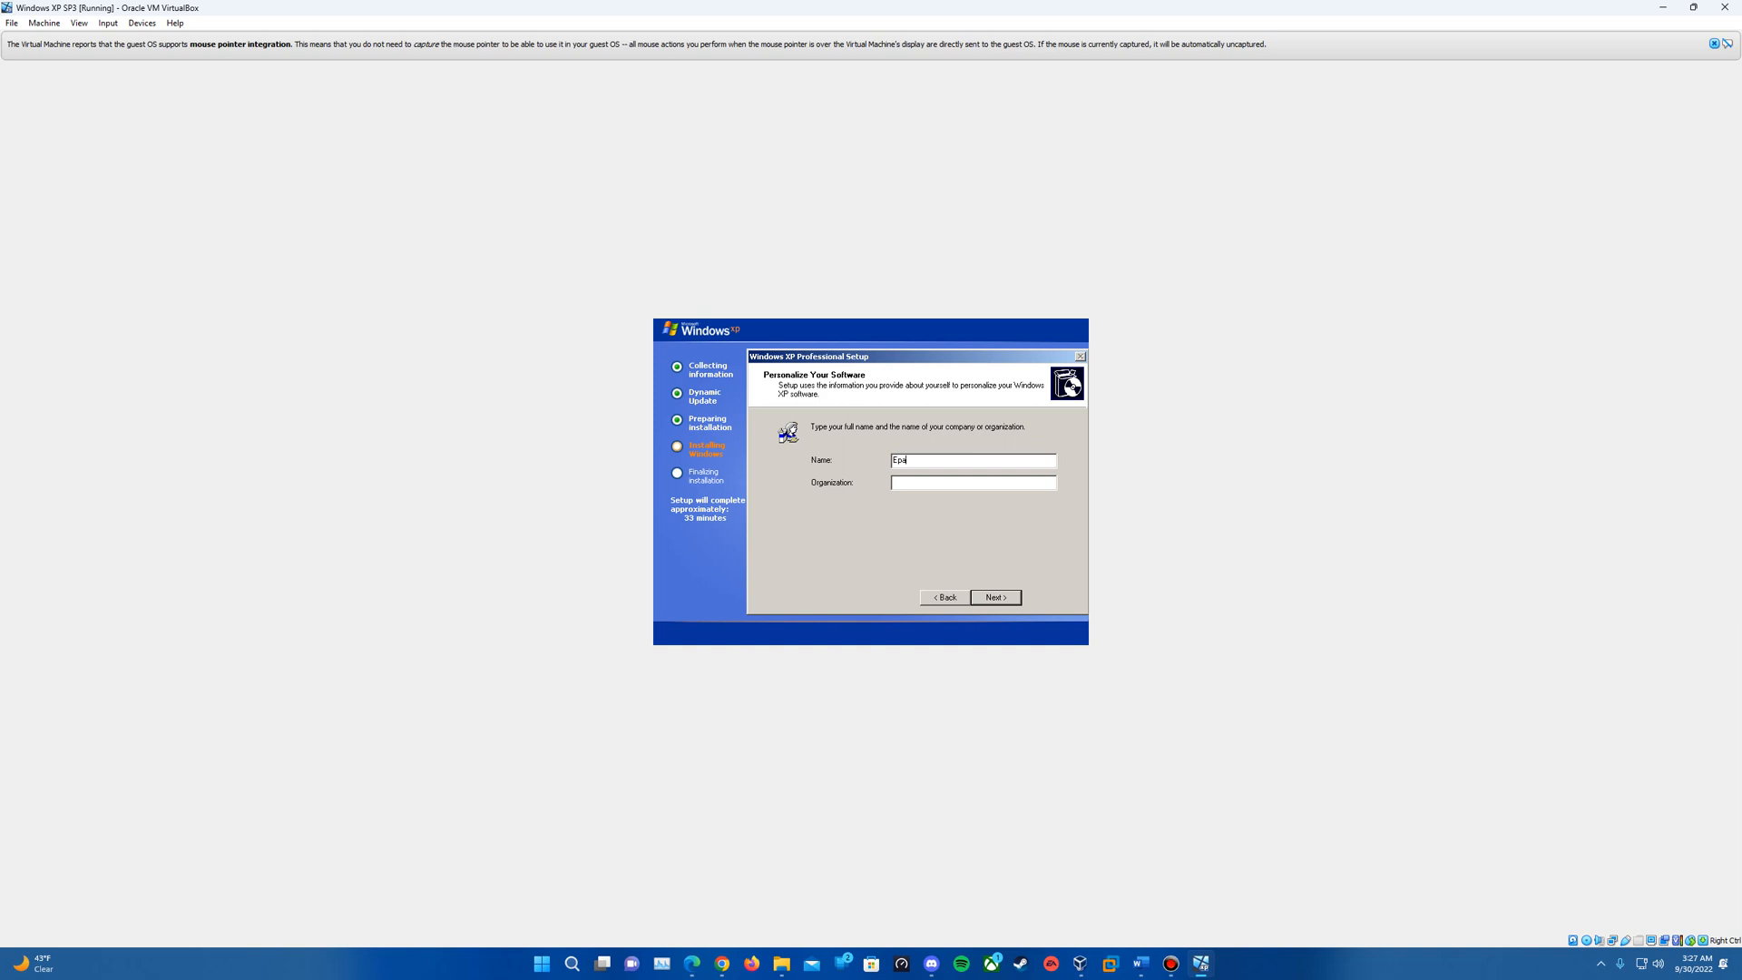
pyautogui.write('n')
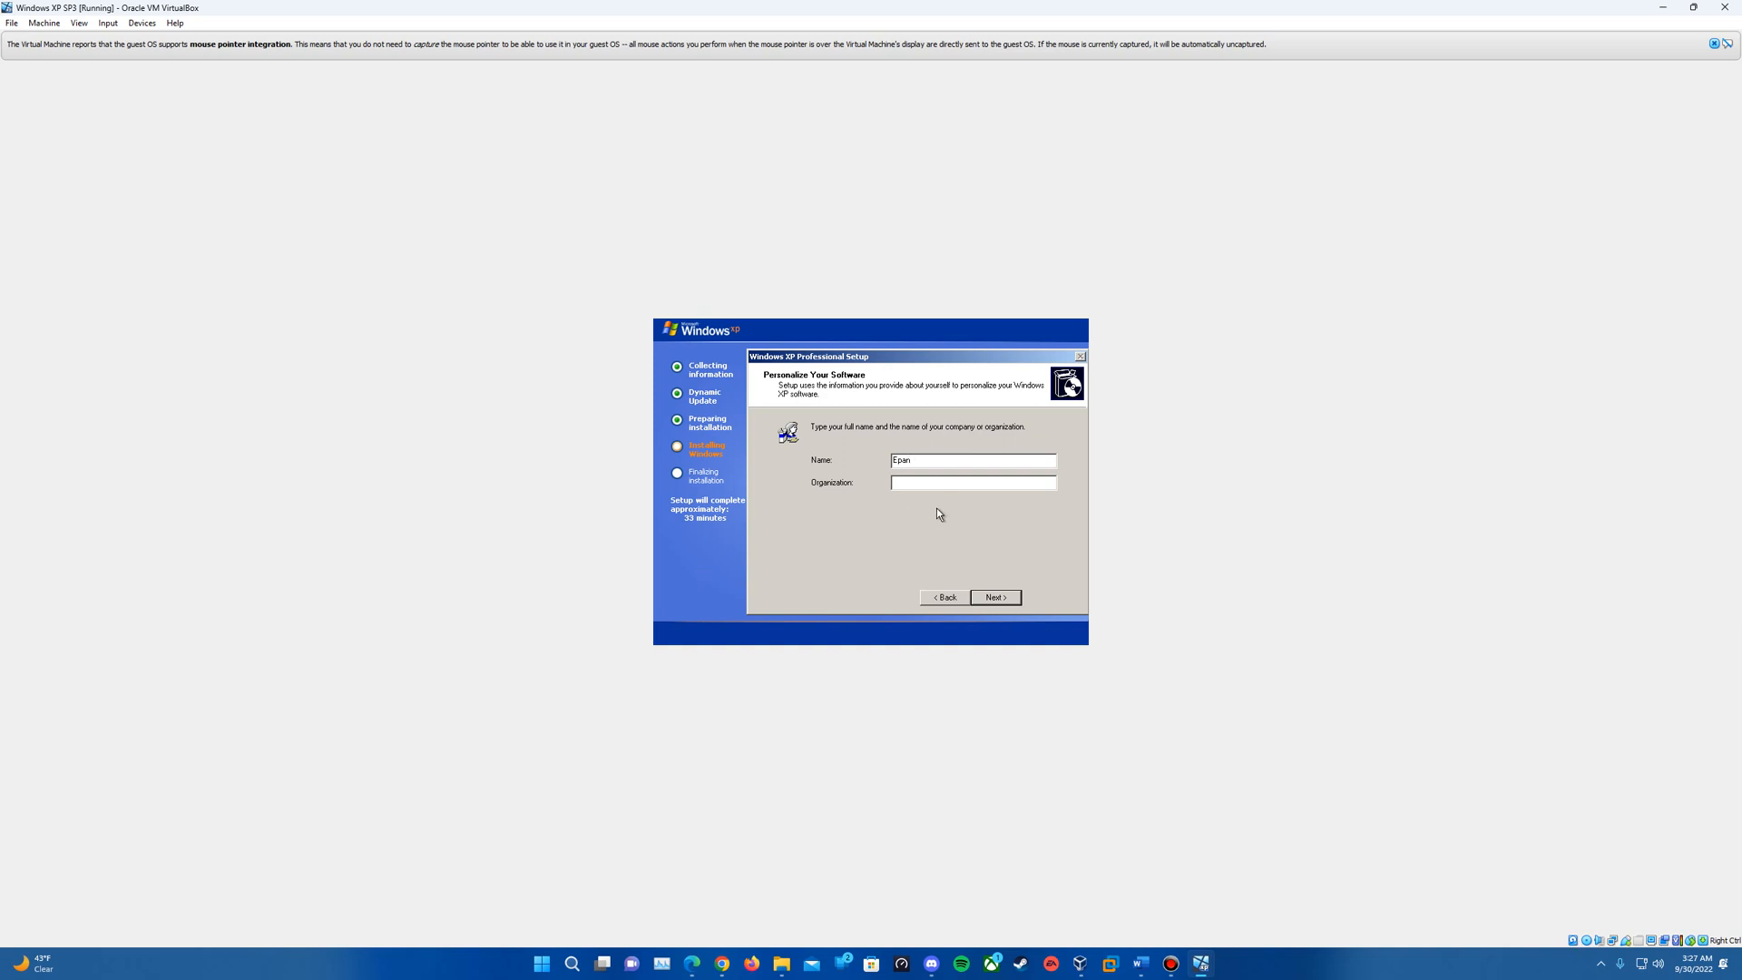
pyautogui.moveTo(911, 448)
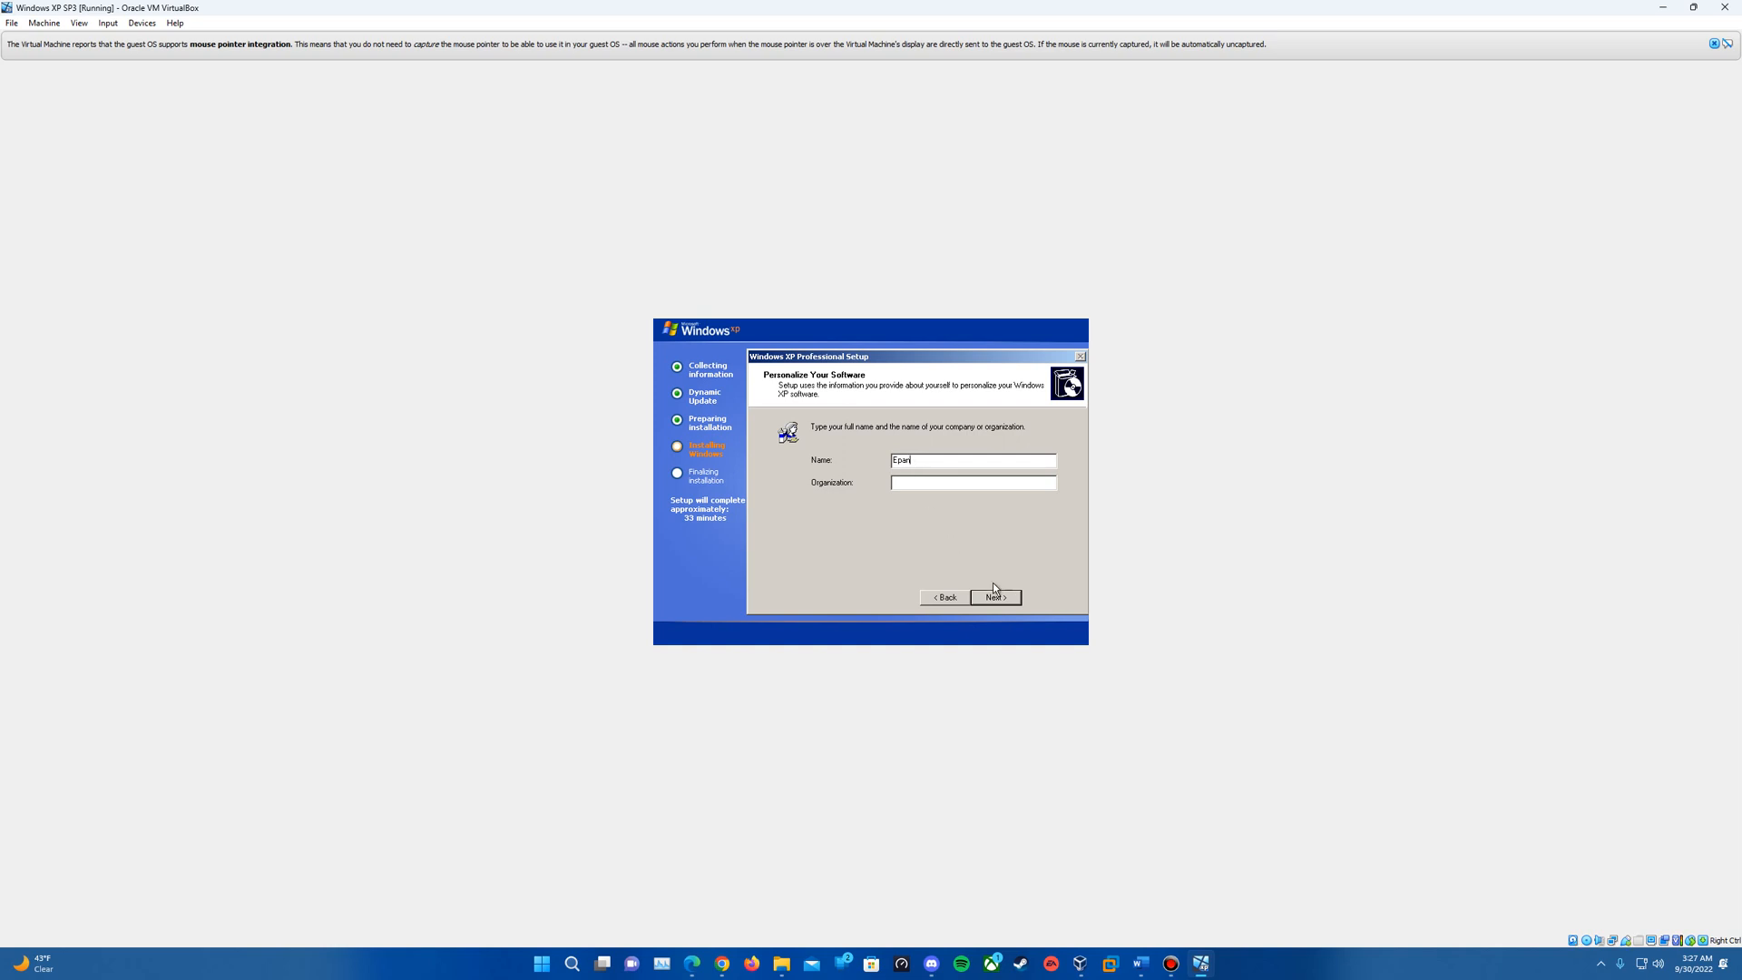
pyautogui.click(992, 597)
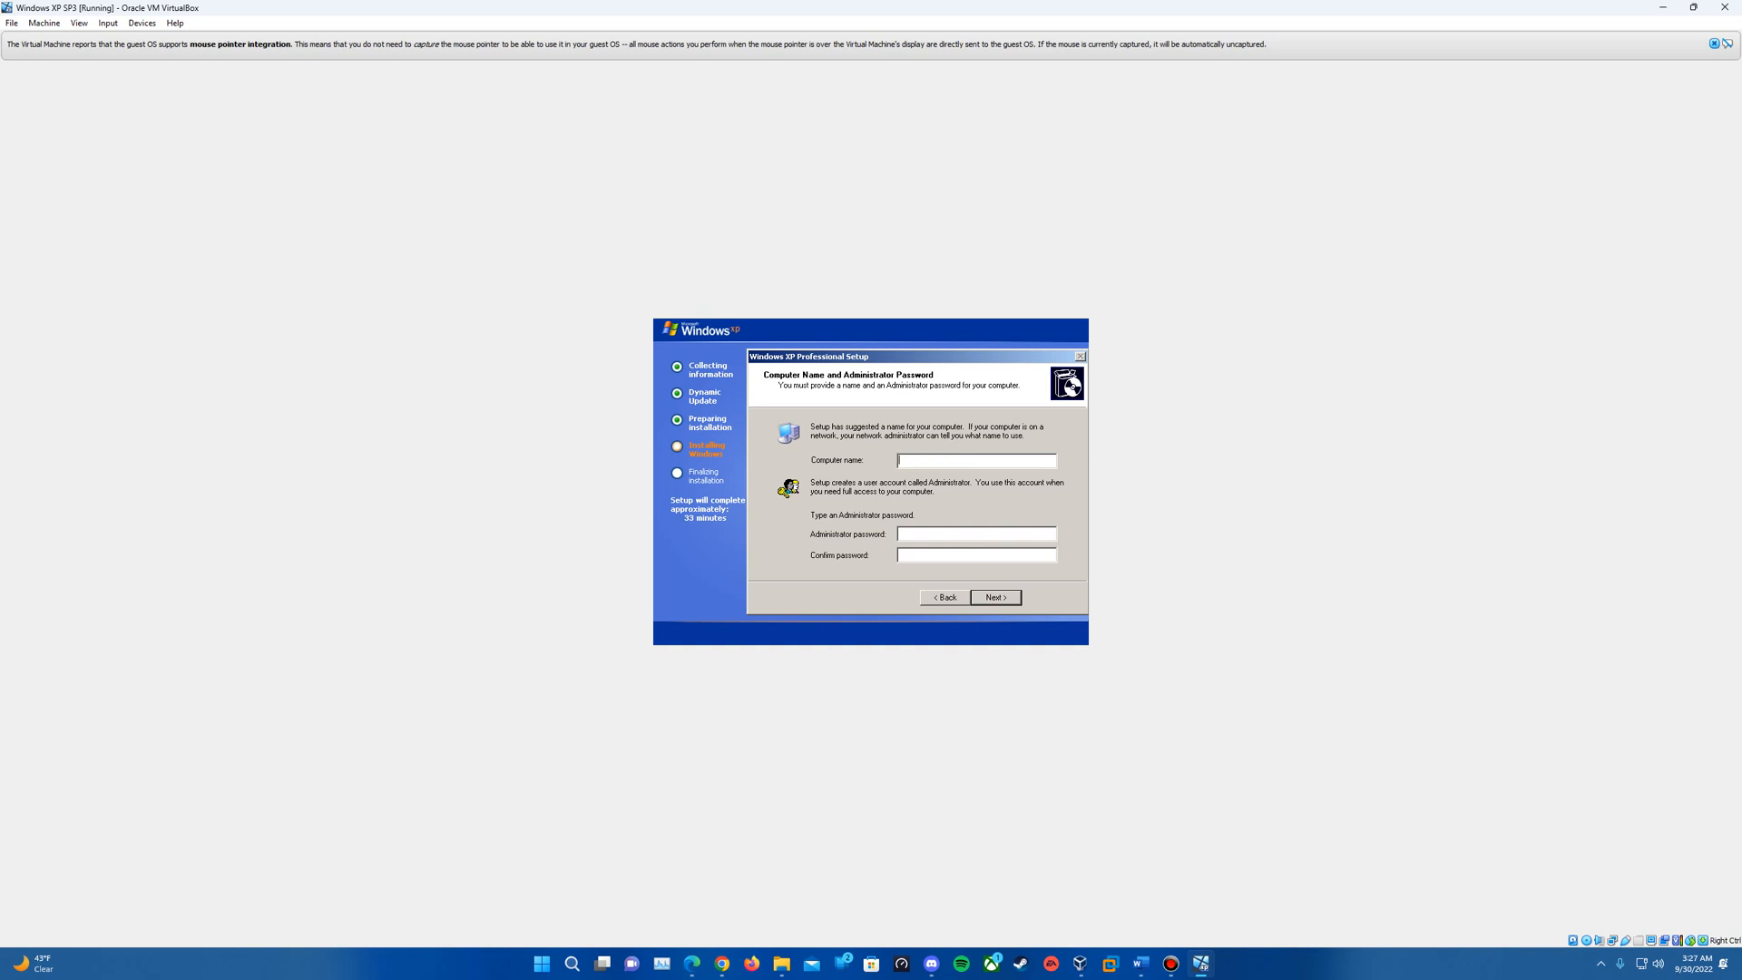
# - Name the computer WindowsXProSP3 and continue
pyautogui.write('WindowsXPP')
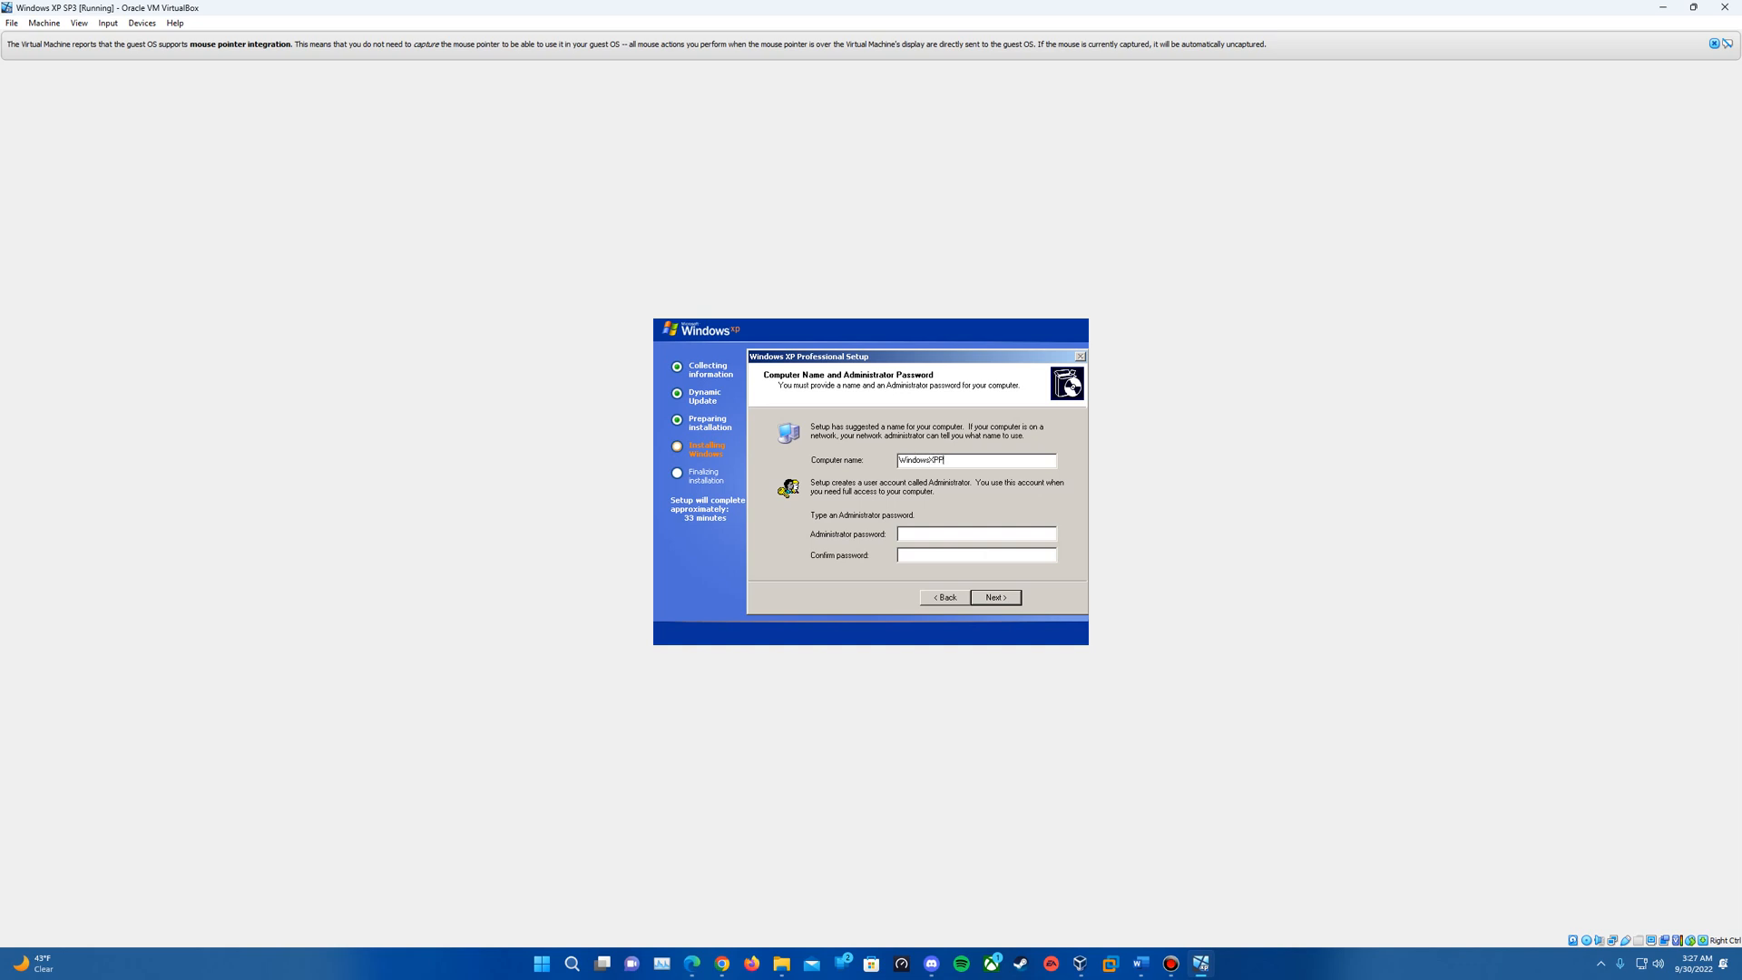
pyautogui.write('ro')
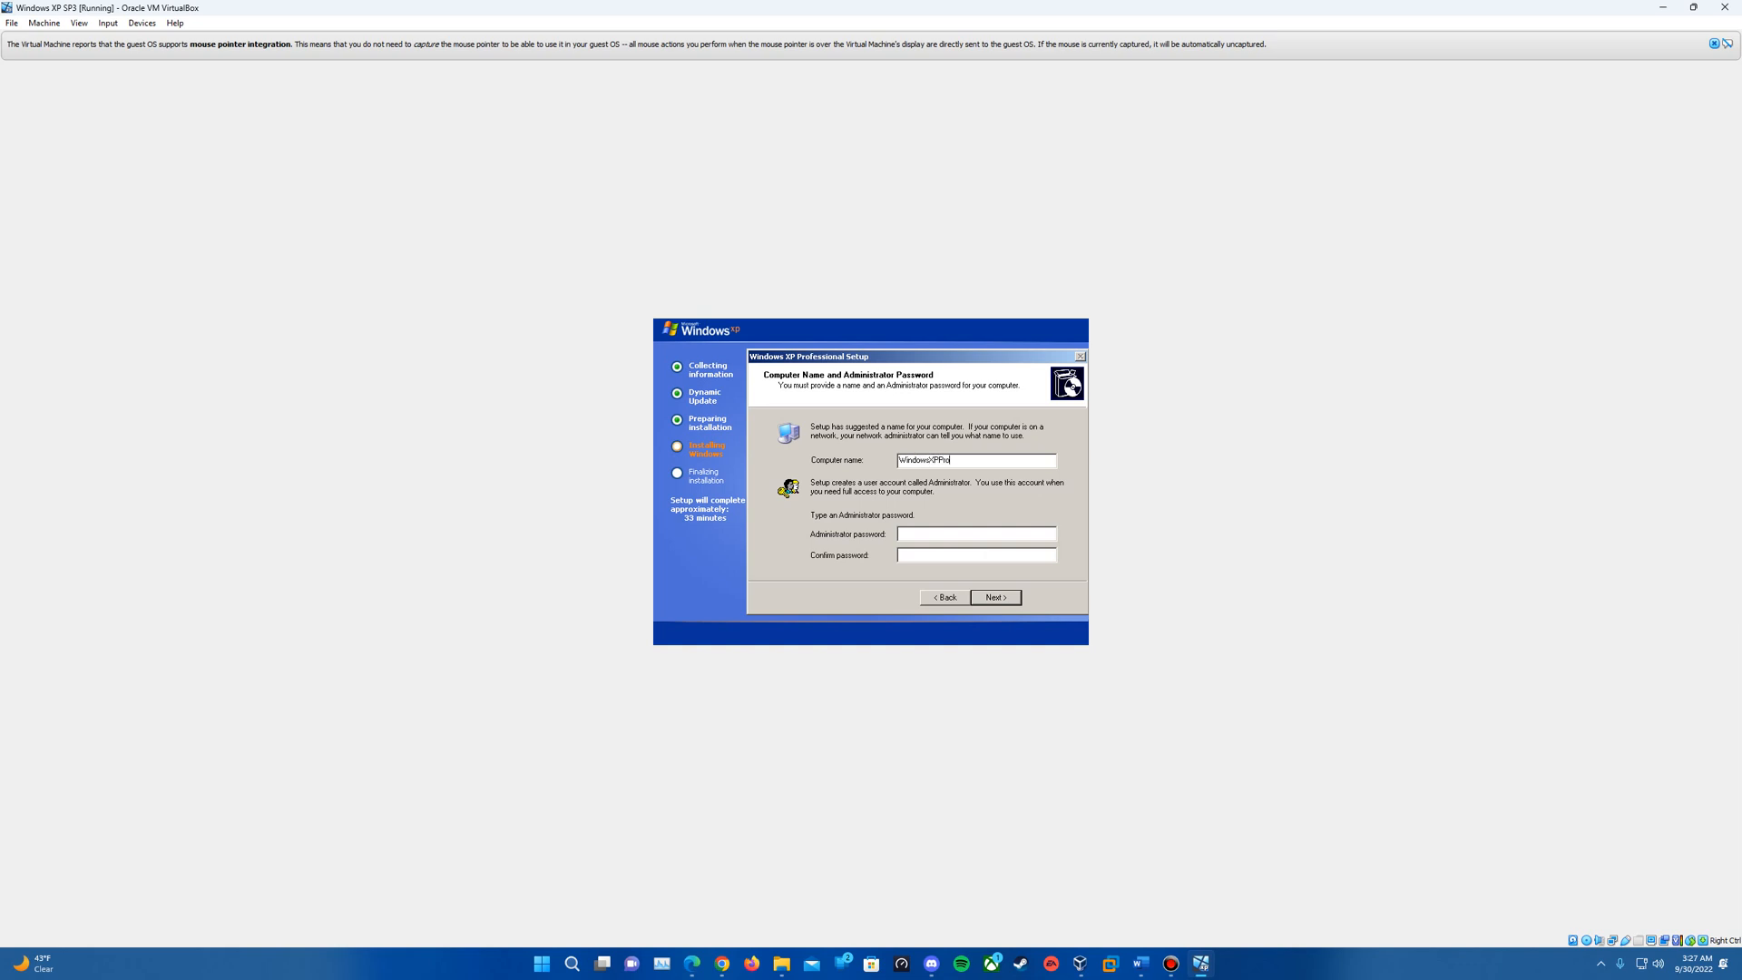
pyautogui.write('SP3')
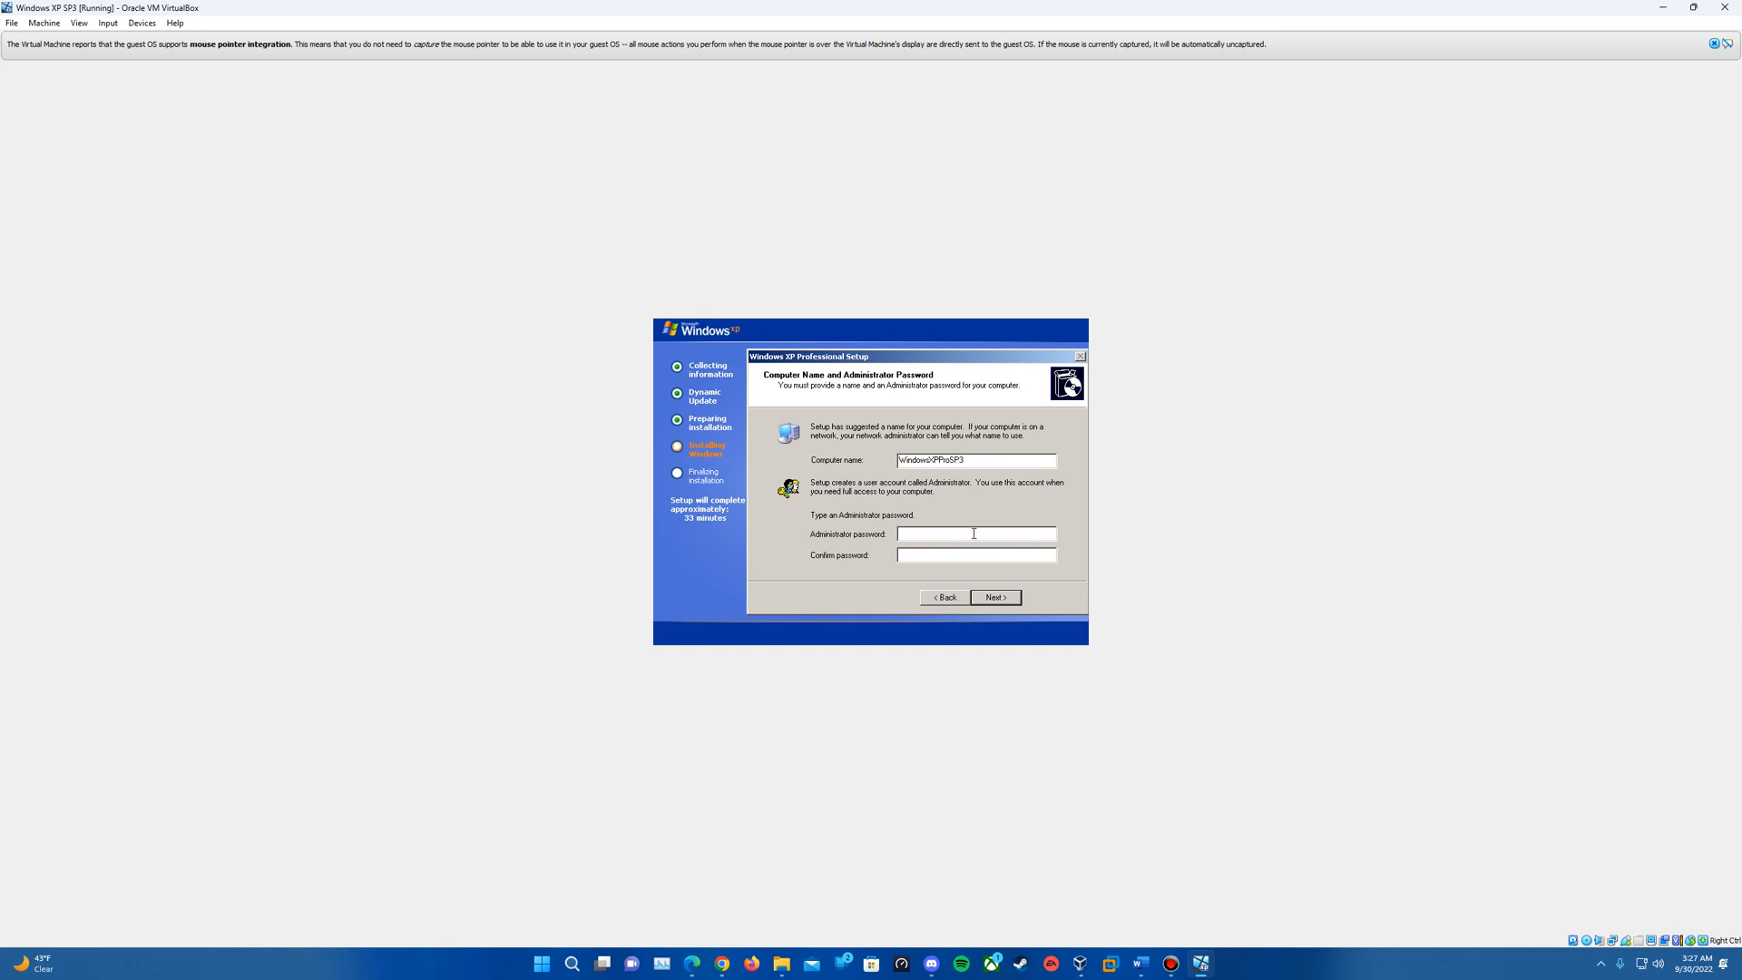
pyautogui.moveTo(998, 596)
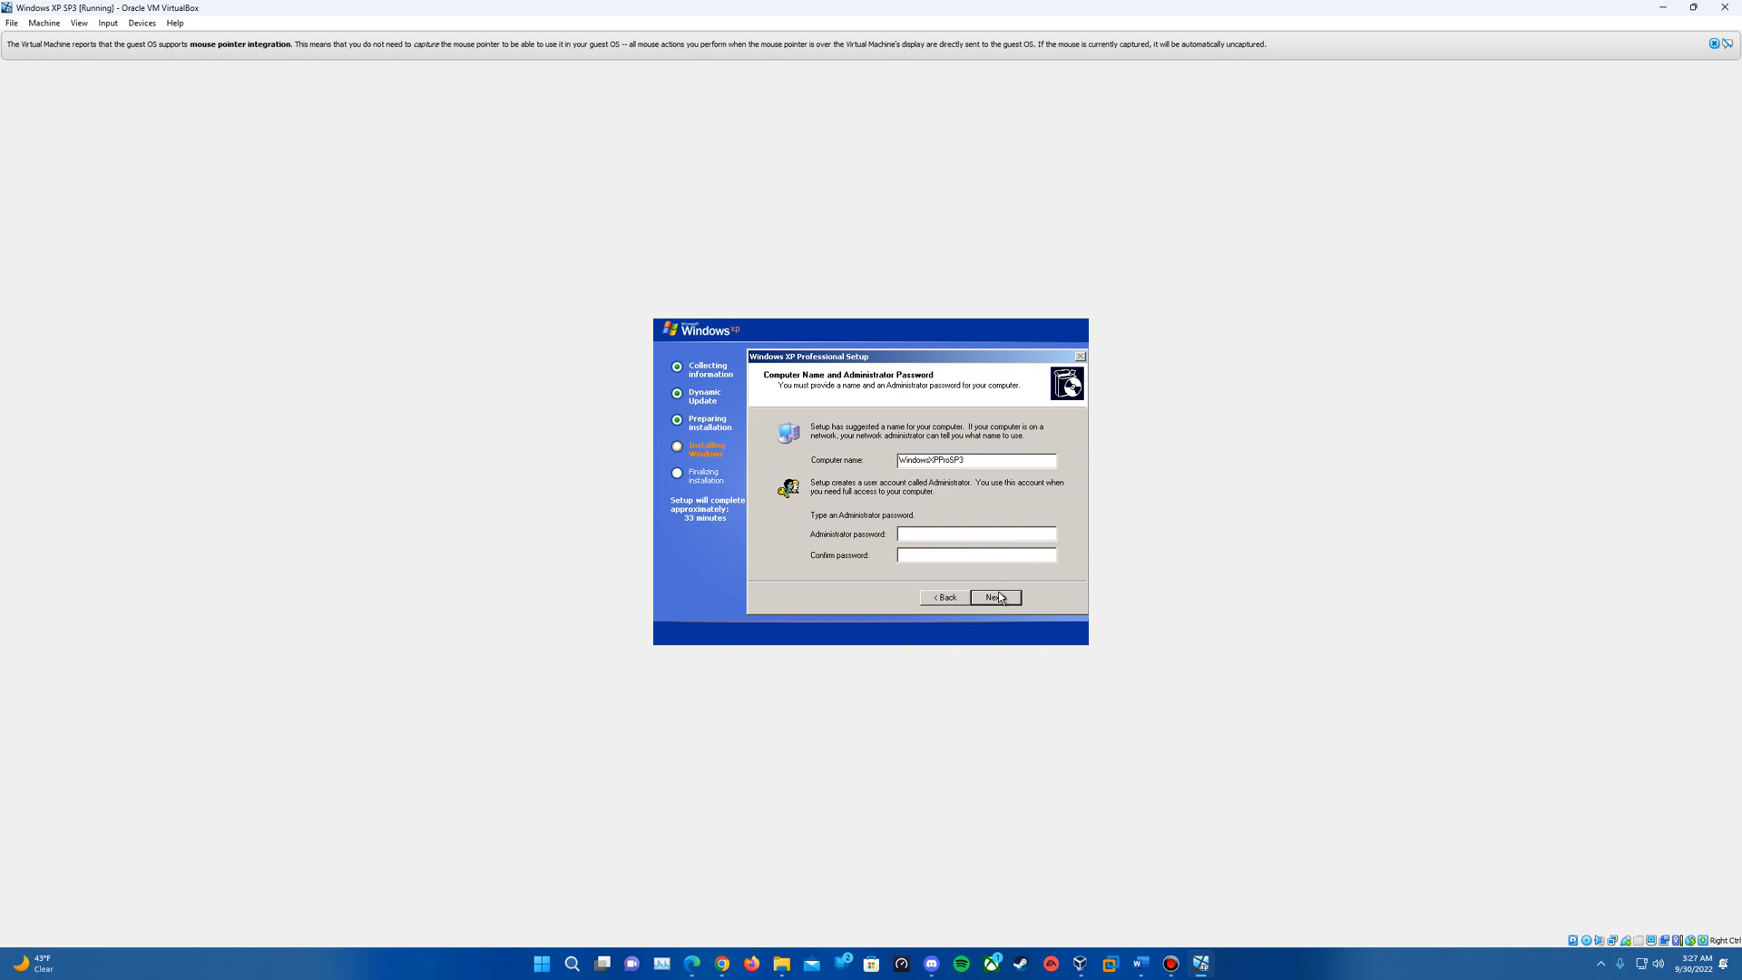
pyautogui.click(992, 596)
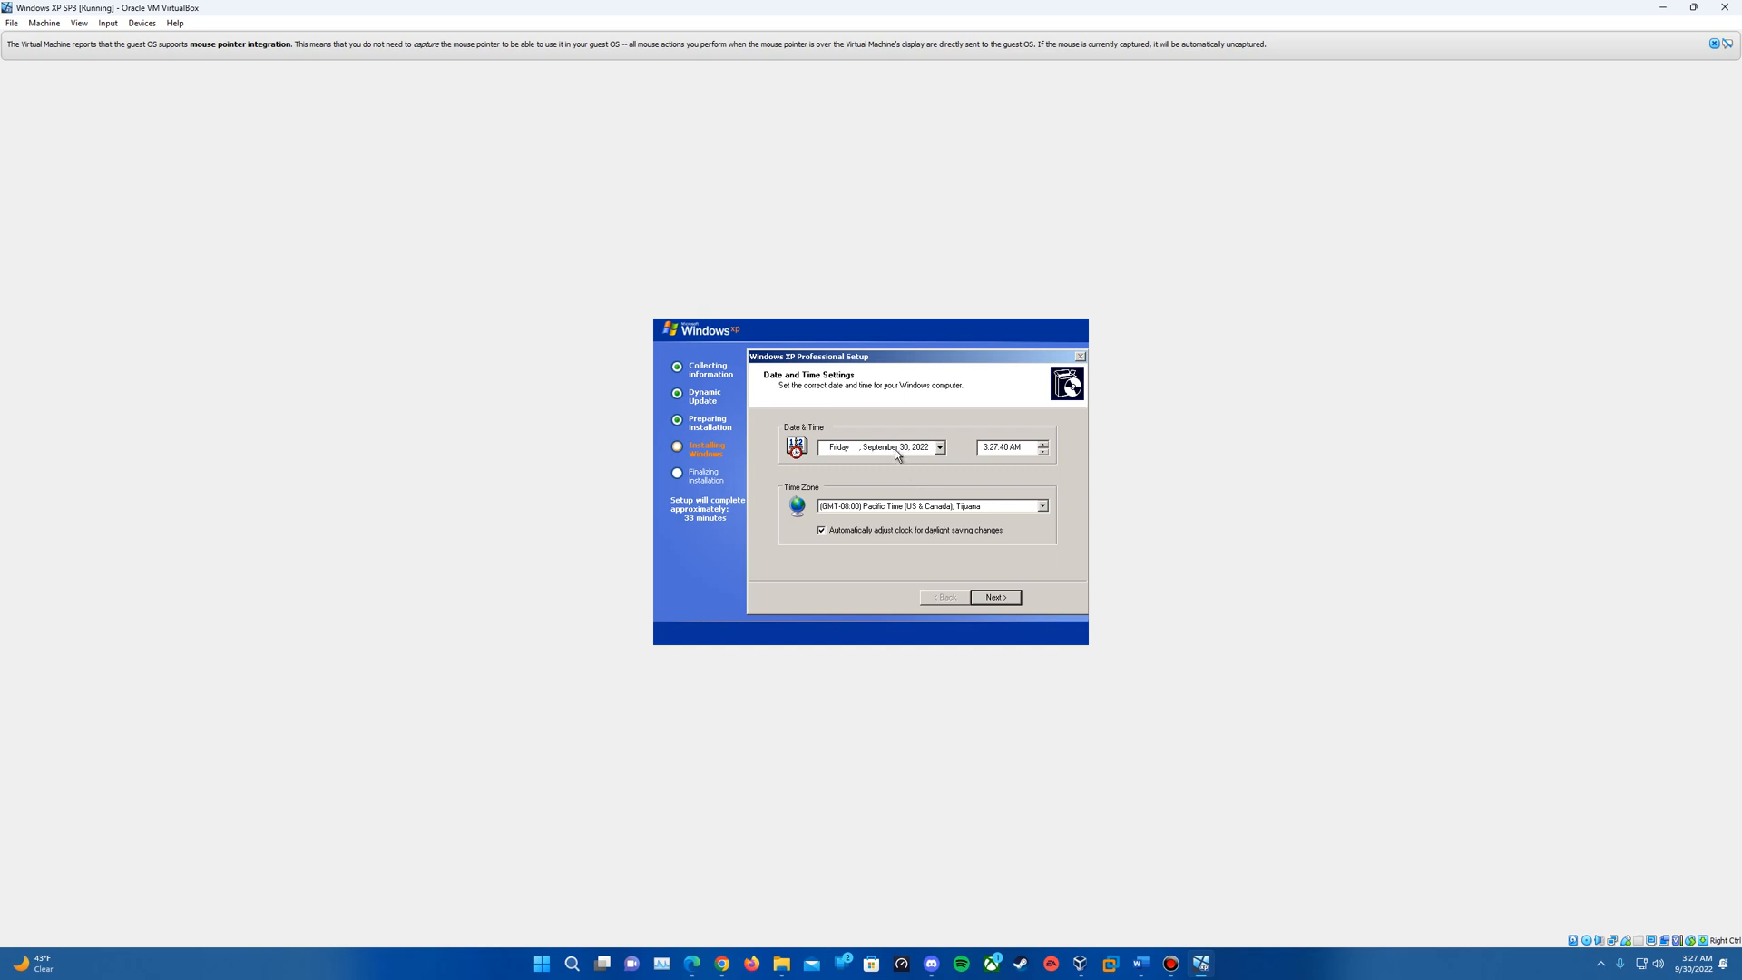
# - Choose Central Time as the time zone so setup continues installing
pyautogui.click(1039, 506)
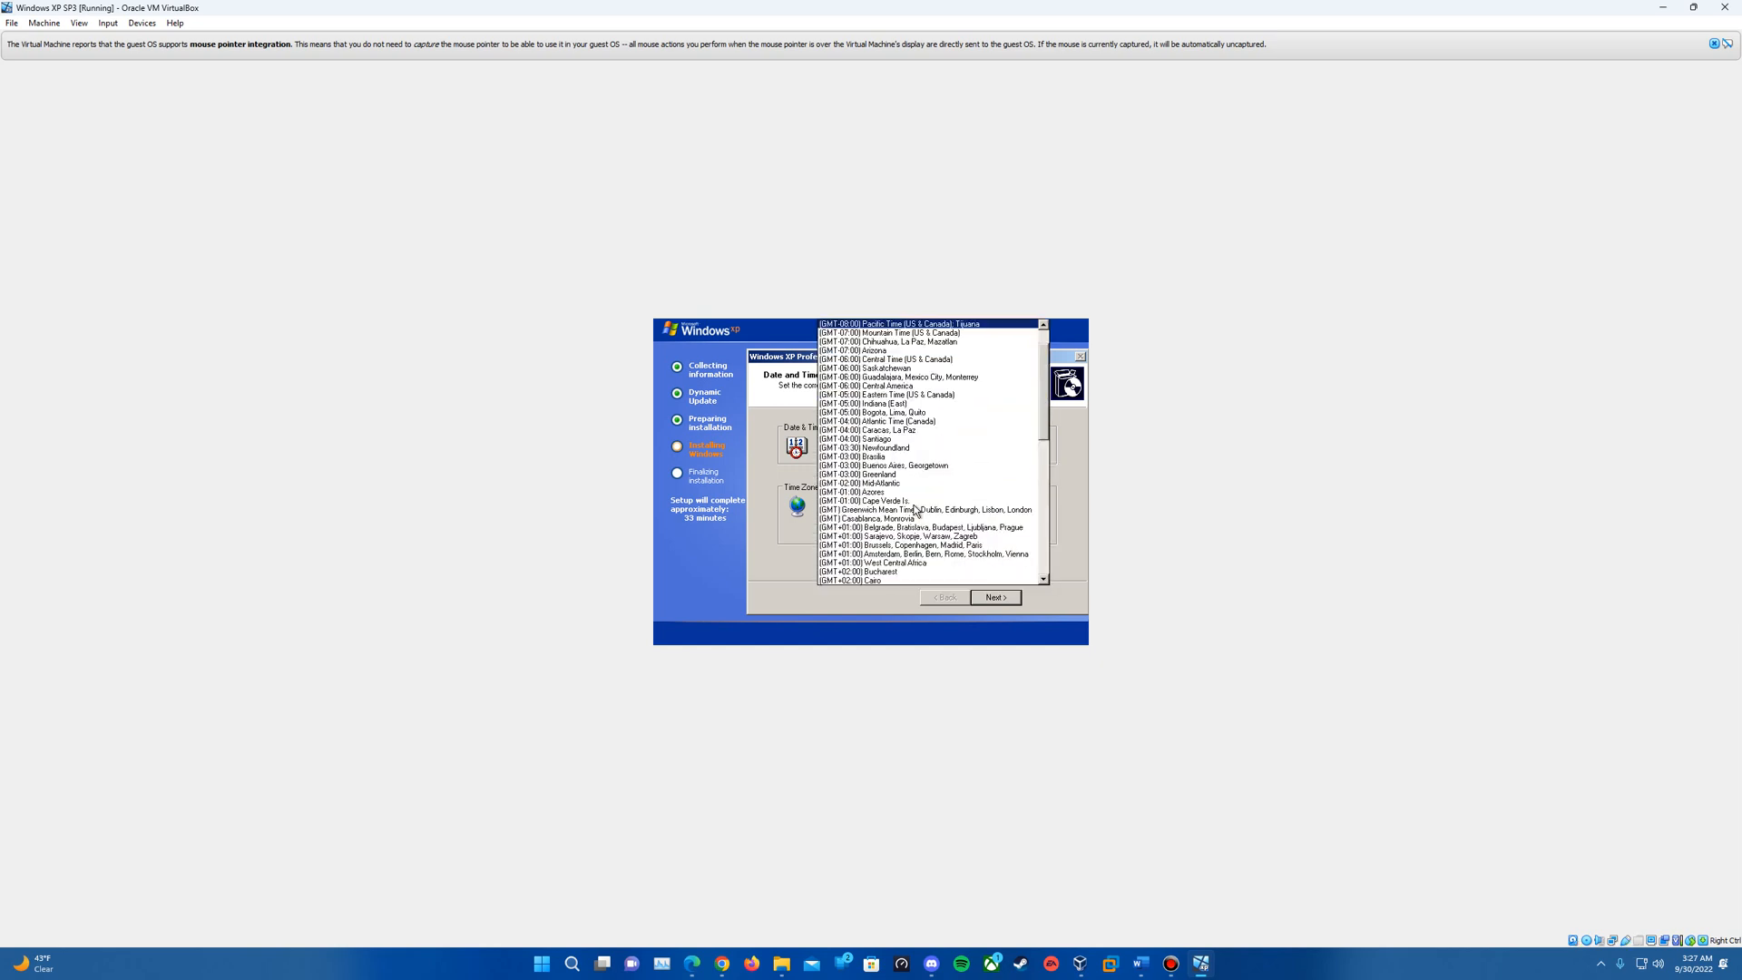
pyautogui.click(889, 359)
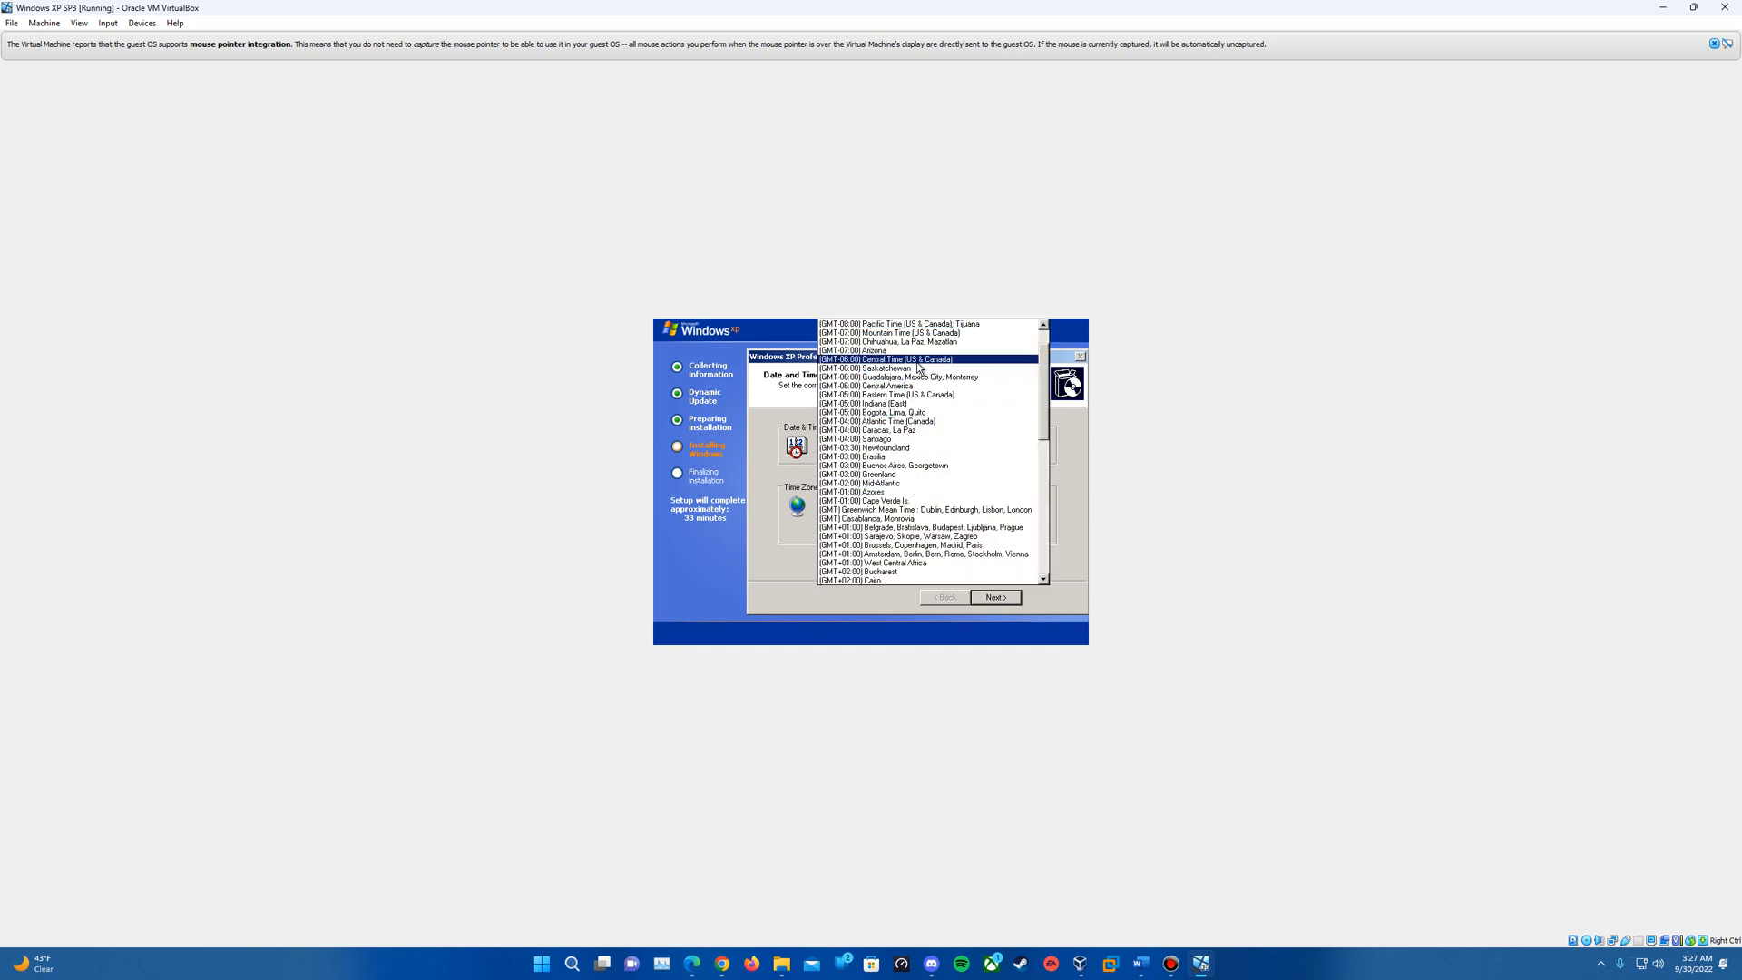
pyautogui.click(884, 359)
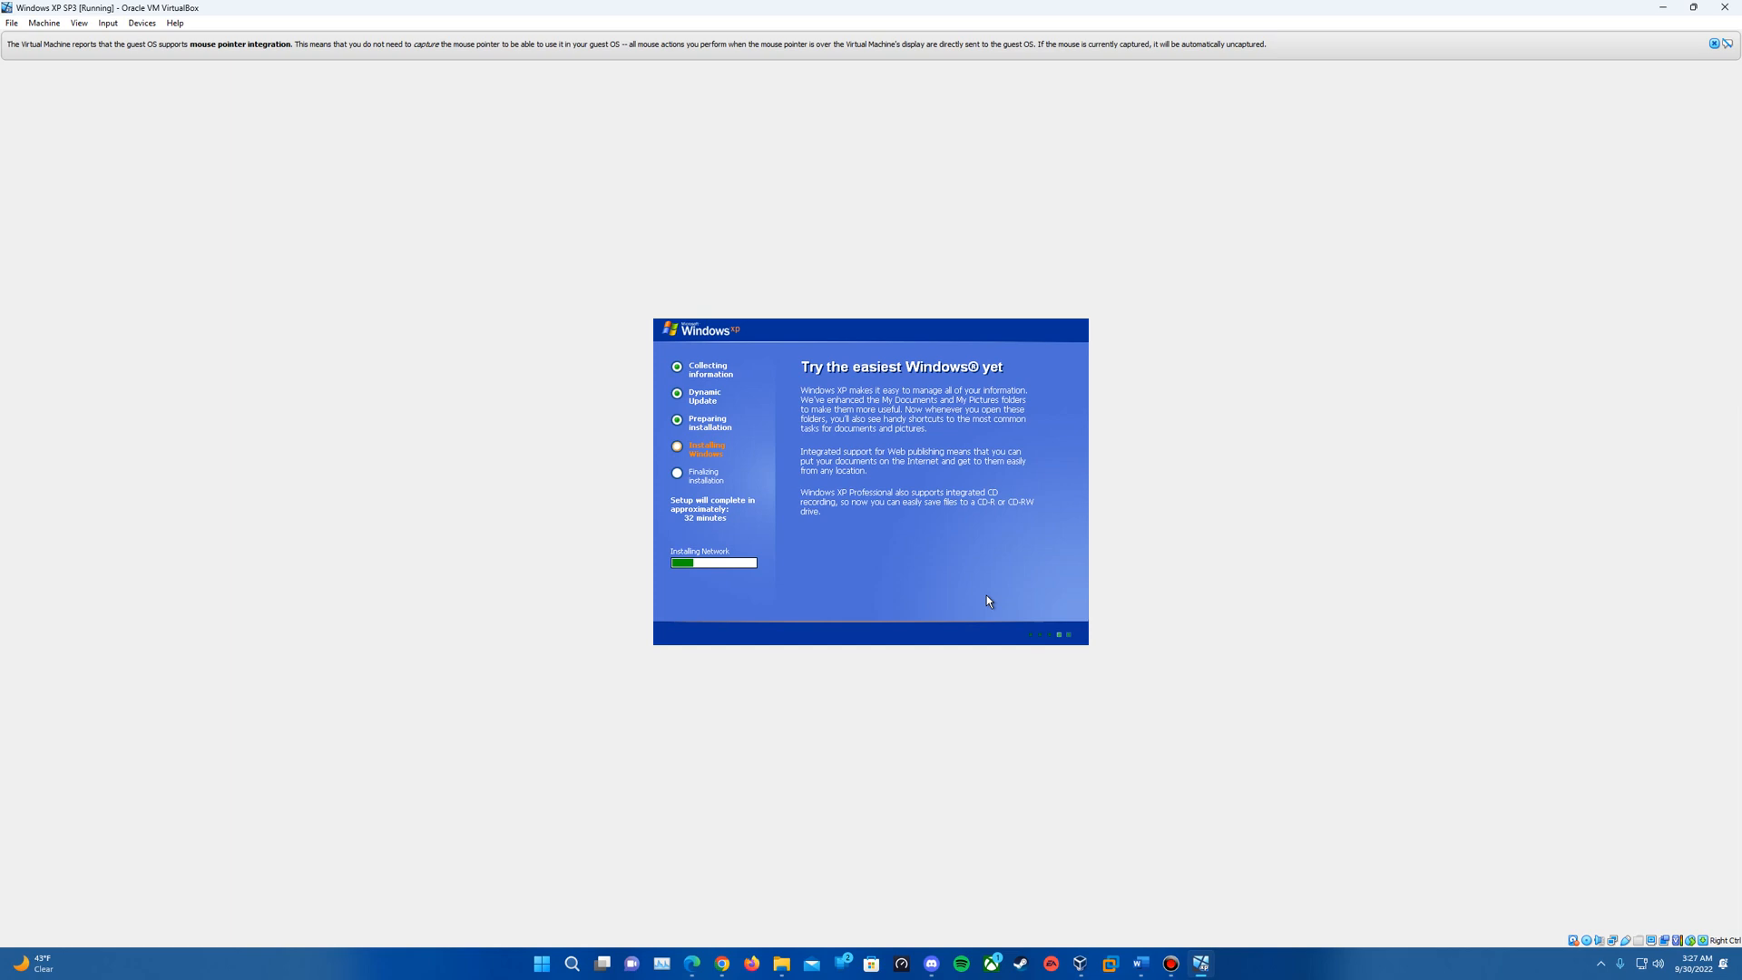
pyautogui.moveTo(1225, 444)
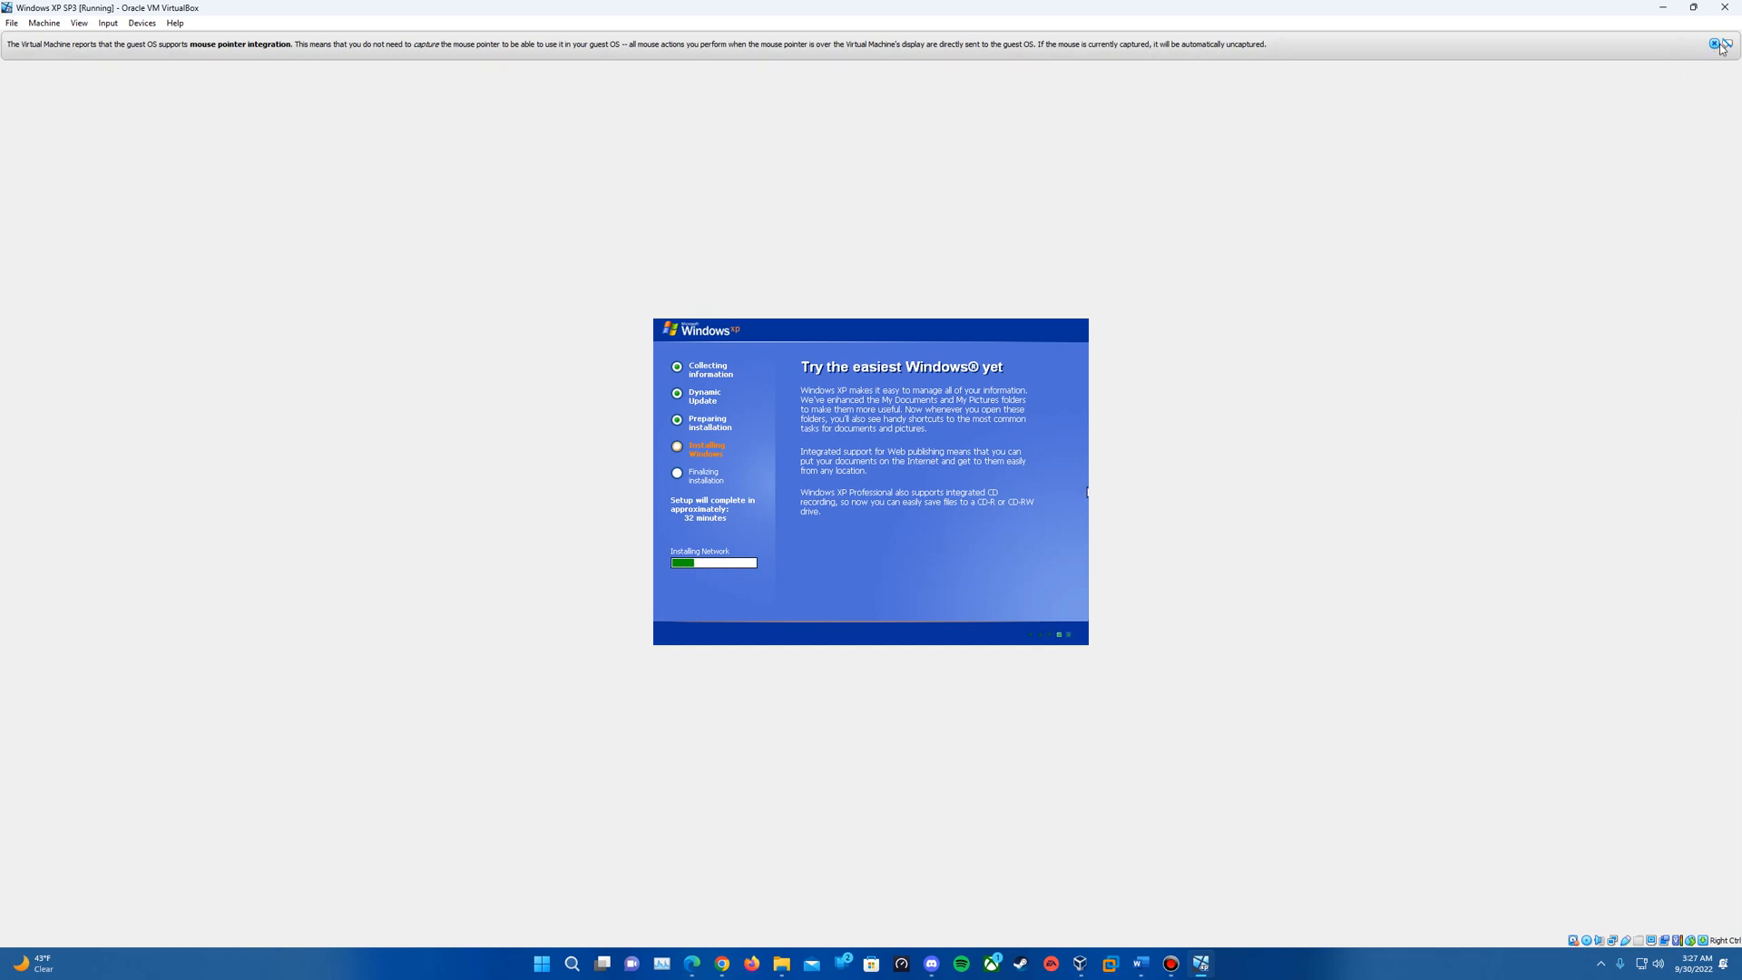
# - Dismiss the mouse integration notice while Windows XP setup keeps installing
pyautogui.click(1721, 46)
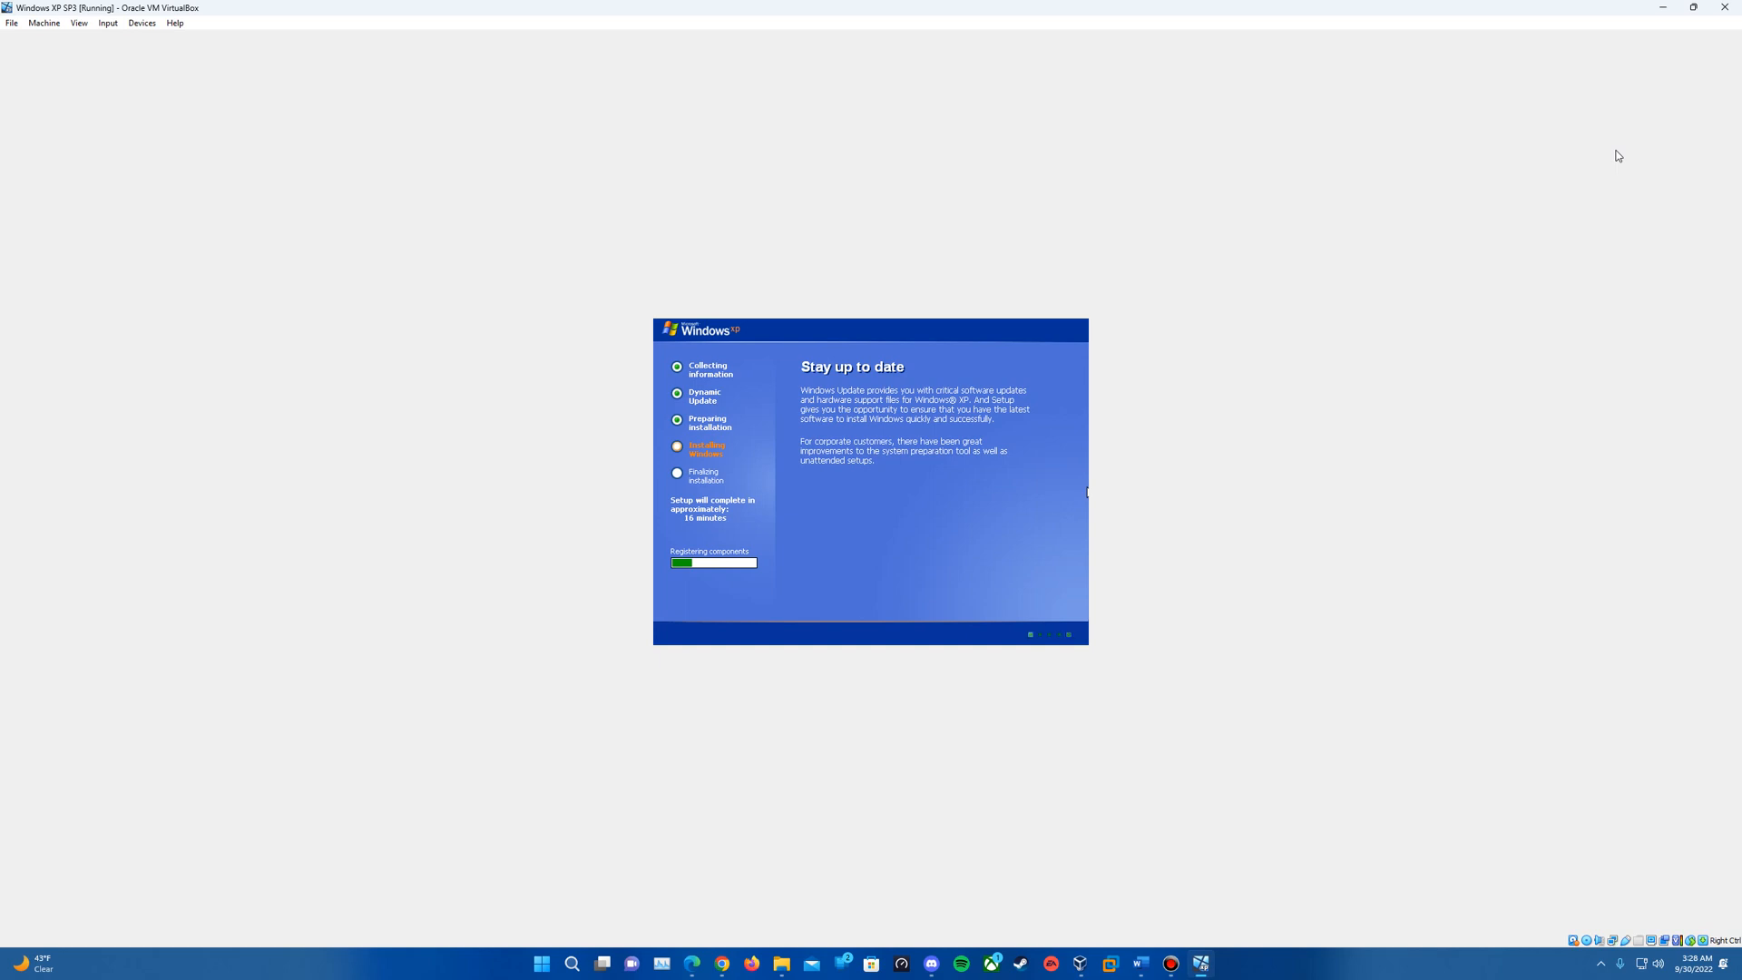
pyautogui.moveTo(938, 86)
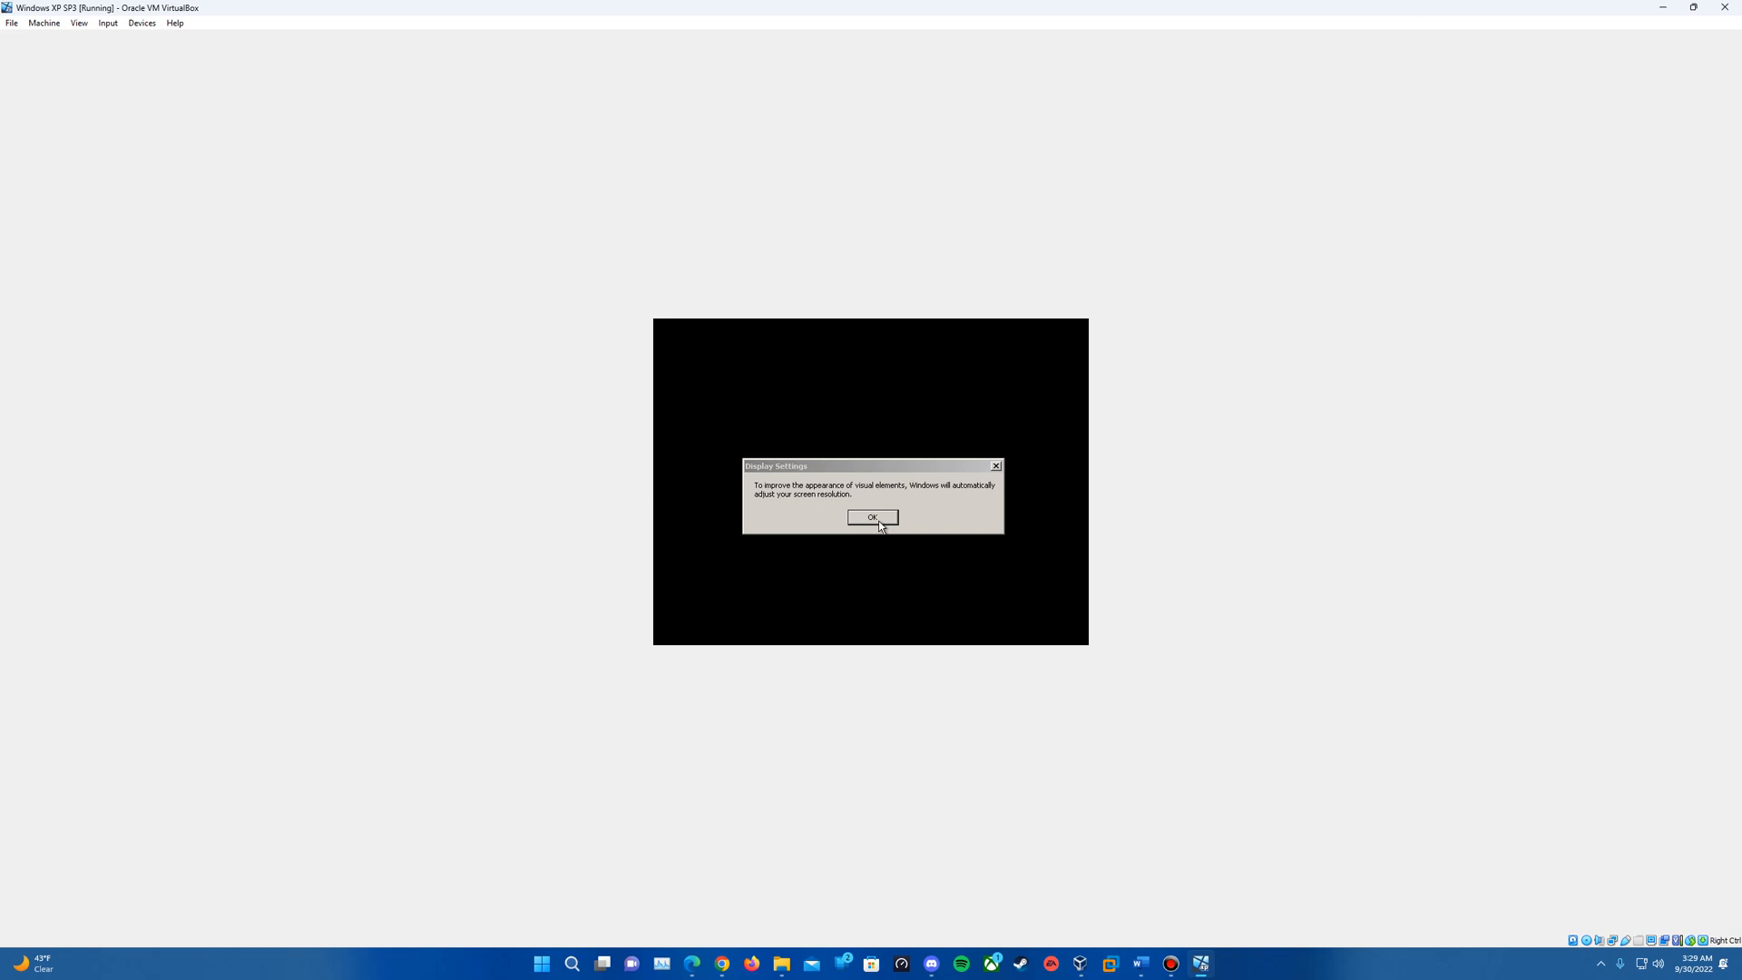
# - Accept the automatic screen resolution adjustment to reach the Windows welcome screen
pyautogui.click(871, 517)
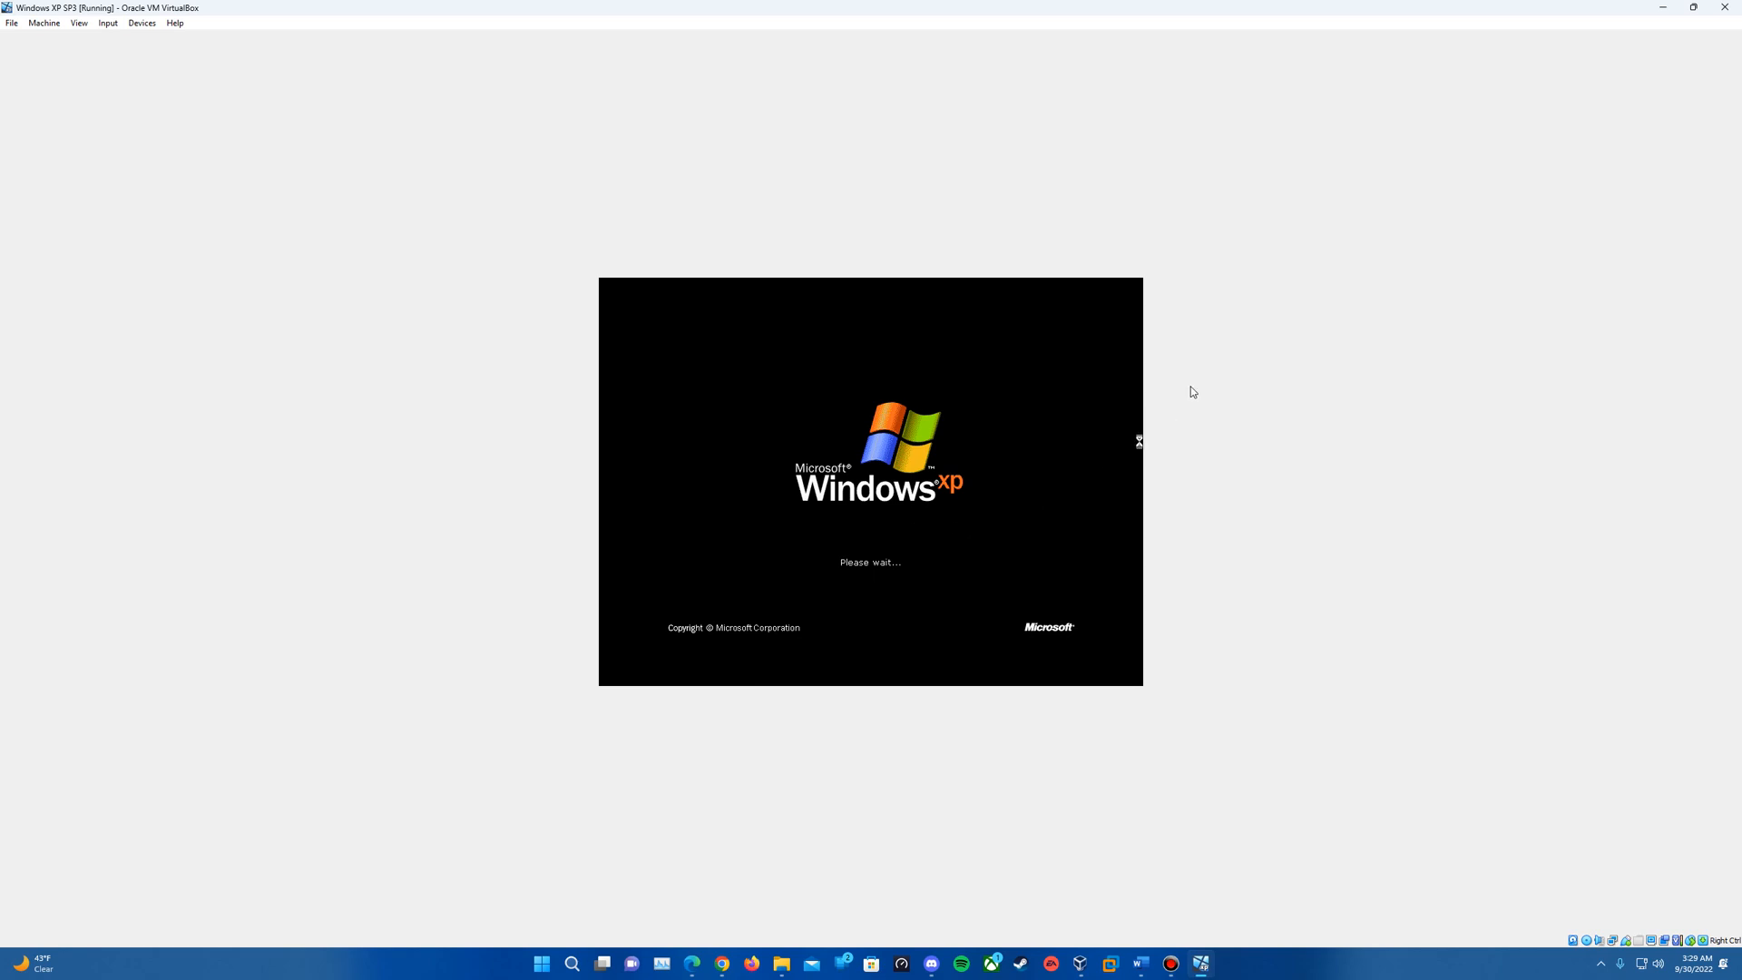
pyautogui.moveTo(1209, 374)
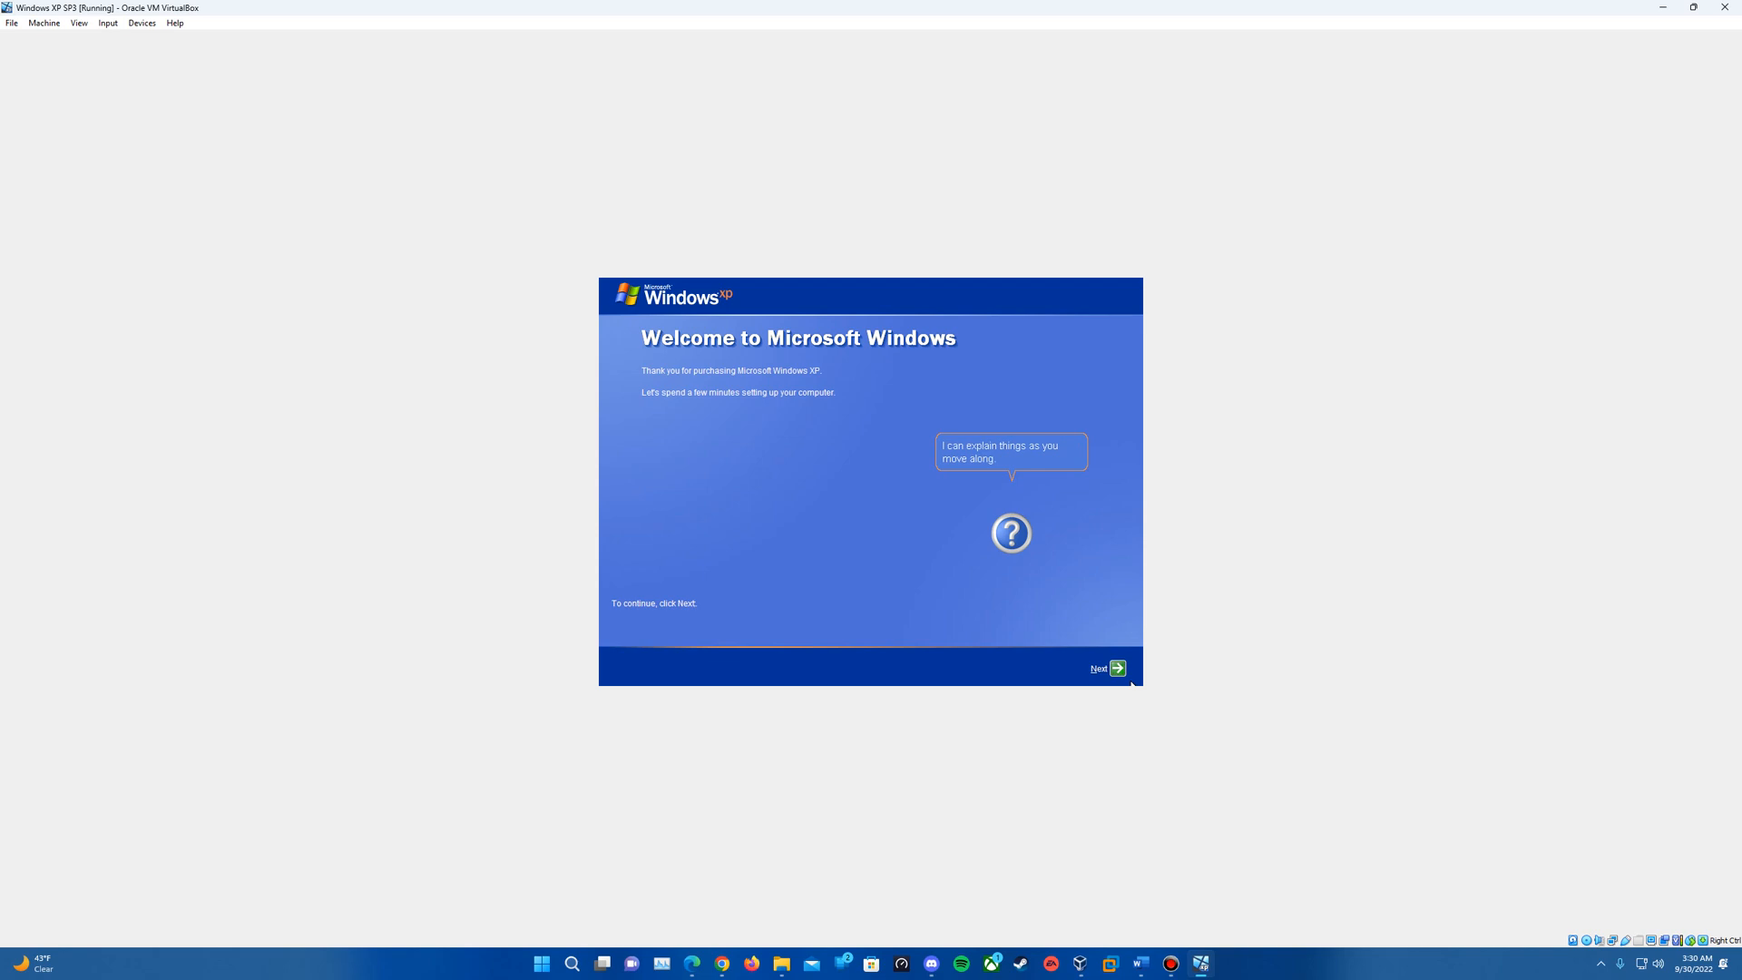
# - Begin first-run setup and turn on Automatic Updates with 'Help protect my PC'
pyautogui.click(1107, 668)
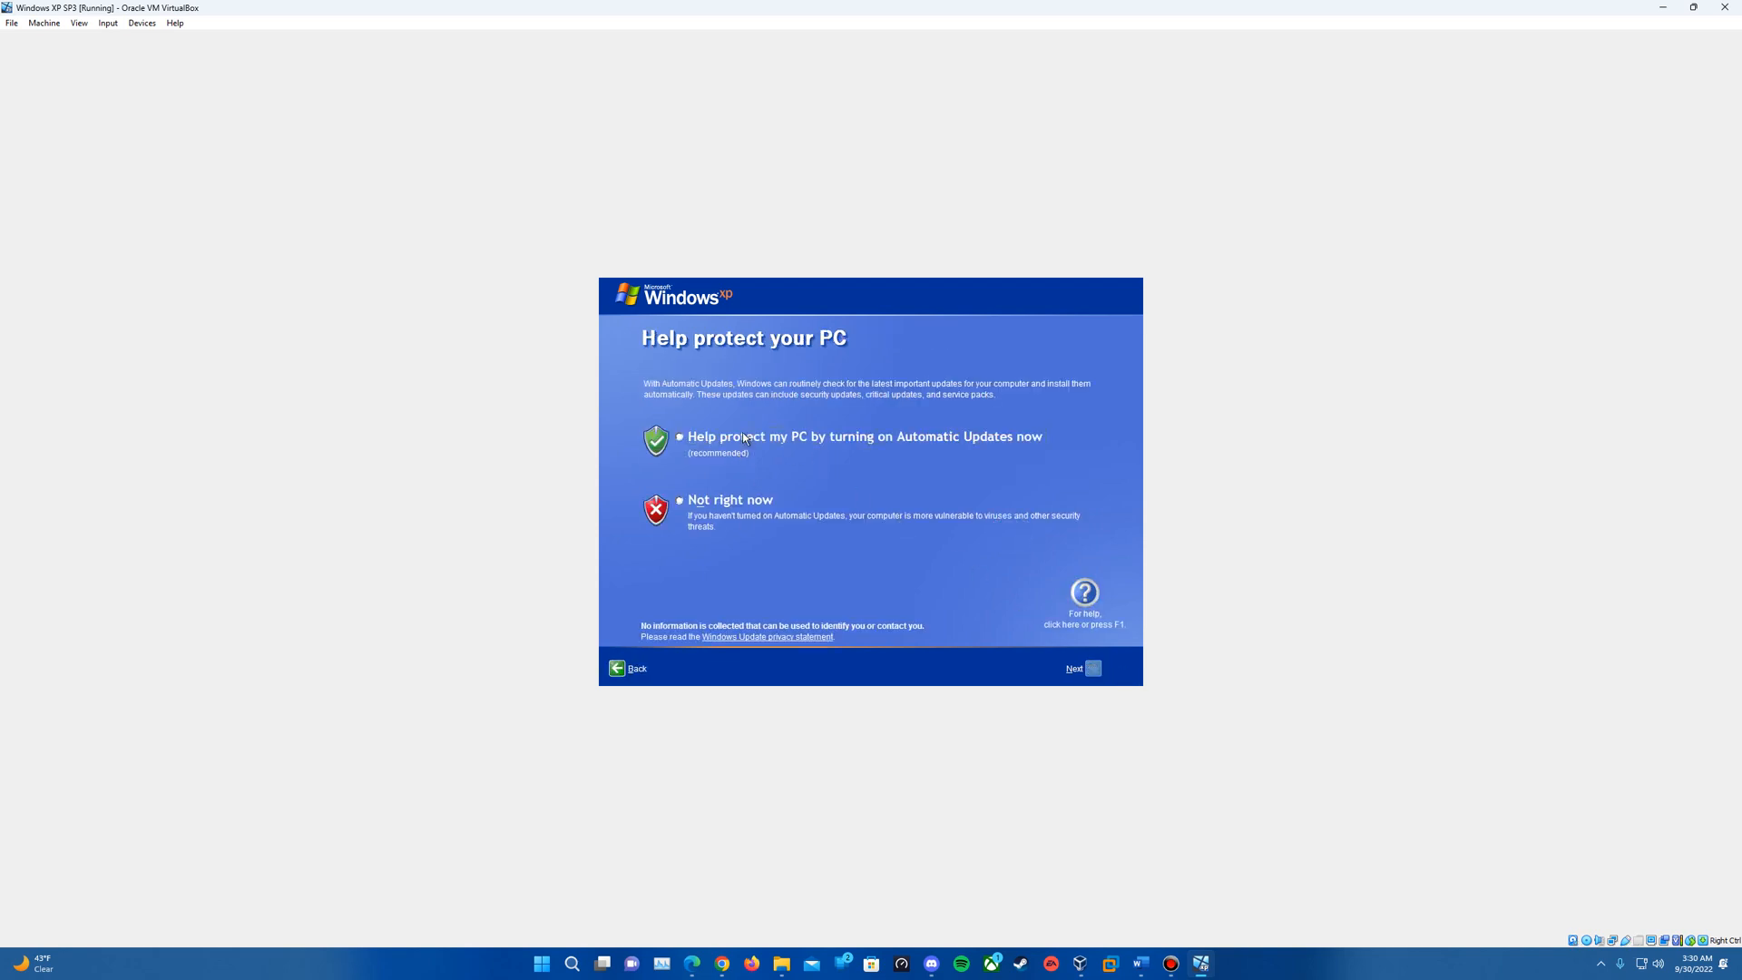
pyautogui.click(679, 437)
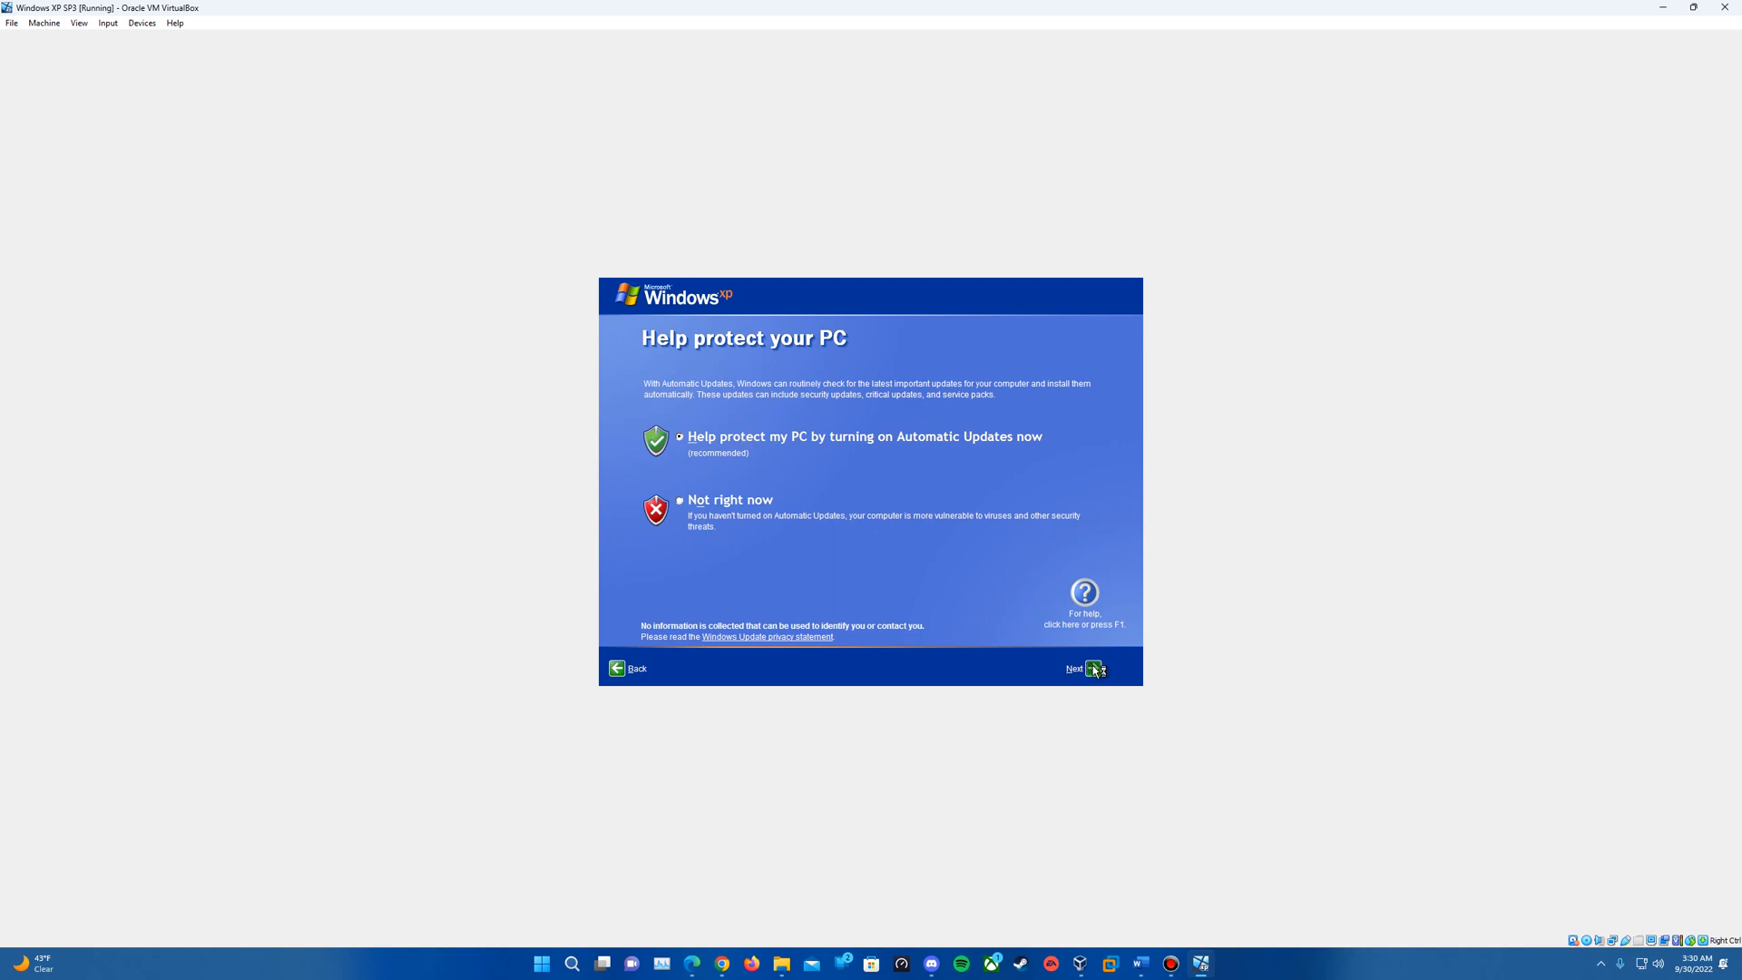
pyautogui.click(1072, 668)
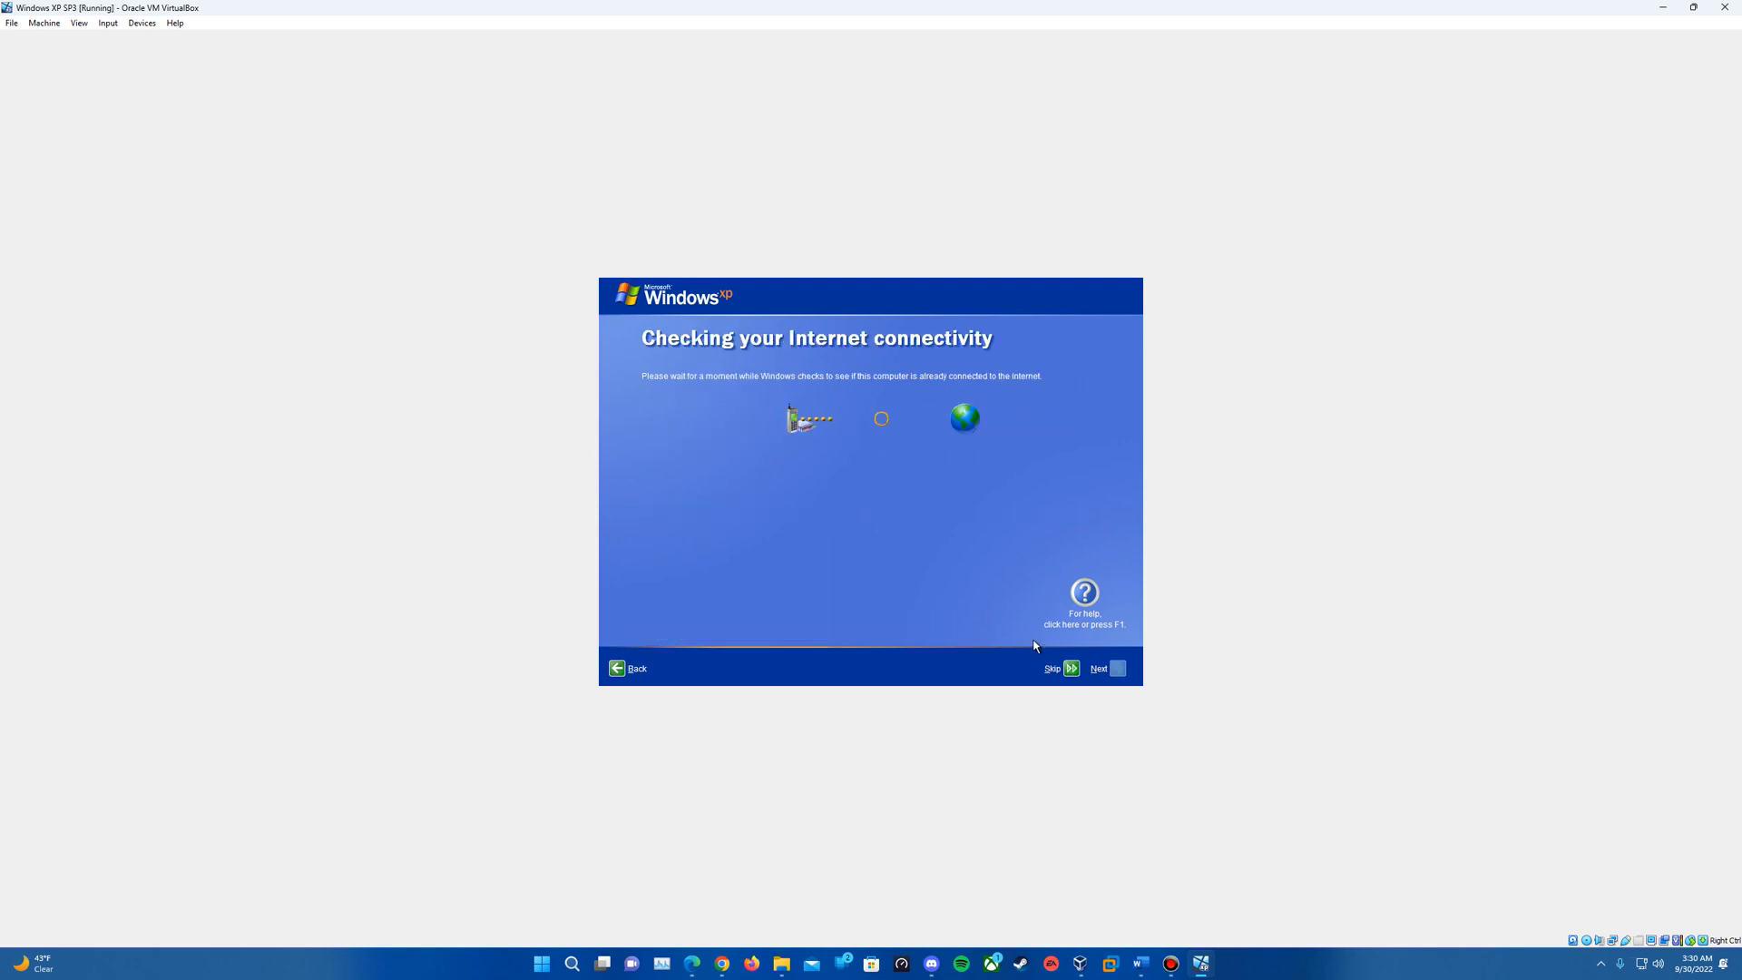
pyautogui.moveTo(914, 586)
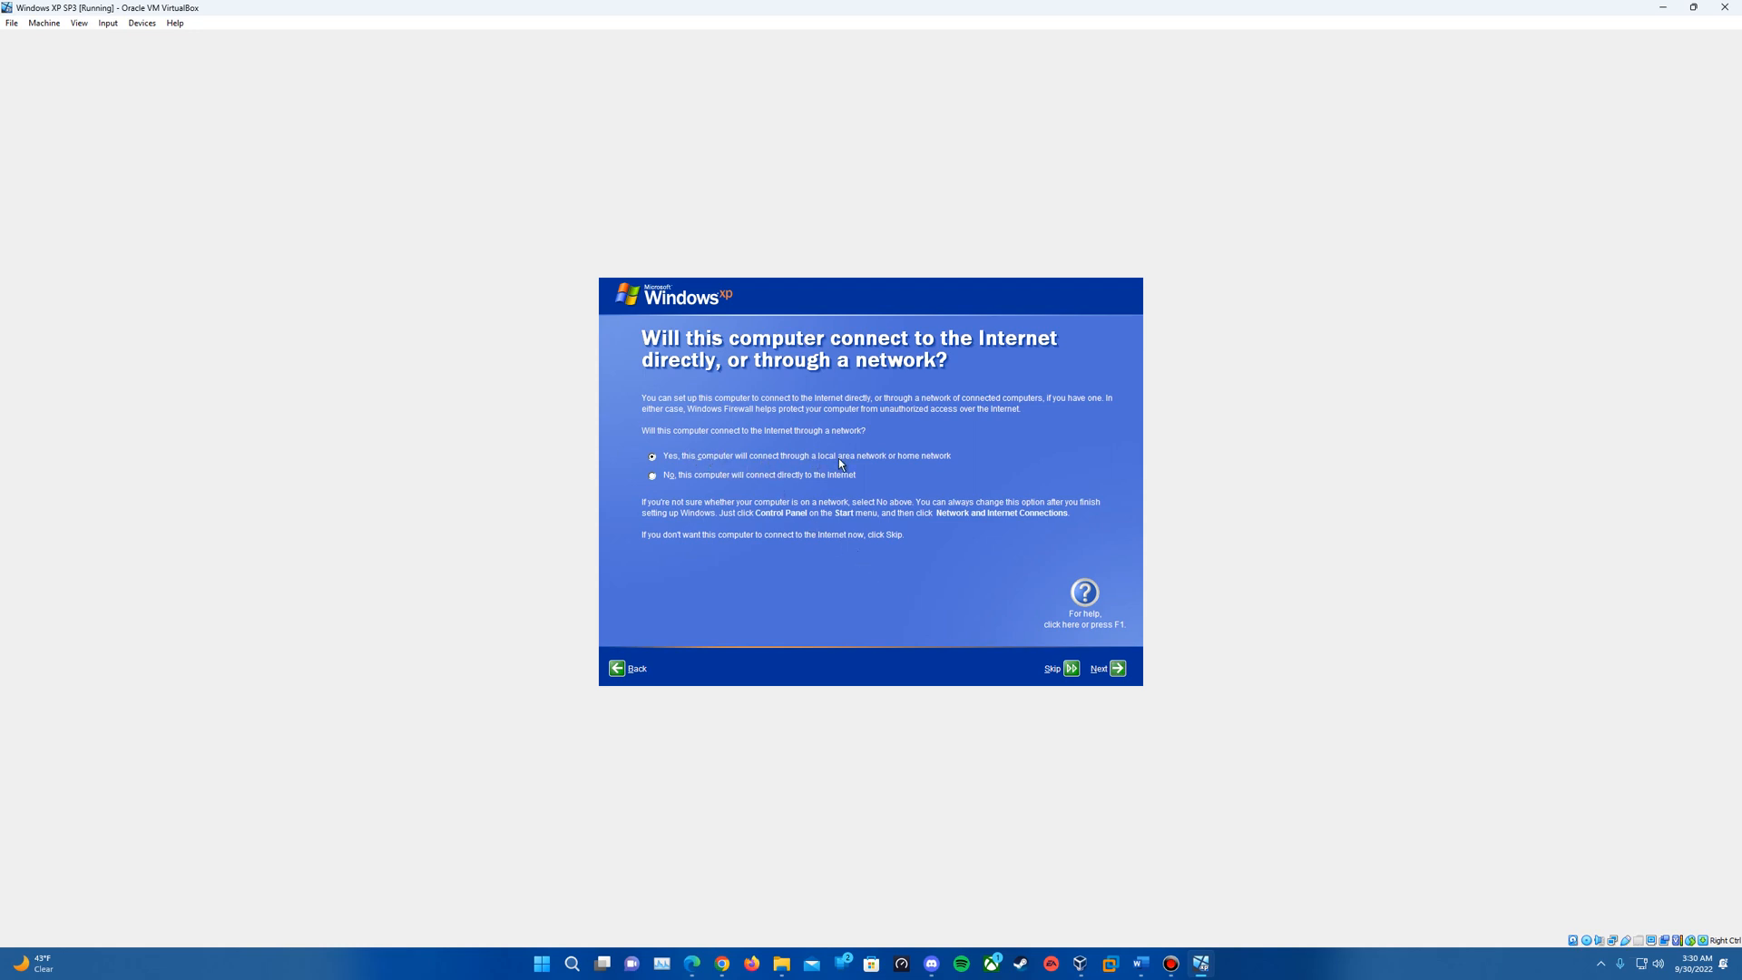
# - Answer the network connection question and decline registering with Microsoft for now
pyautogui.click(1116, 667)
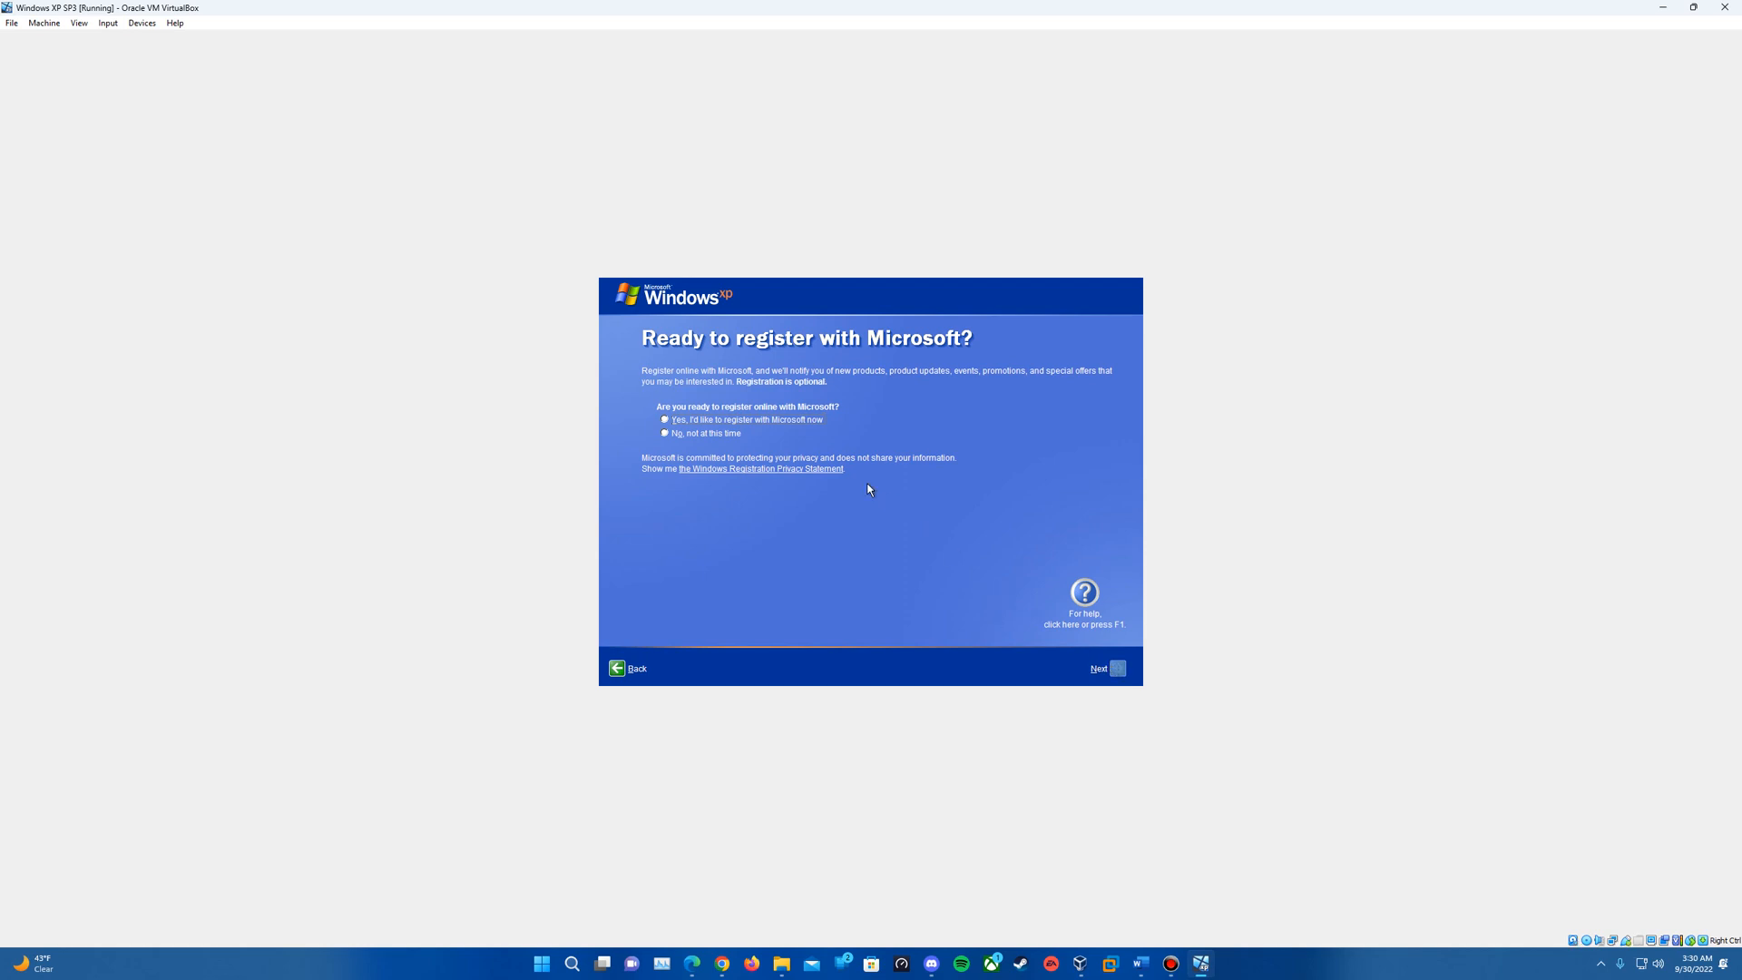
pyautogui.click(666, 434)
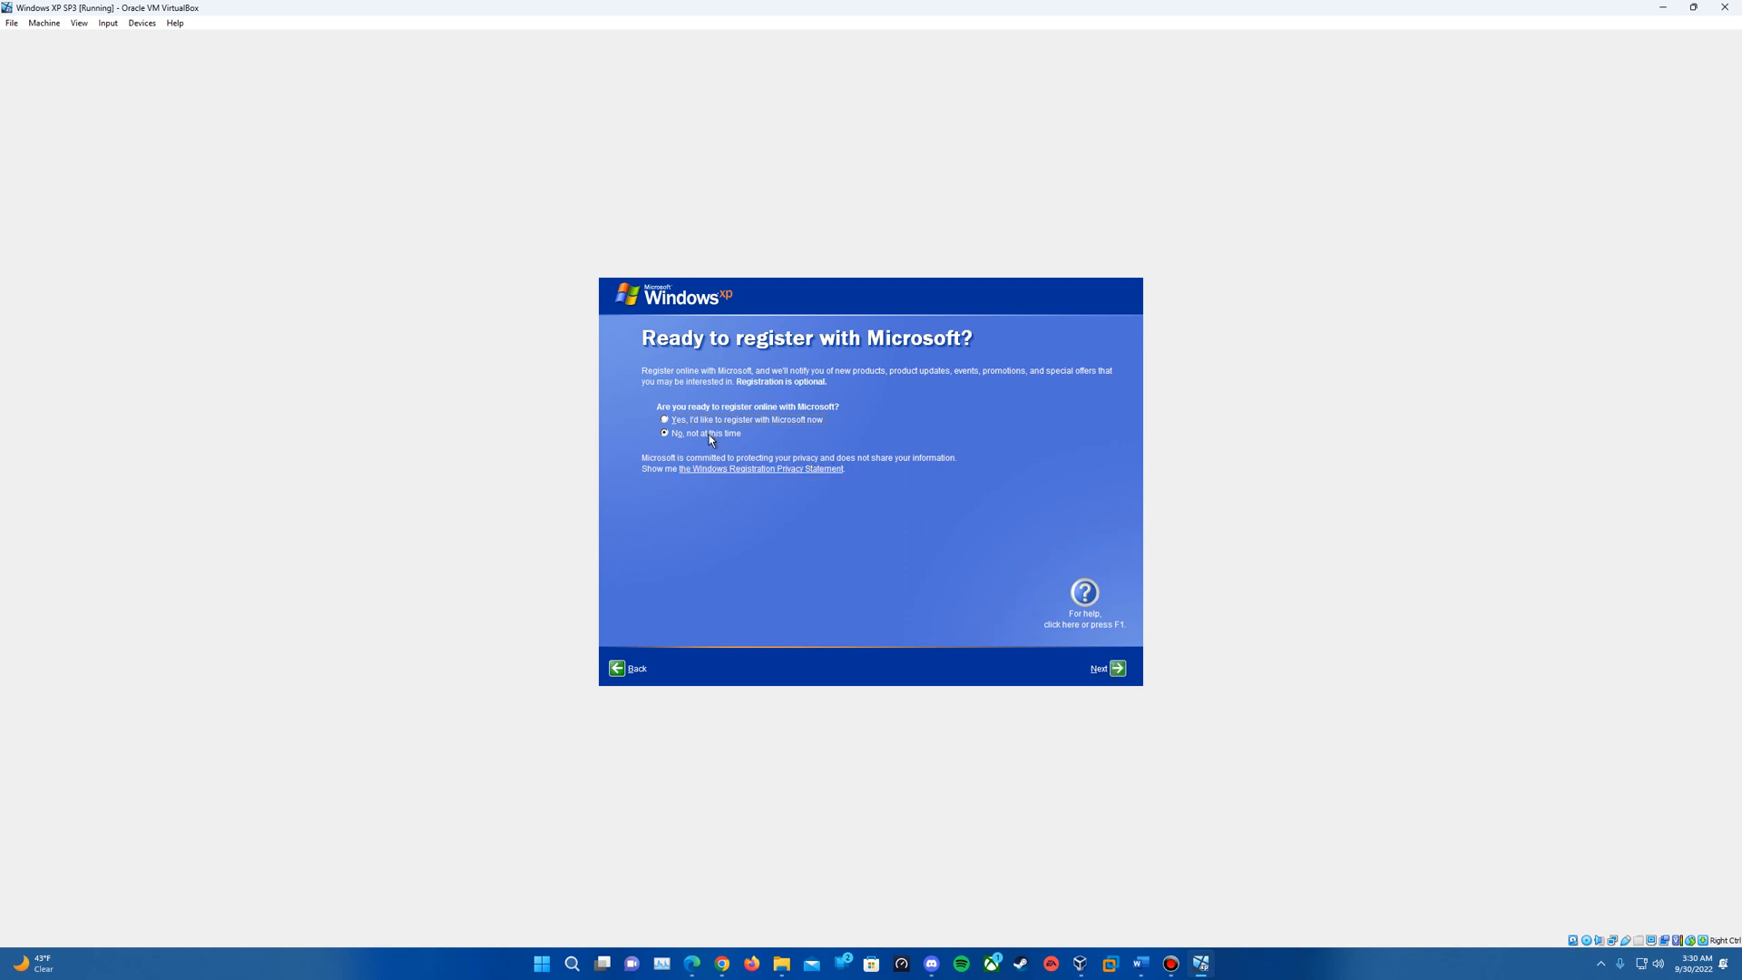
# - Name the first user account 'Epan' and finish the first-run setup to reach the desktop
pyautogui.click(1107, 668)
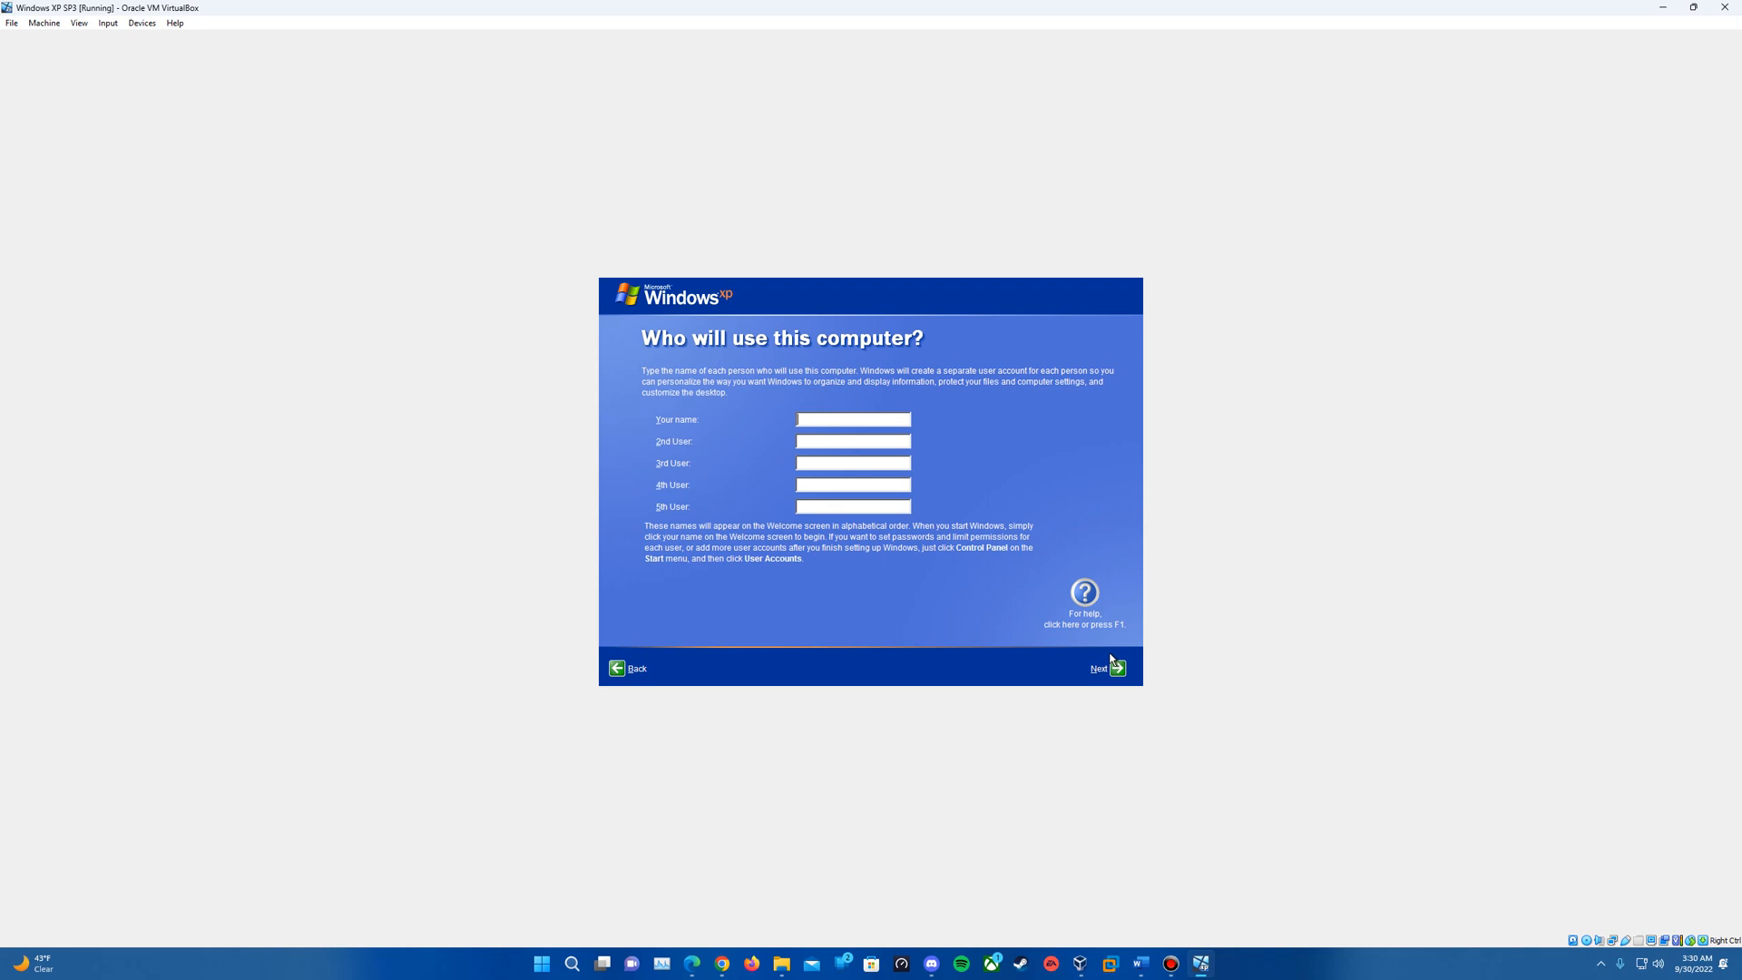
pyautogui.moveTo(1107, 655)
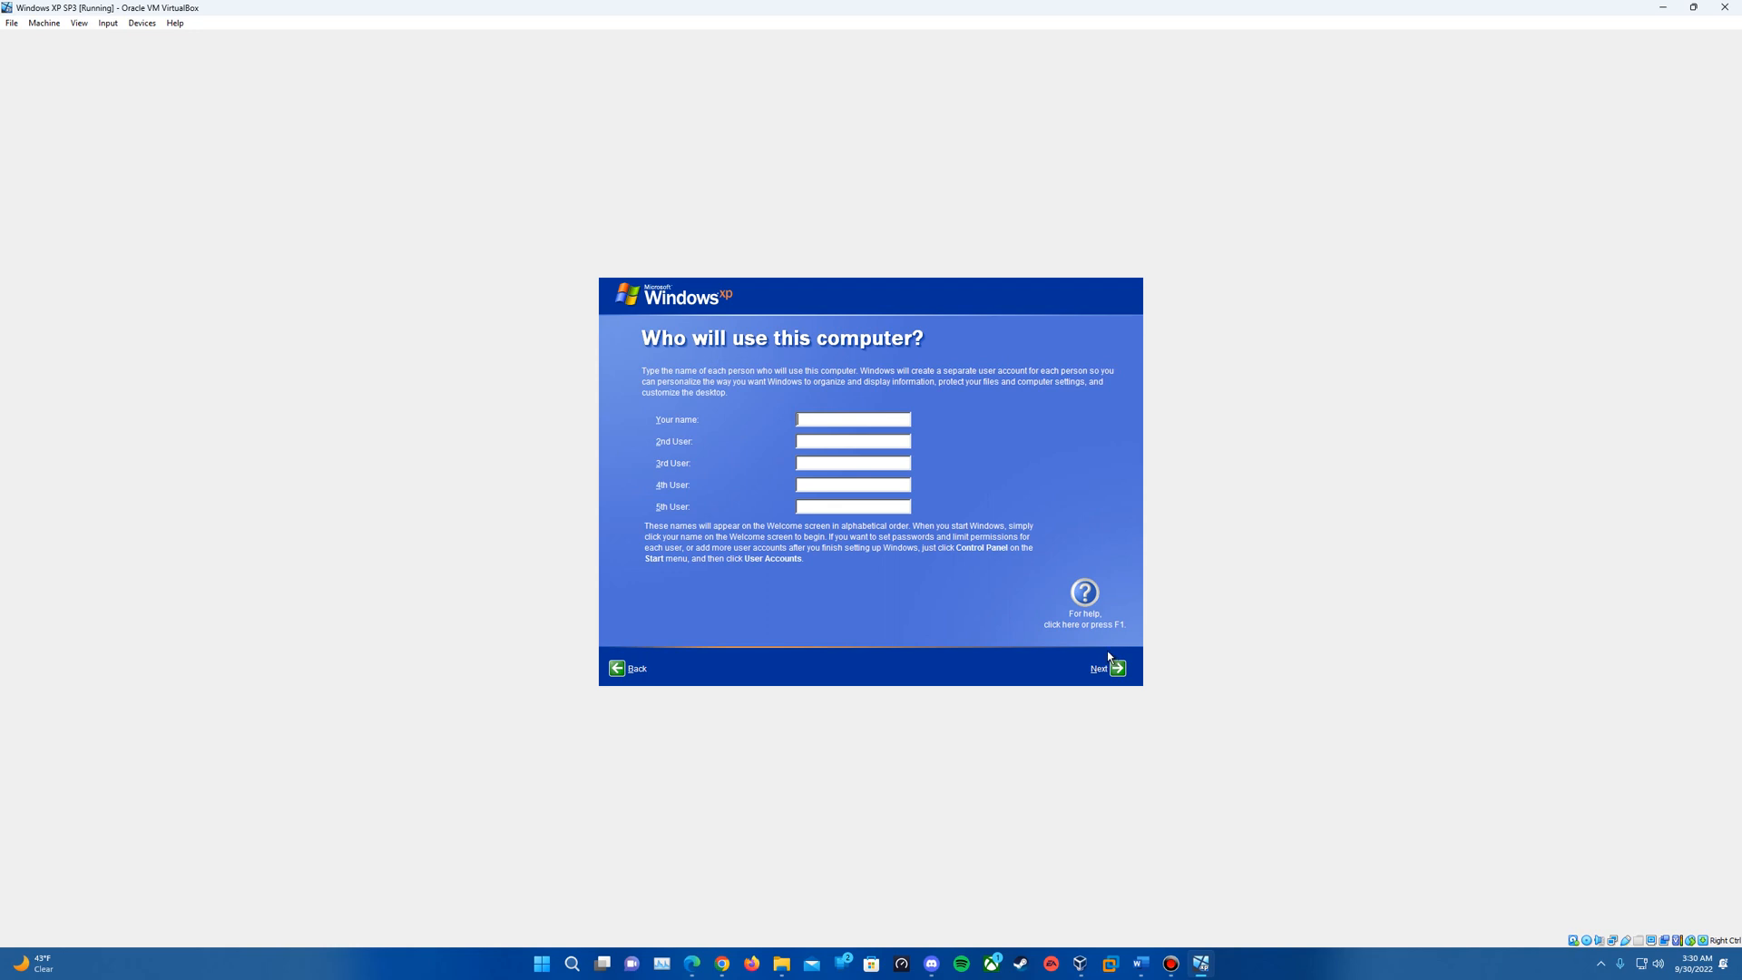
pyautogui.write('Epan')
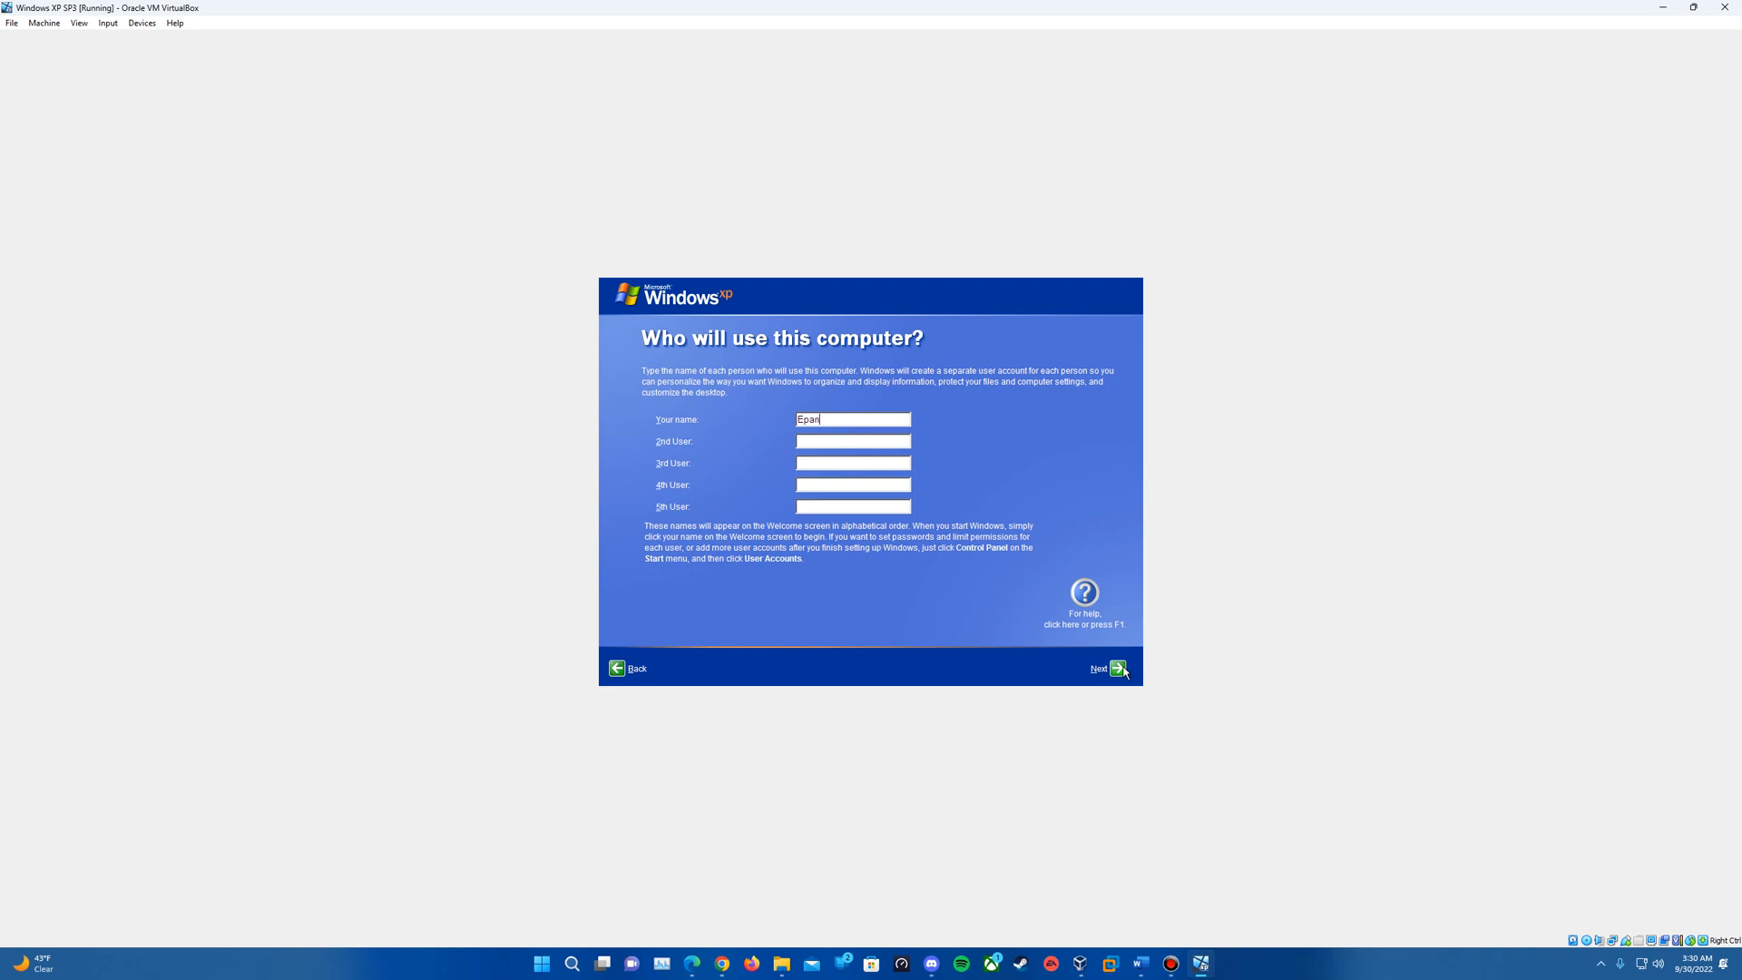
pyautogui.click(1118, 667)
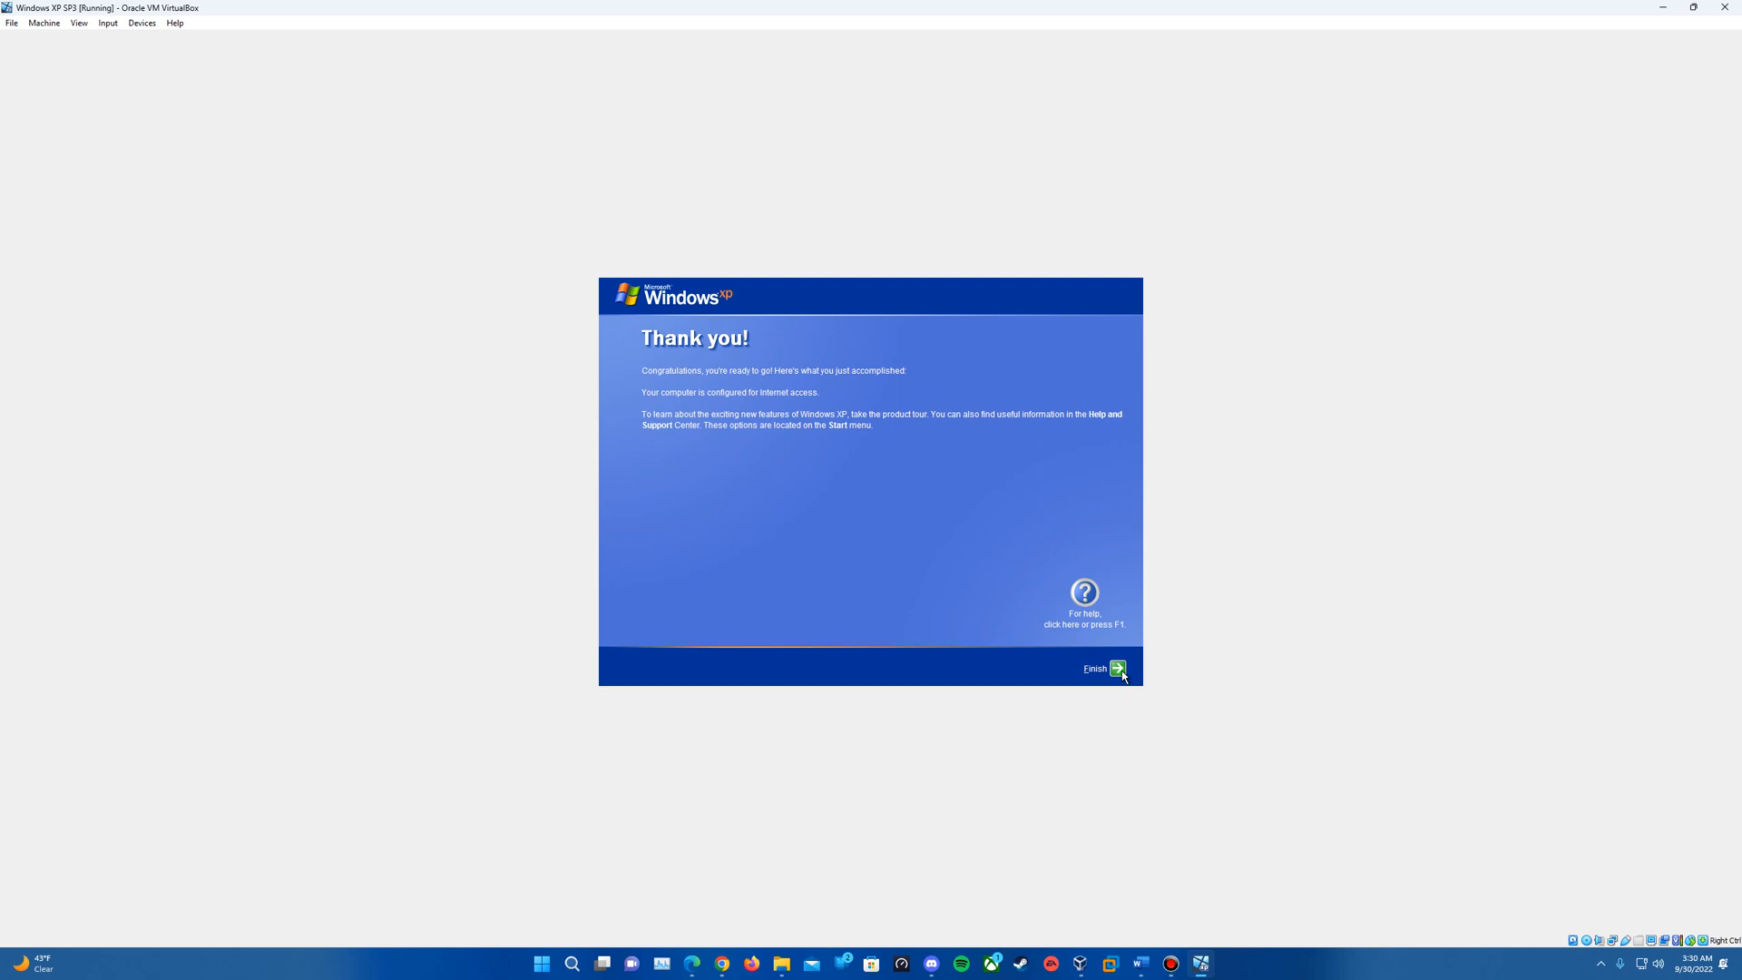
pyautogui.click(1116, 668)
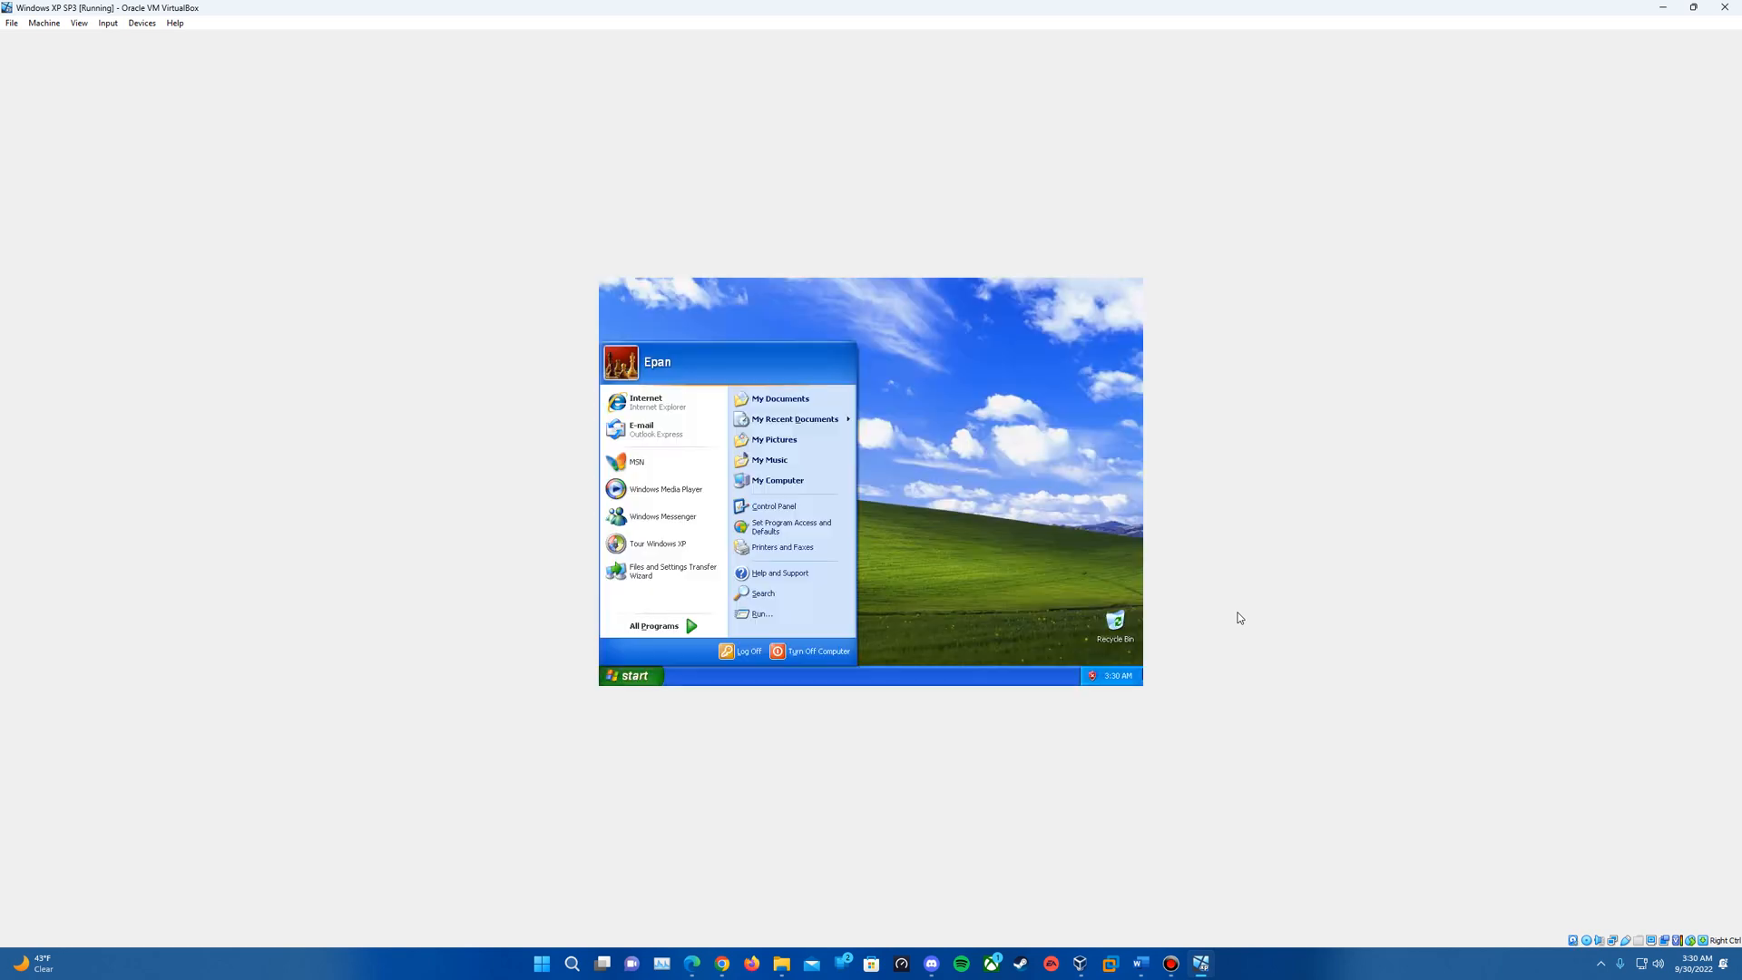
pyautogui.moveTo(1036, 608)
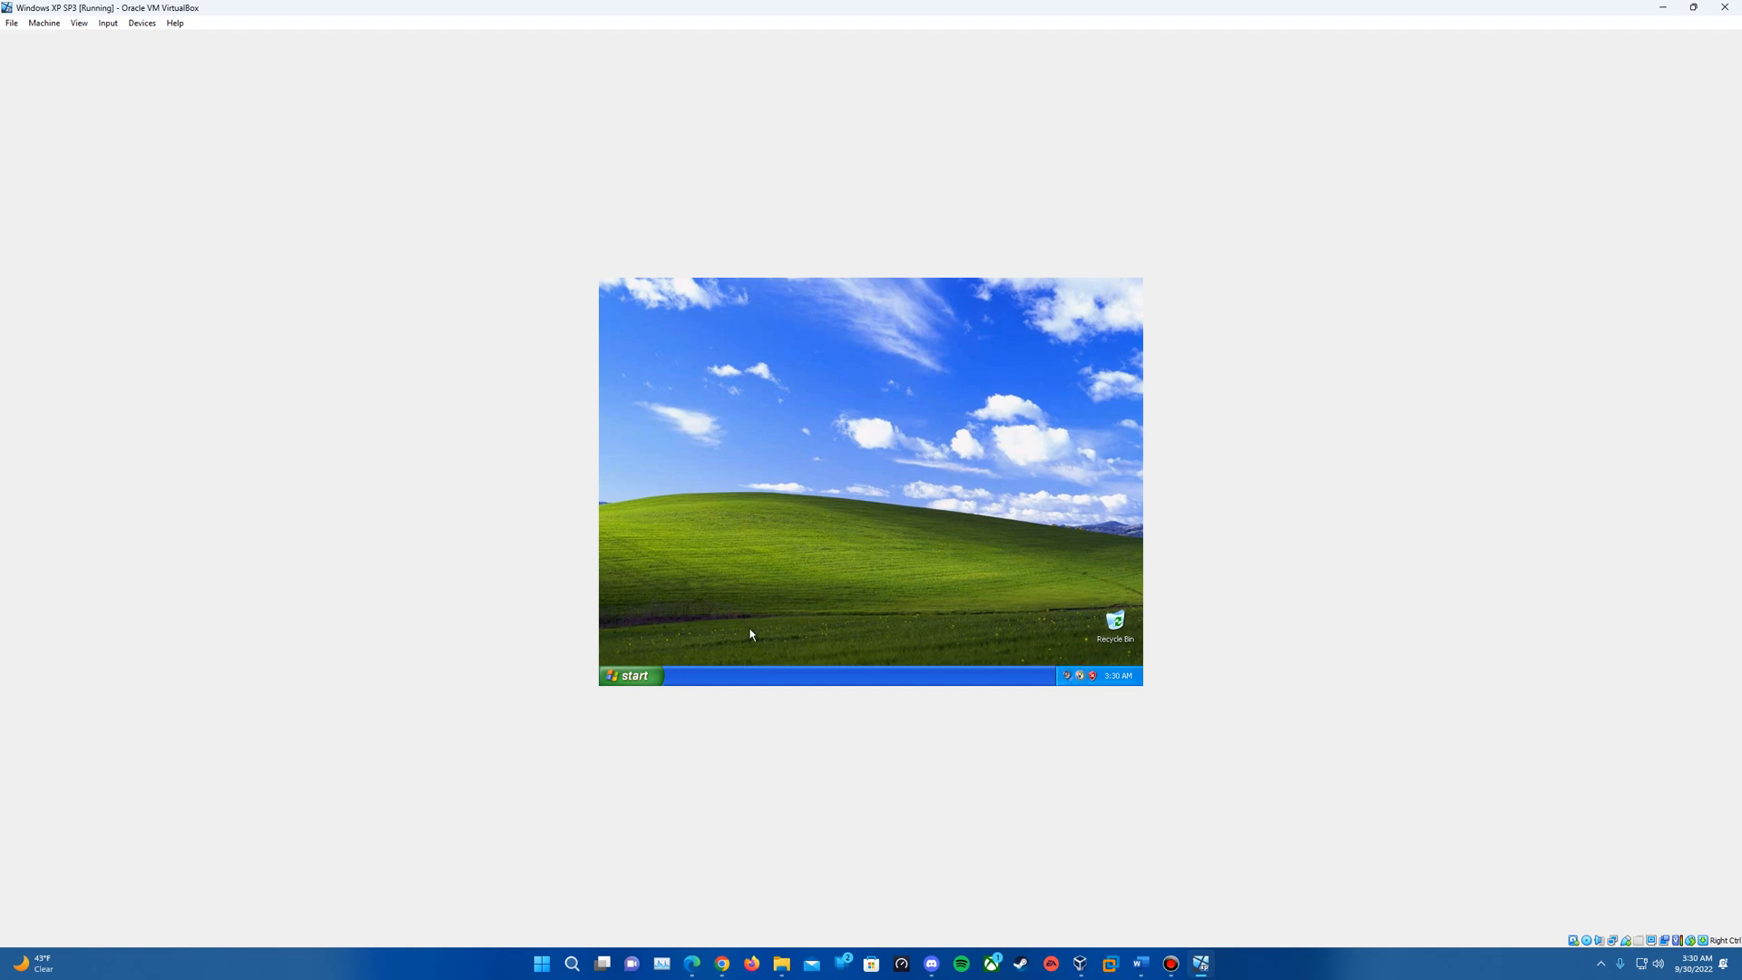
# - Toggle the Start menu and dismiss the Windows XP tour balloon on the desktop
pyautogui.click(630, 674)
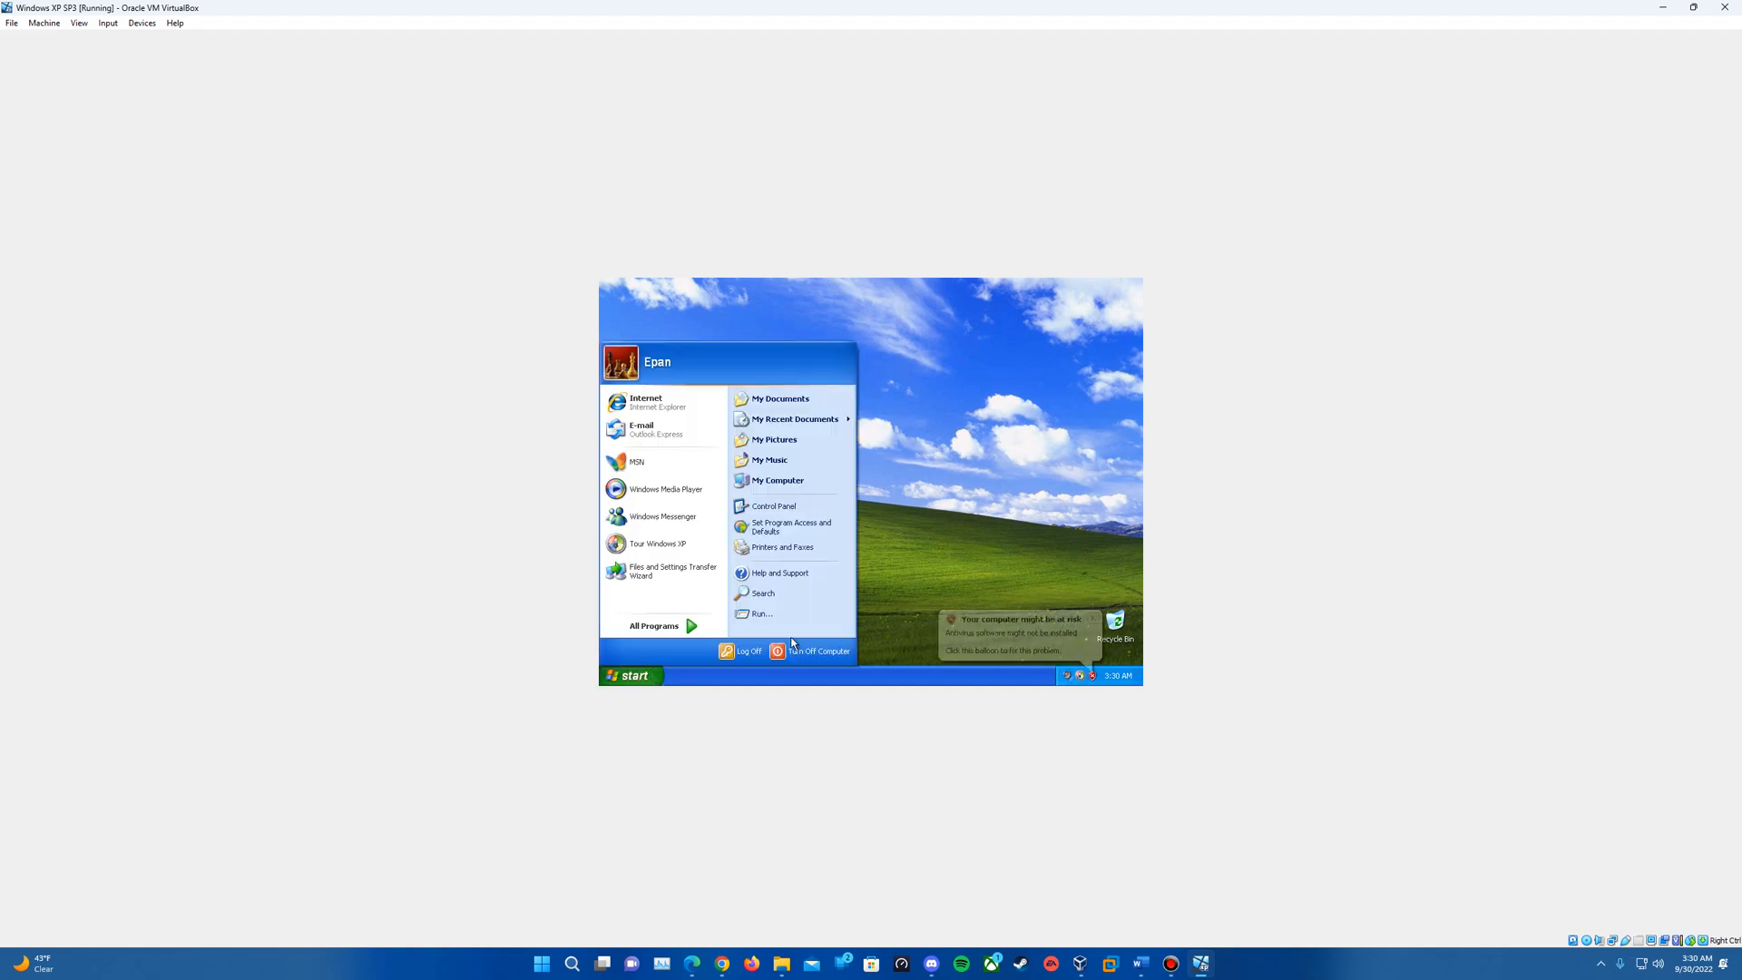
pyautogui.click(629, 675)
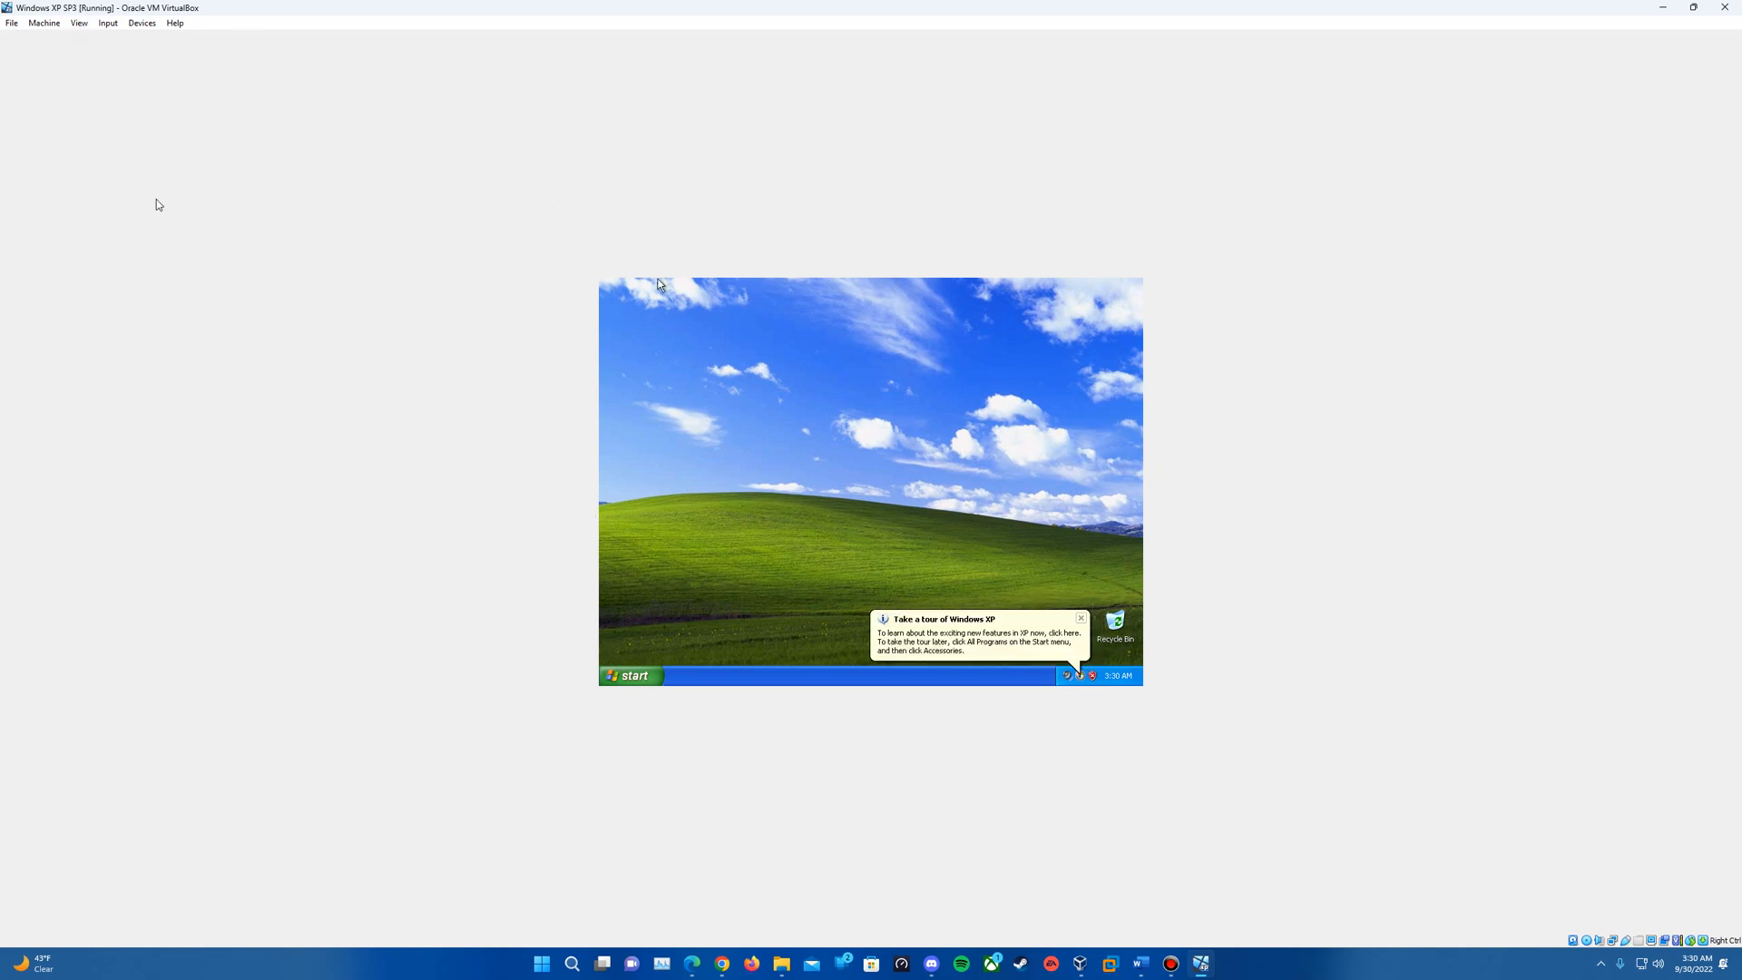
pyautogui.moveTo(152, 29)
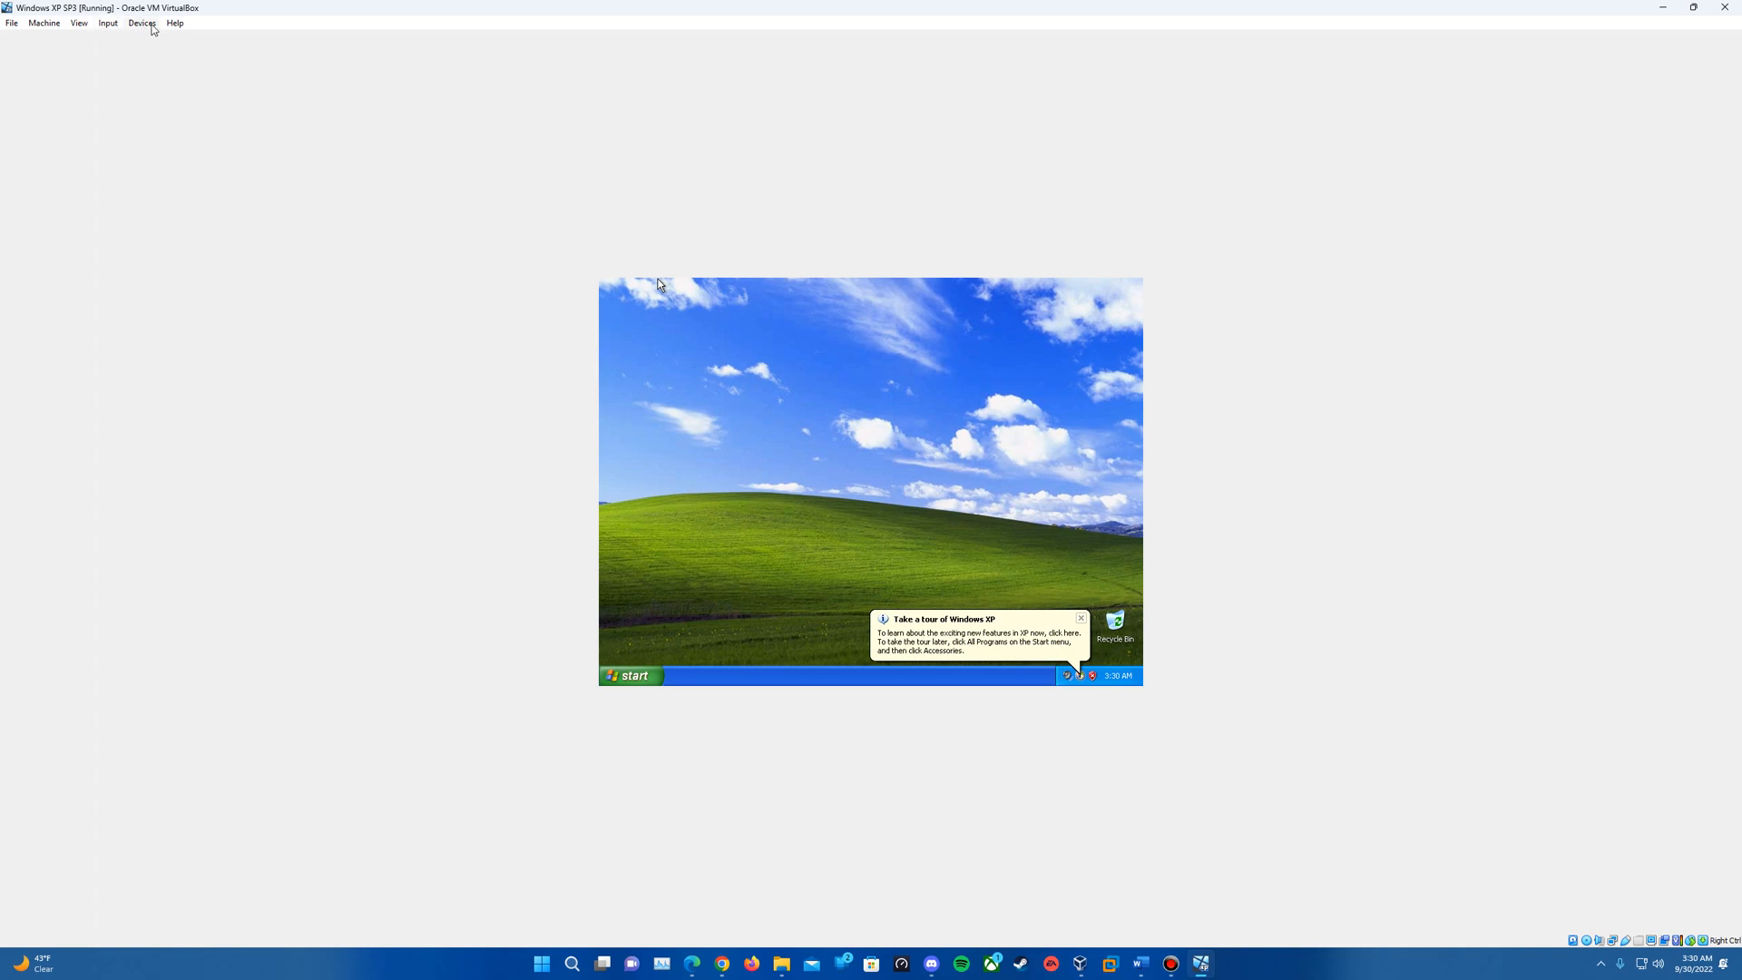
pyautogui.click(141, 24)
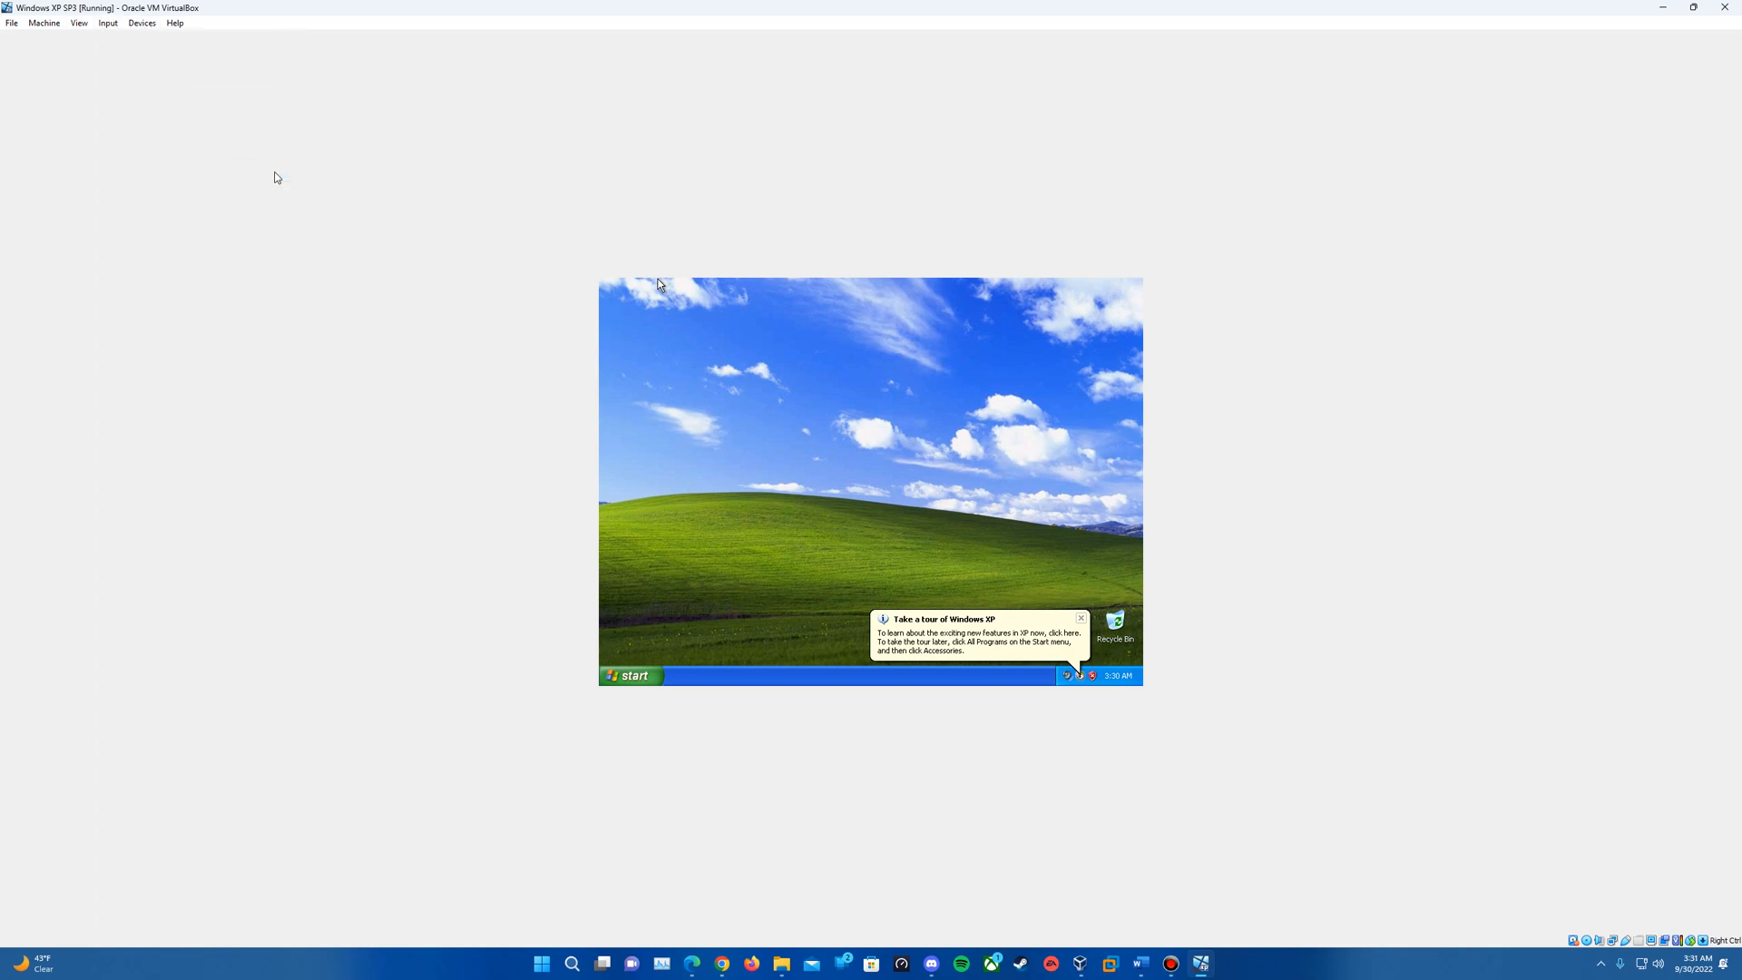
pyautogui.moveTo(397, 211)
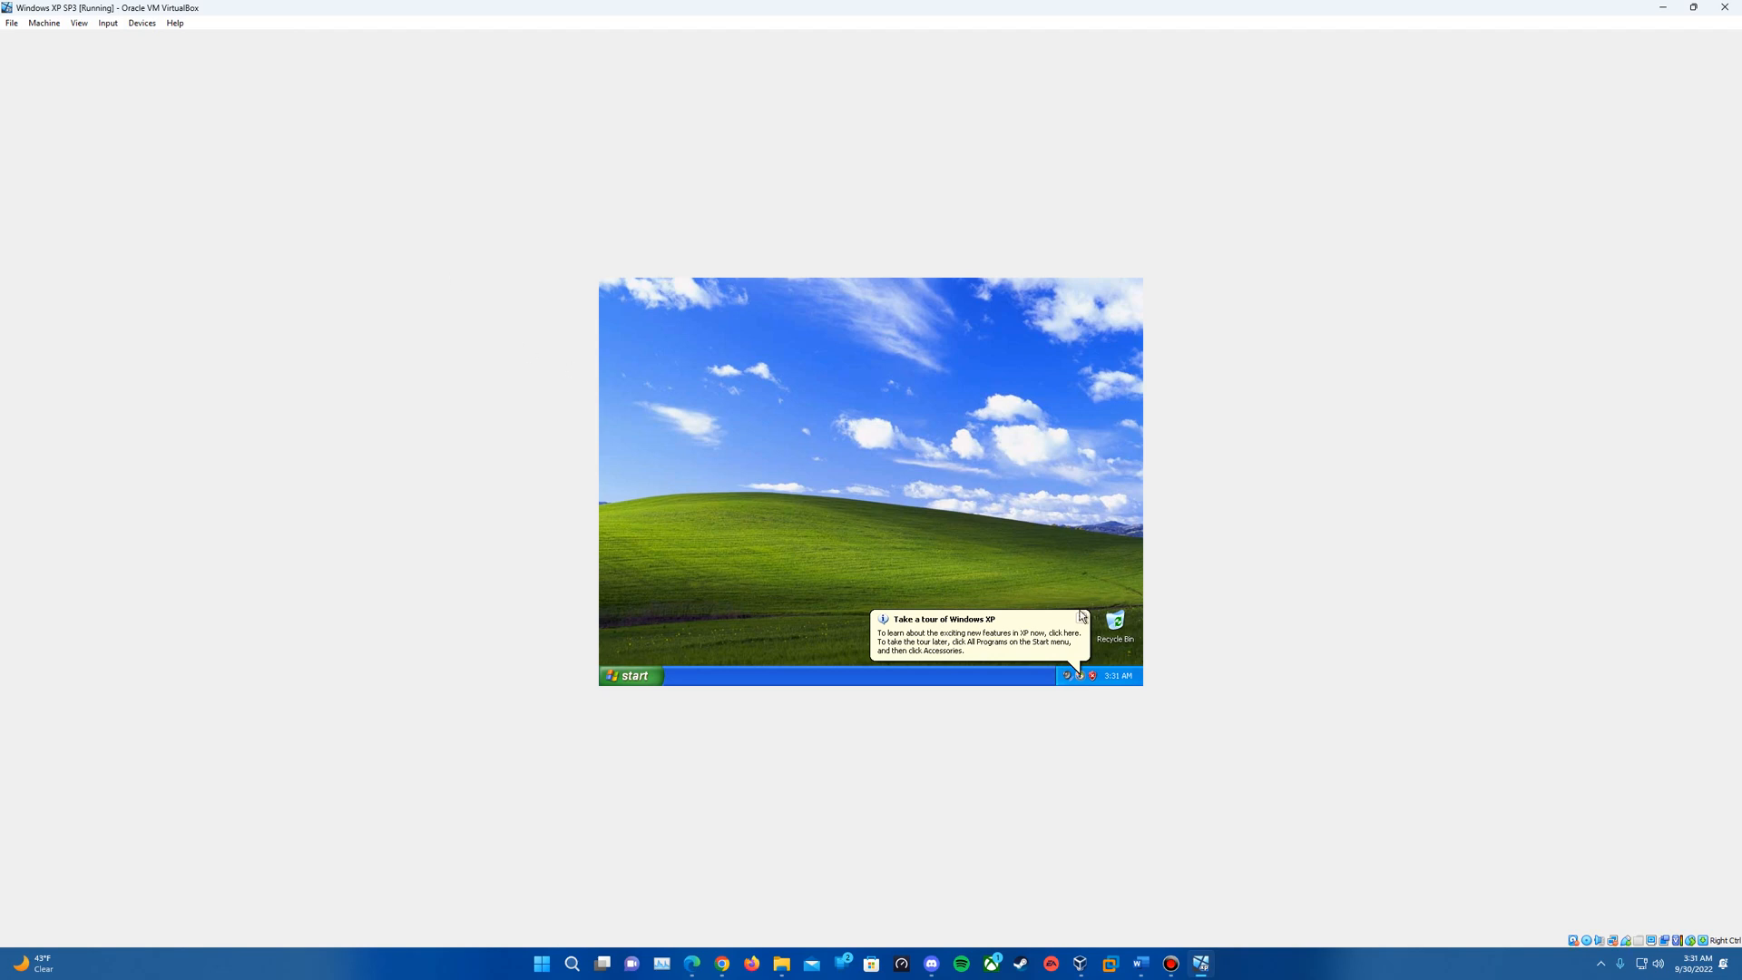
pyautogui.click(1080, 617)
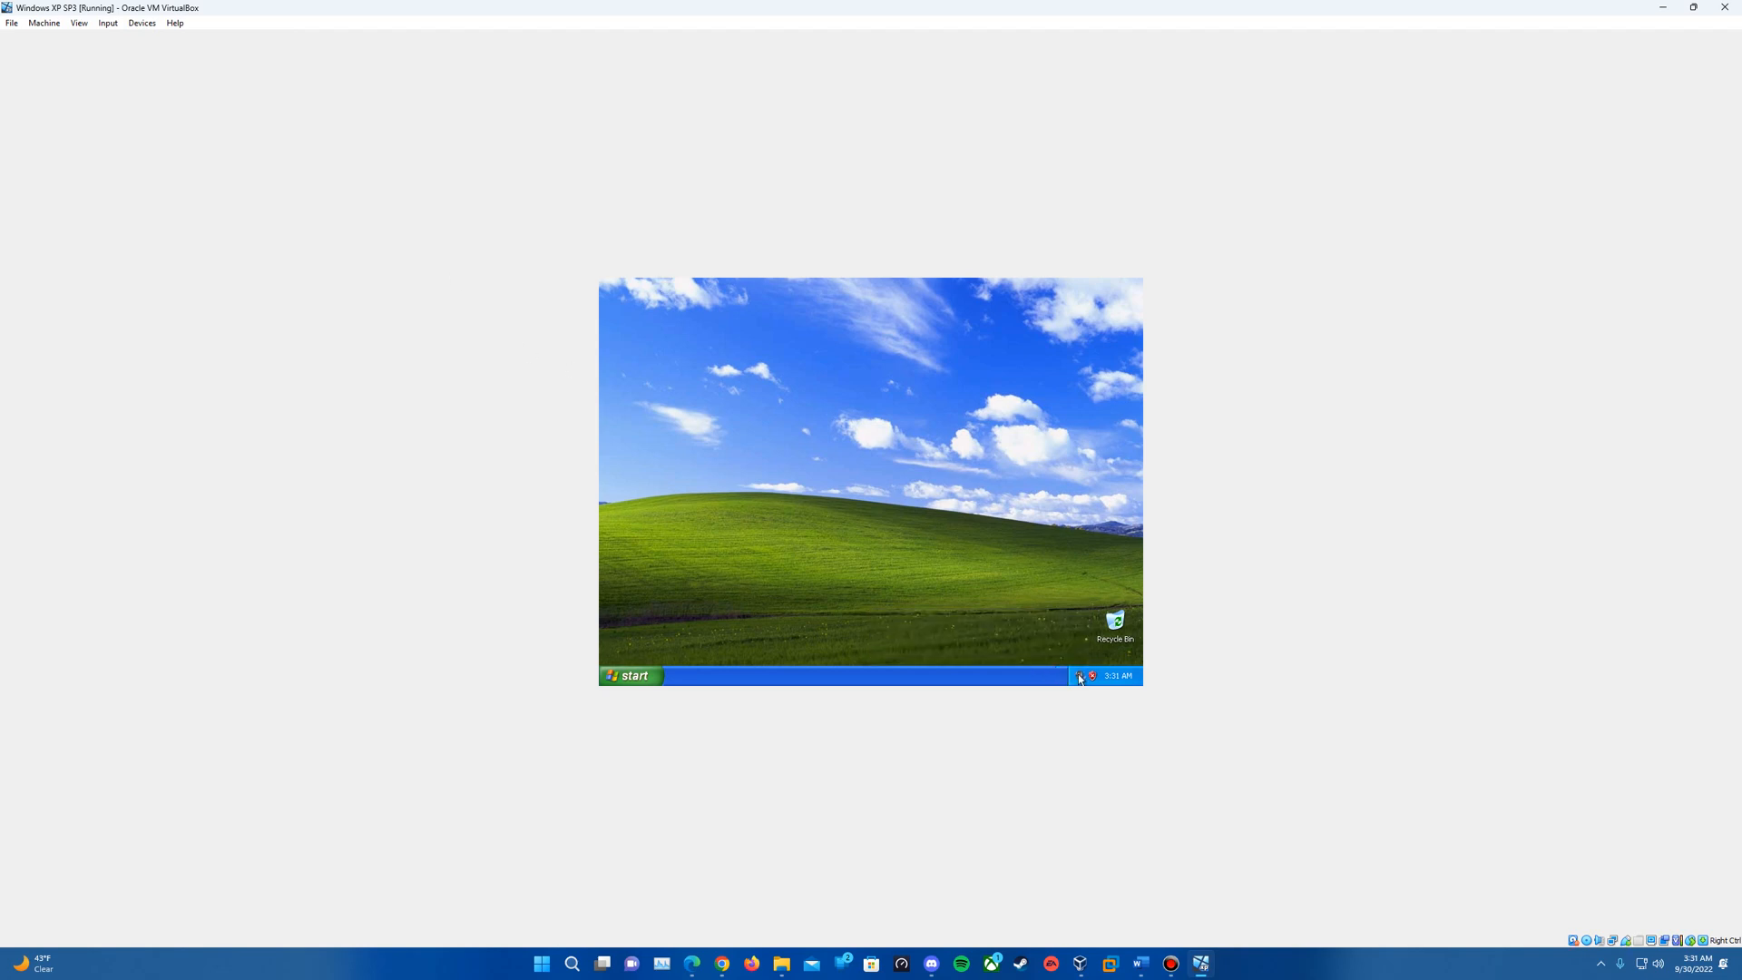
# - Adjust the guest's sound volume with the tray volume slider
pyautogui.click(1080, 677)
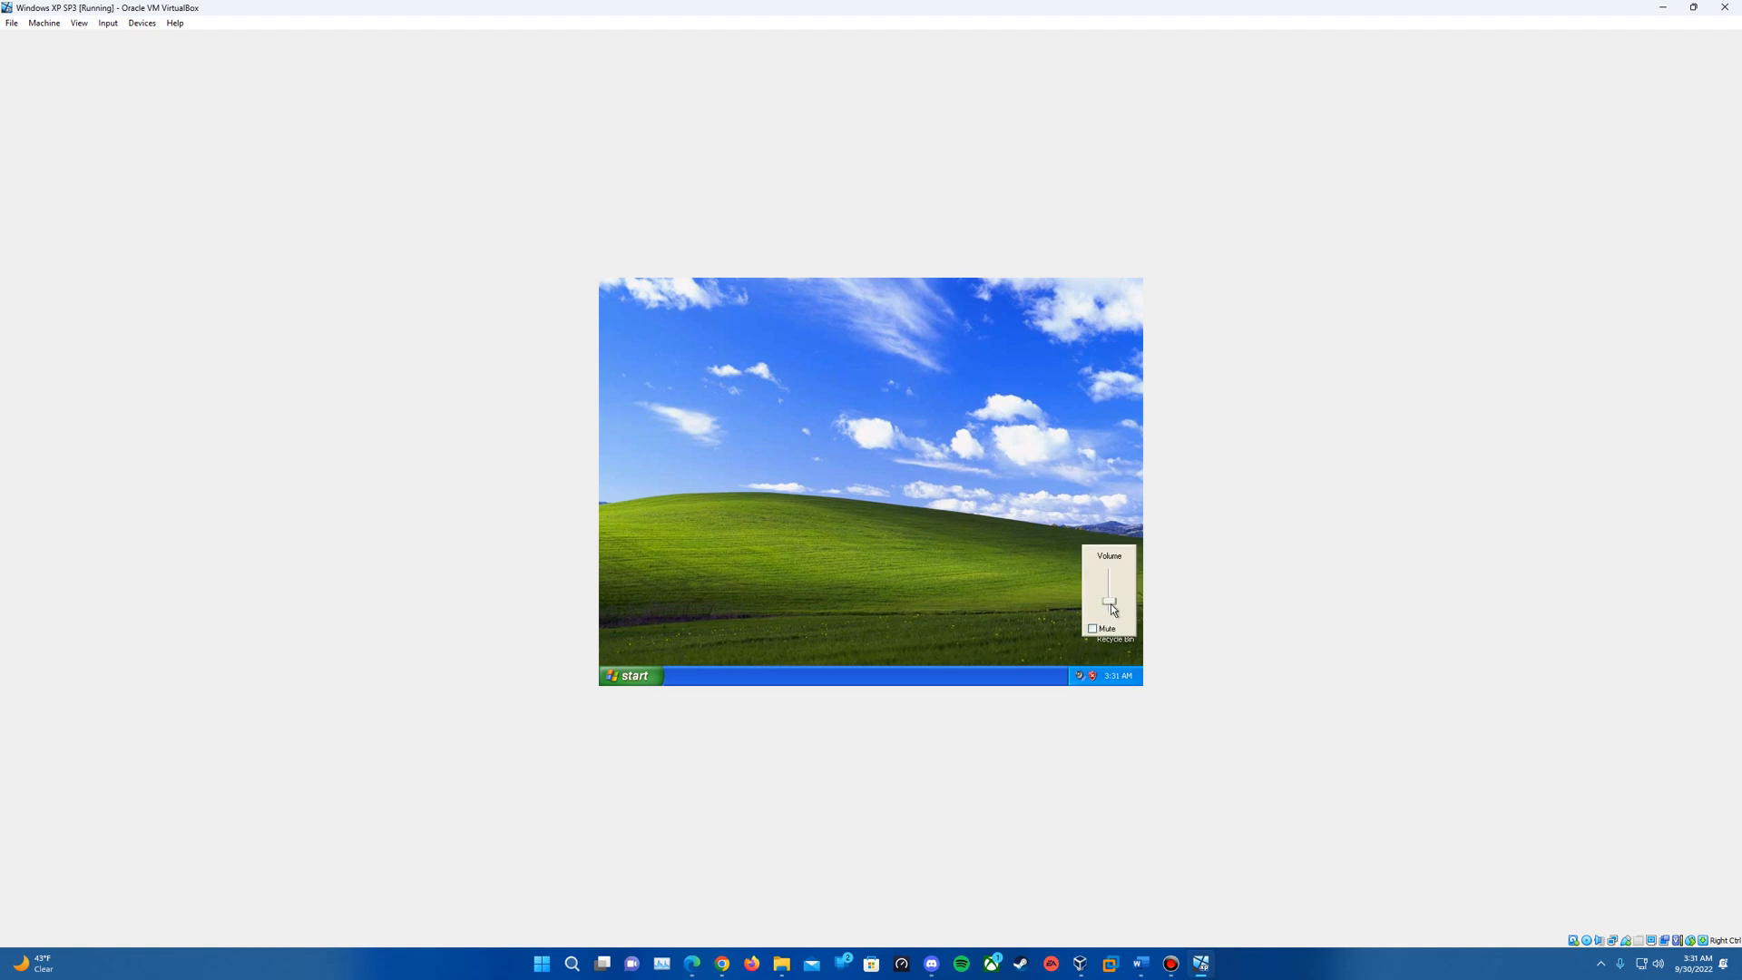
pyautogui.moveTo(1109, 606); pyautogui.dragTo(1103, 583)
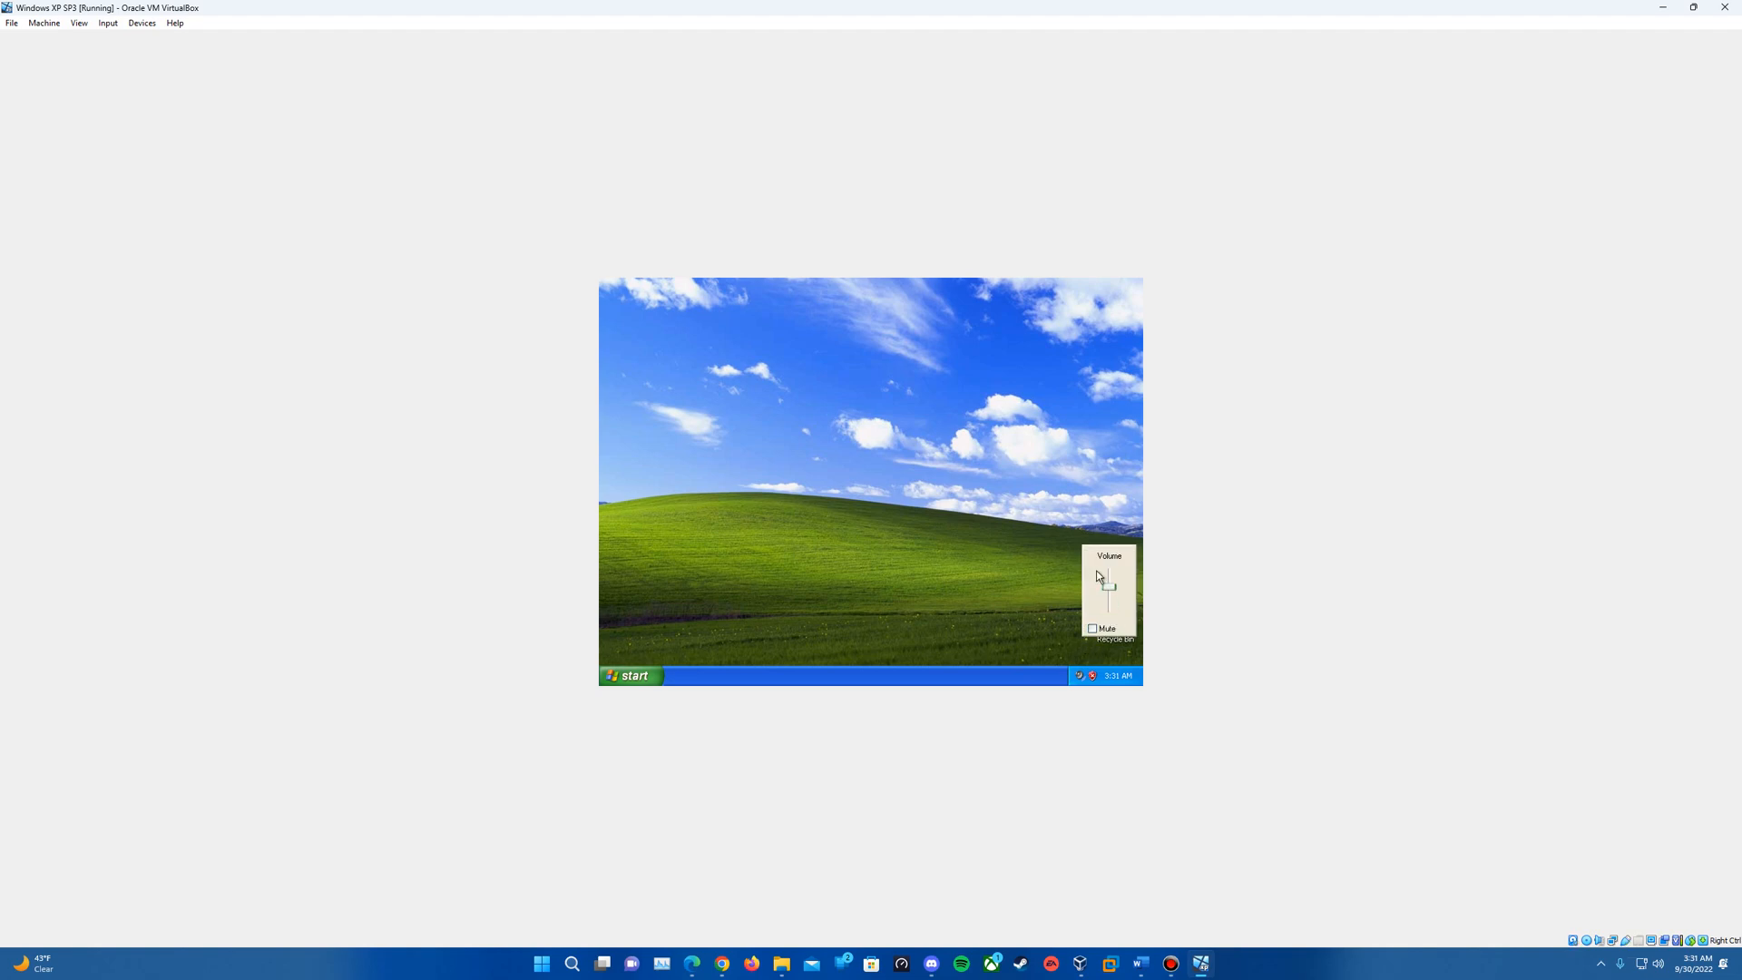
pyautogui.moveTo(1107, 583); pyautogui.dragTo(1112, 600)
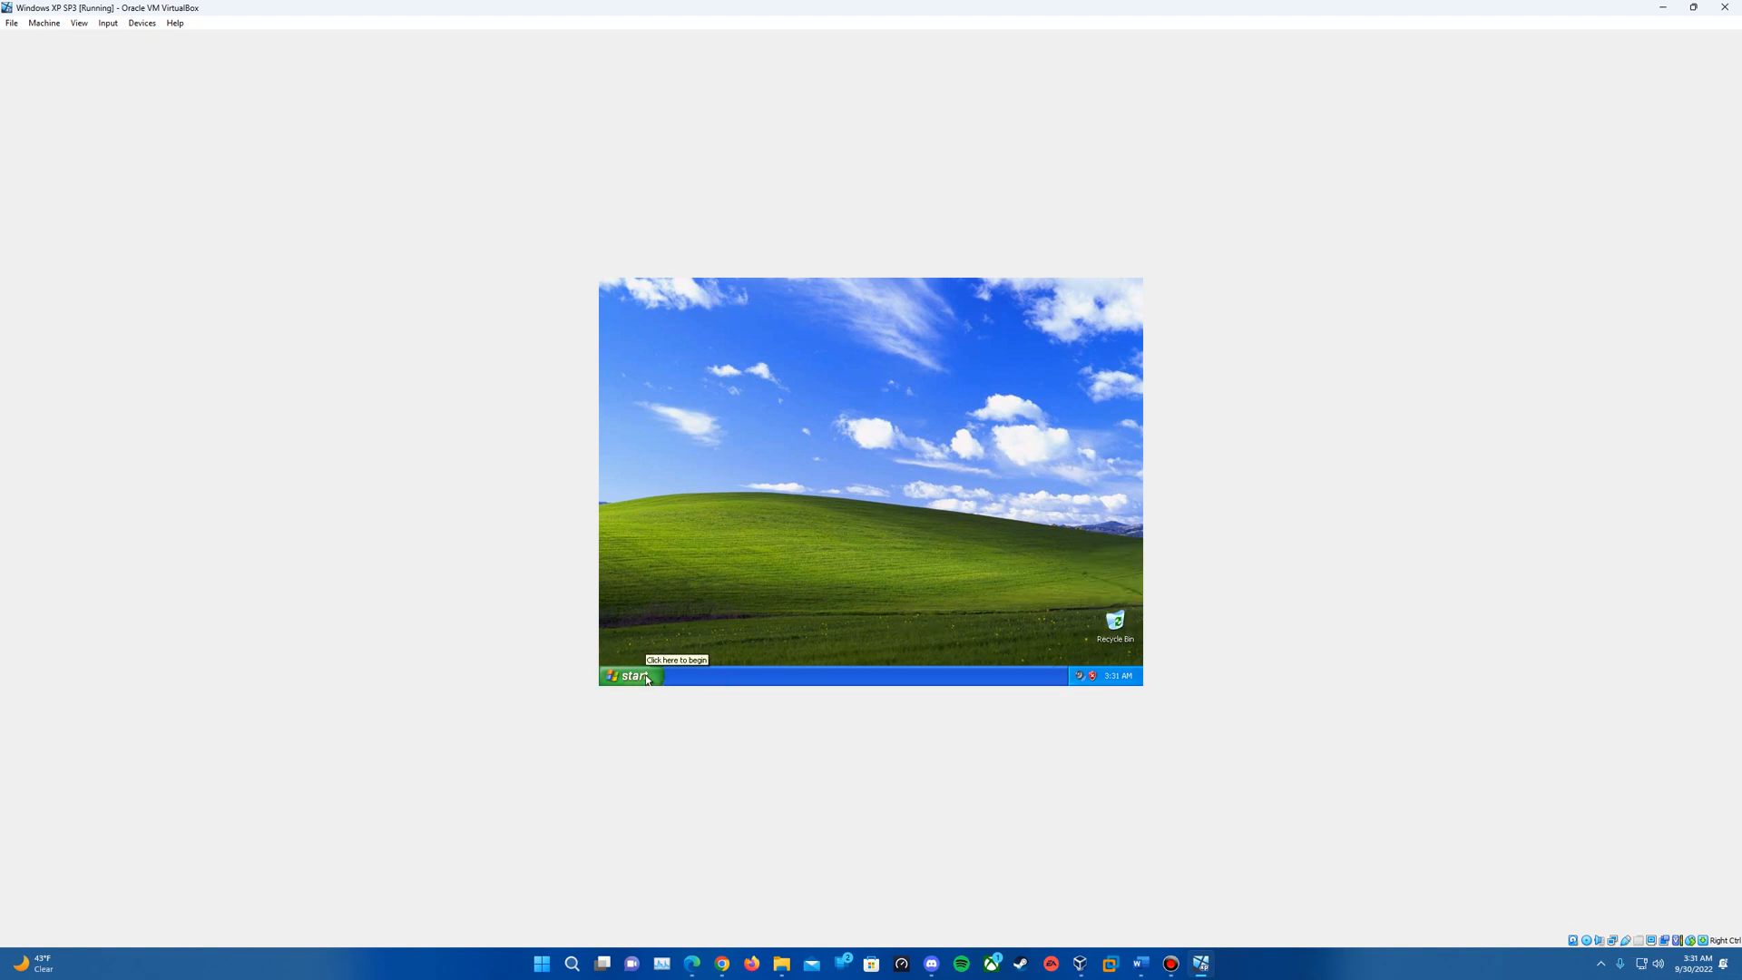
# - Run the Guest Additions 6.1.38 installer from the D: CD drive via My Computer
pyautogui.click(629, 675)
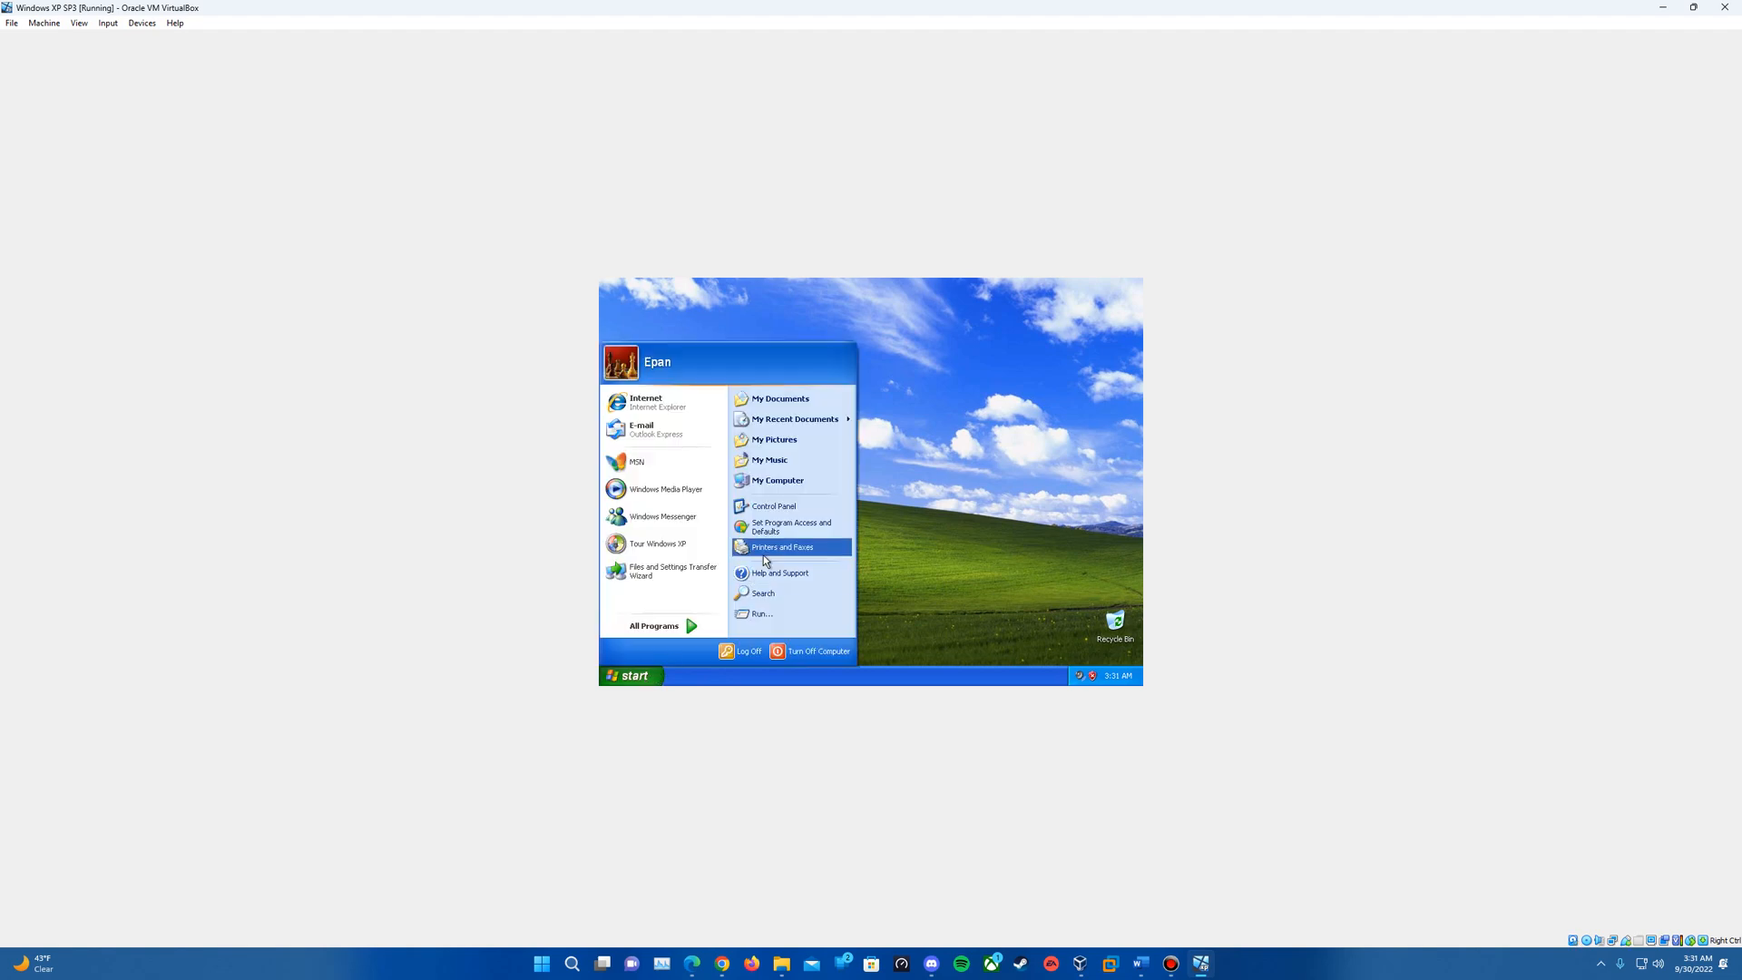
pyautogui.moveTo(778, 479)
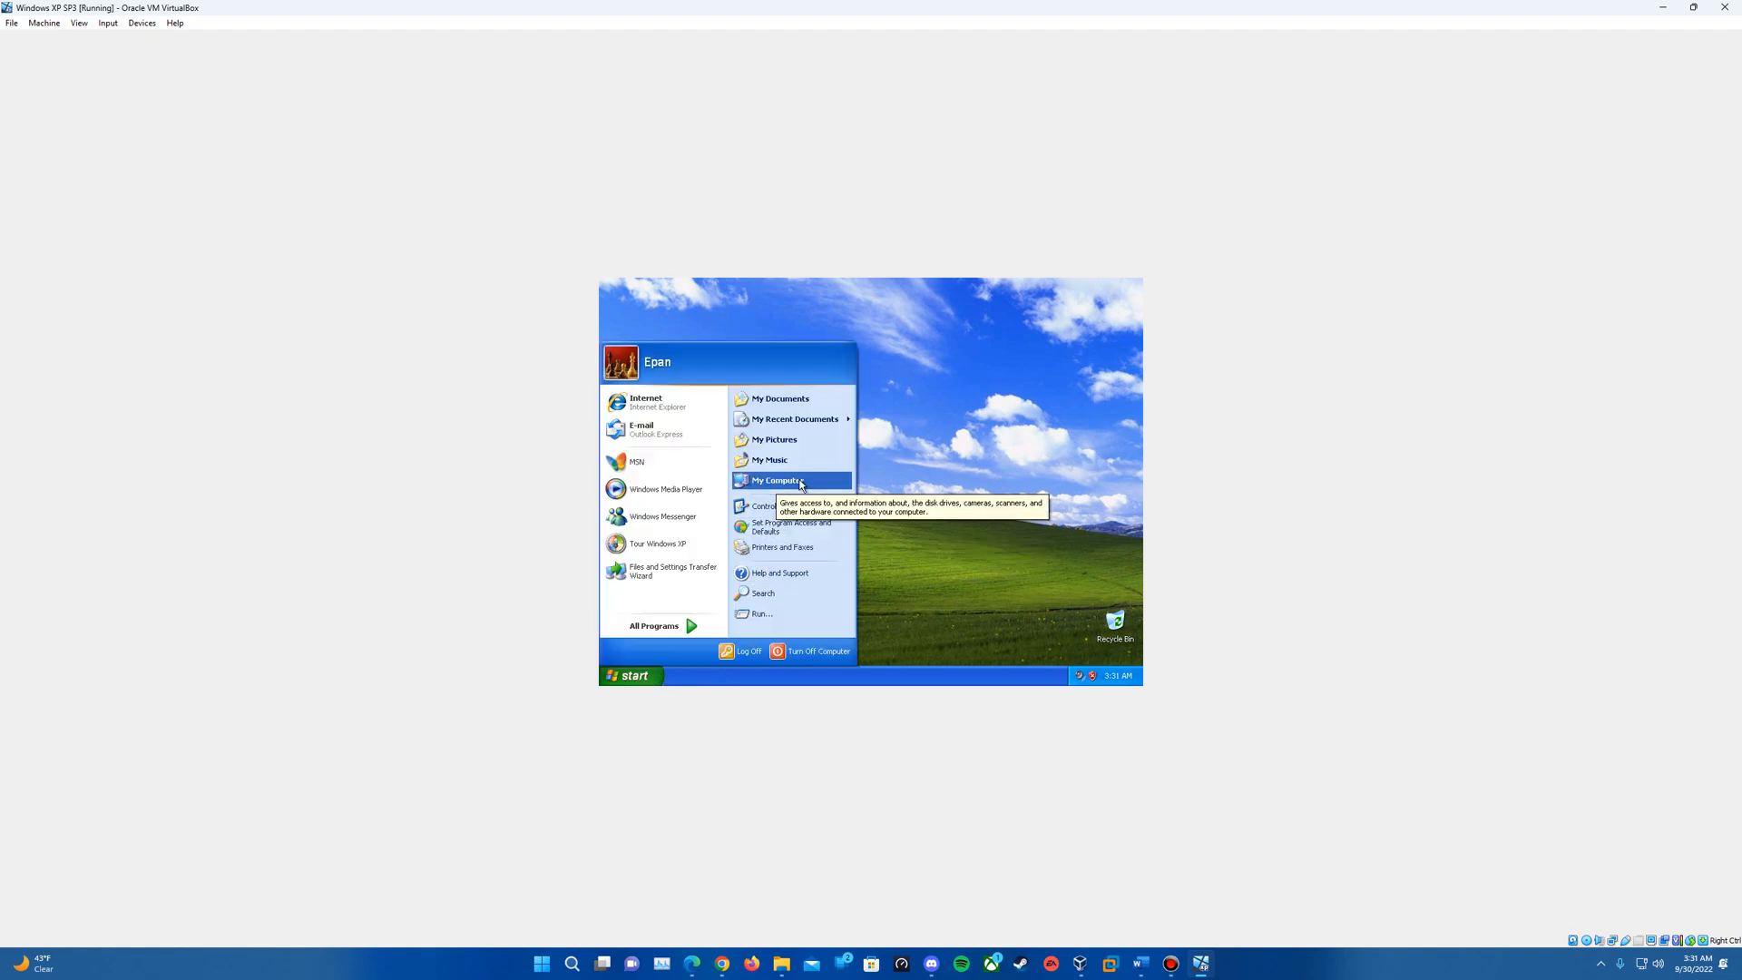
pyautogui.click(779, 479)
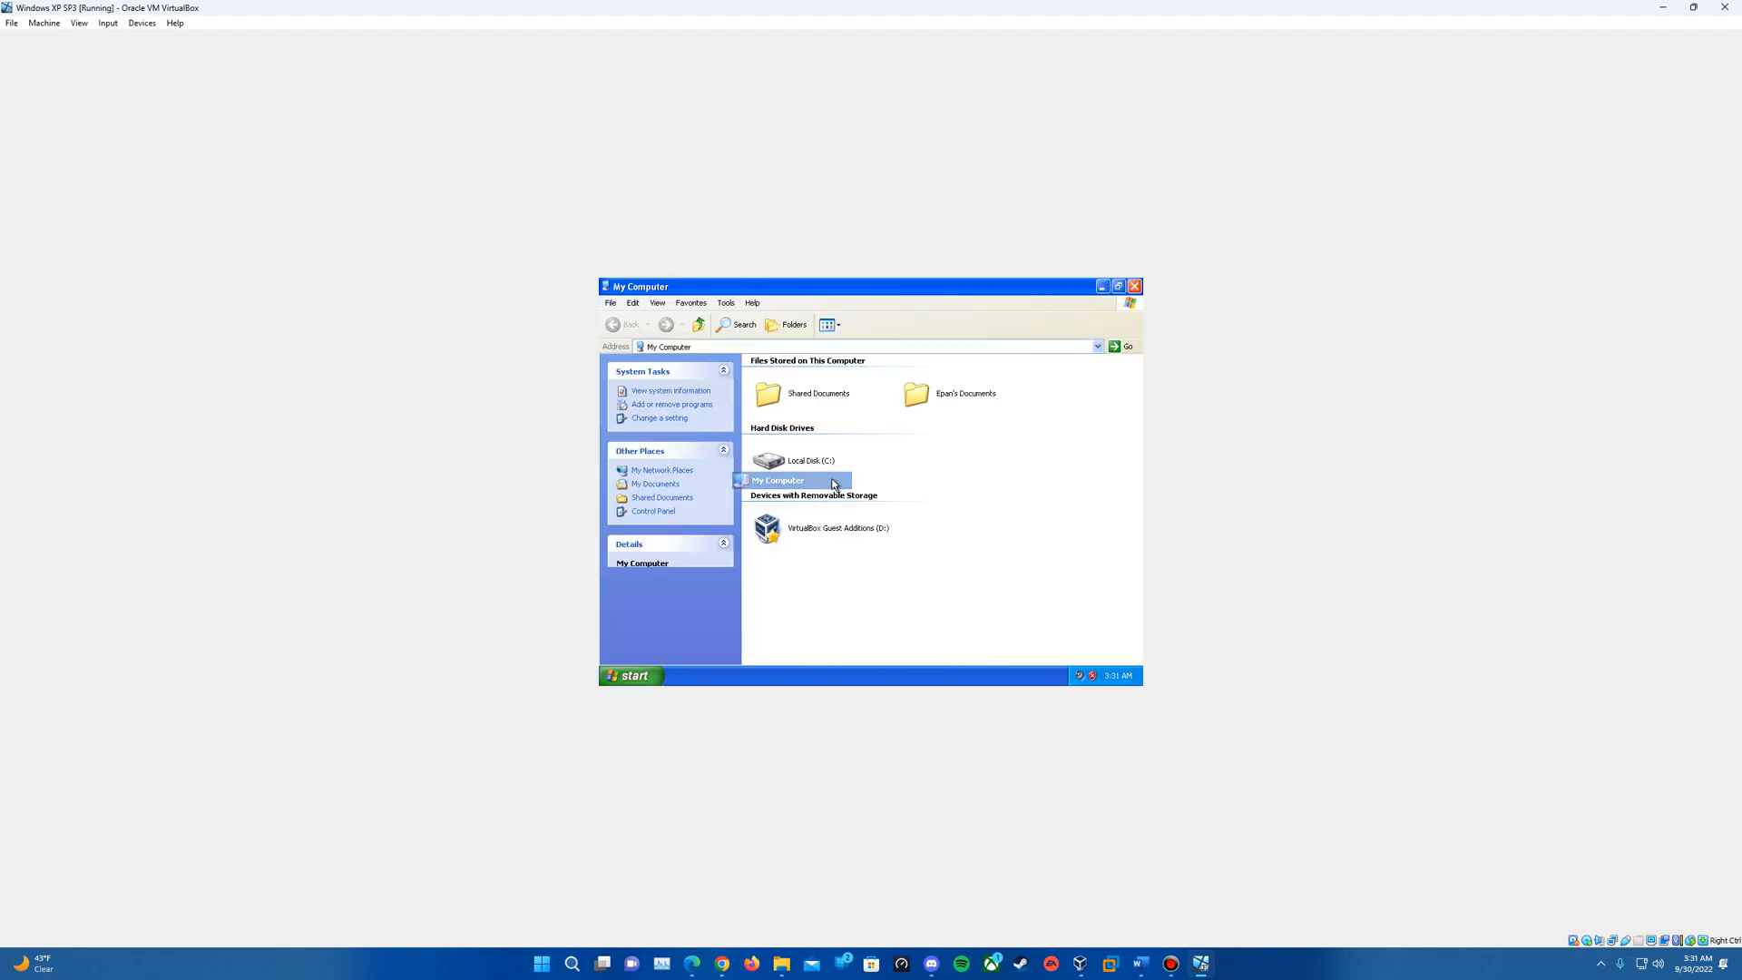
pyautogui.doubleClick(765, 527)
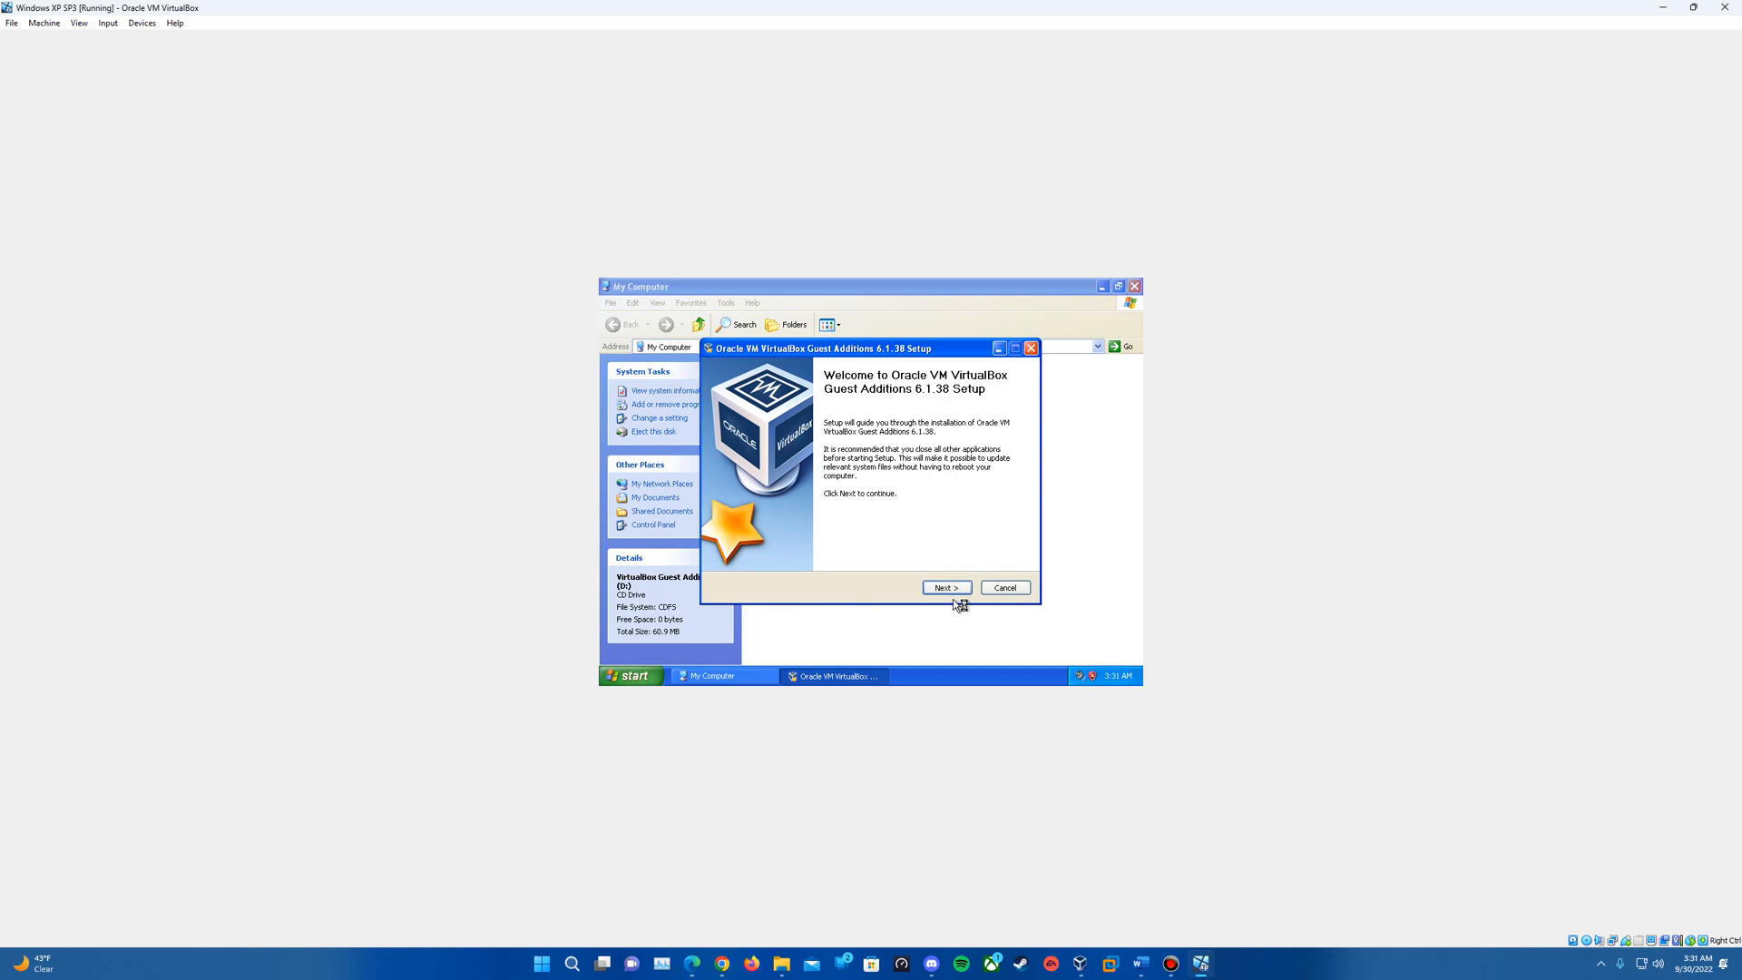
# - Install Guest Additions with the default folder and components, then let the guest reboot
pyautogui.click(944, 586)
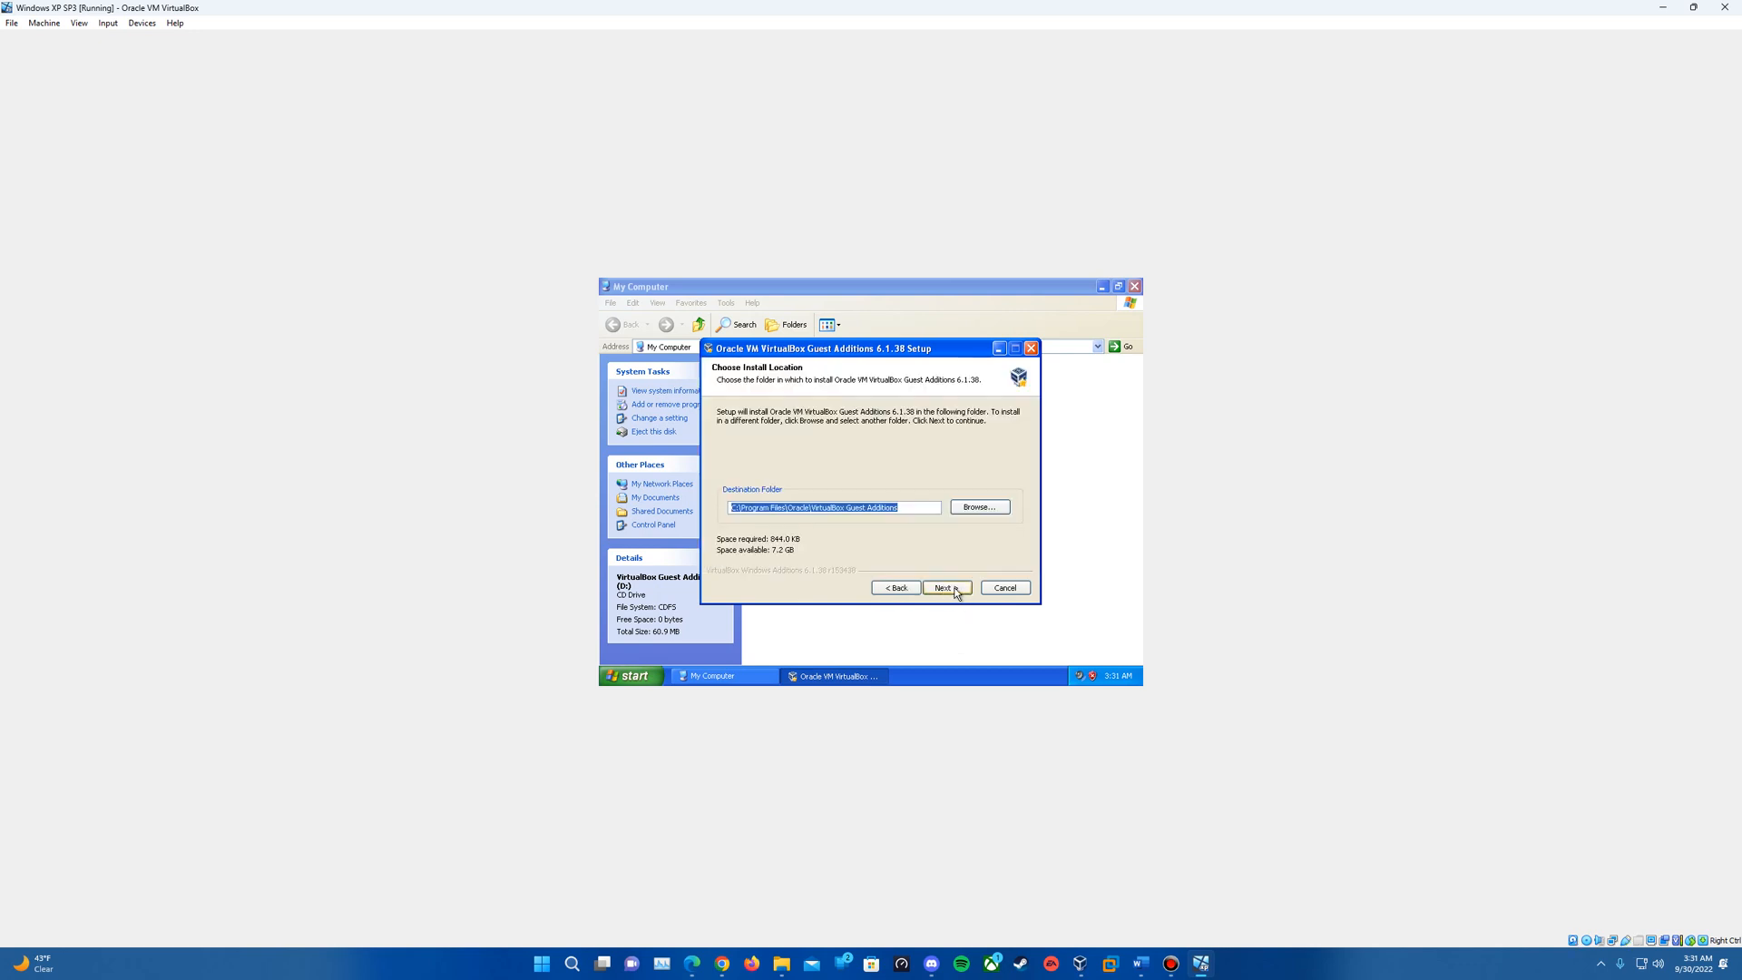
pyautogui.click(943, 586)
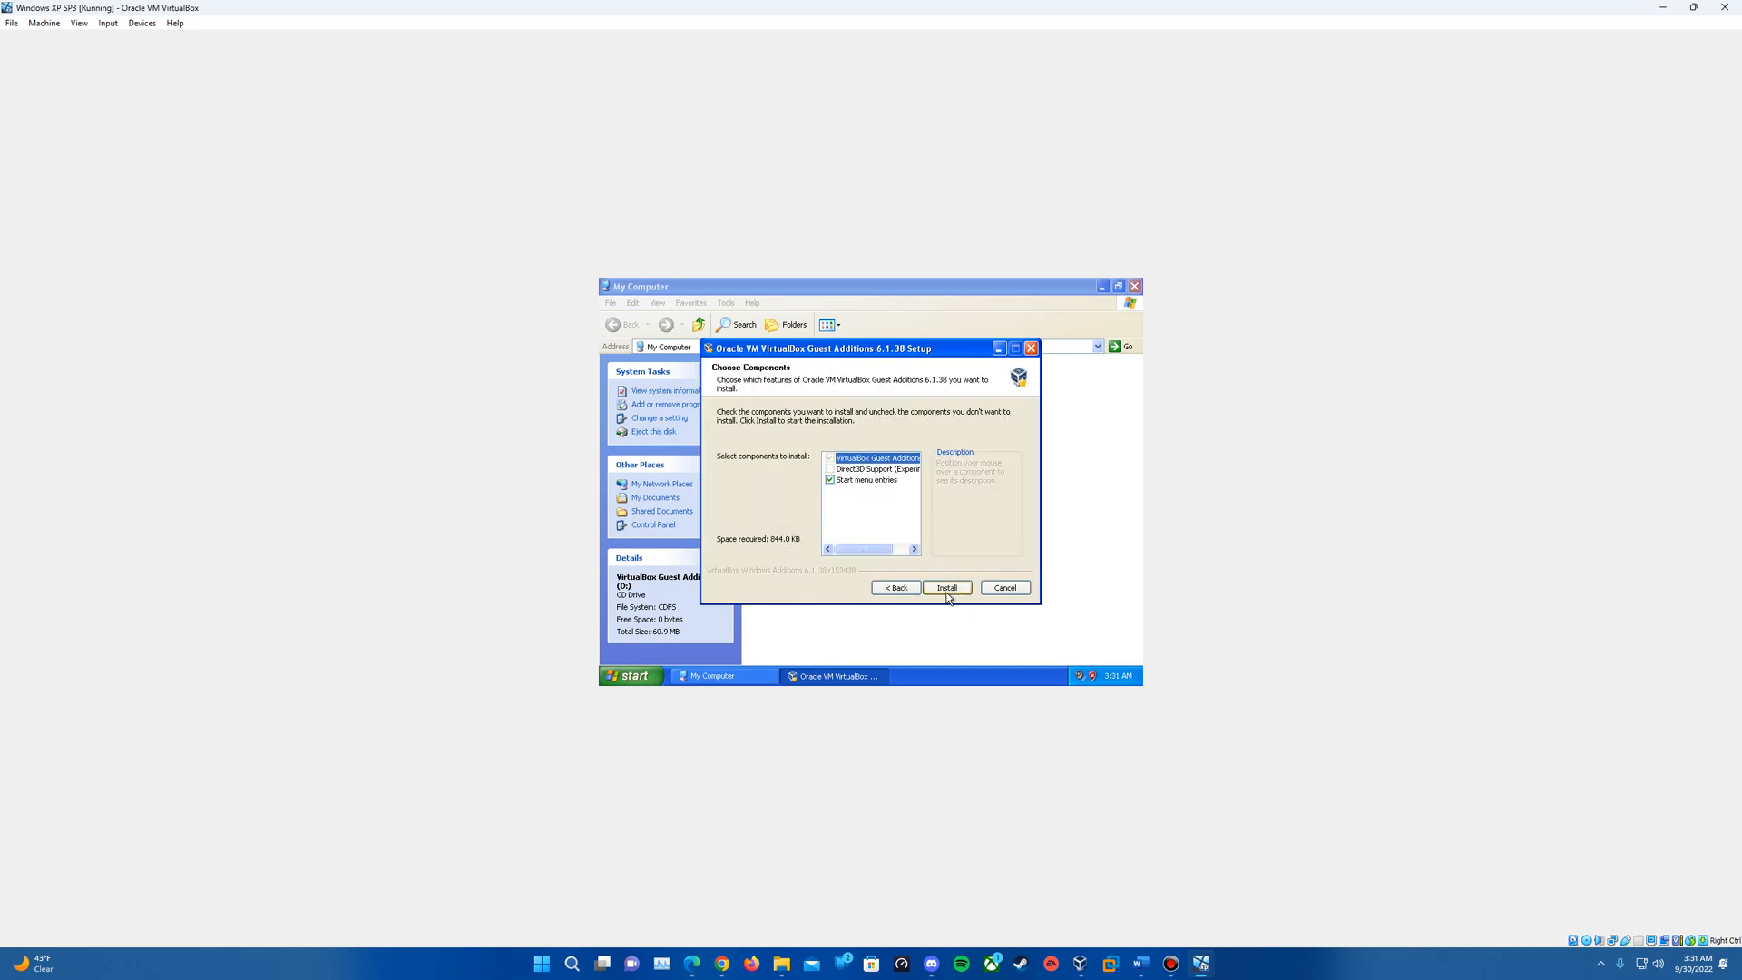
pyautogui.click(945, 586)
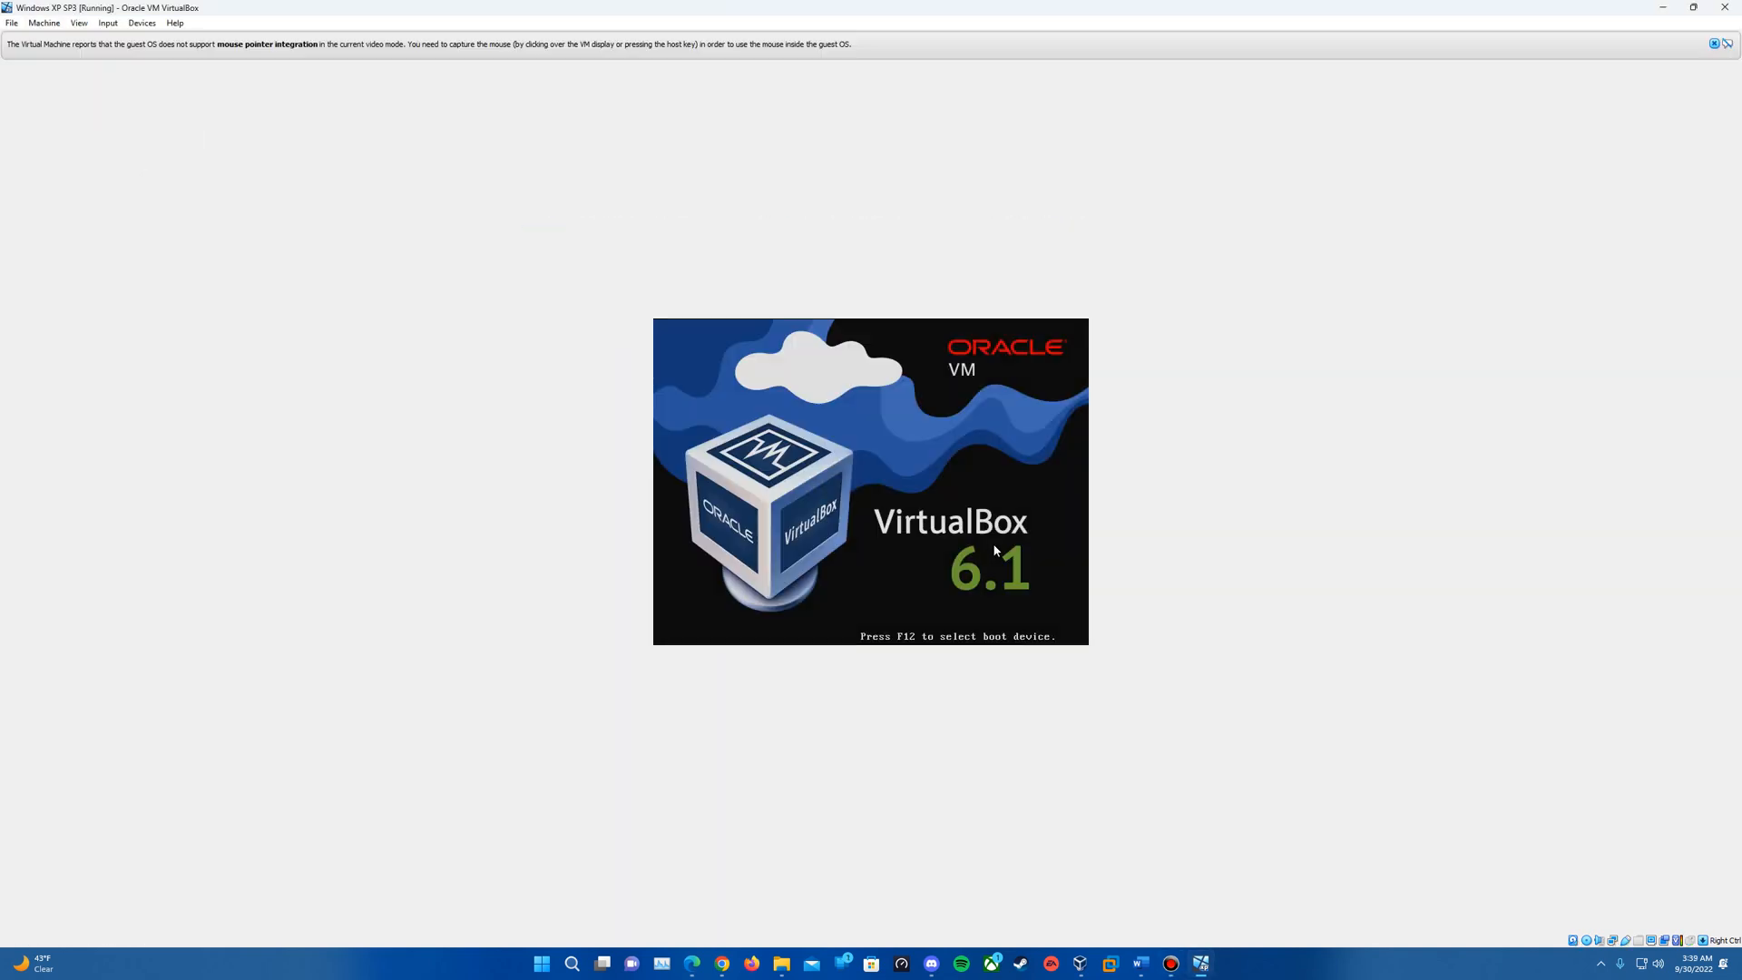
# - Dismiss the mouse integration notice while the restarted guest boots to its desktop
pyautogui.click(1725, 43)
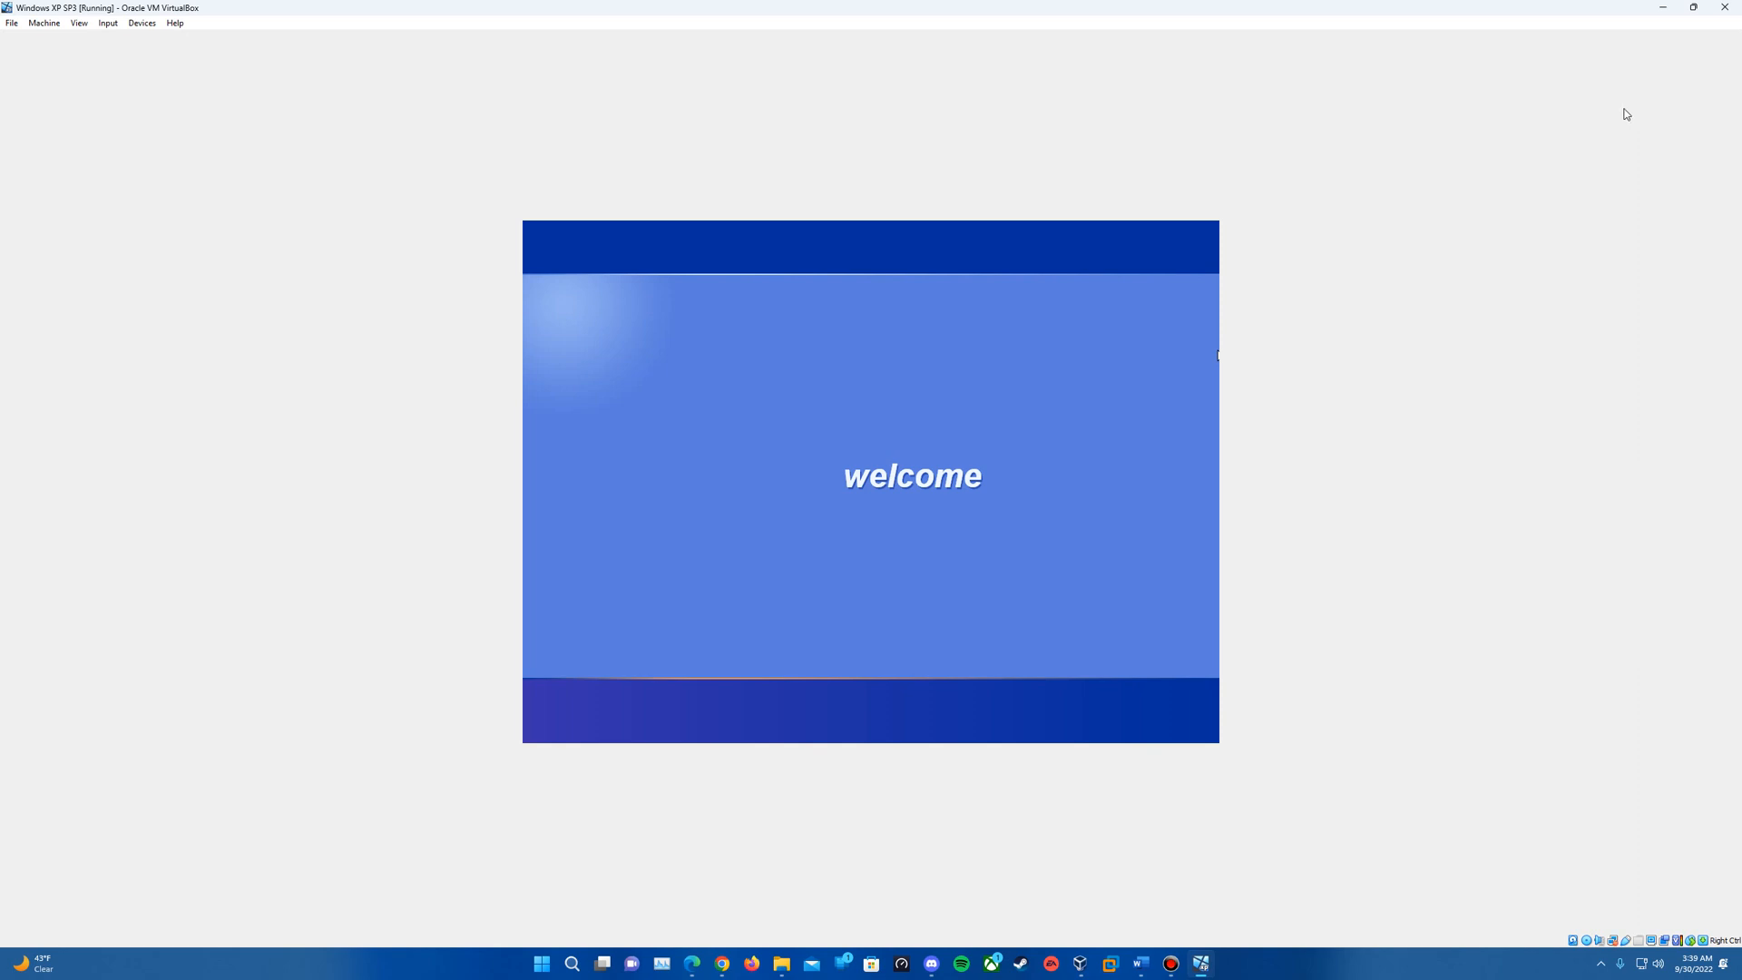
pyautogui.moveTo(1547, 136)
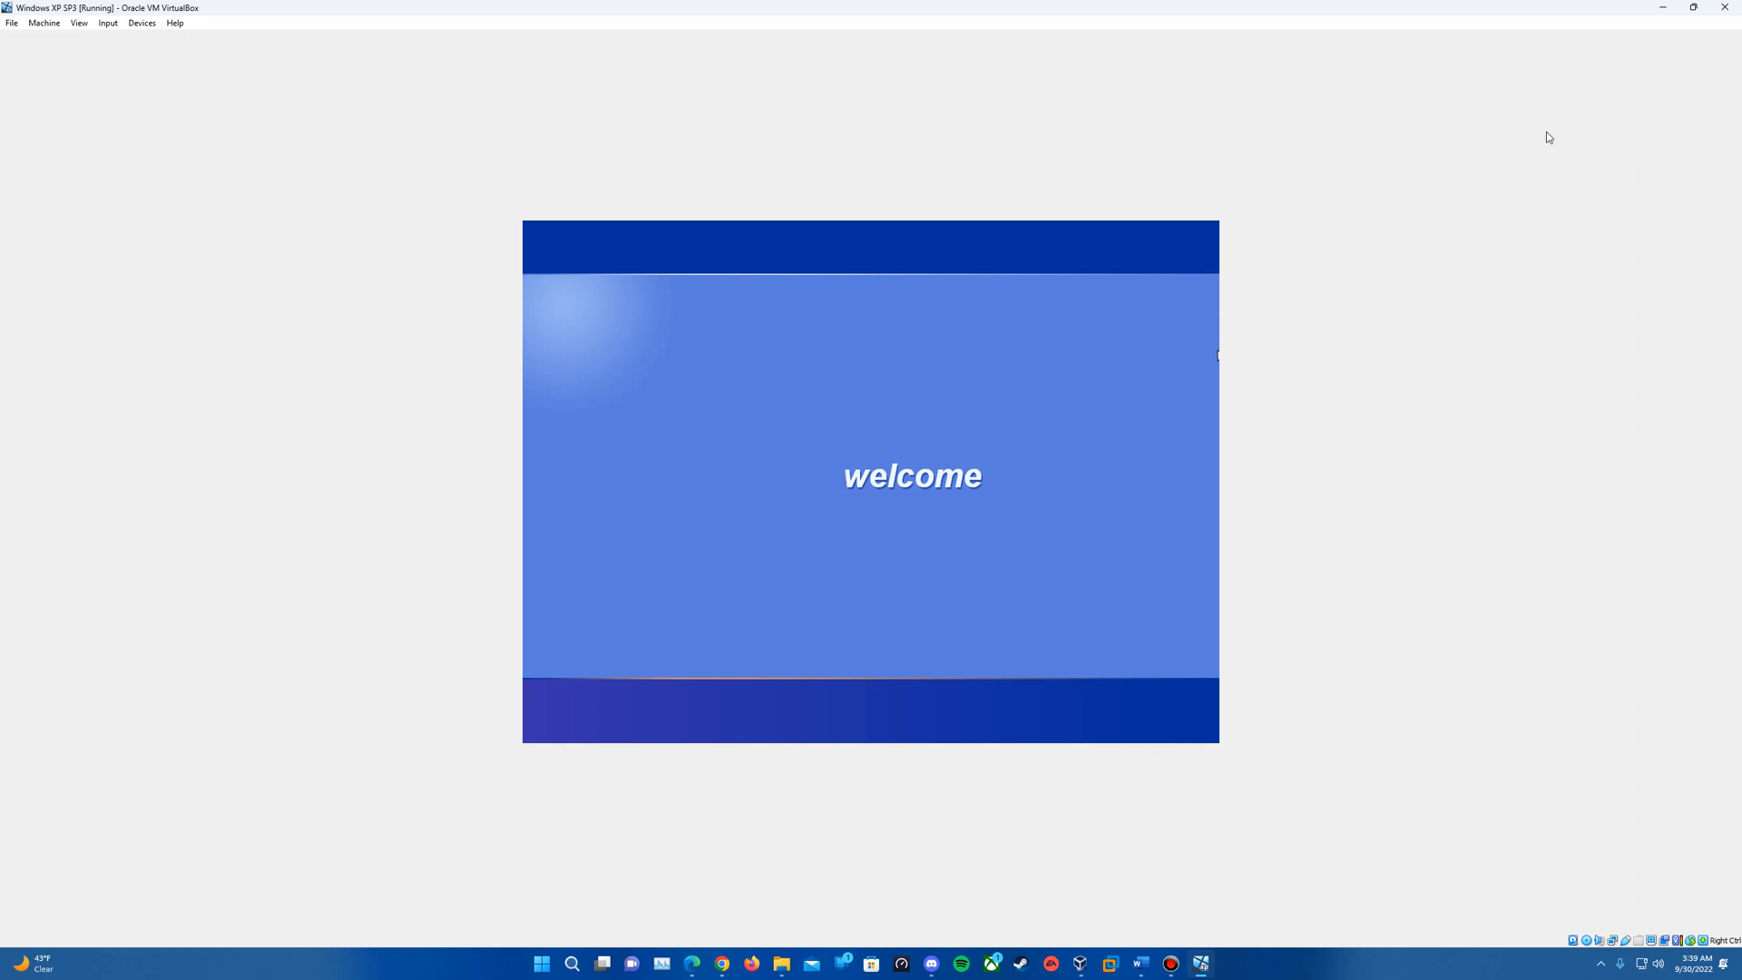
pyautogui.moveTo(1519, 145)
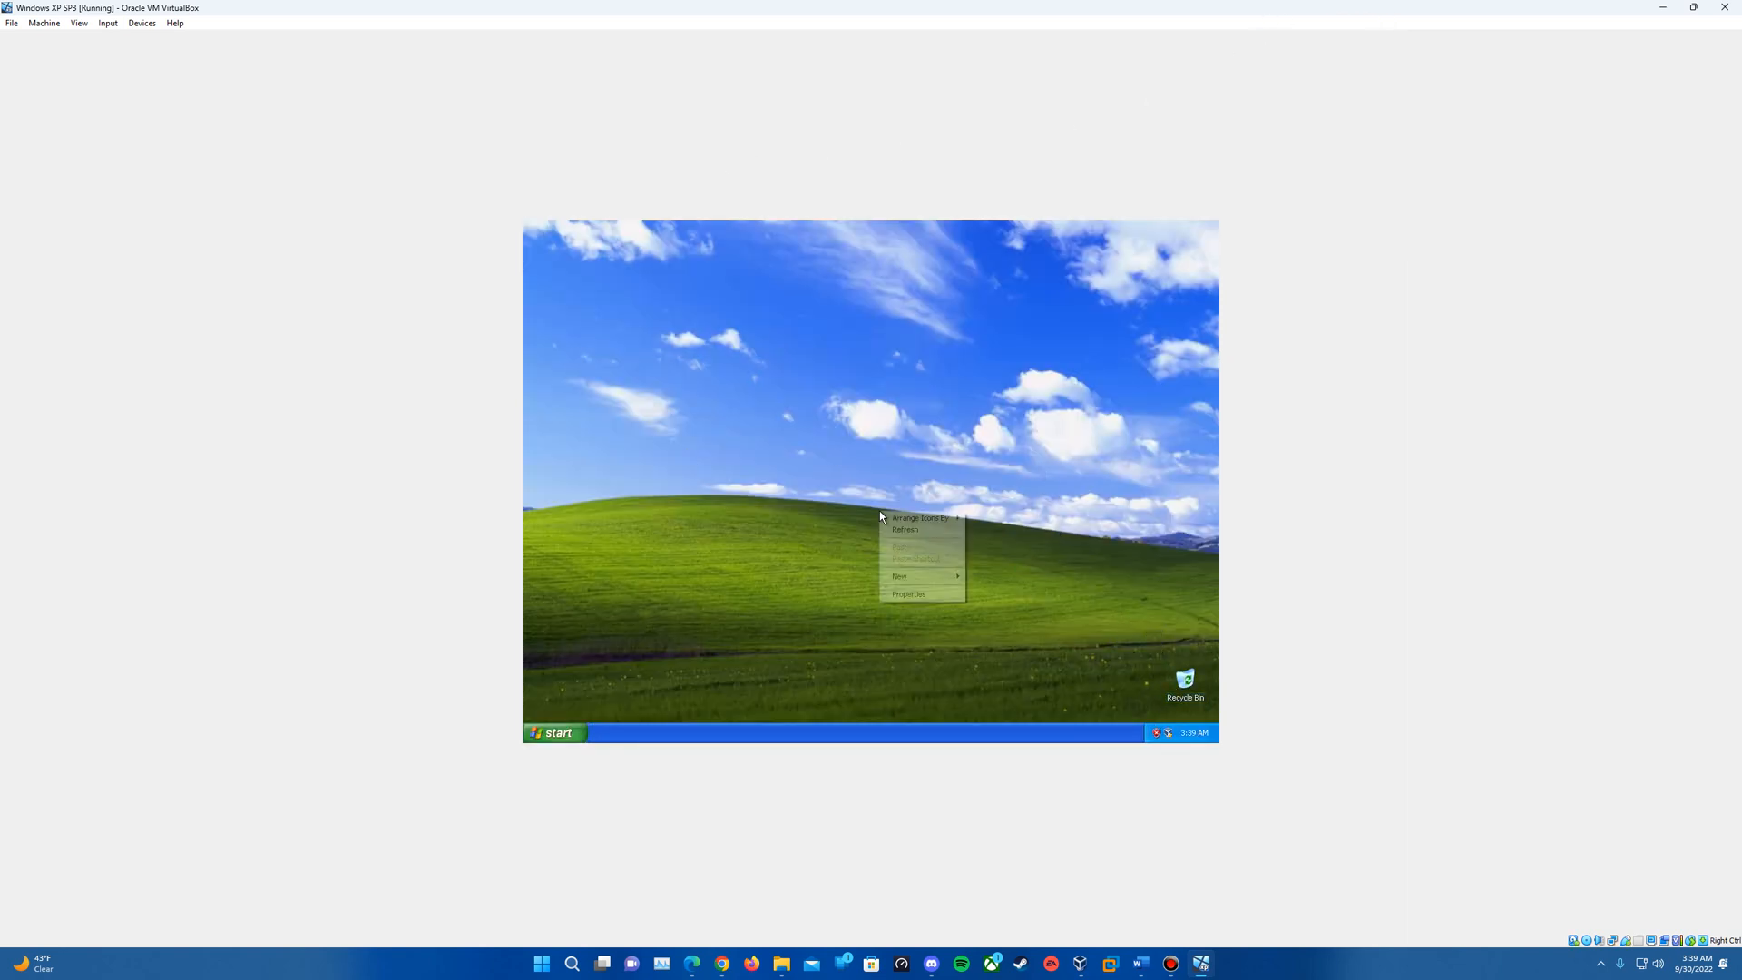
# - Raise the guest display to 1600 by 1200 in Display Properties, apply and confirm
pyautogui.click(909, 593)
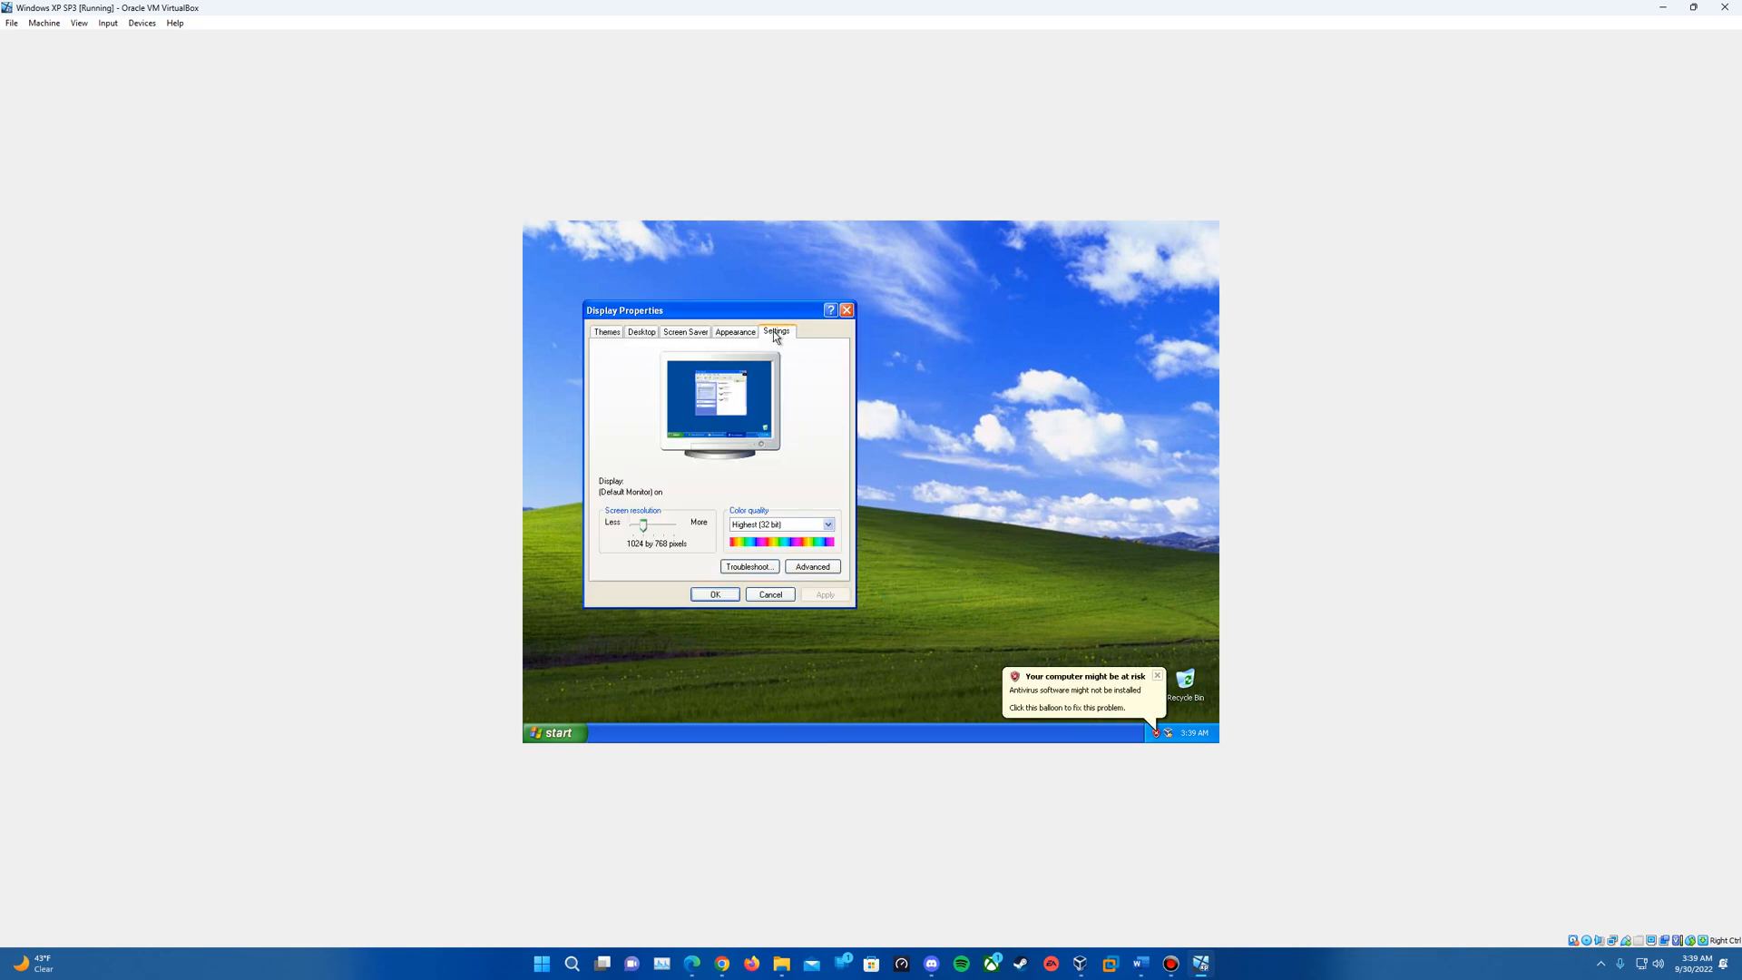
pyautogui.moveTo(644, 523); pyautogui.dragTo(664, 523)
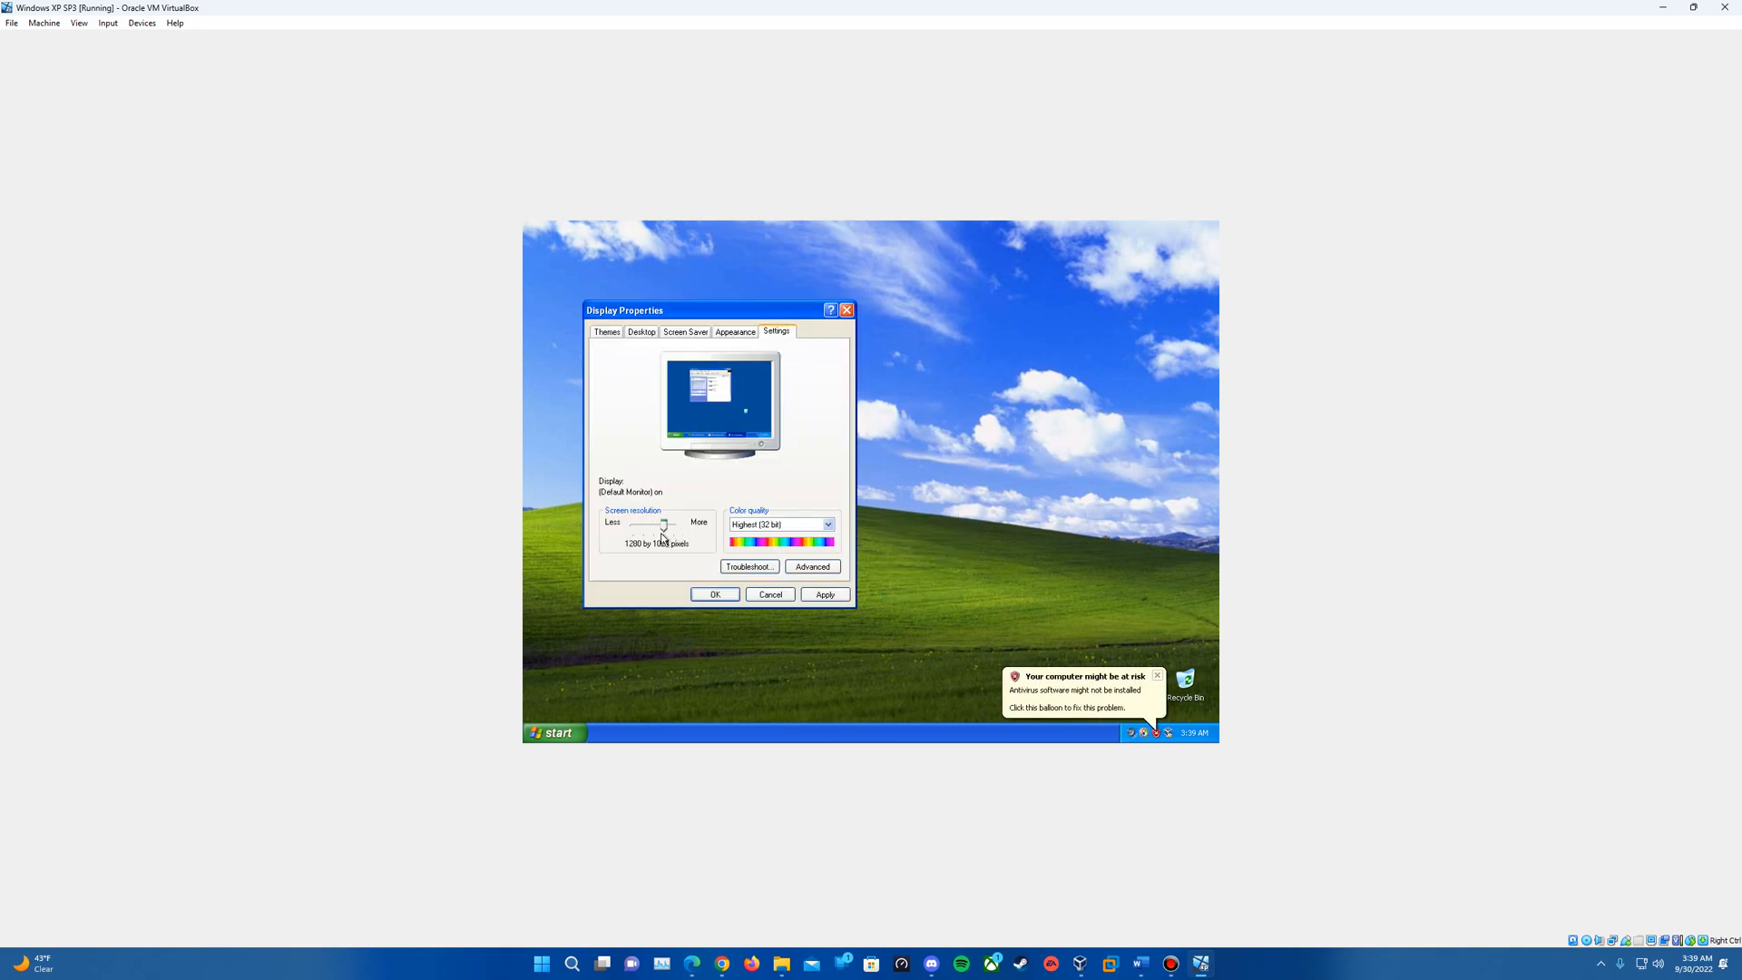
pyautogui.click(824, 595)
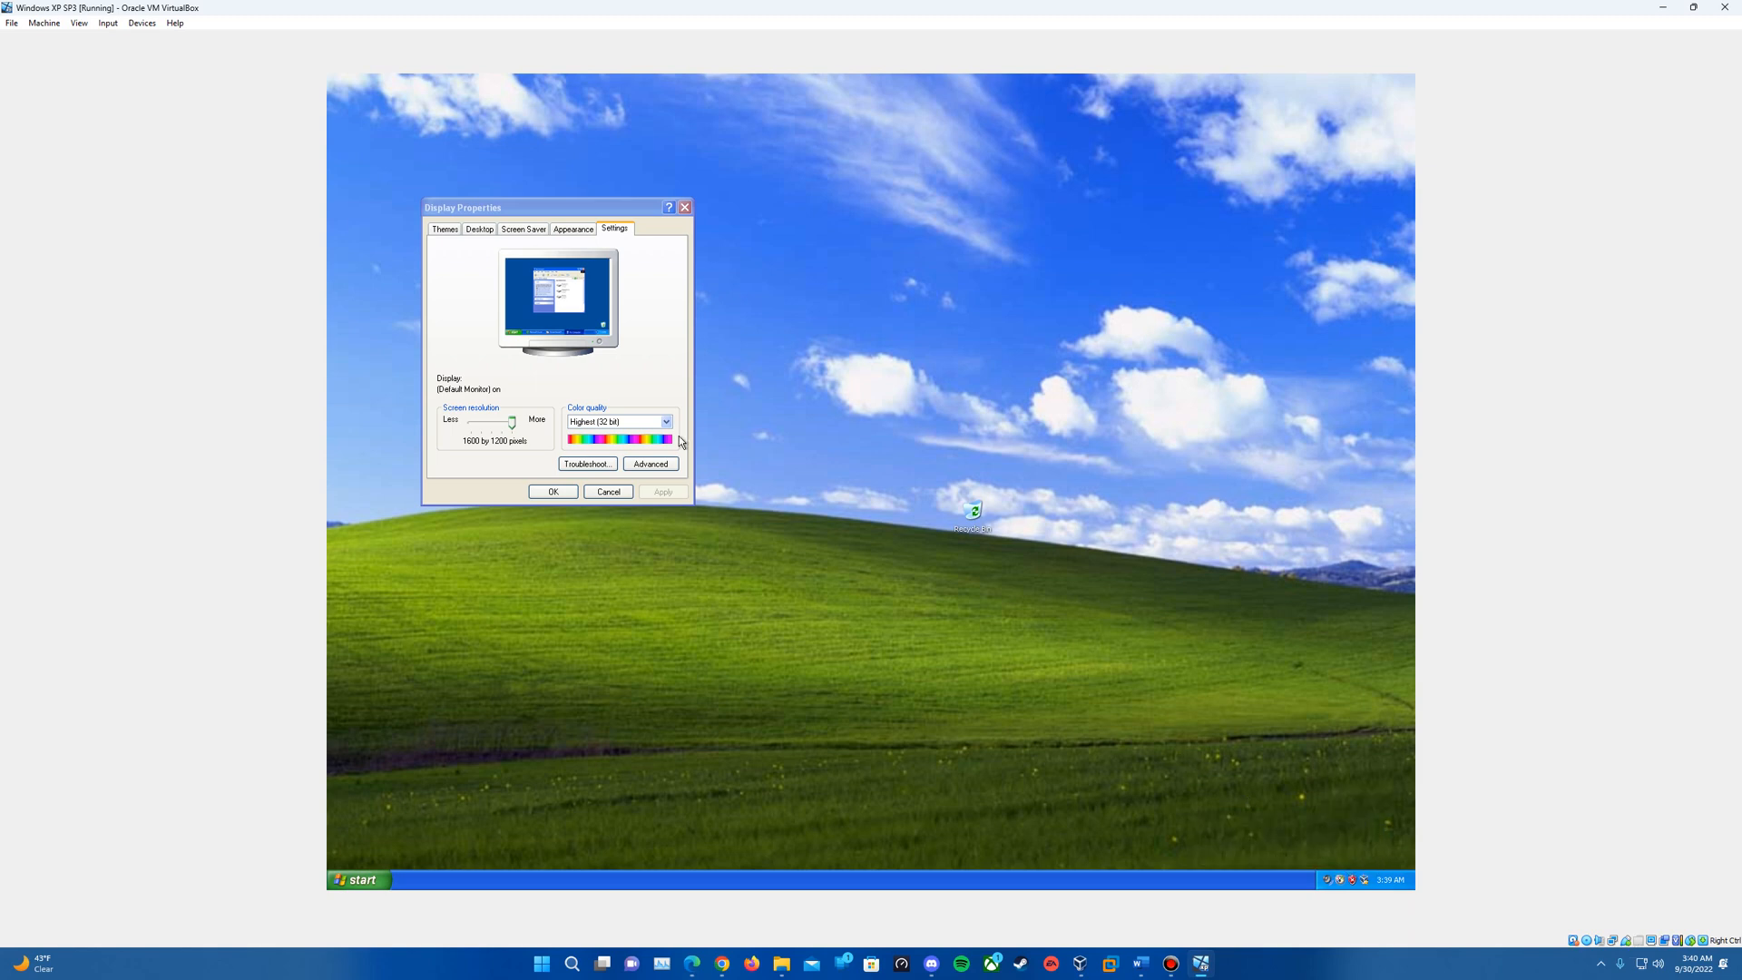
pyautogui.click(551, 492)
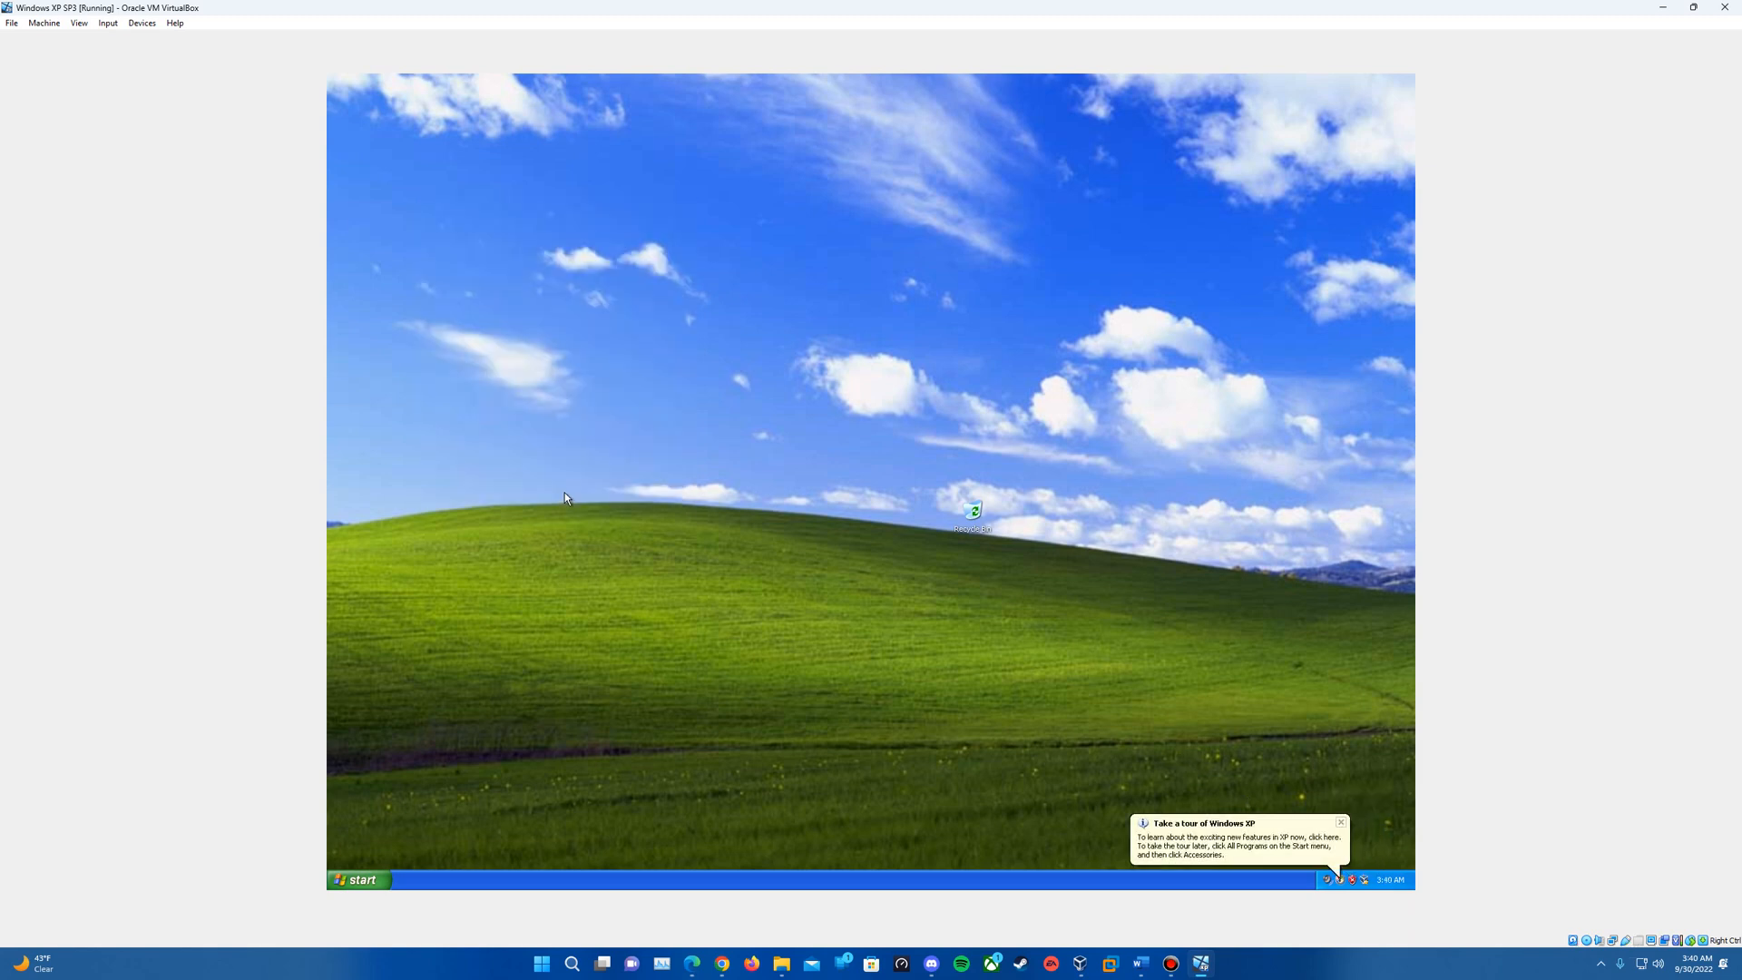
pyautogui.moveTo(686, 433)
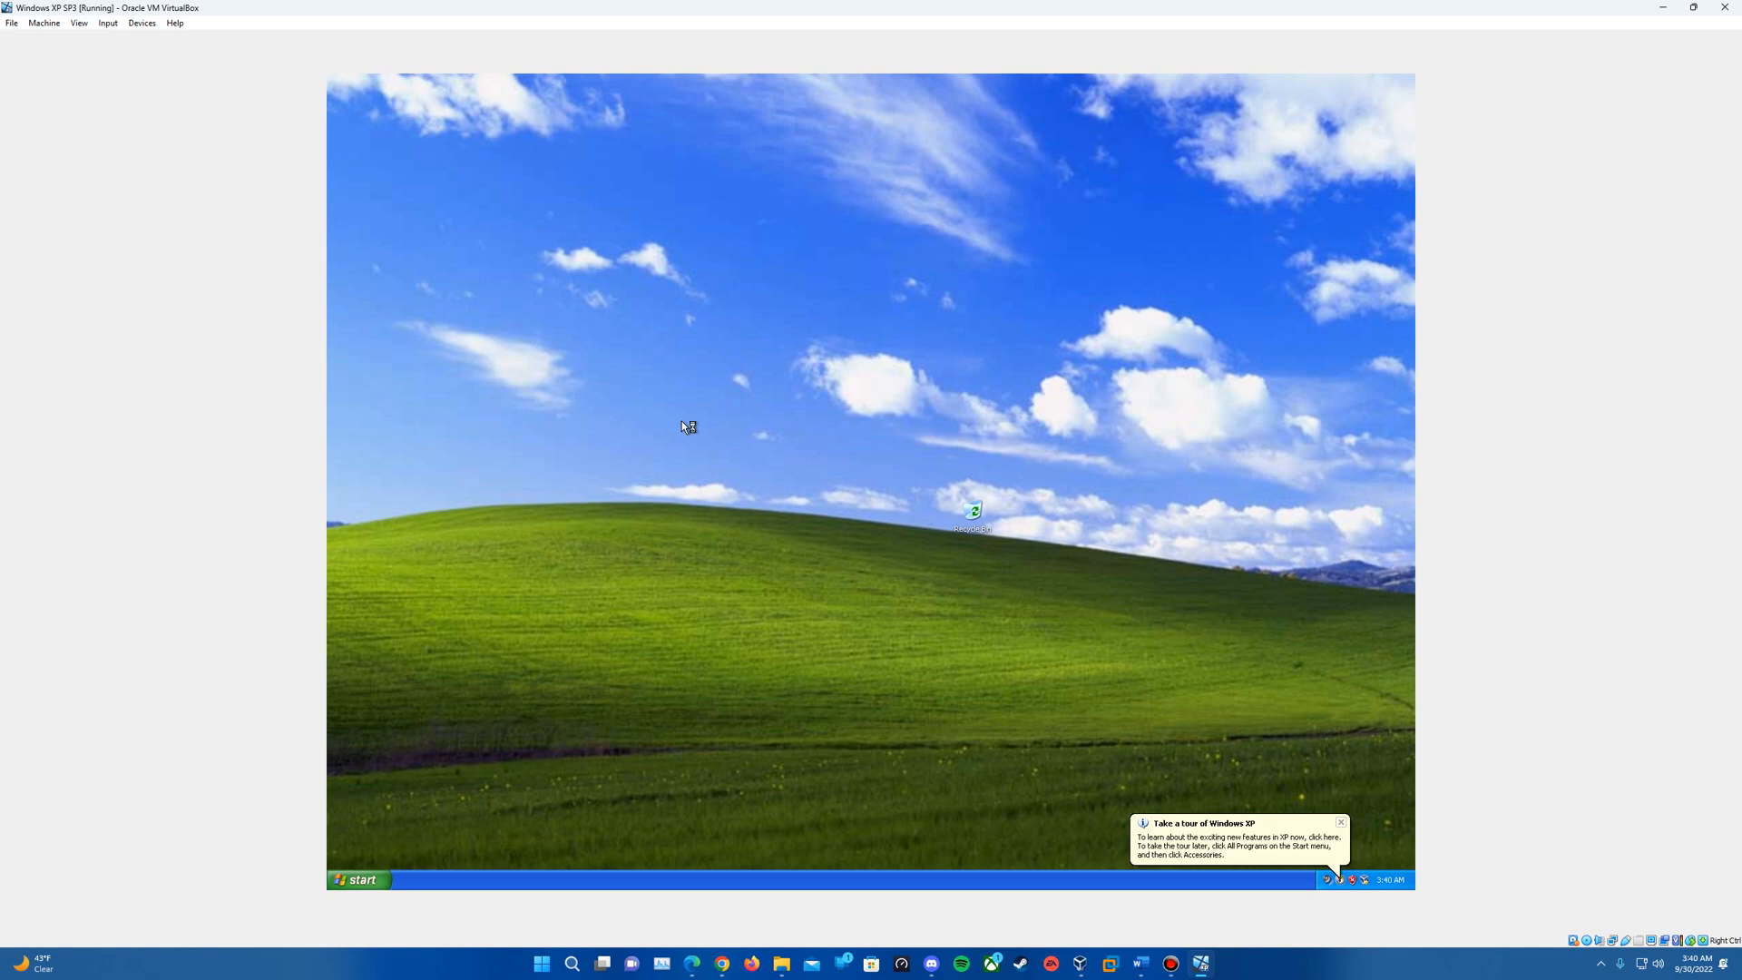
pyautogui.moveTo(684, 426)
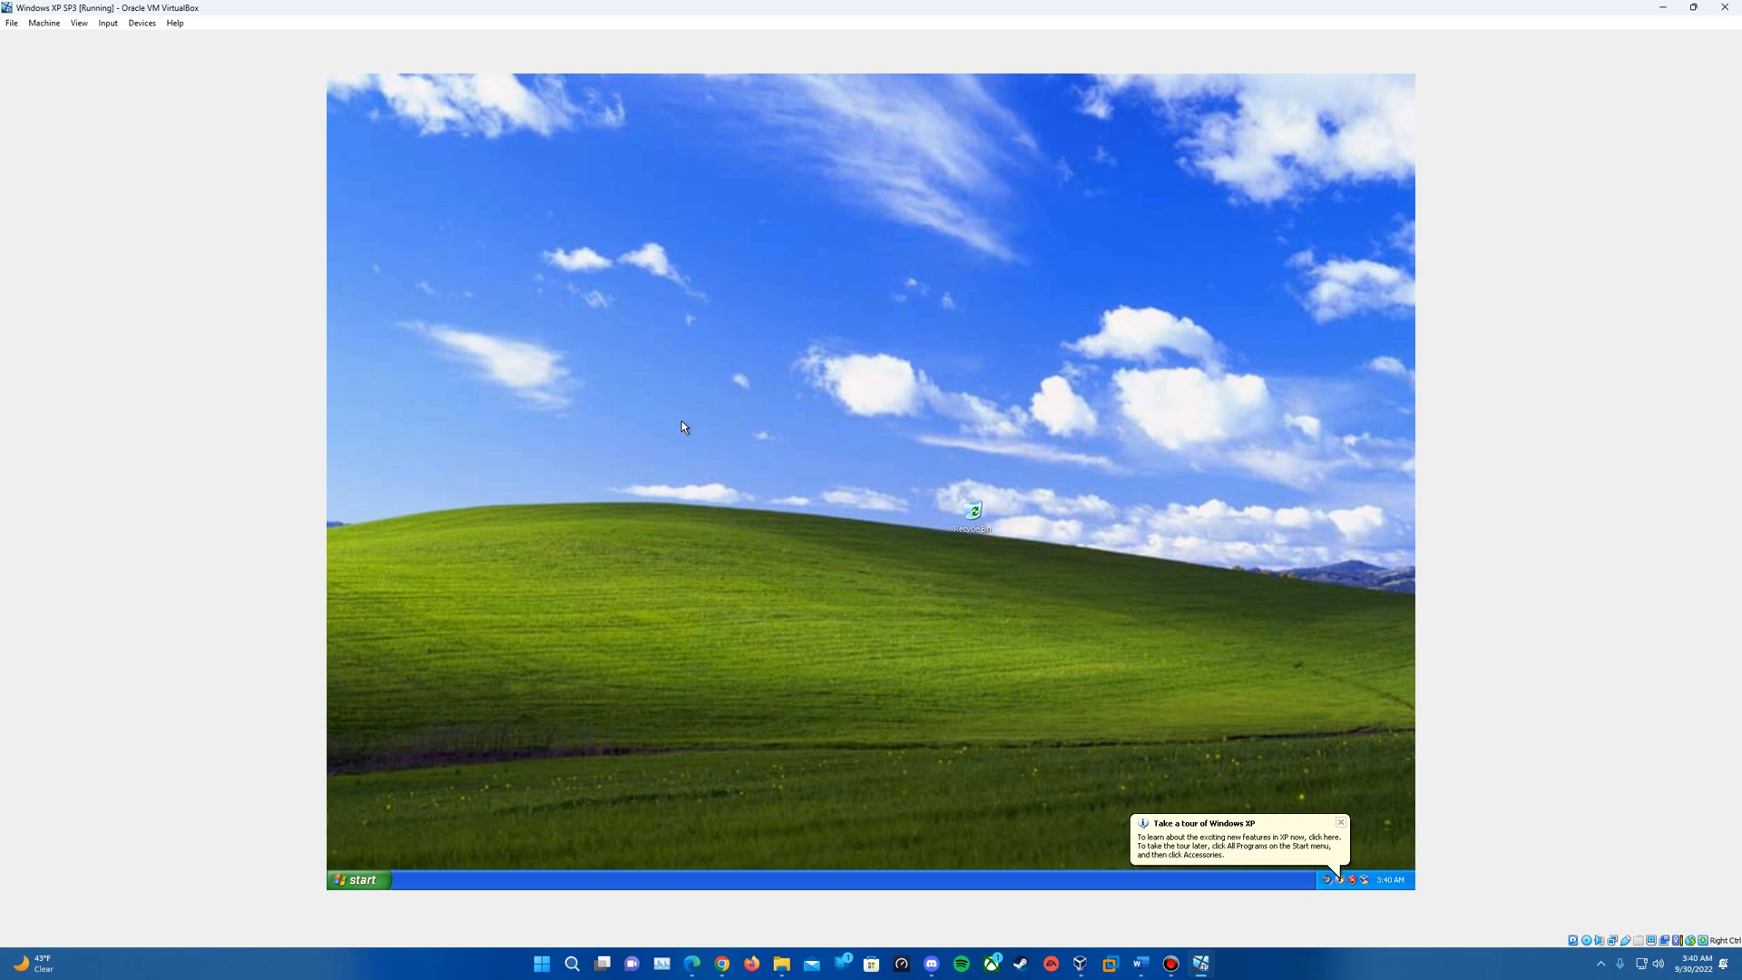